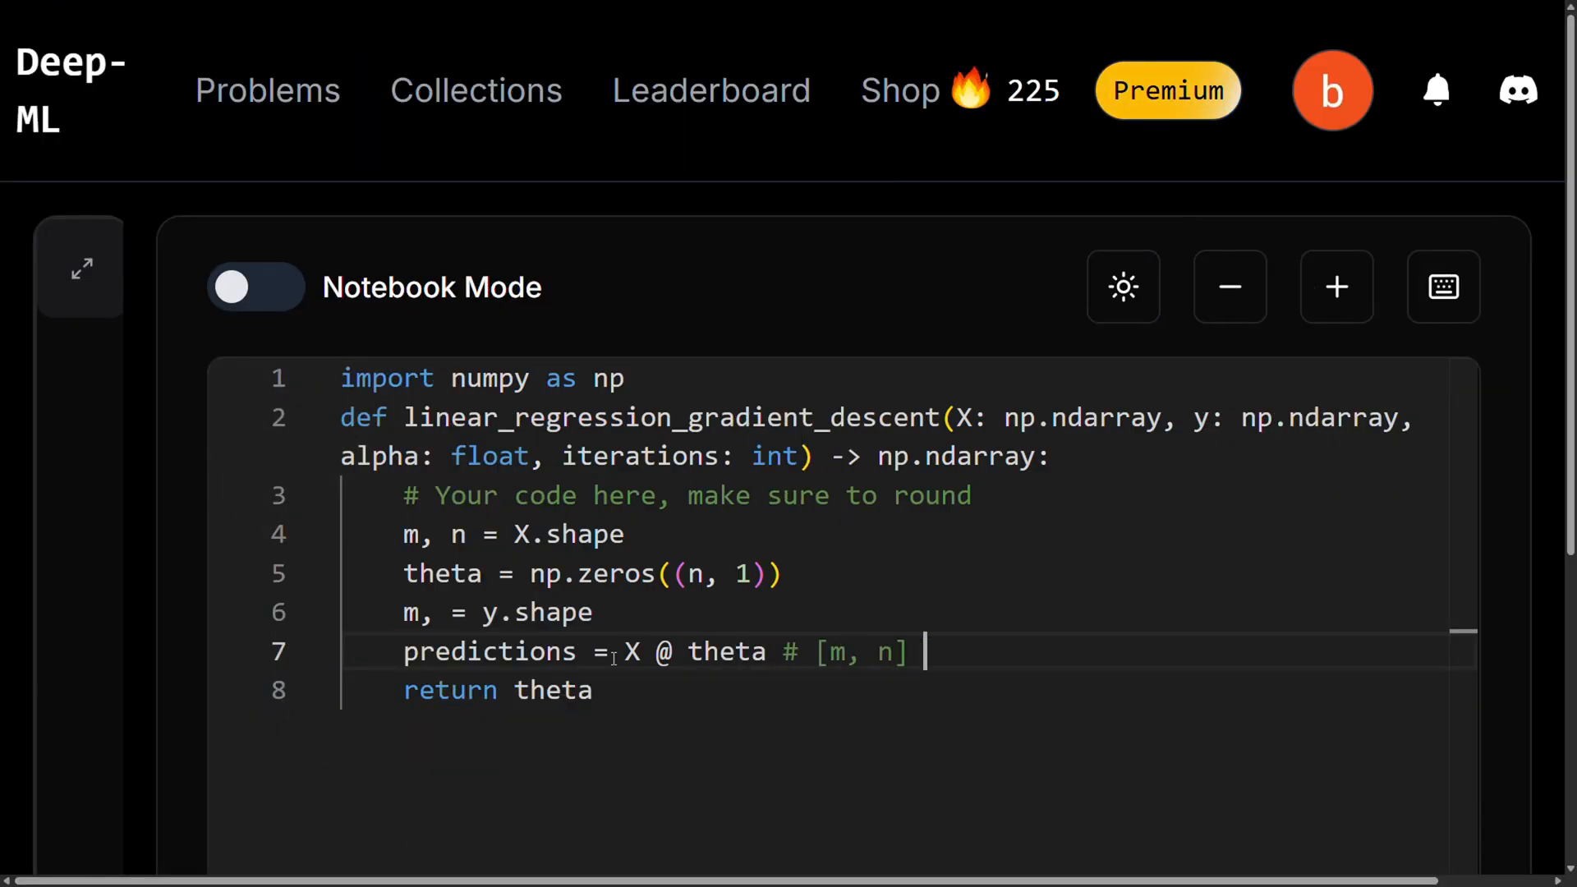
# Step: Append '@ [n, 1] = [m, 1]' to the predictions line's '# [m, n]' shape comment
pyautogui.write('@ [n, 1] = [m, 1]')
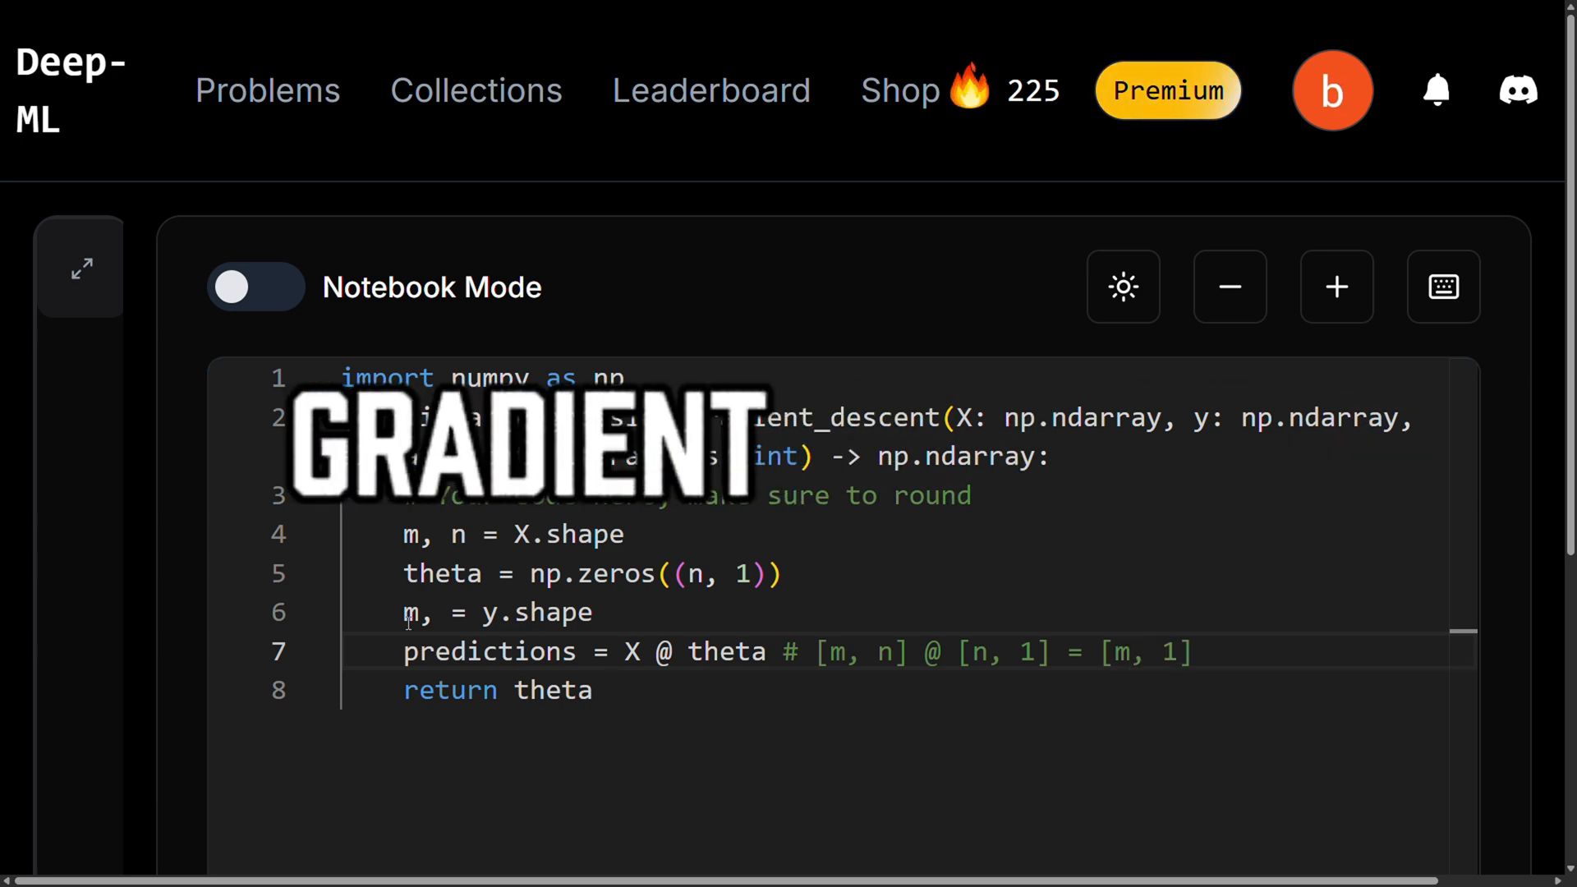
pyautogui.write('y = []')
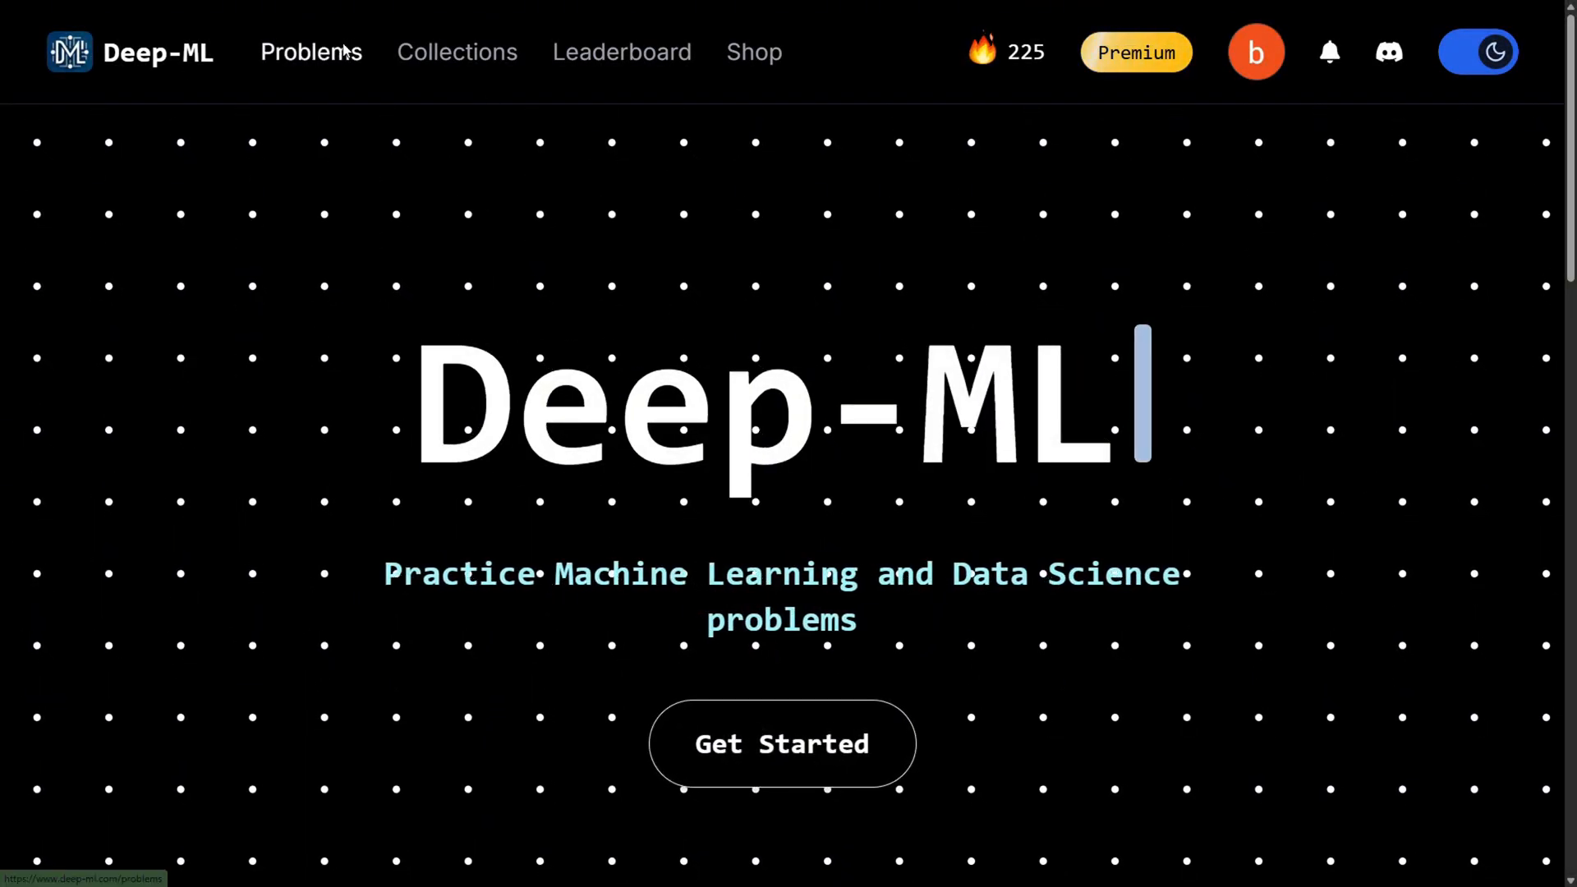
# Step: Open problem 15, Linear Regression Using Gradient Descent, from the Problems list
pyautogui.click(311, 51)
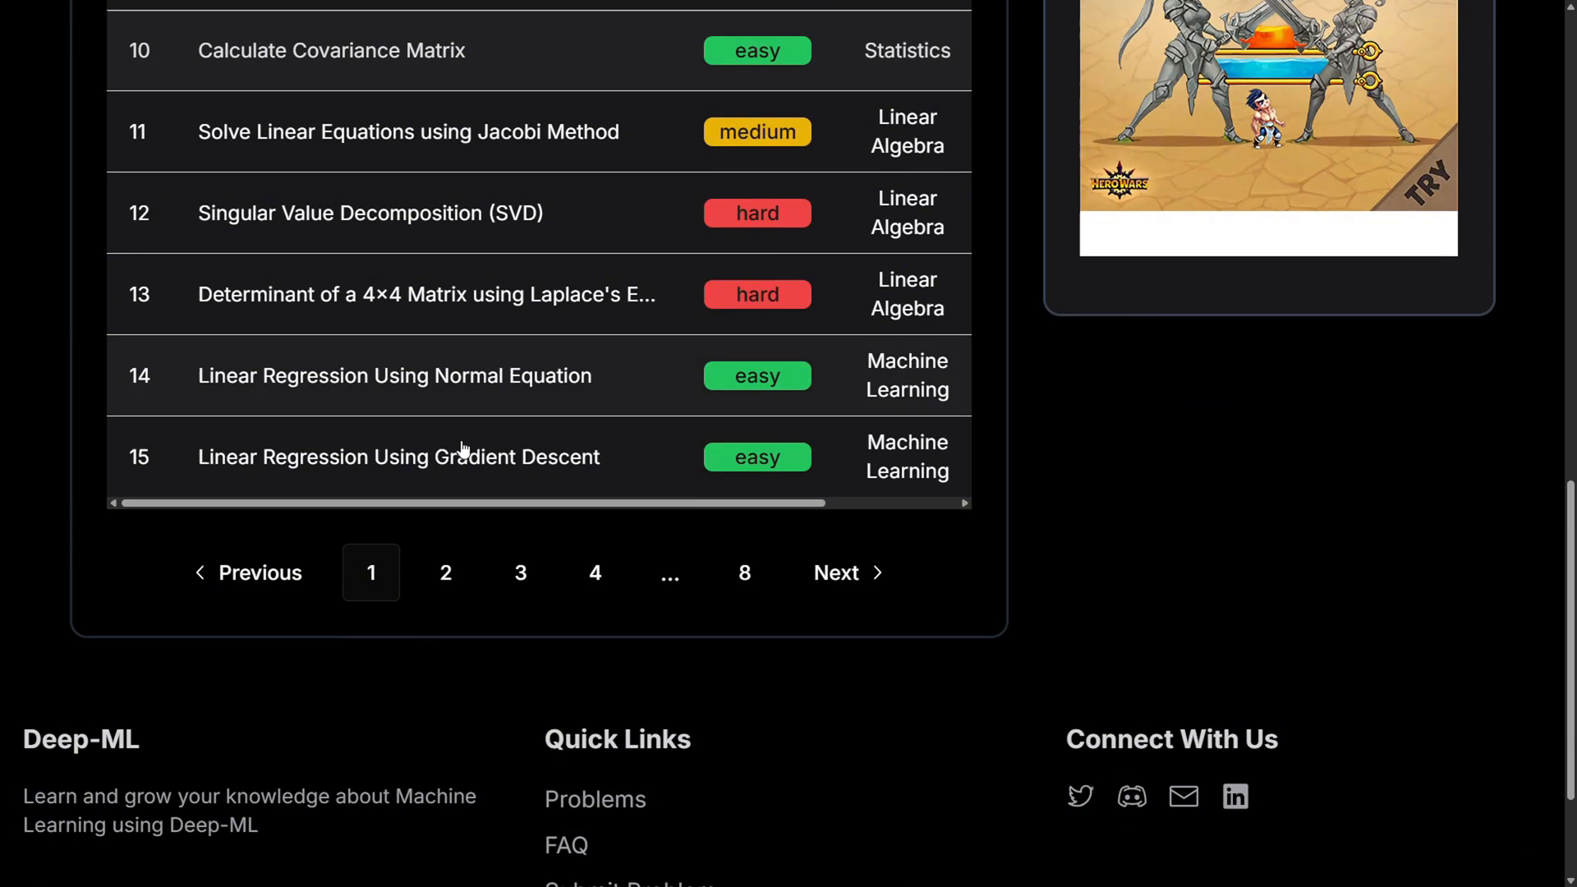
pyautogui.scroll(-3)
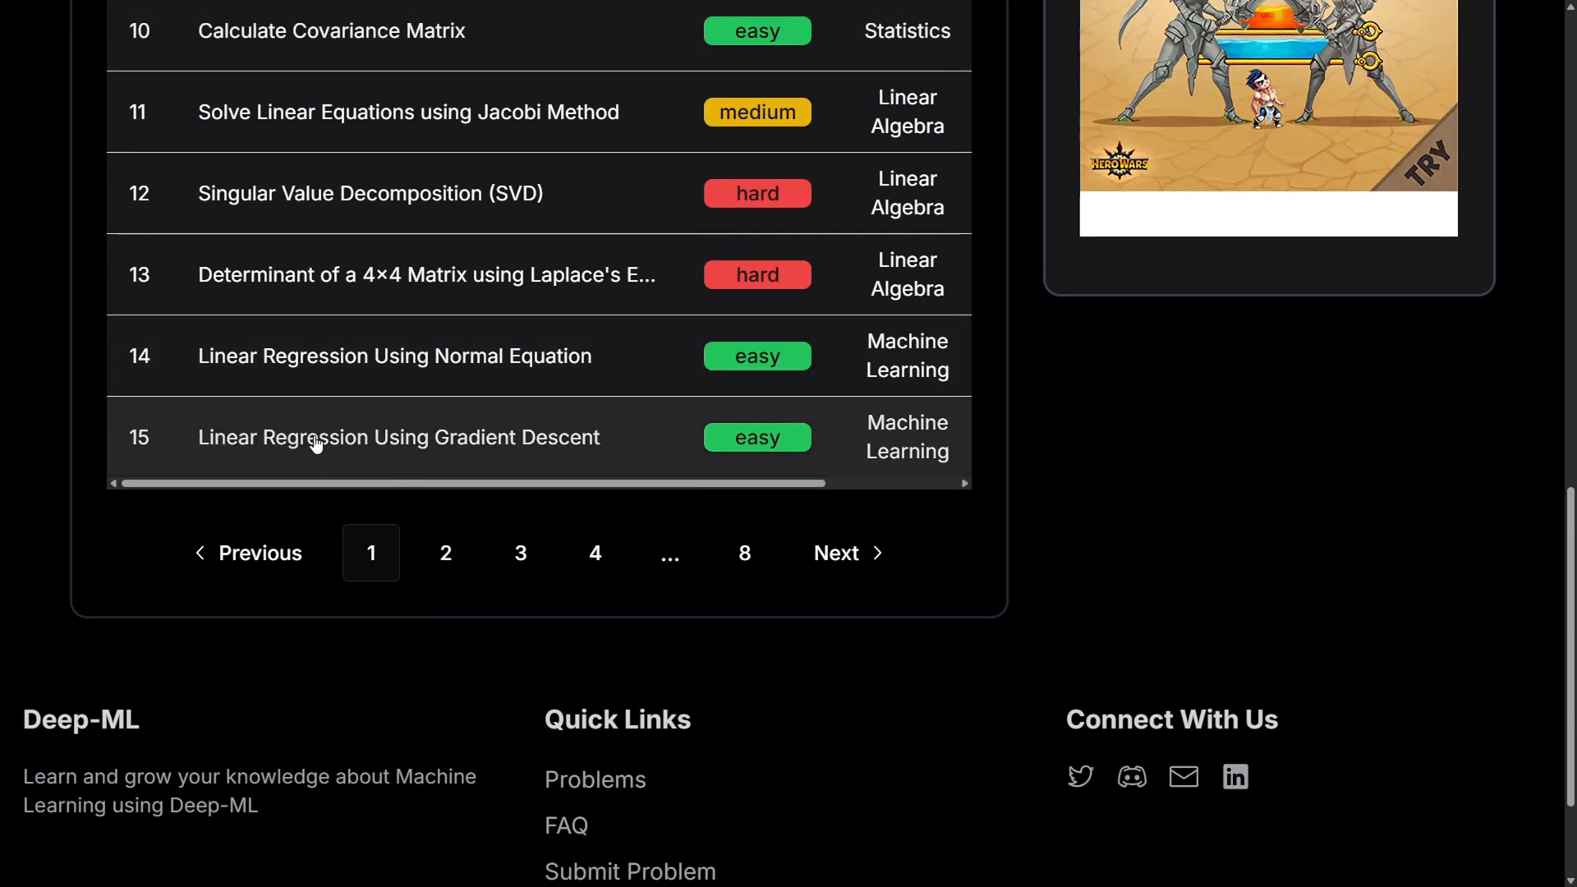
pyautogui.moveTo(543, 442)
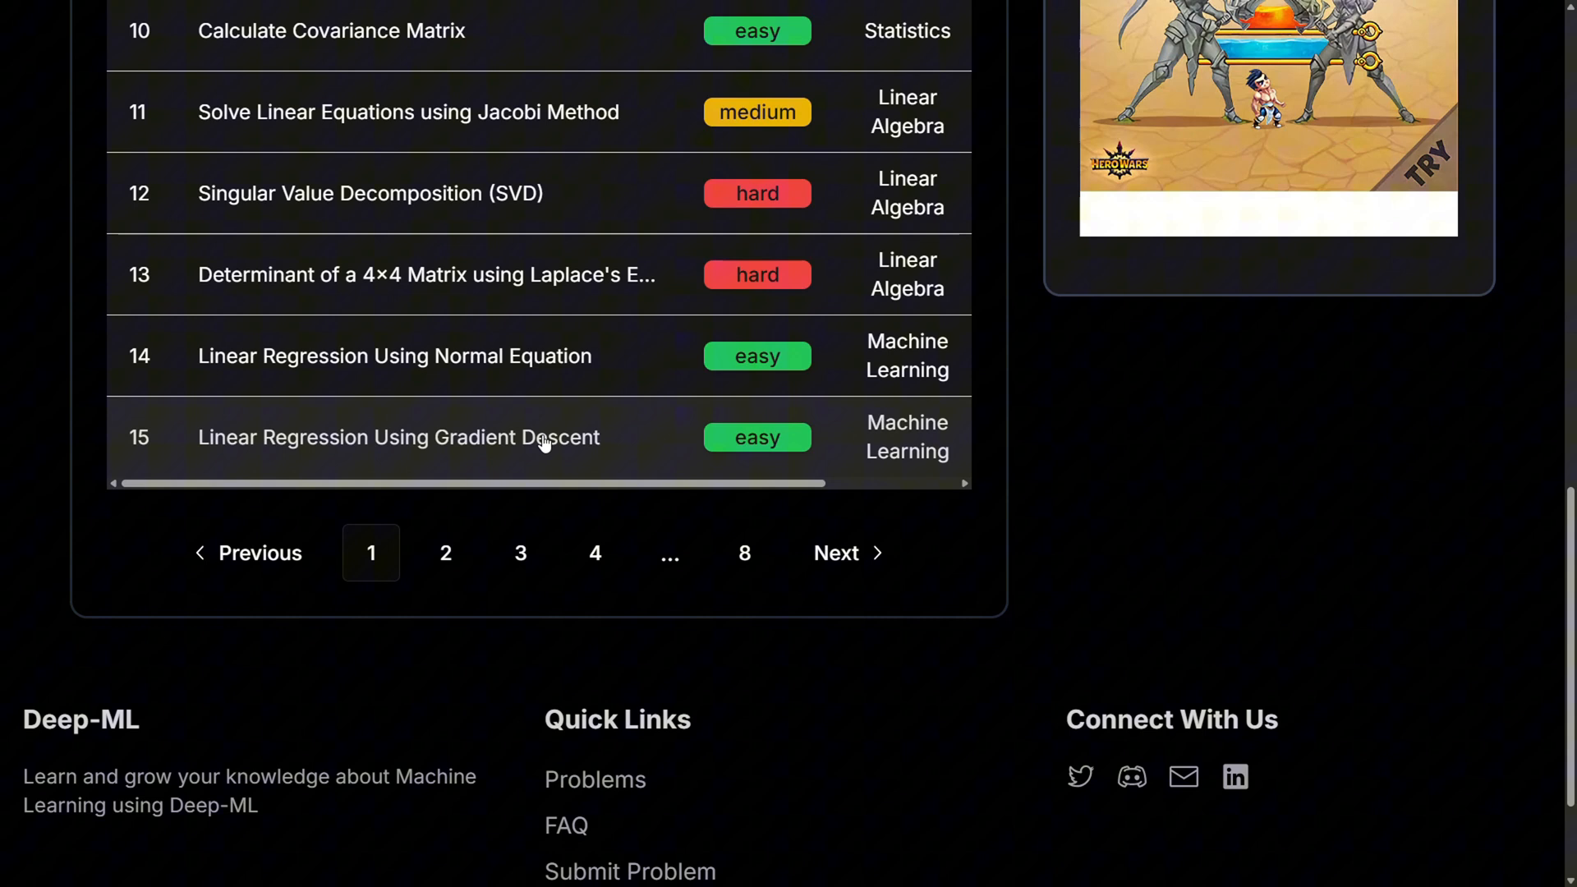
pyautogui.moveTo(409, 381)
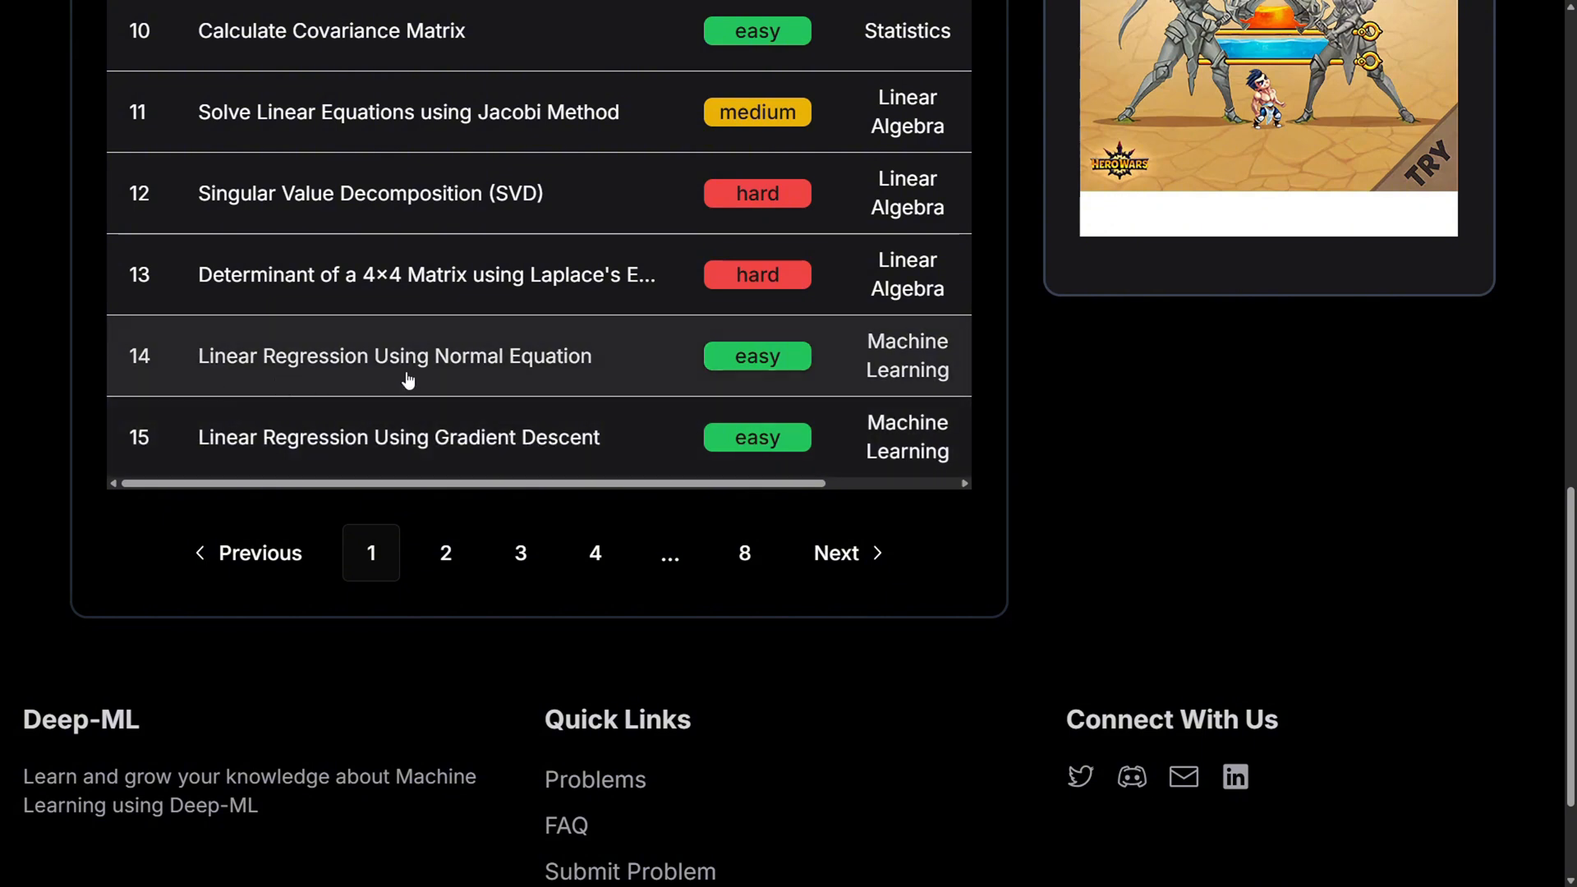
pyautogui.moveTo(527, 416)
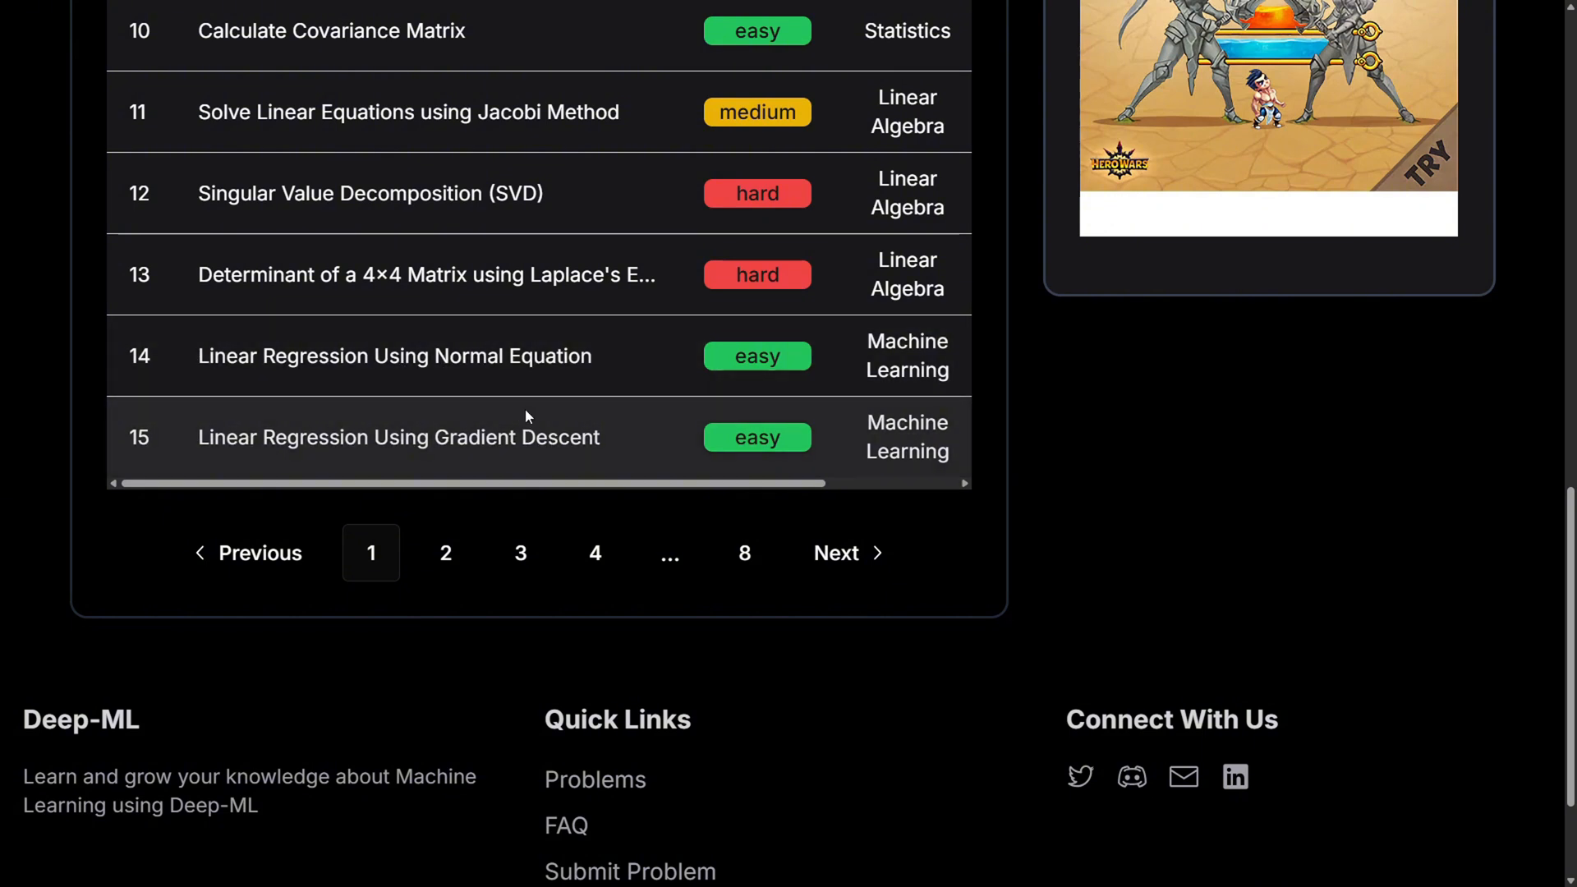
pyautogui.click(399, 437)
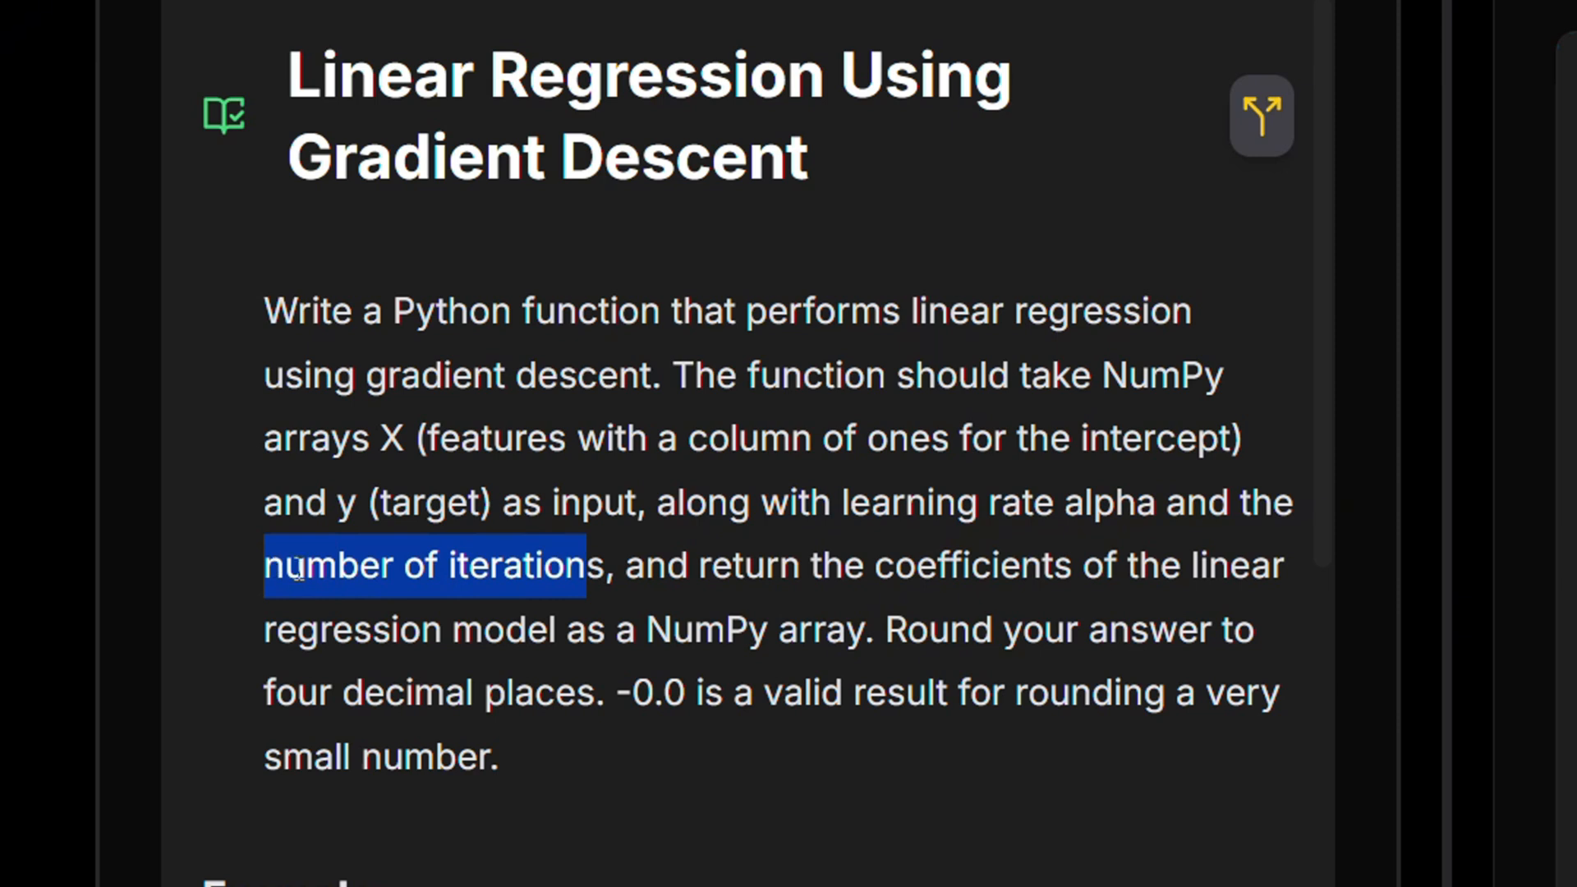
pyautogui.moveTo(825, 564); pyautogui.dragTo(624, 628)
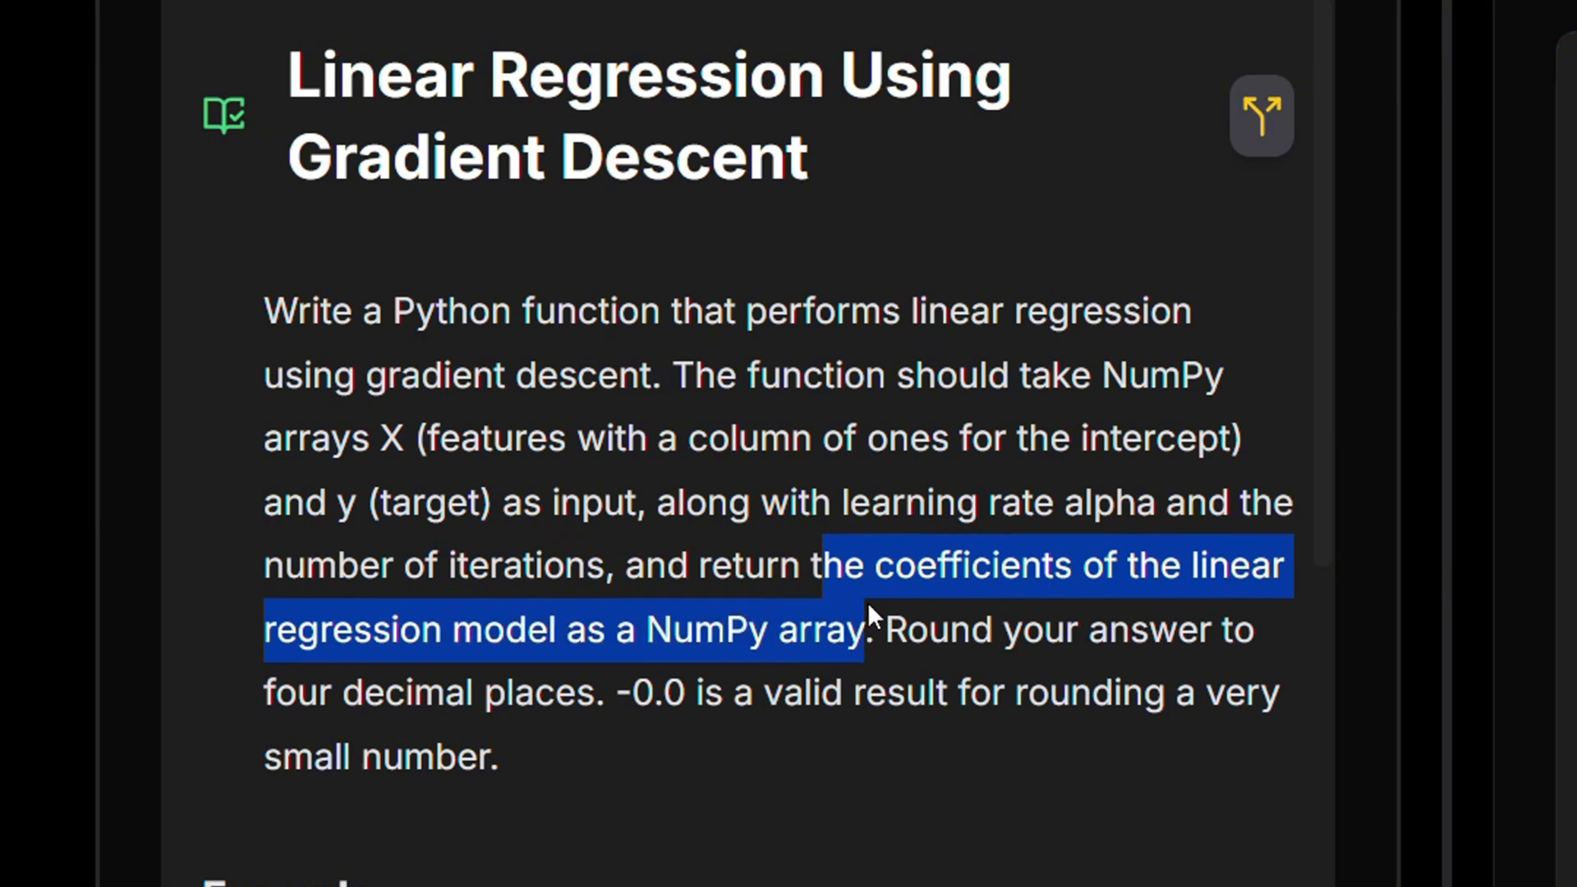
pyautogui.scroll(-3)
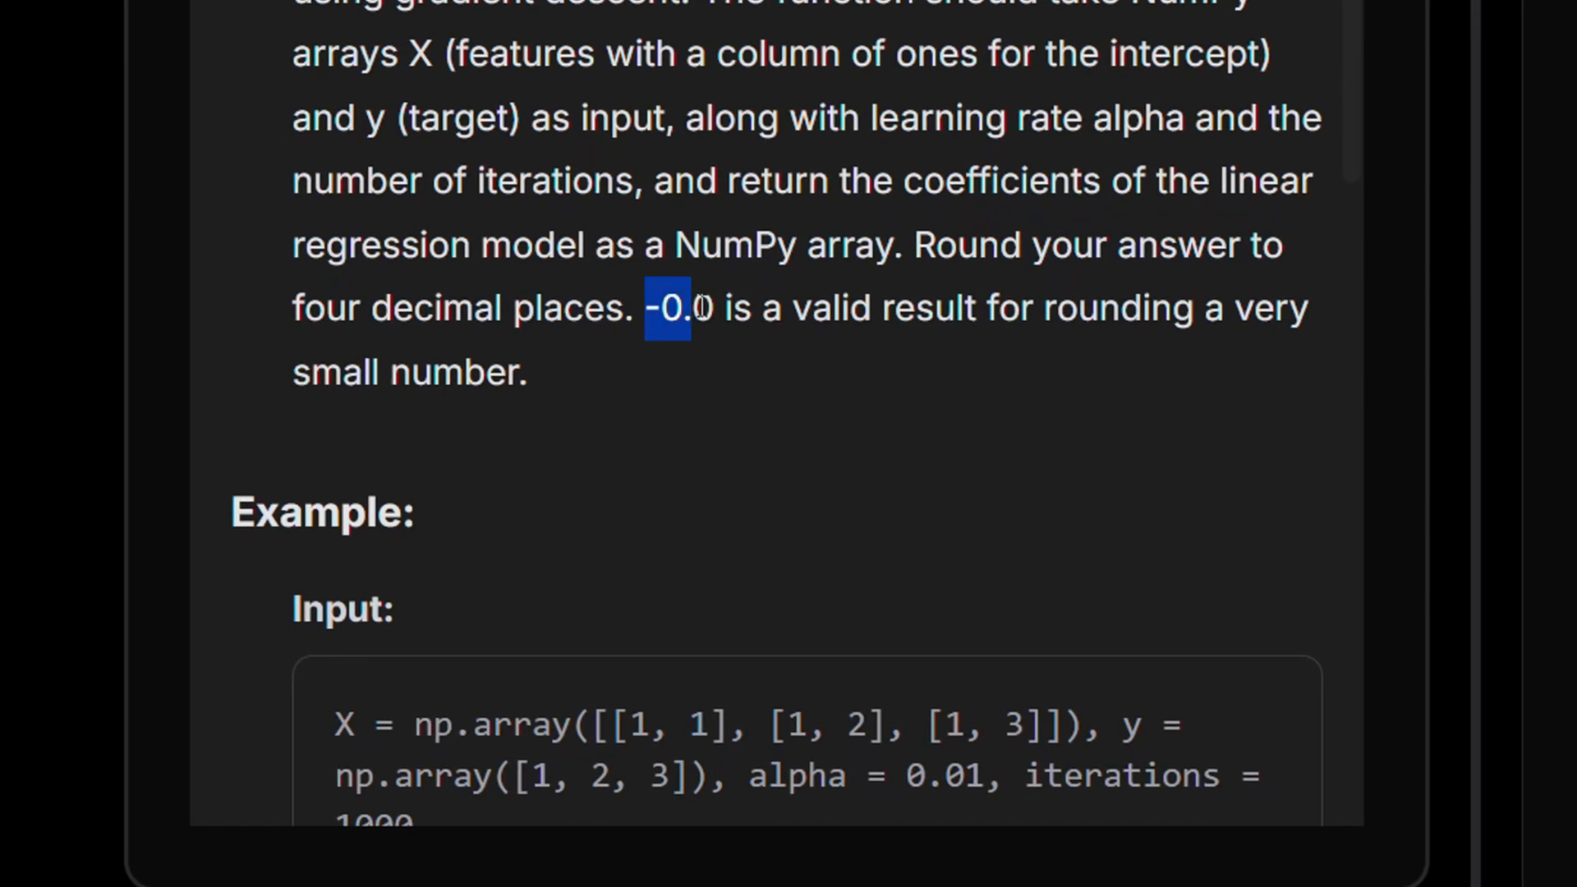
pyautogui.click(613, 497)
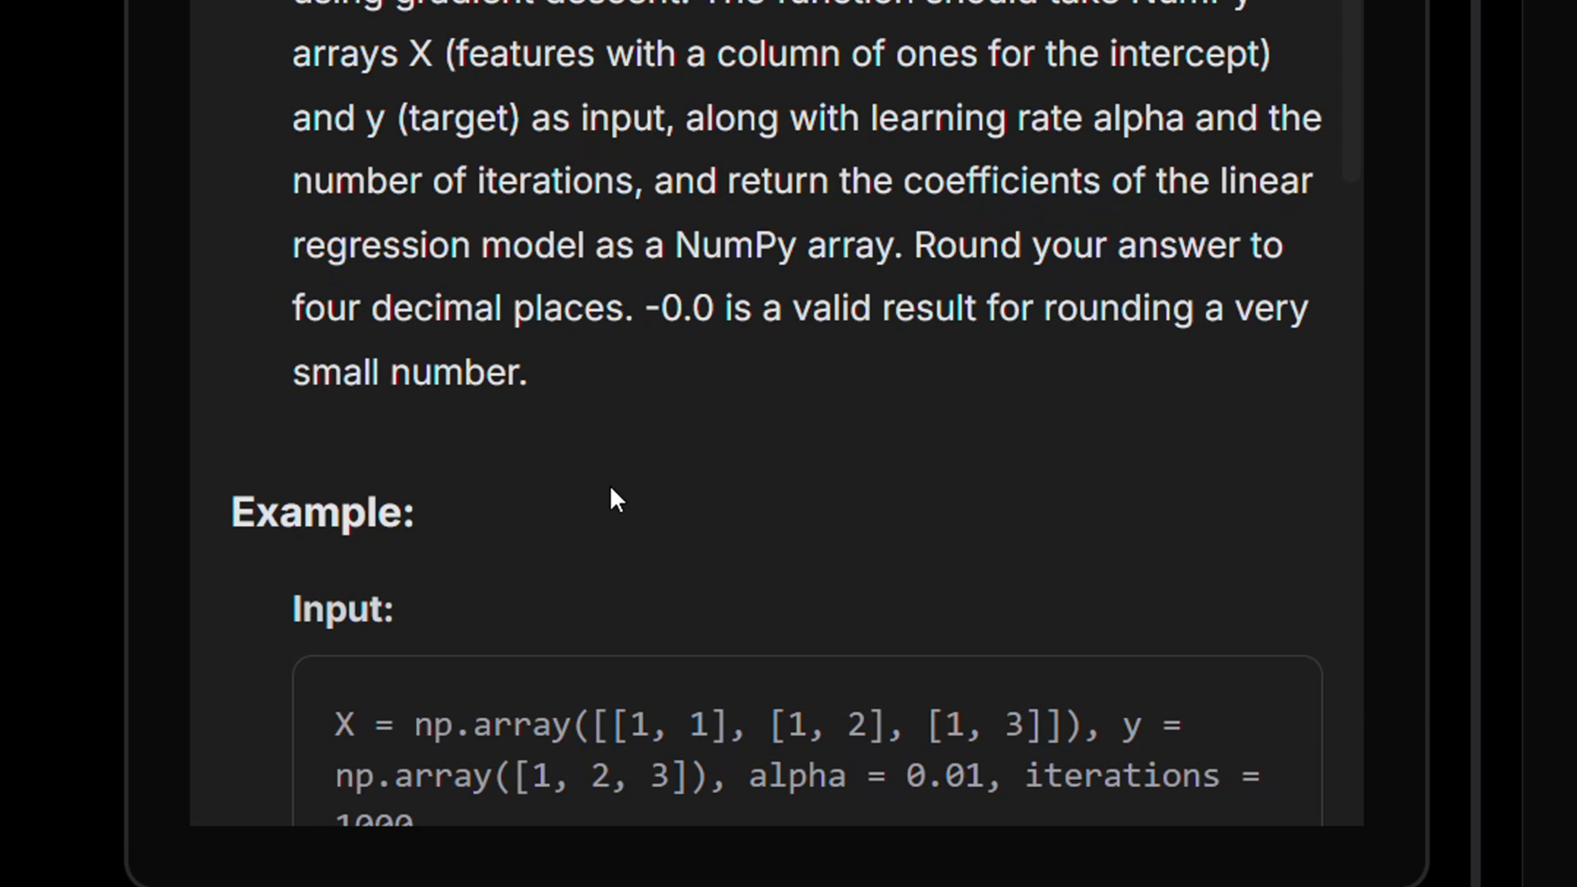
pyautogui.scroll(-3)
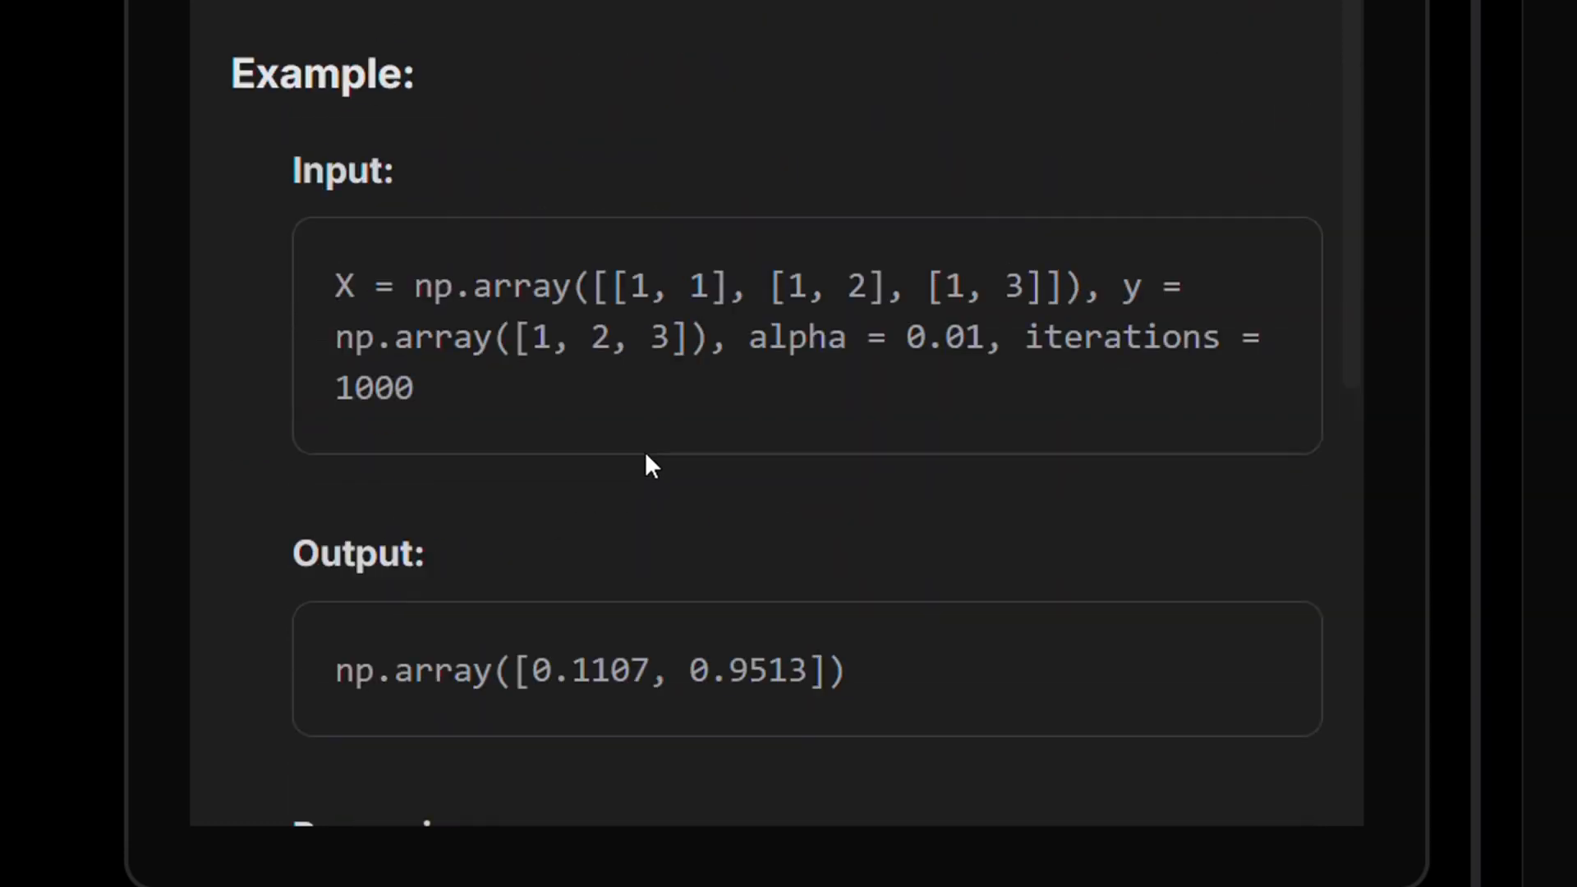
pyautogui.doubleClick(699, 288)
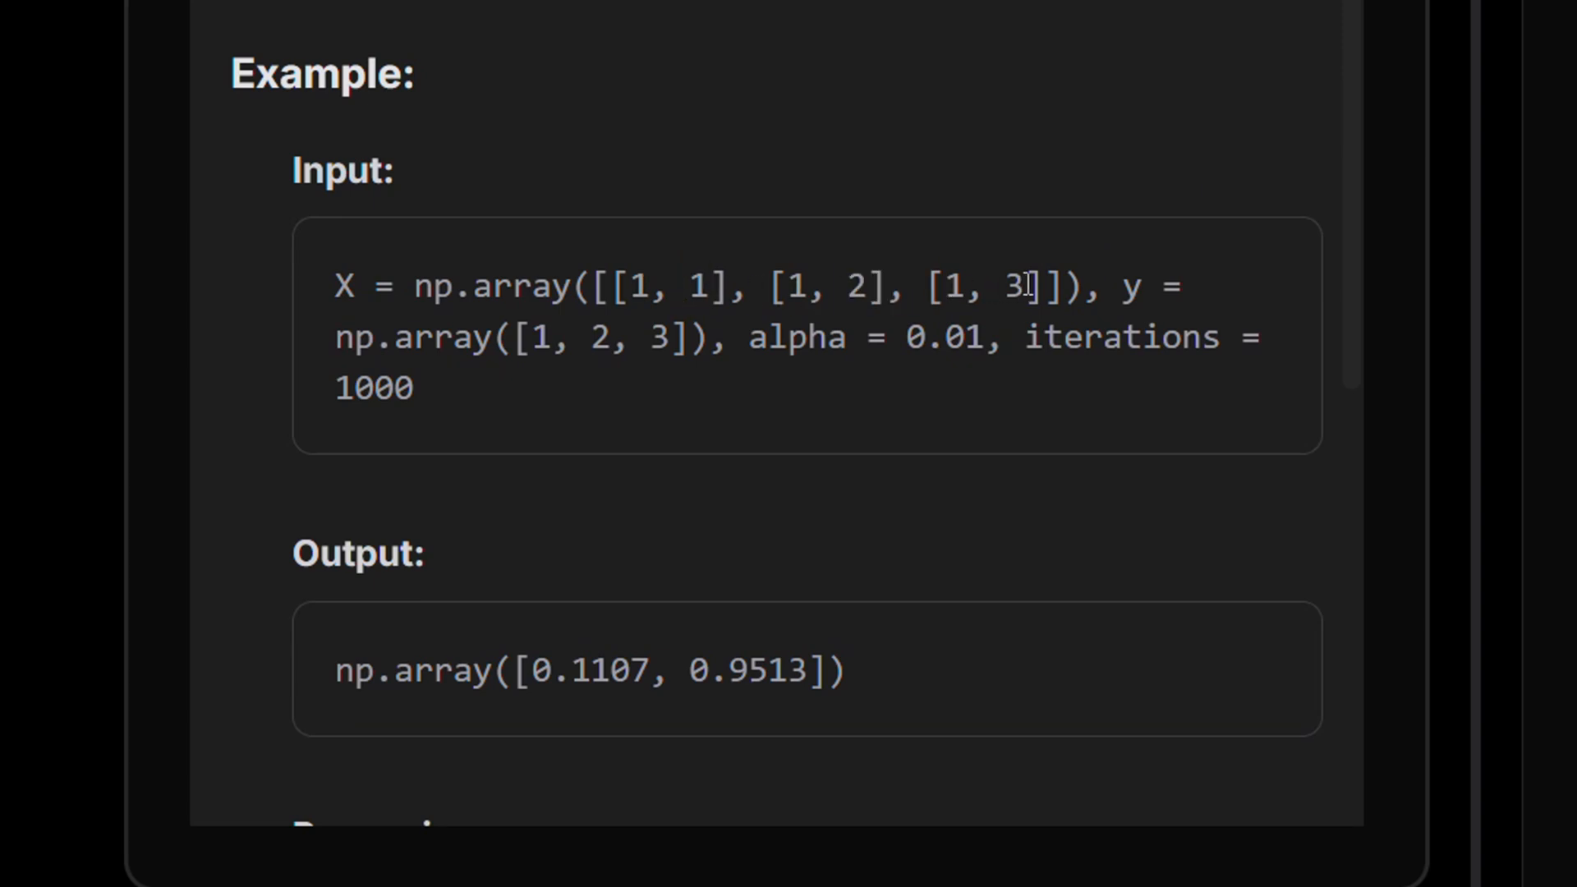
pyautogui.doubleClick(639, 290)
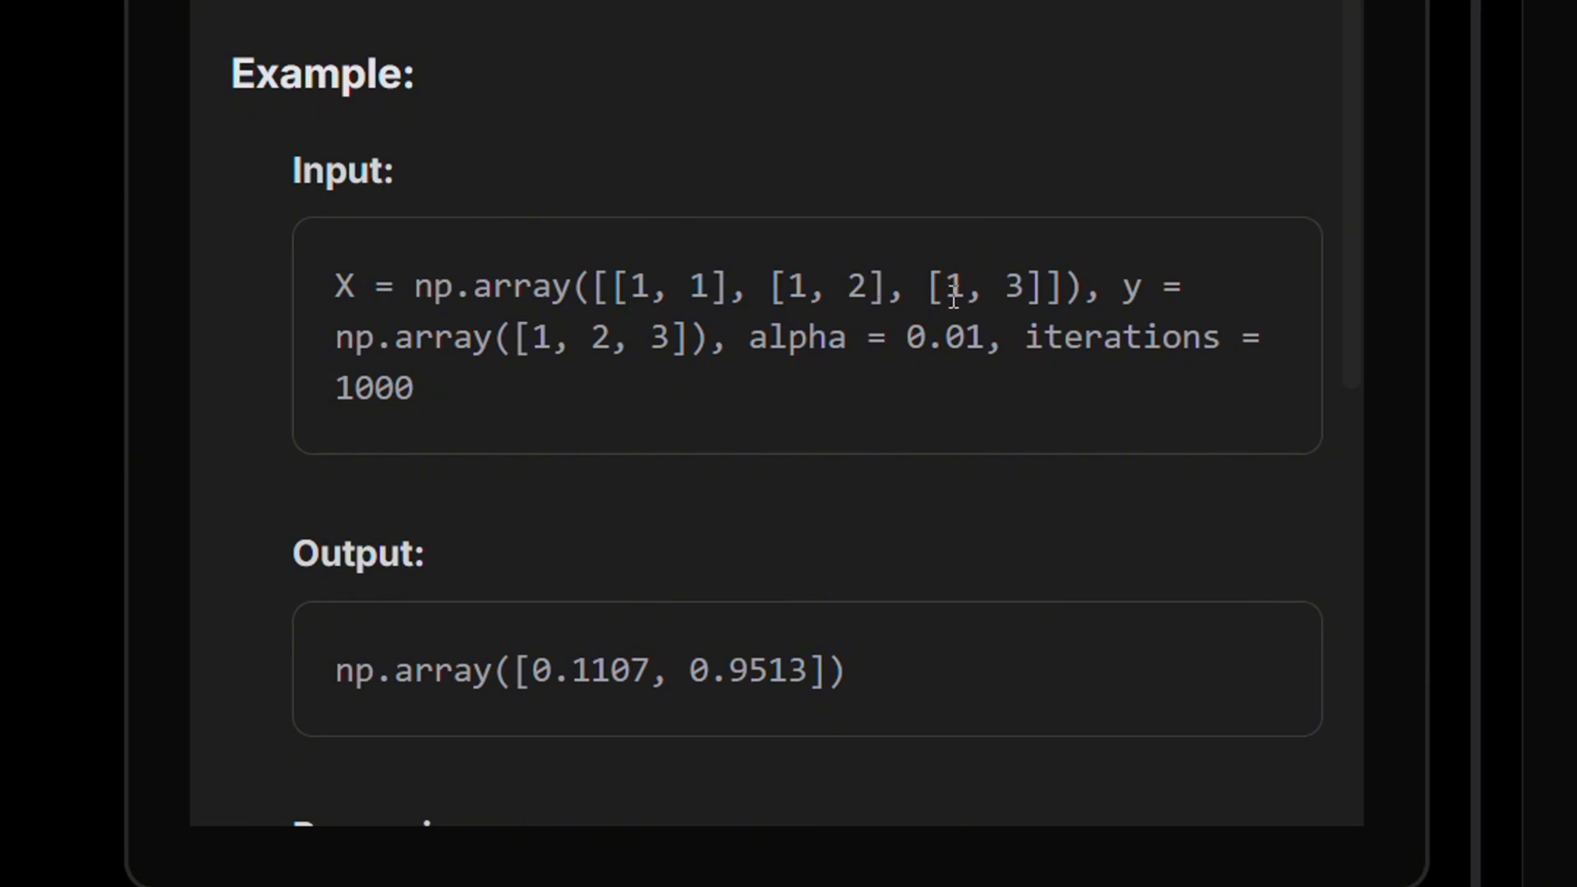
pyautogui.doubleClick(955, 287)
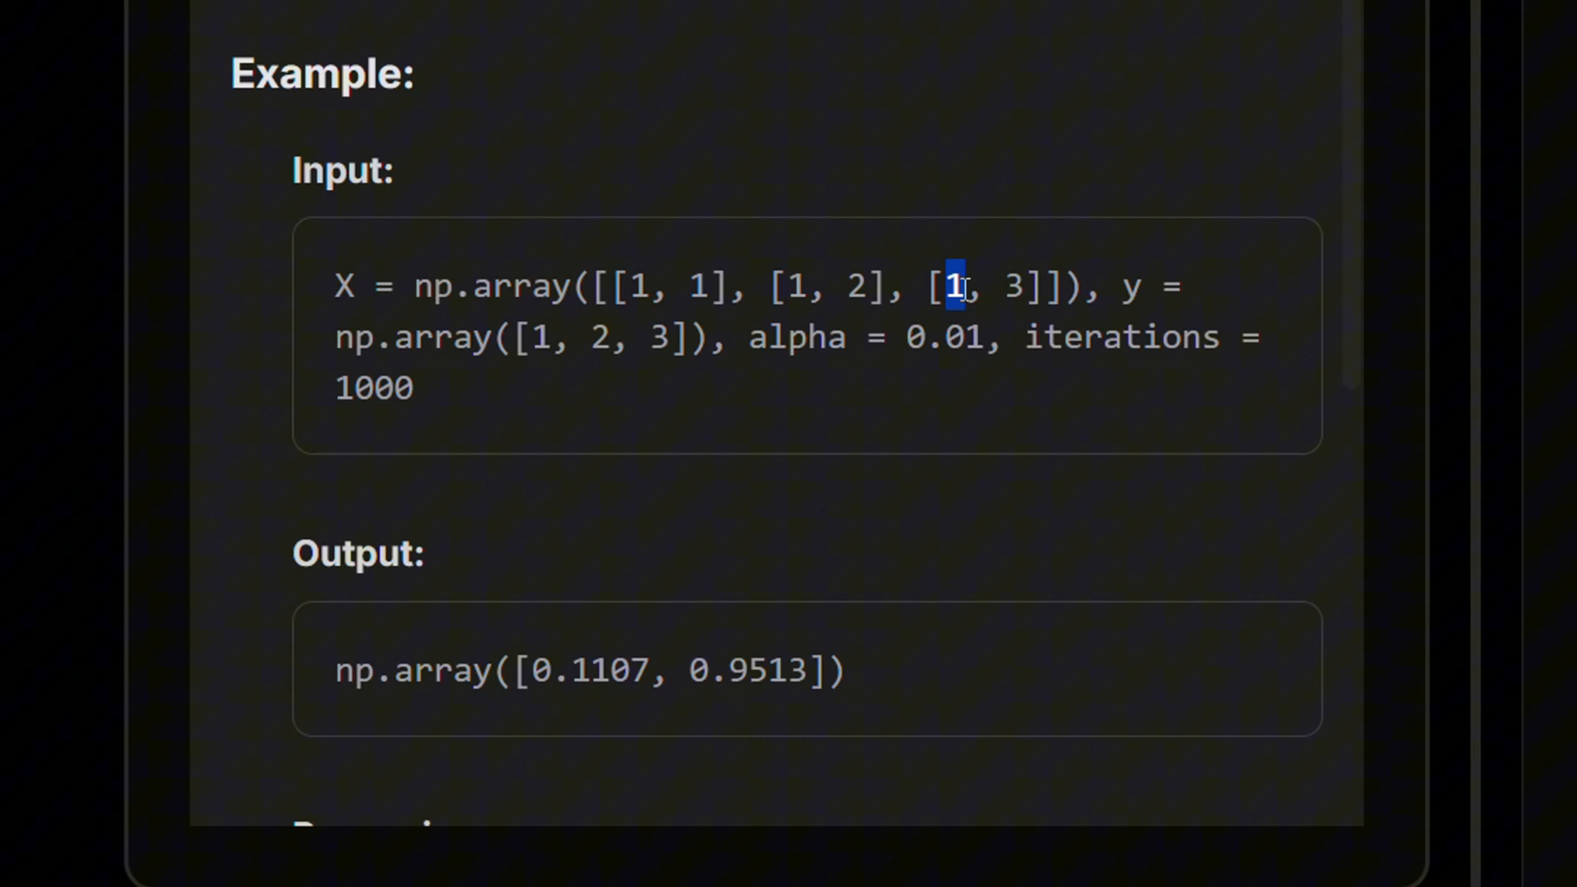
pyautogui.moveTo(872, 212)
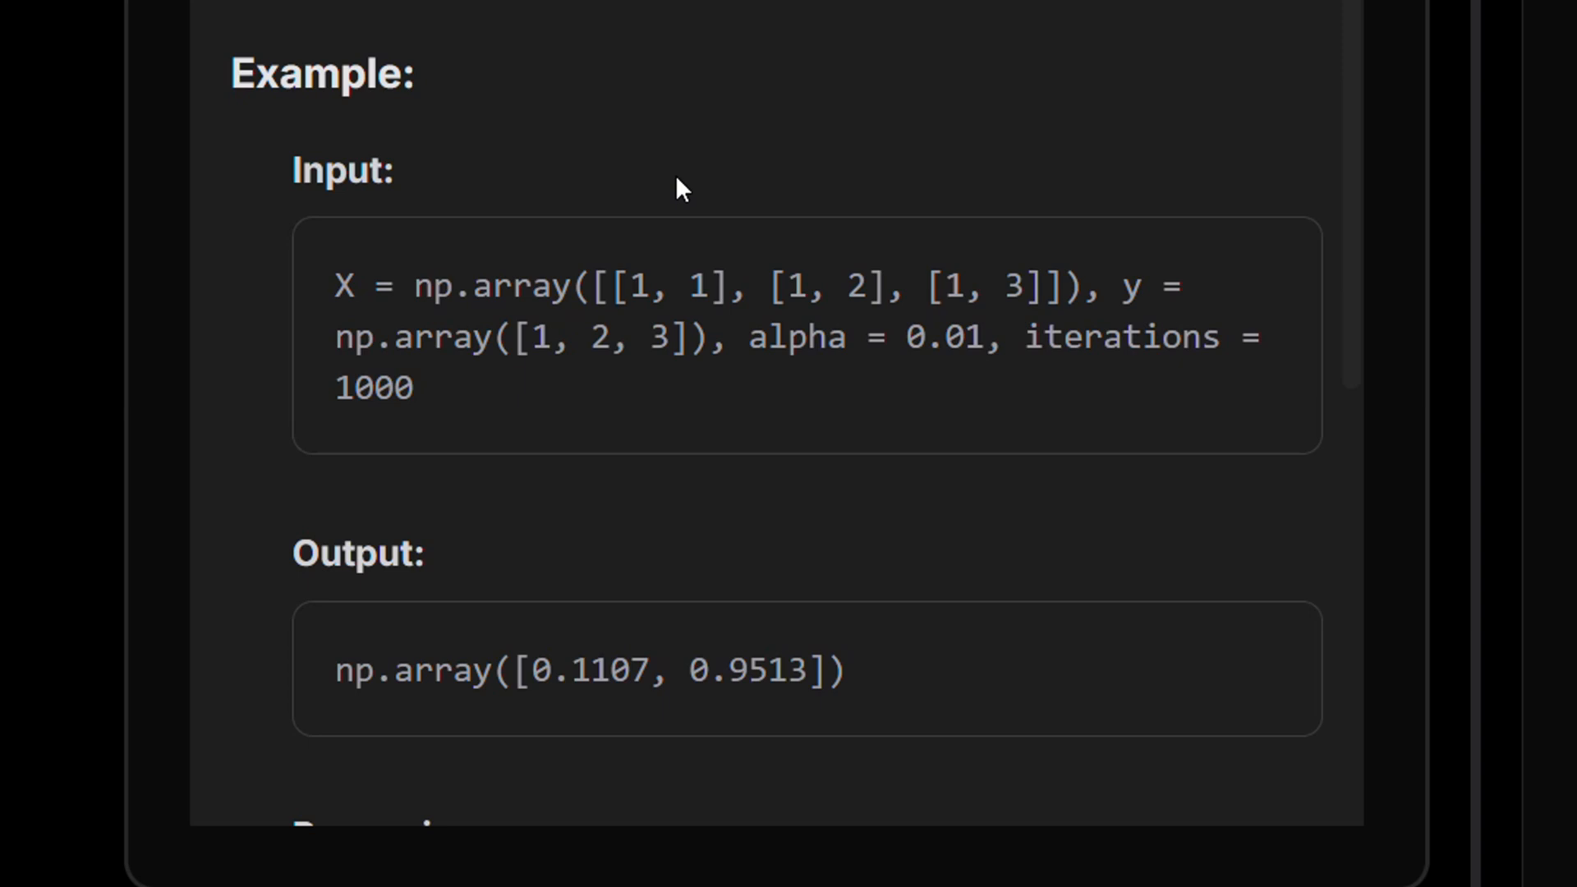
pyautogui.moveTo(460, 297)
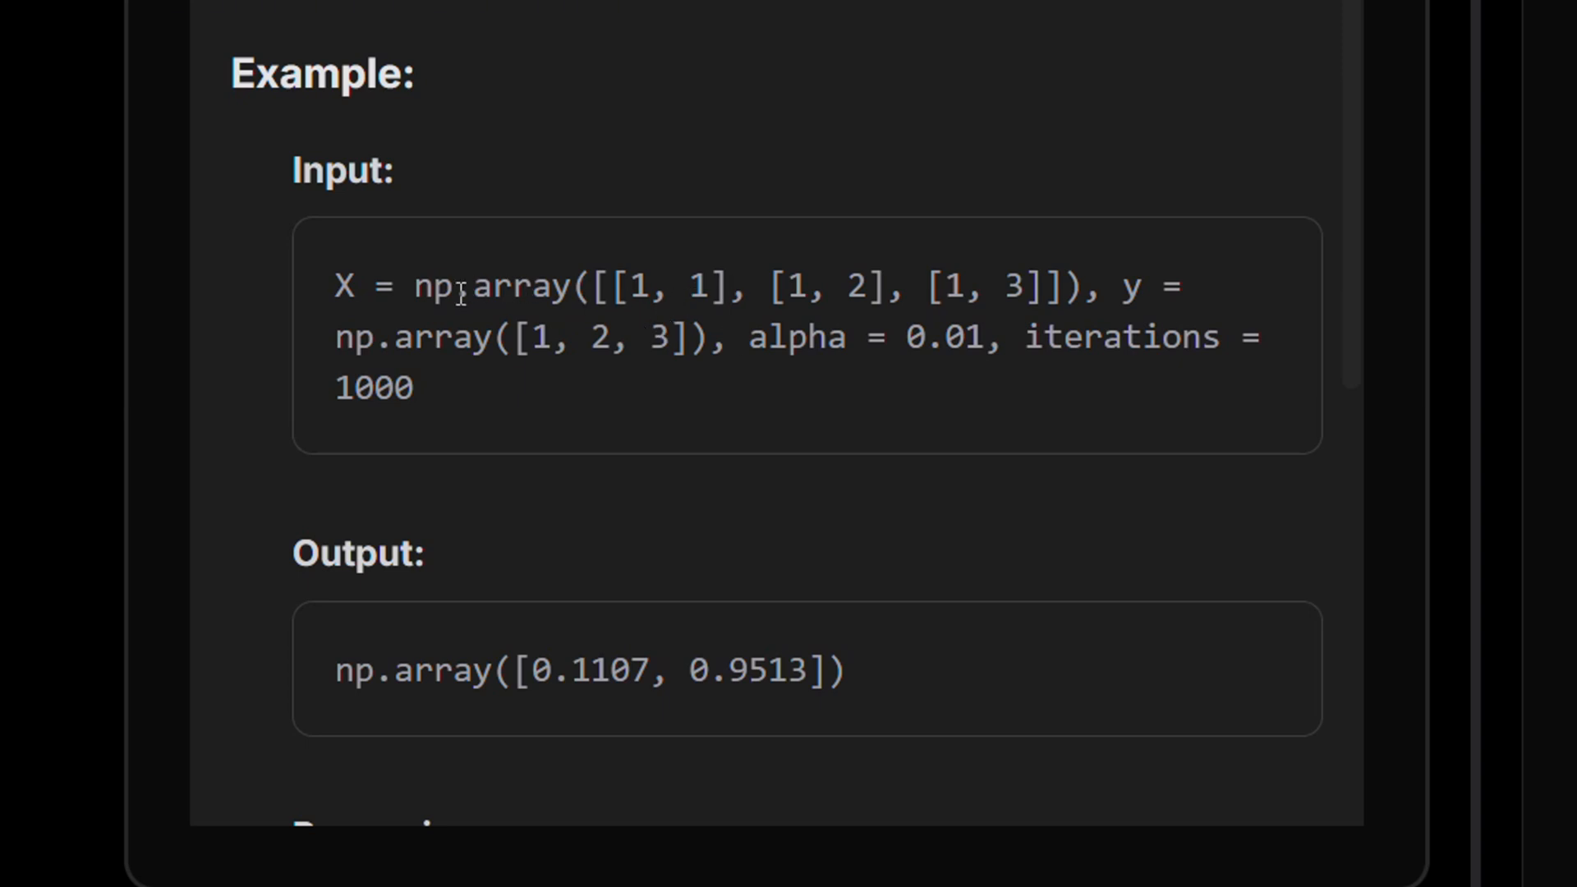
pyautogui.moveTo(412, 285); pyautogui.dragTo(1081, 284)
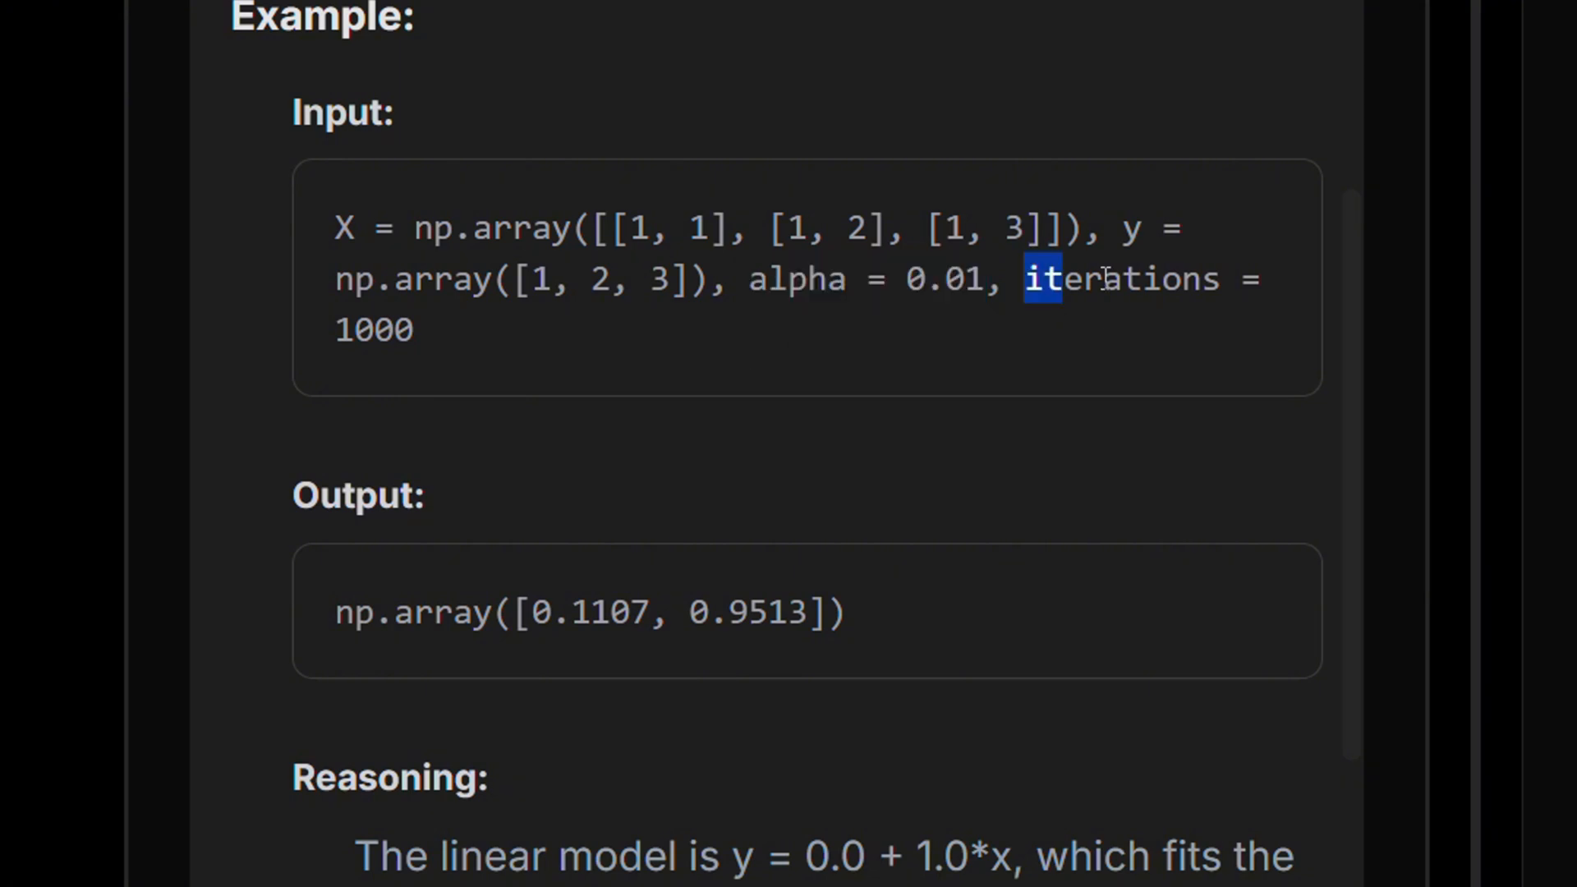
pyautogui.click(1186, 396)
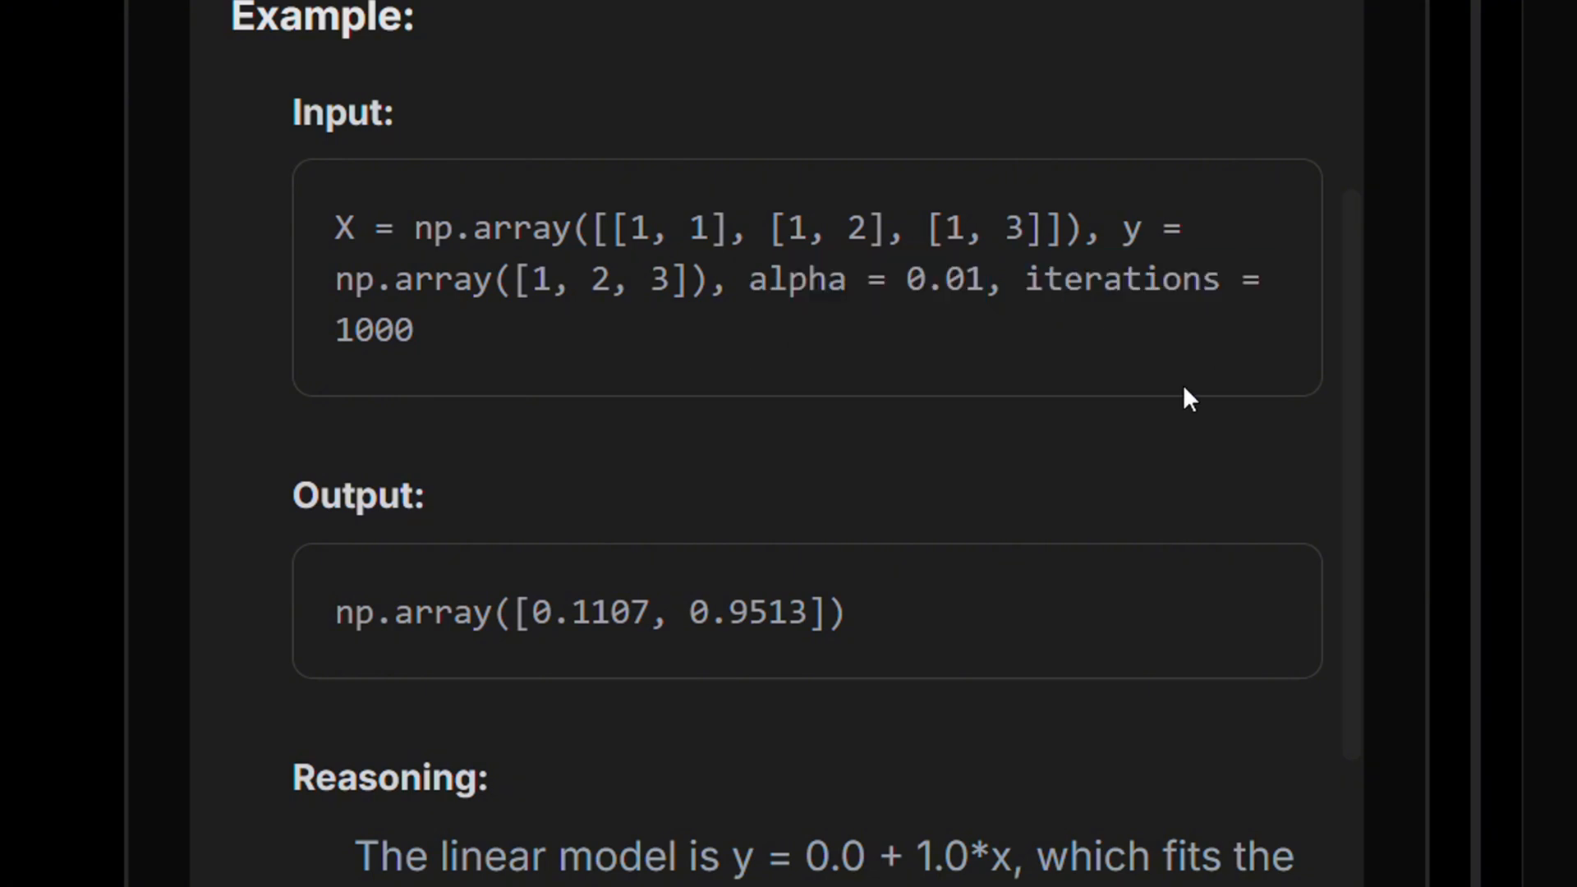
pyautogui.scroll(-3)
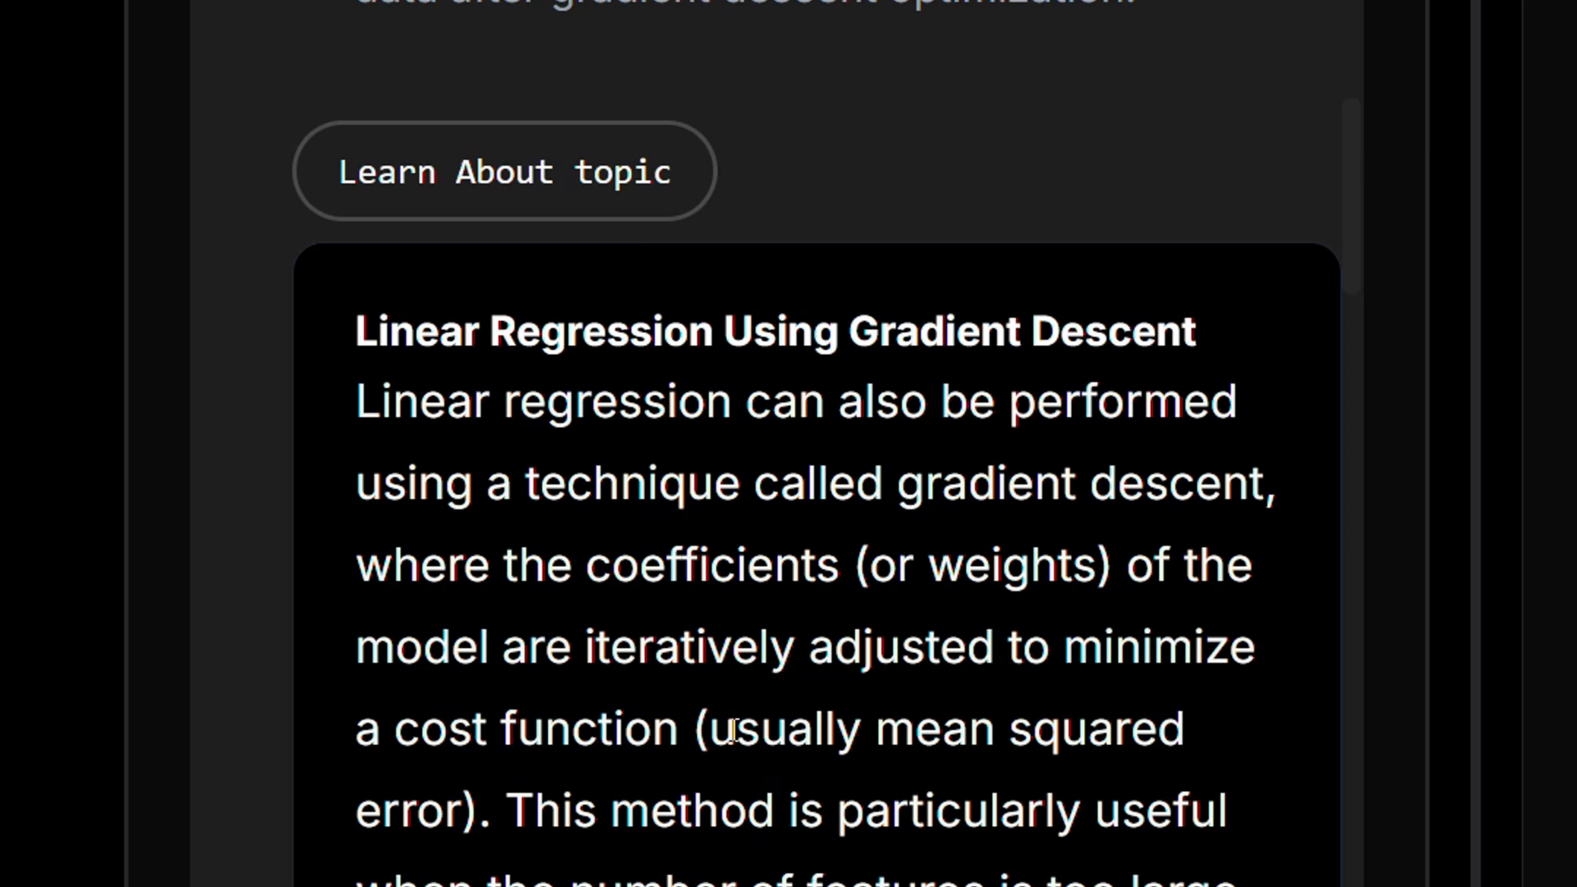
pyautogui.moveTo(520, 241)
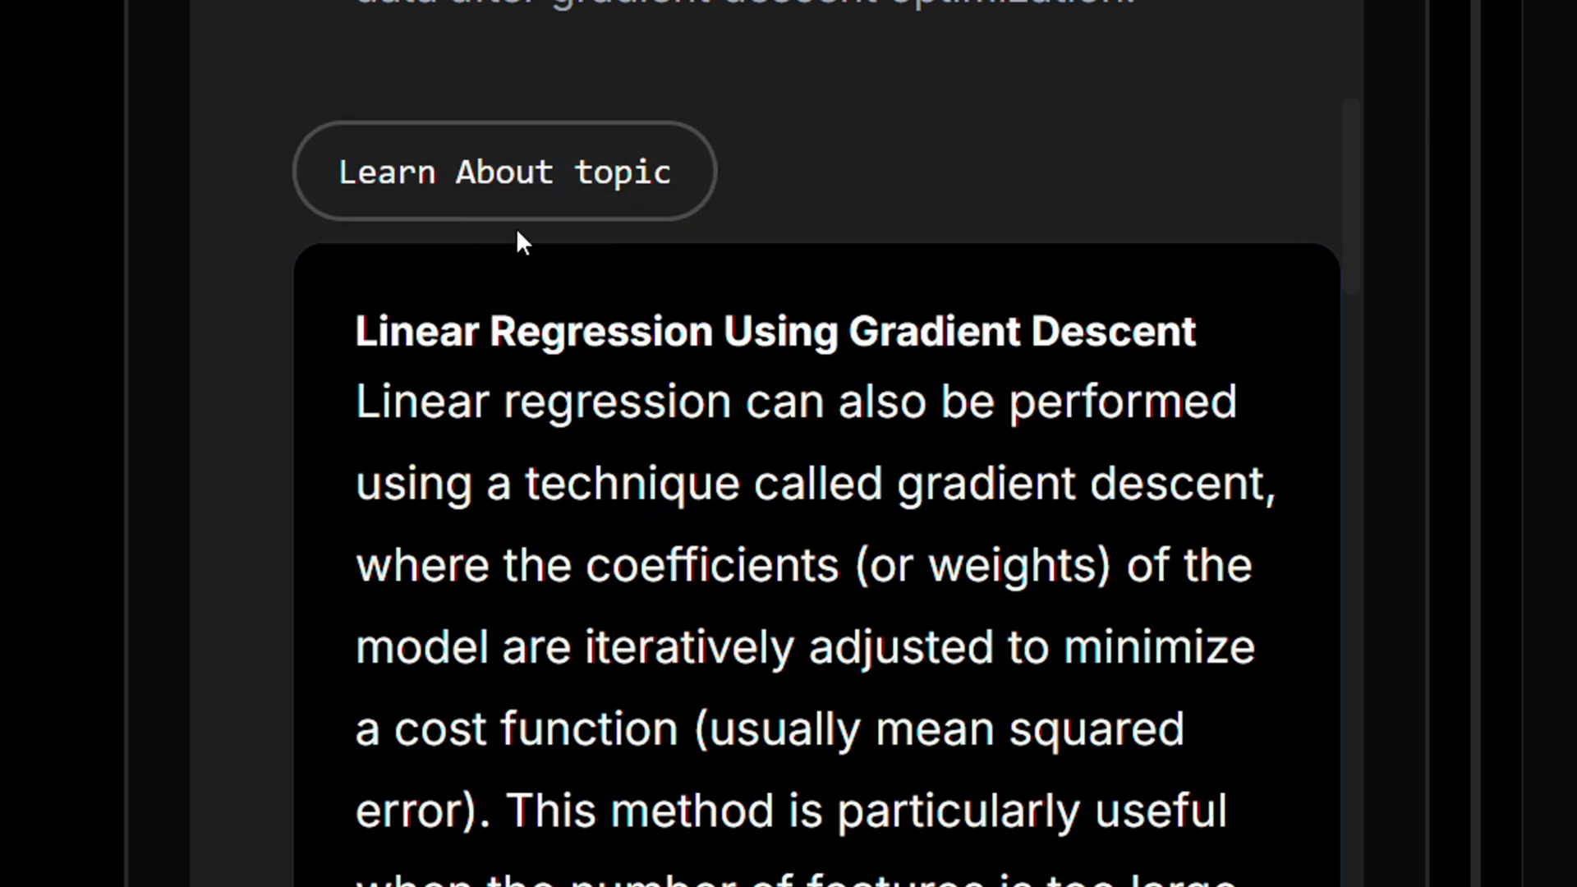
pyautogui.scroll(-3)
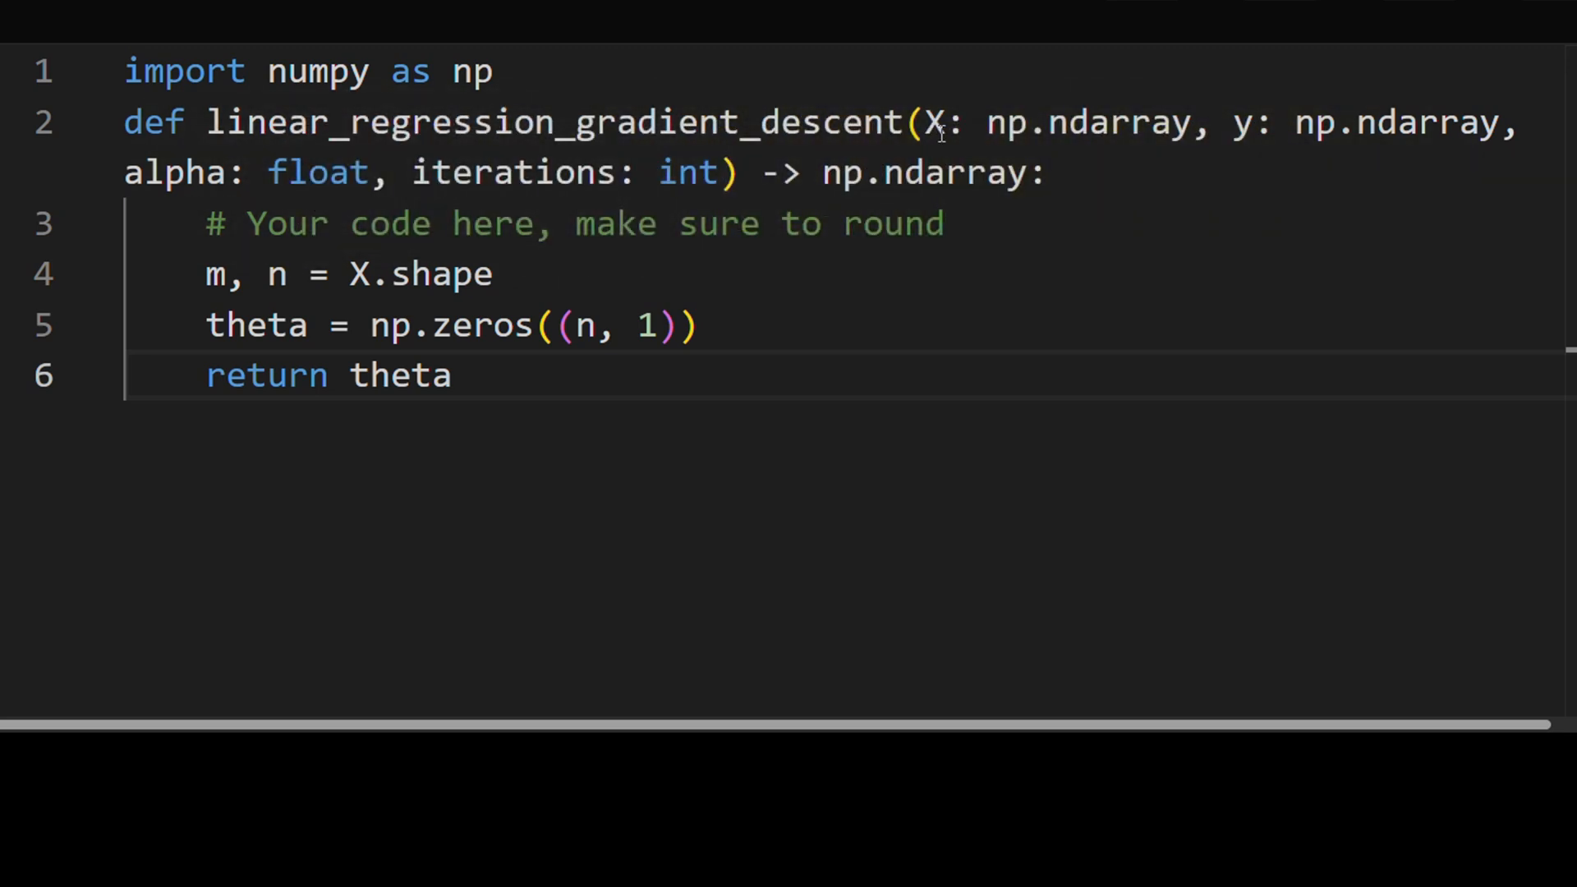
# Step: Draft a line unpacking m from y.shape in the function body
pyautogui.doubleClick(937, 124)
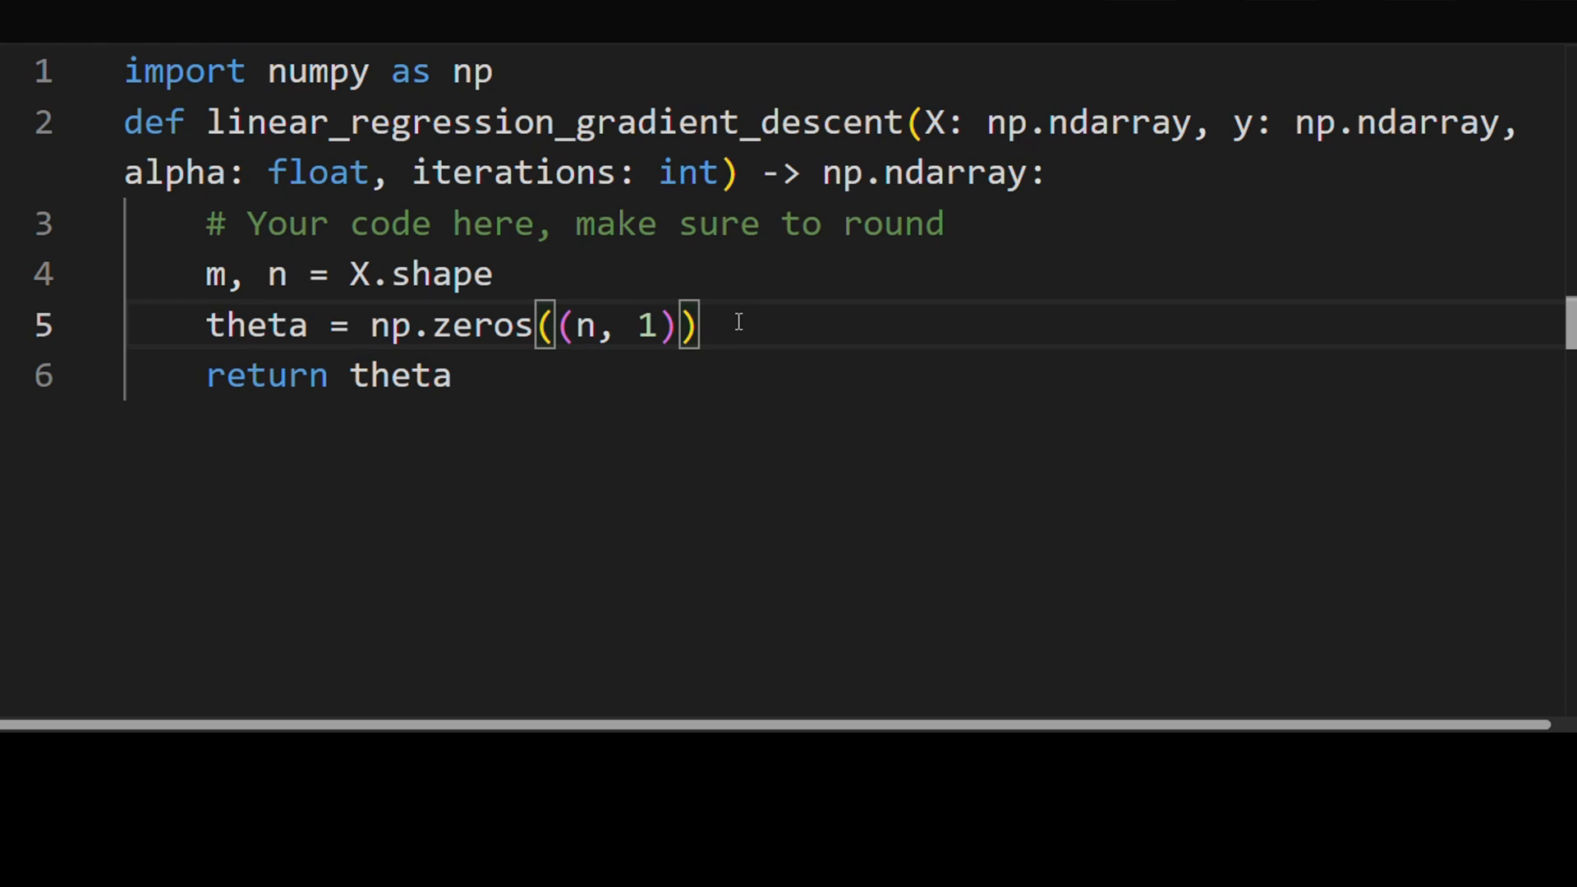
pyautogui.write('m,')
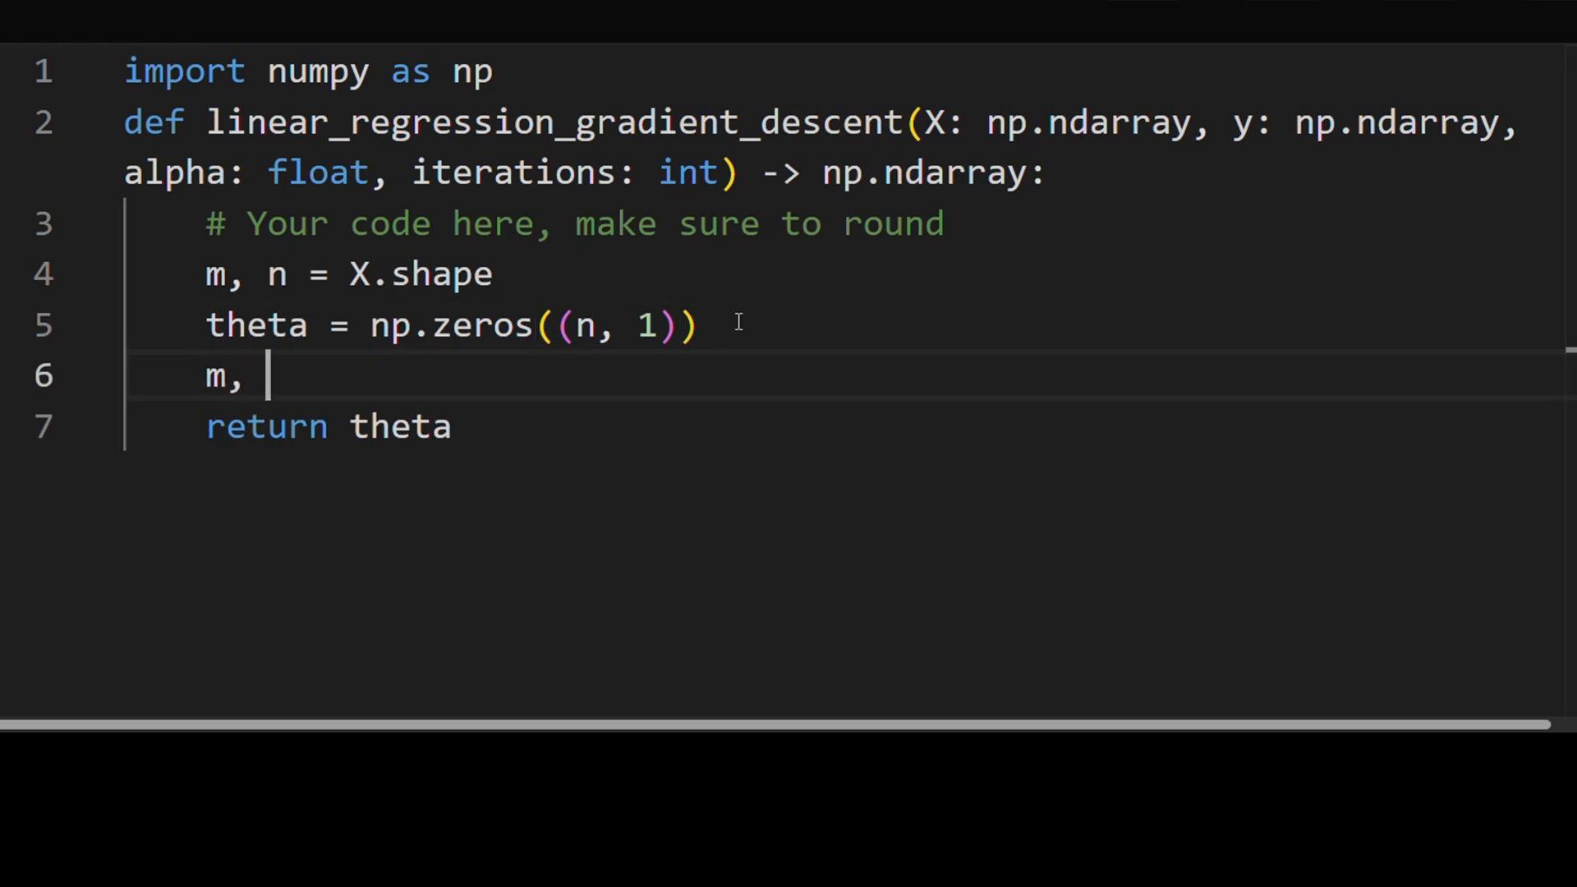
pyautogui.write('= s')
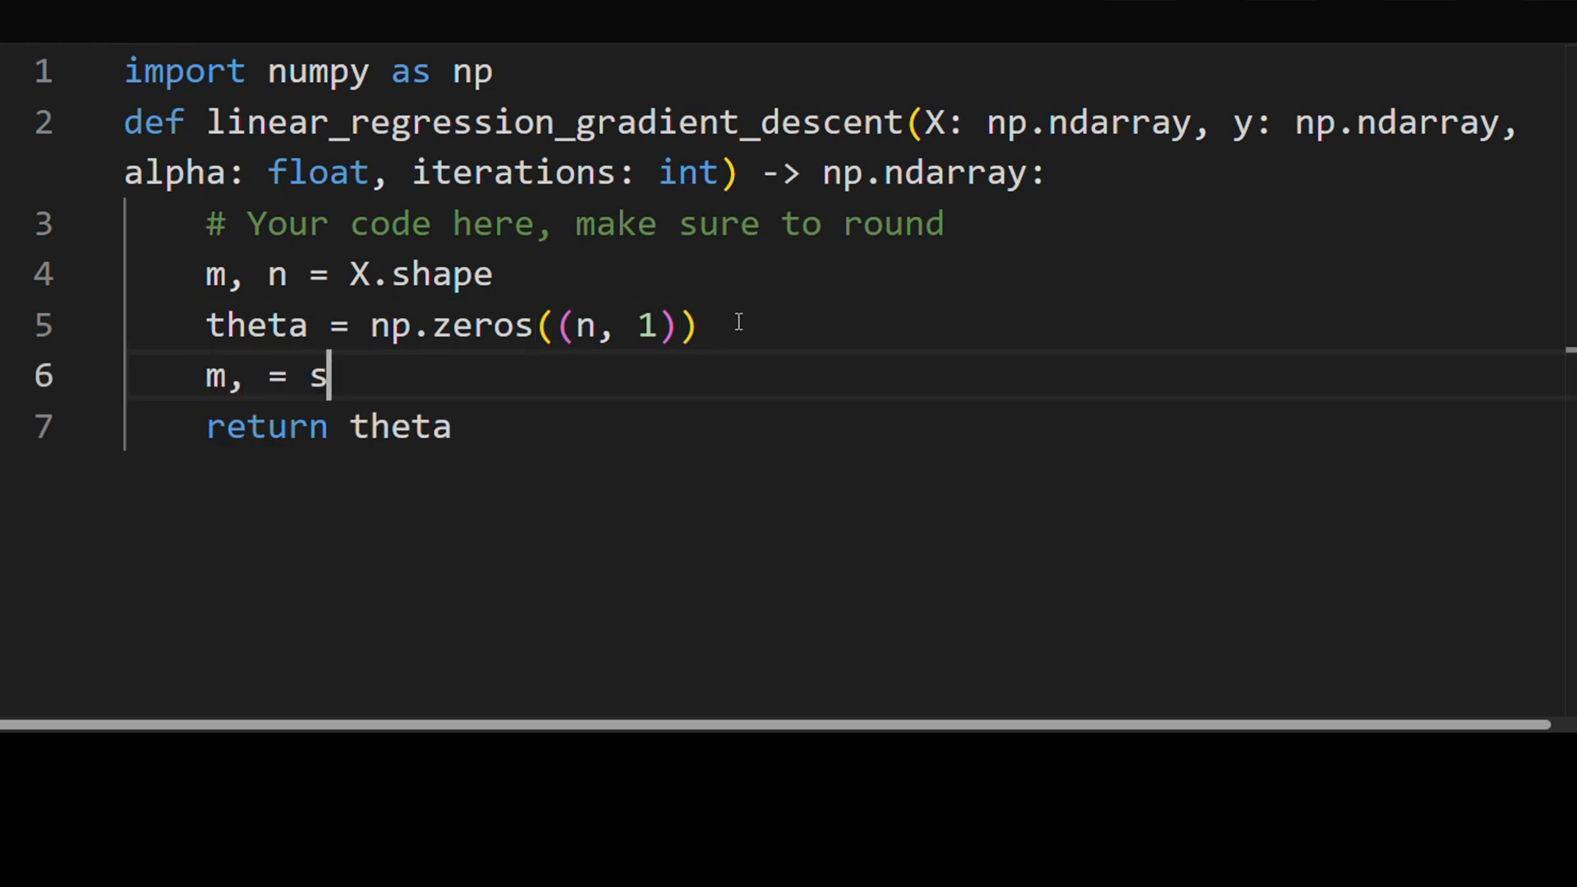
pyautogui.write('y.shape')
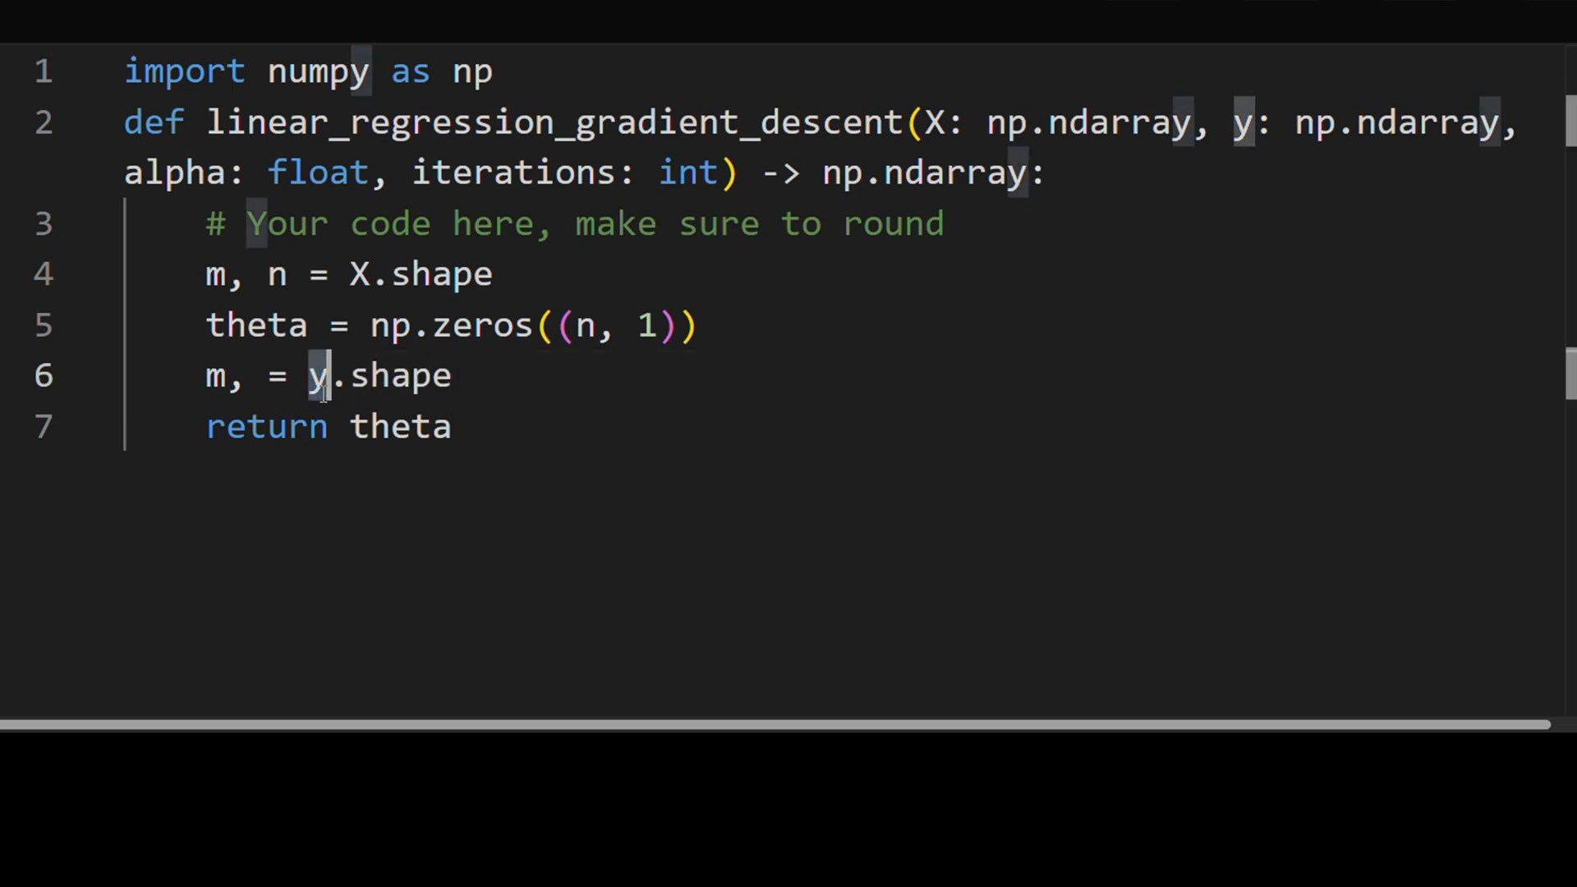
pyautogui.press('Backspace')
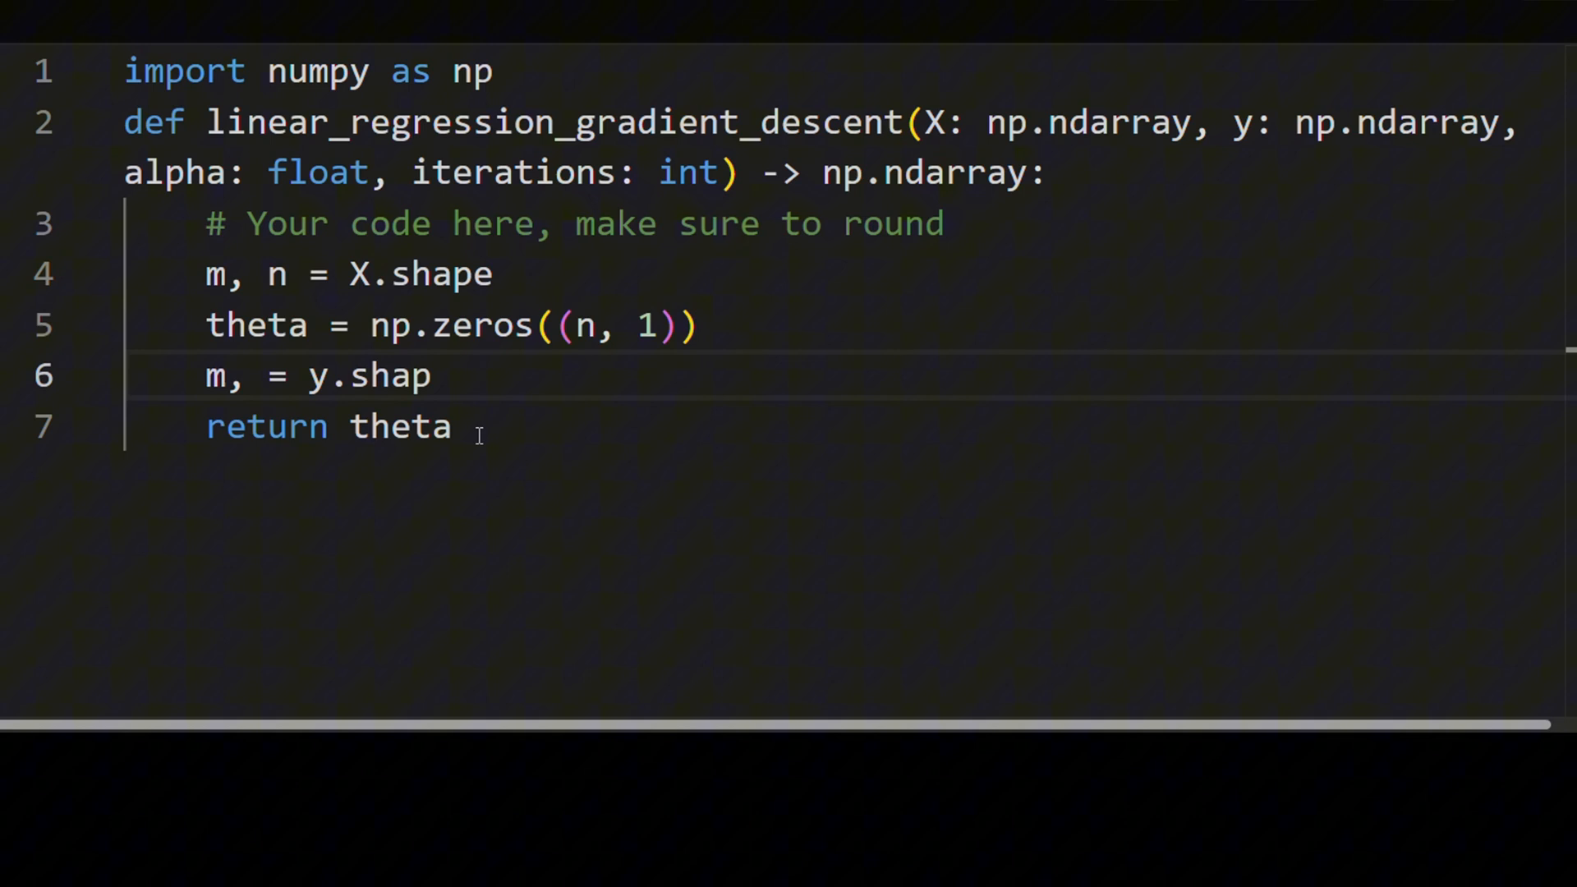
pyautogui.write('e')
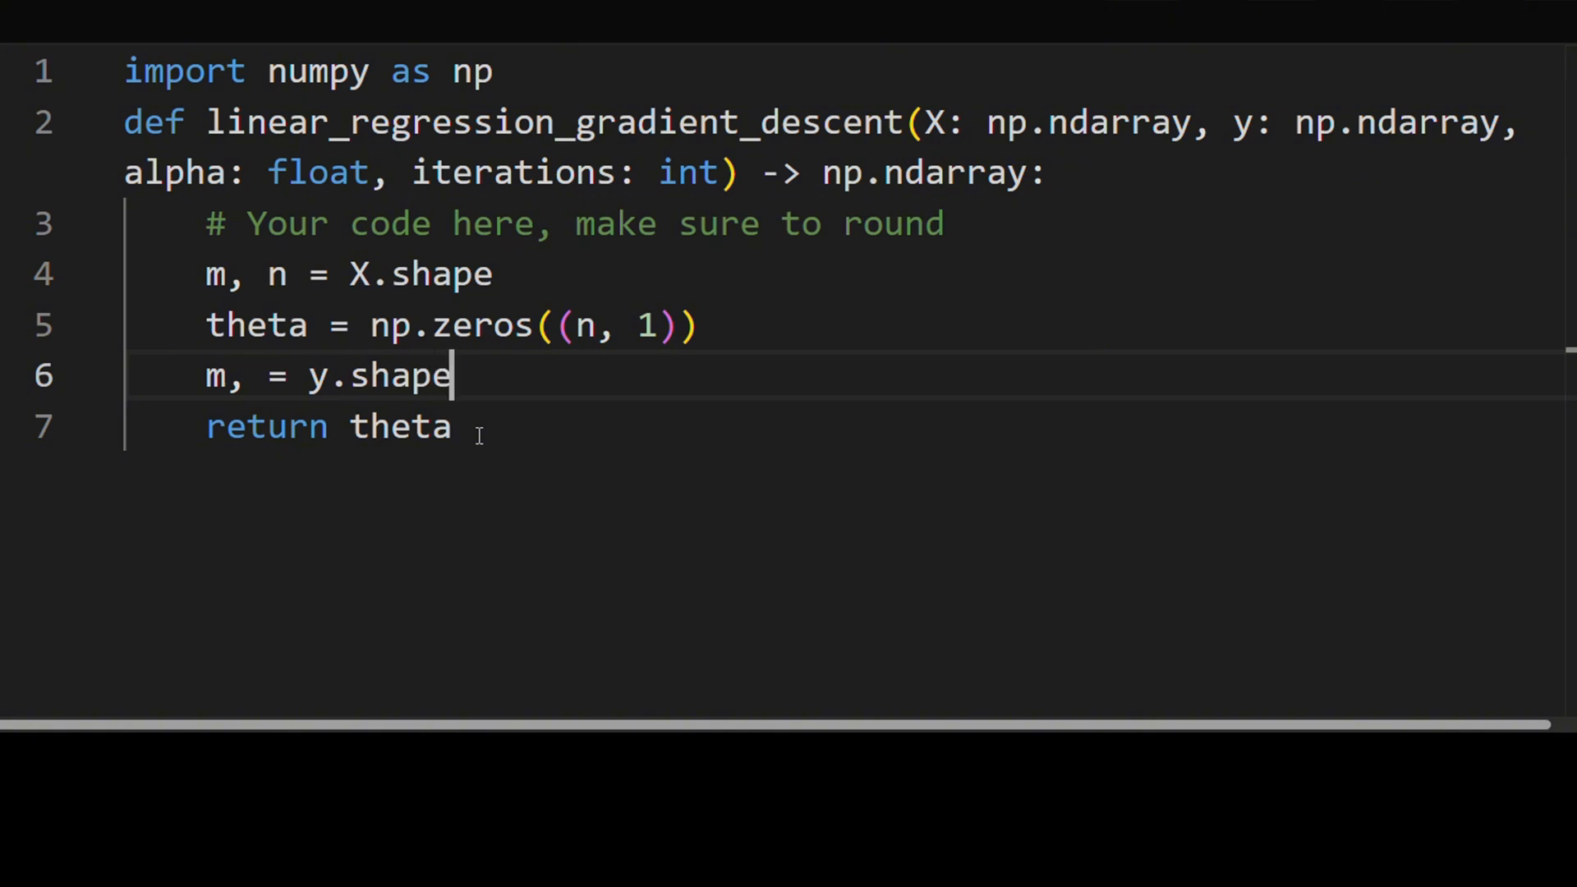
pyautogui.press('Enter')
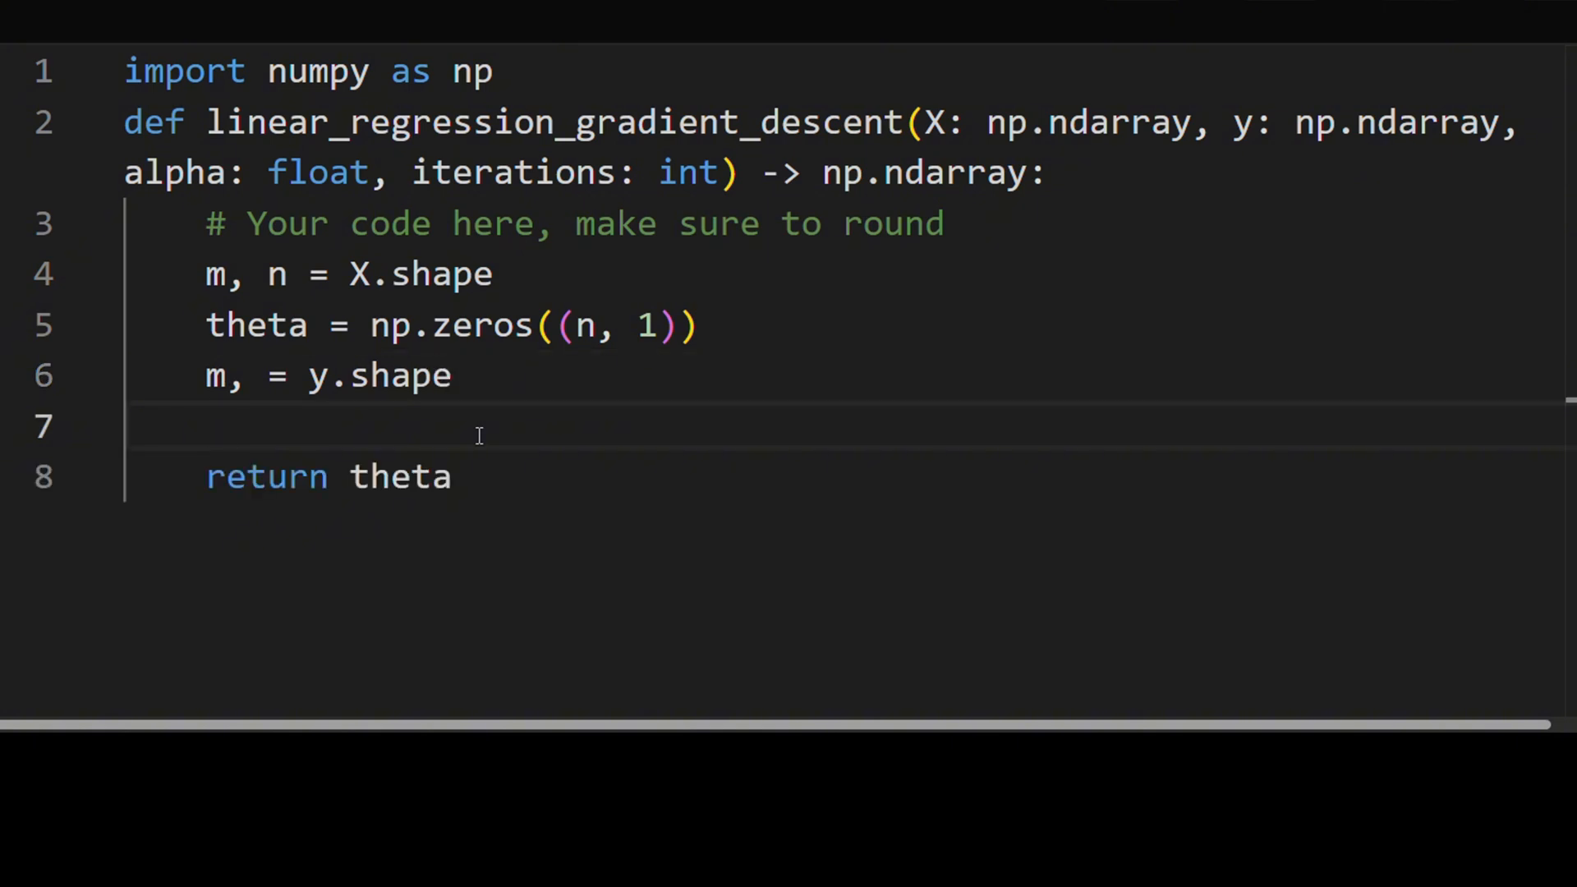
# Step: Compute predictions = X @ theta with a '# [m, n] @ [n, 1] = [m, 1]' comment
pyautogui.write('predictions = X @')
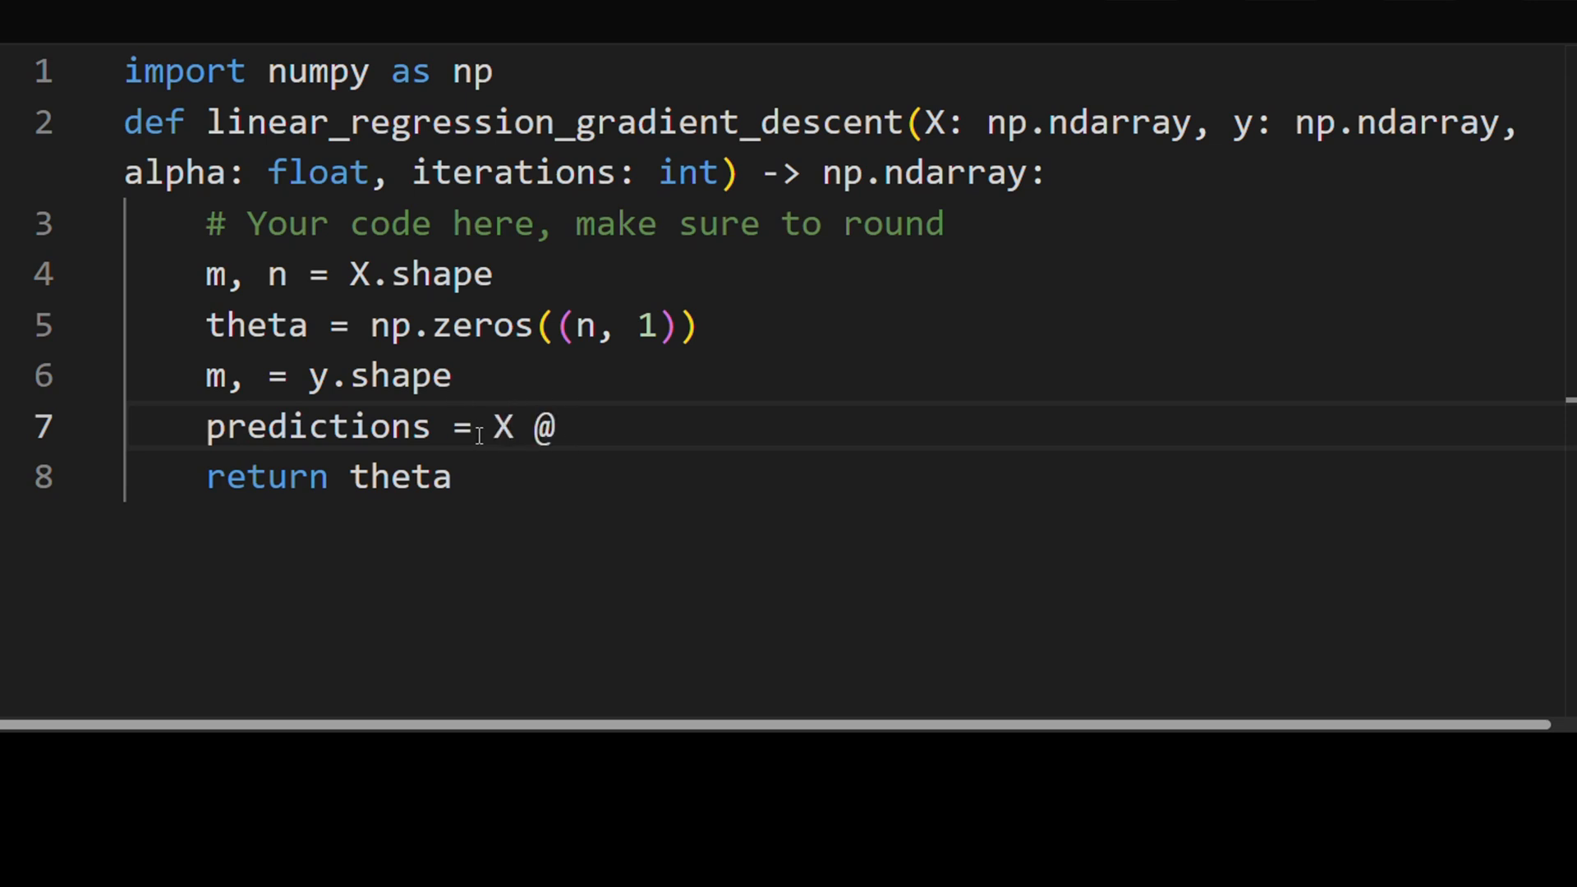
pyautogui.write('theta')
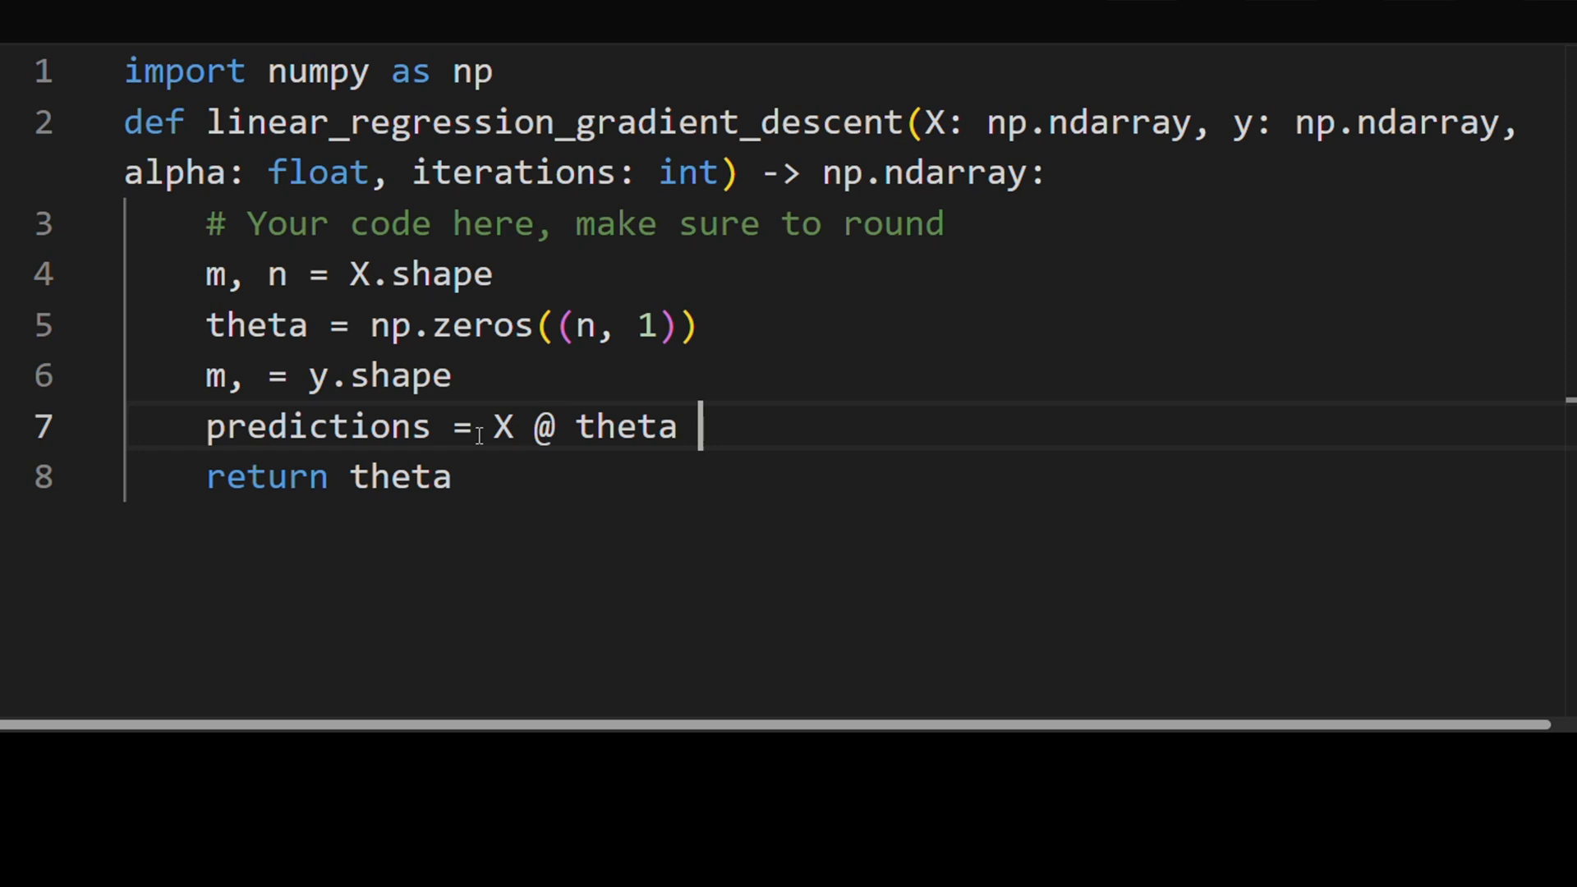
pyautogui.write('# [n]')
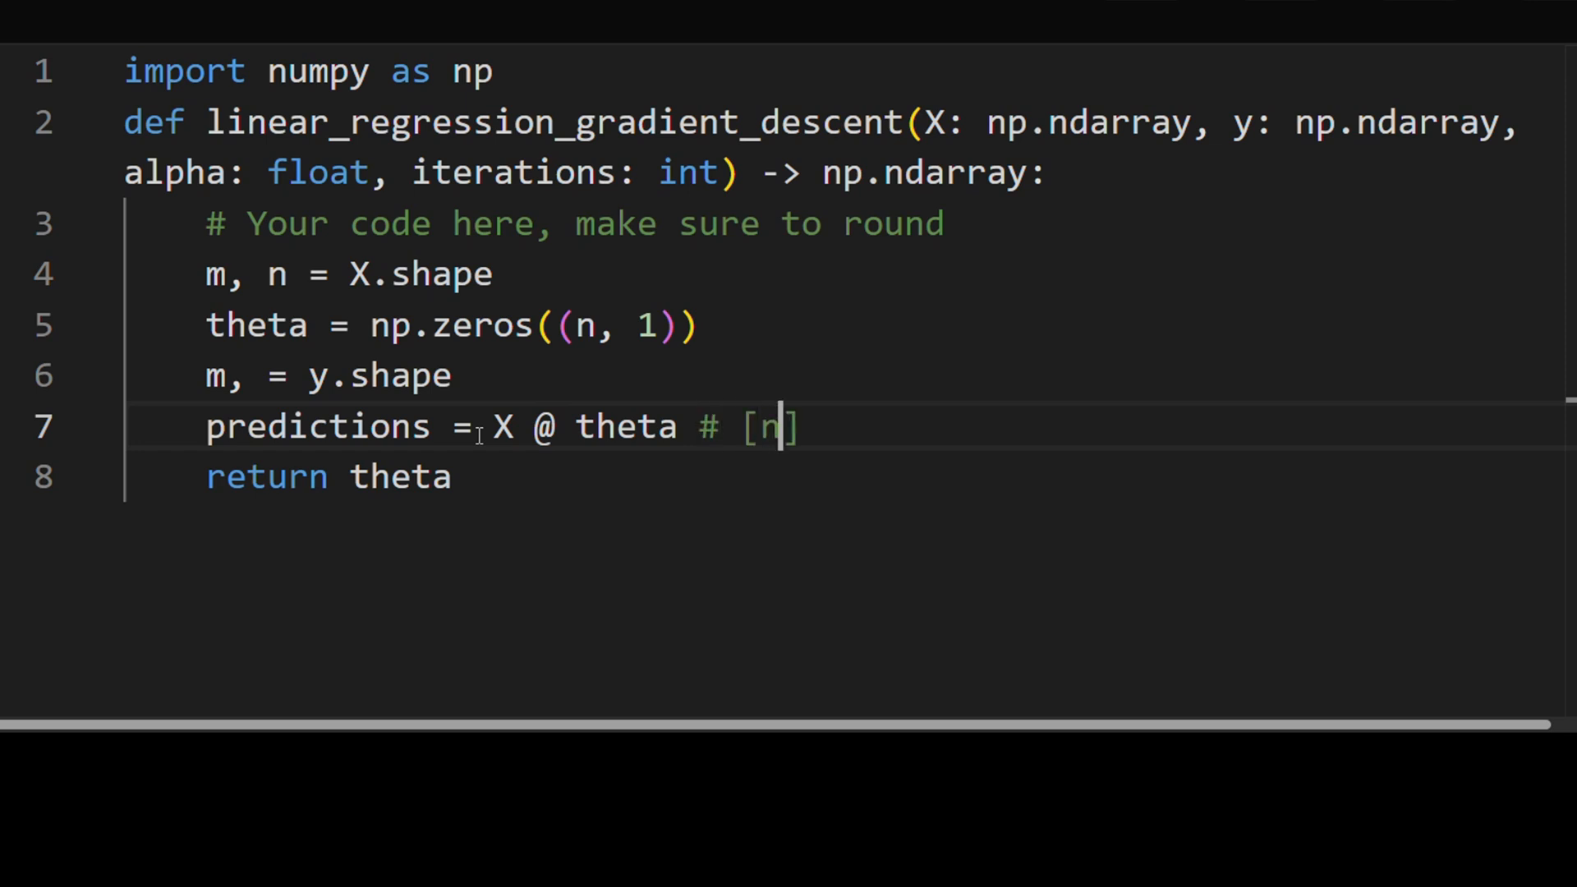
pyautogui.write('m,')
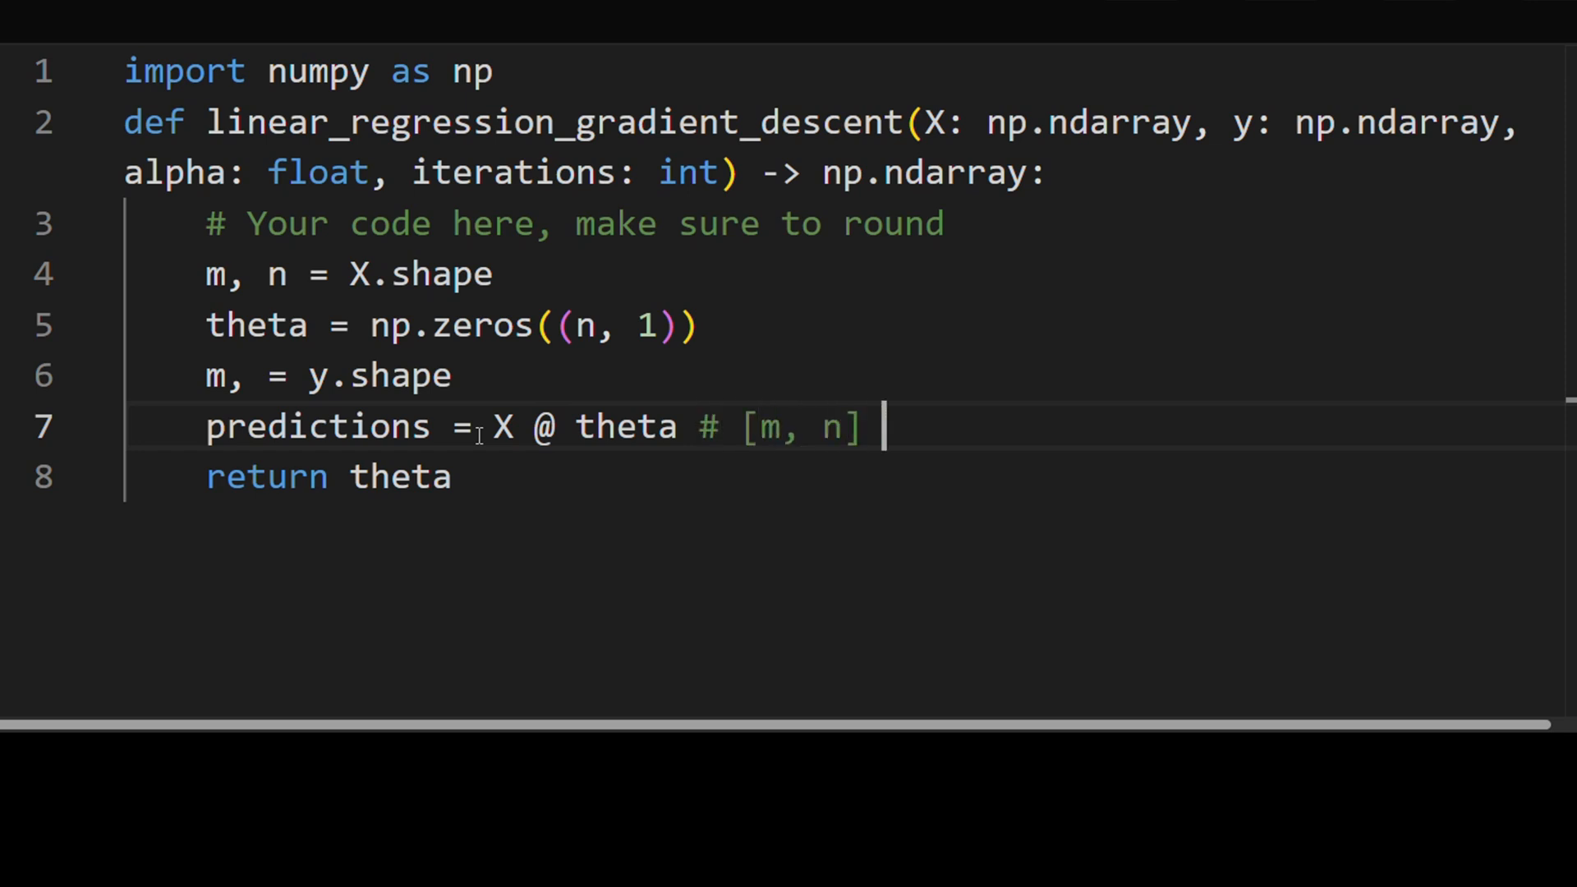
pyautogui.write('@ [')
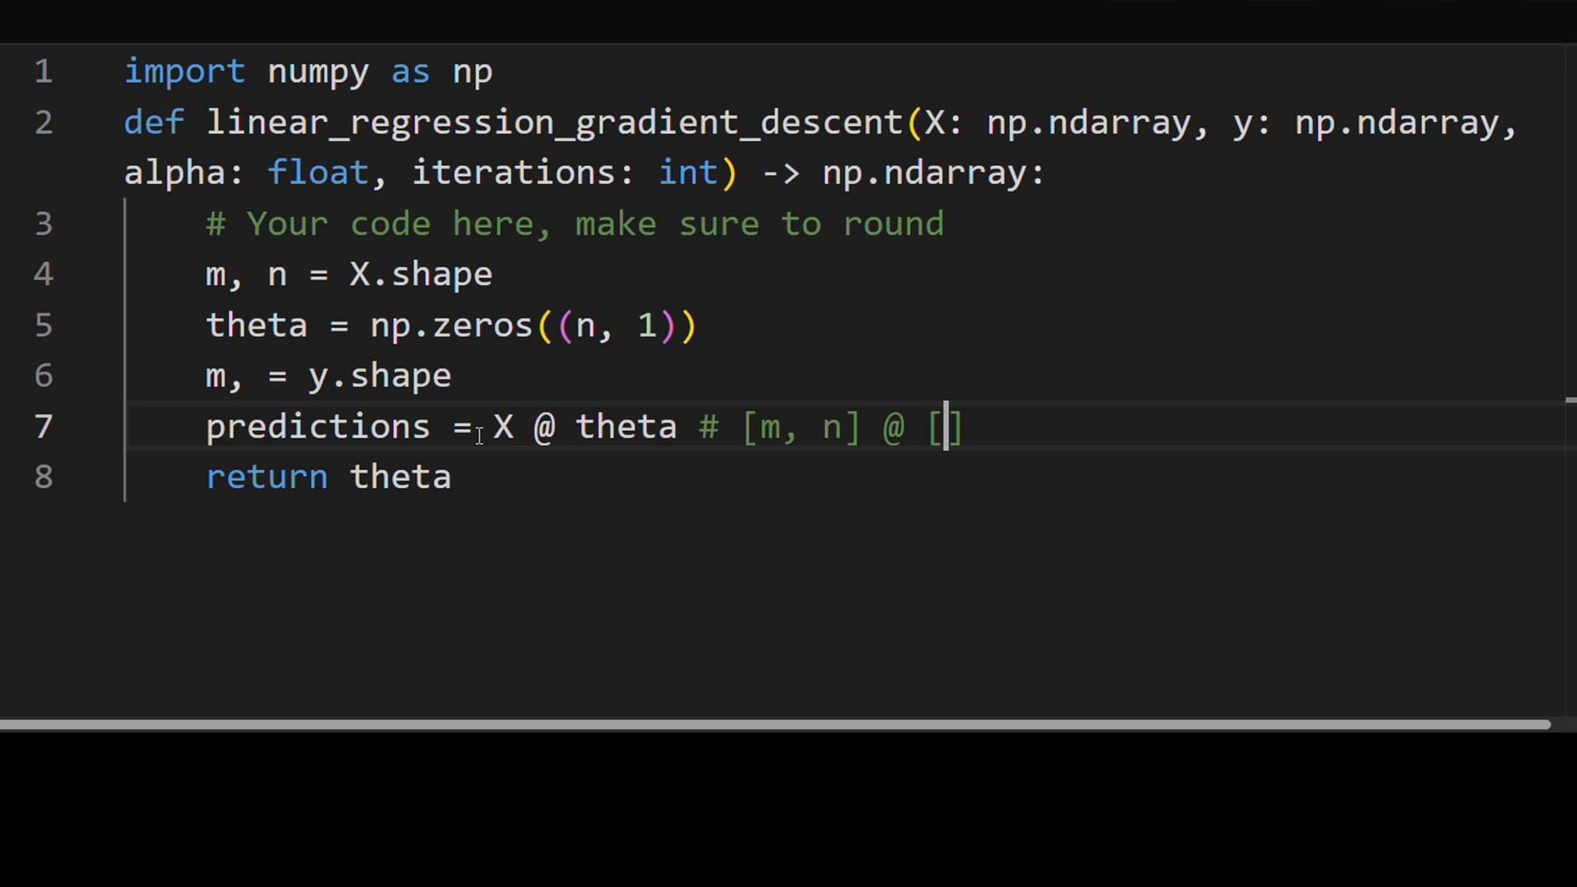
pyautogui.write('n, 1')
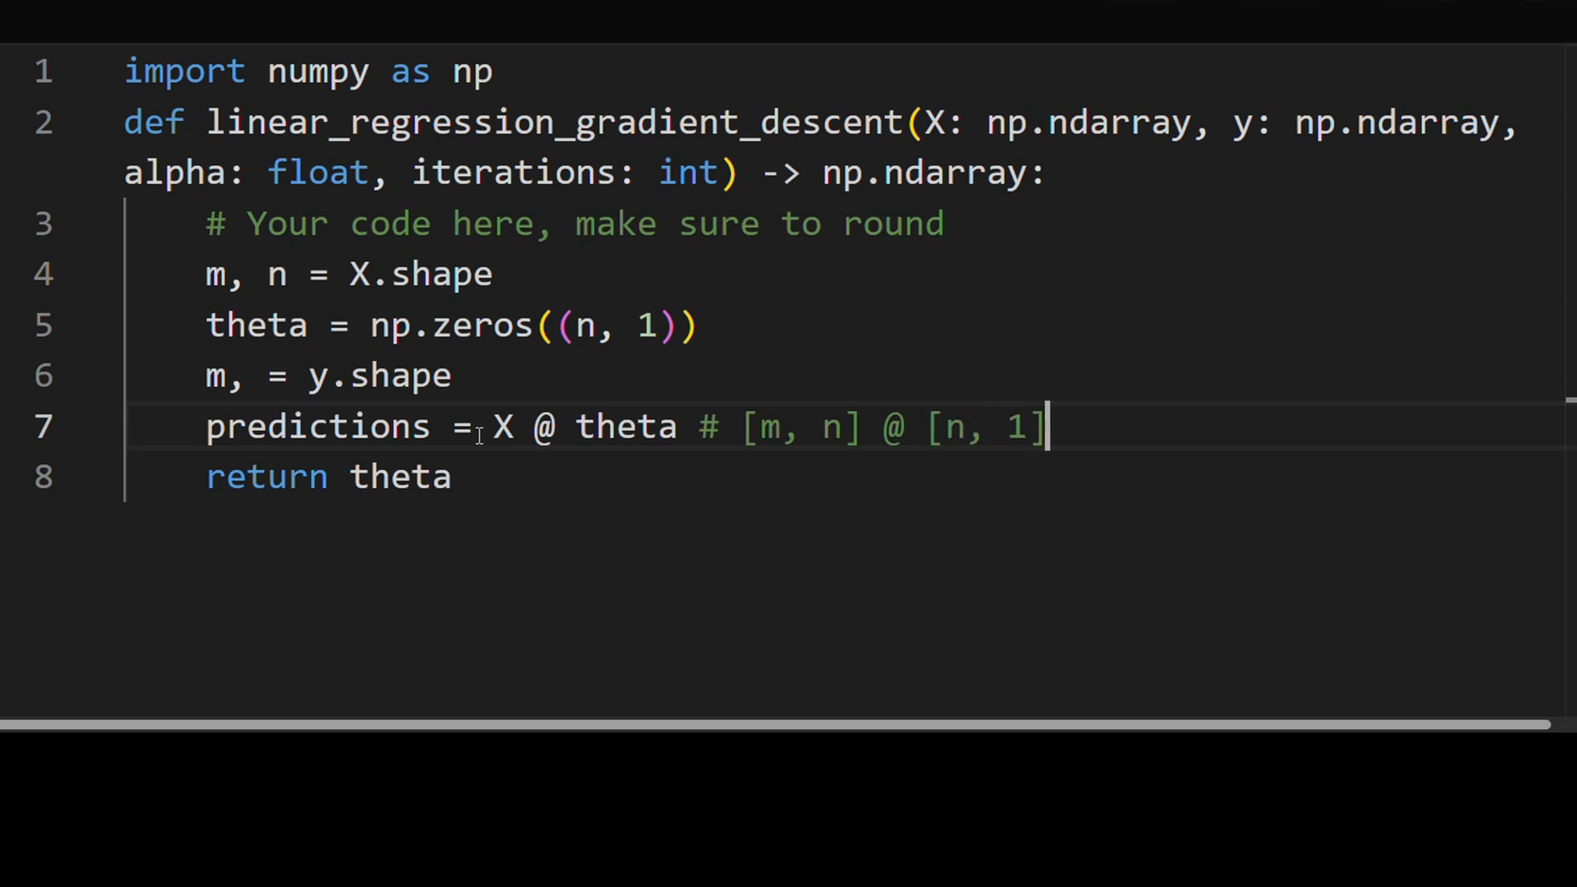
pyautogui.write('= [m')
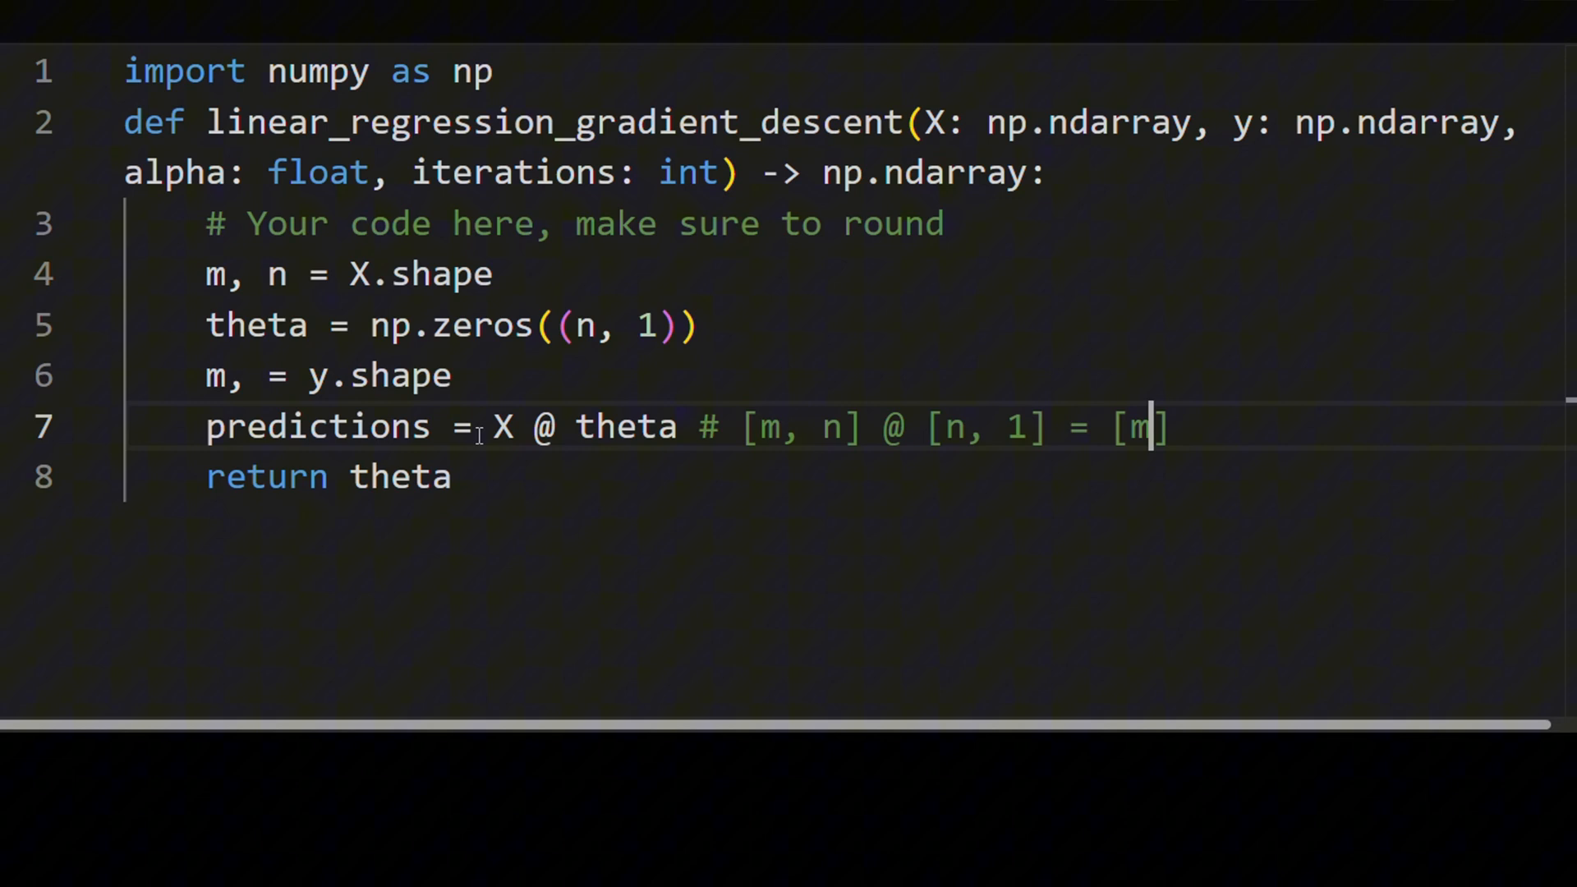
pyautogui.write(', 1')
pyautogui.click(850, 375)
pyautogui.write(' #')
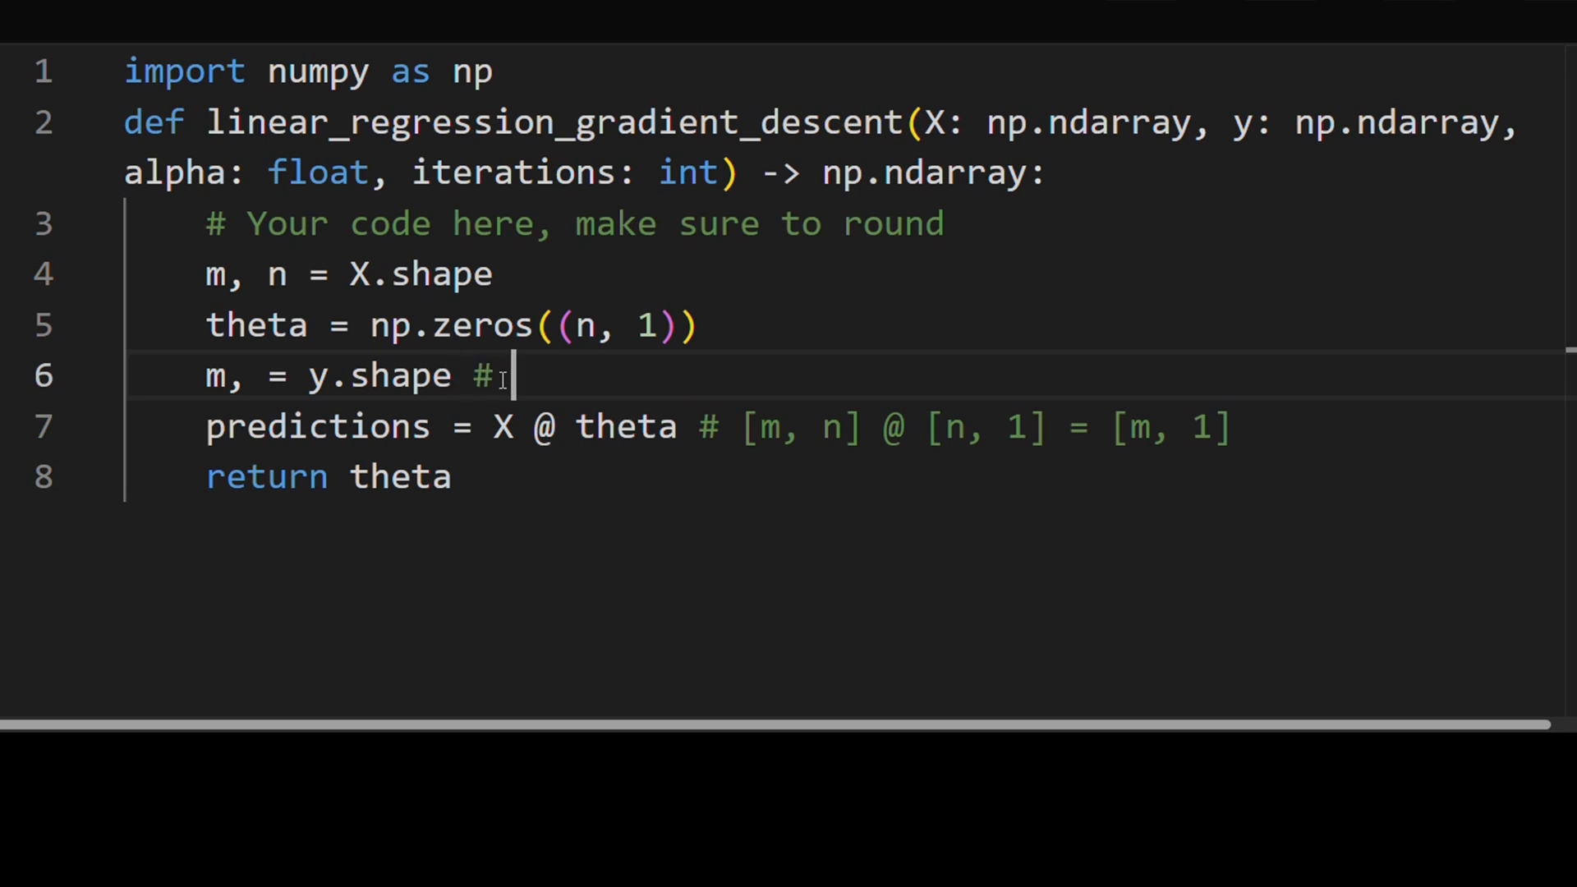
pyautogui.write('[m]')
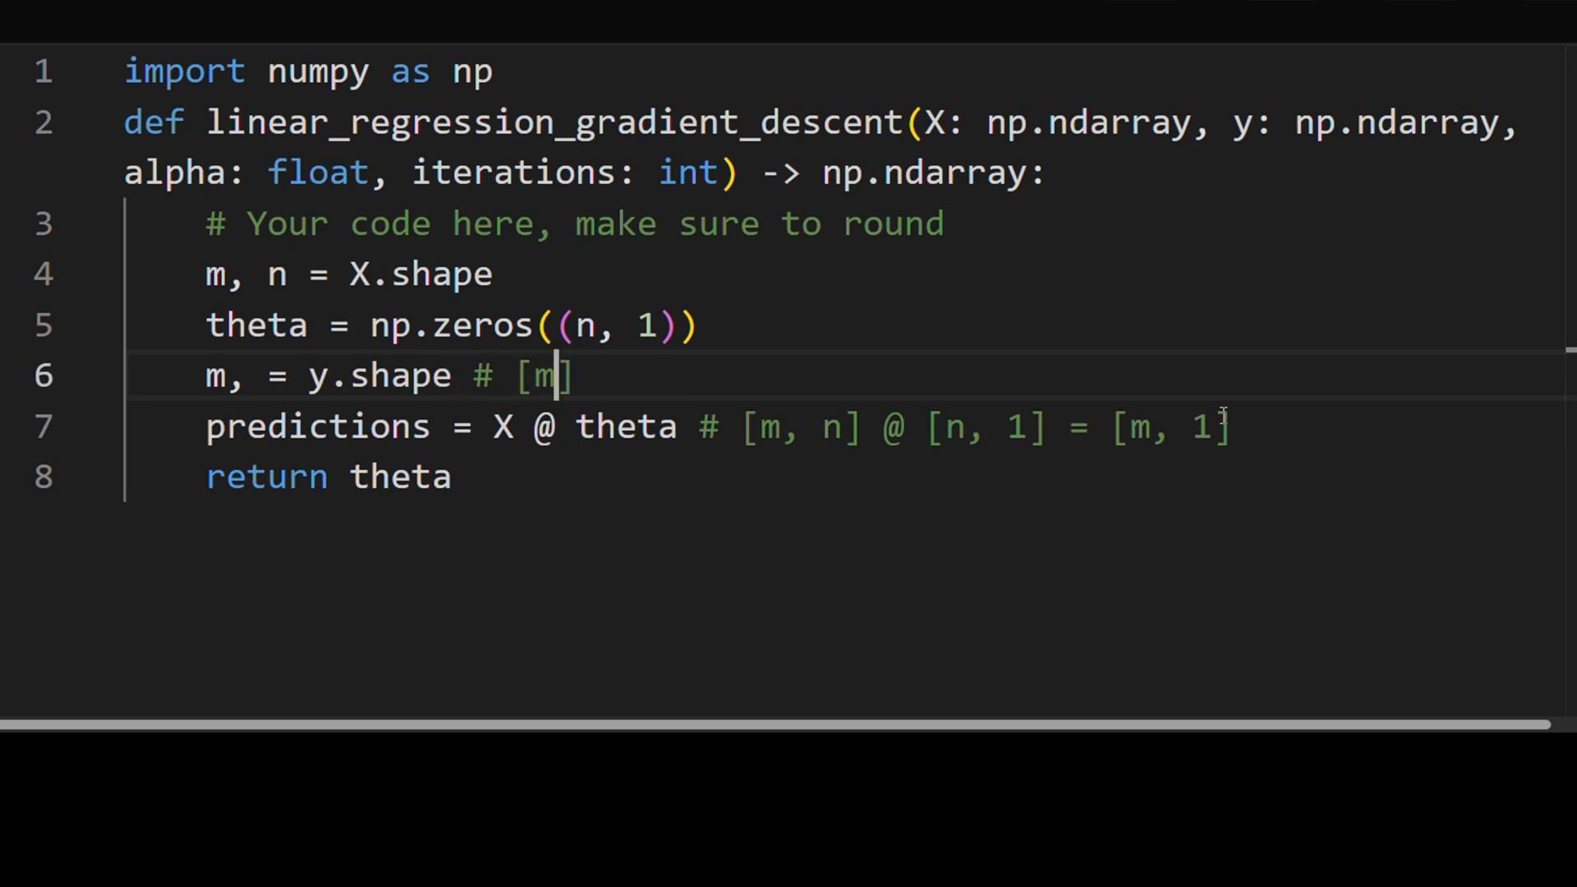
pyautogui.moveTo(493, 410)
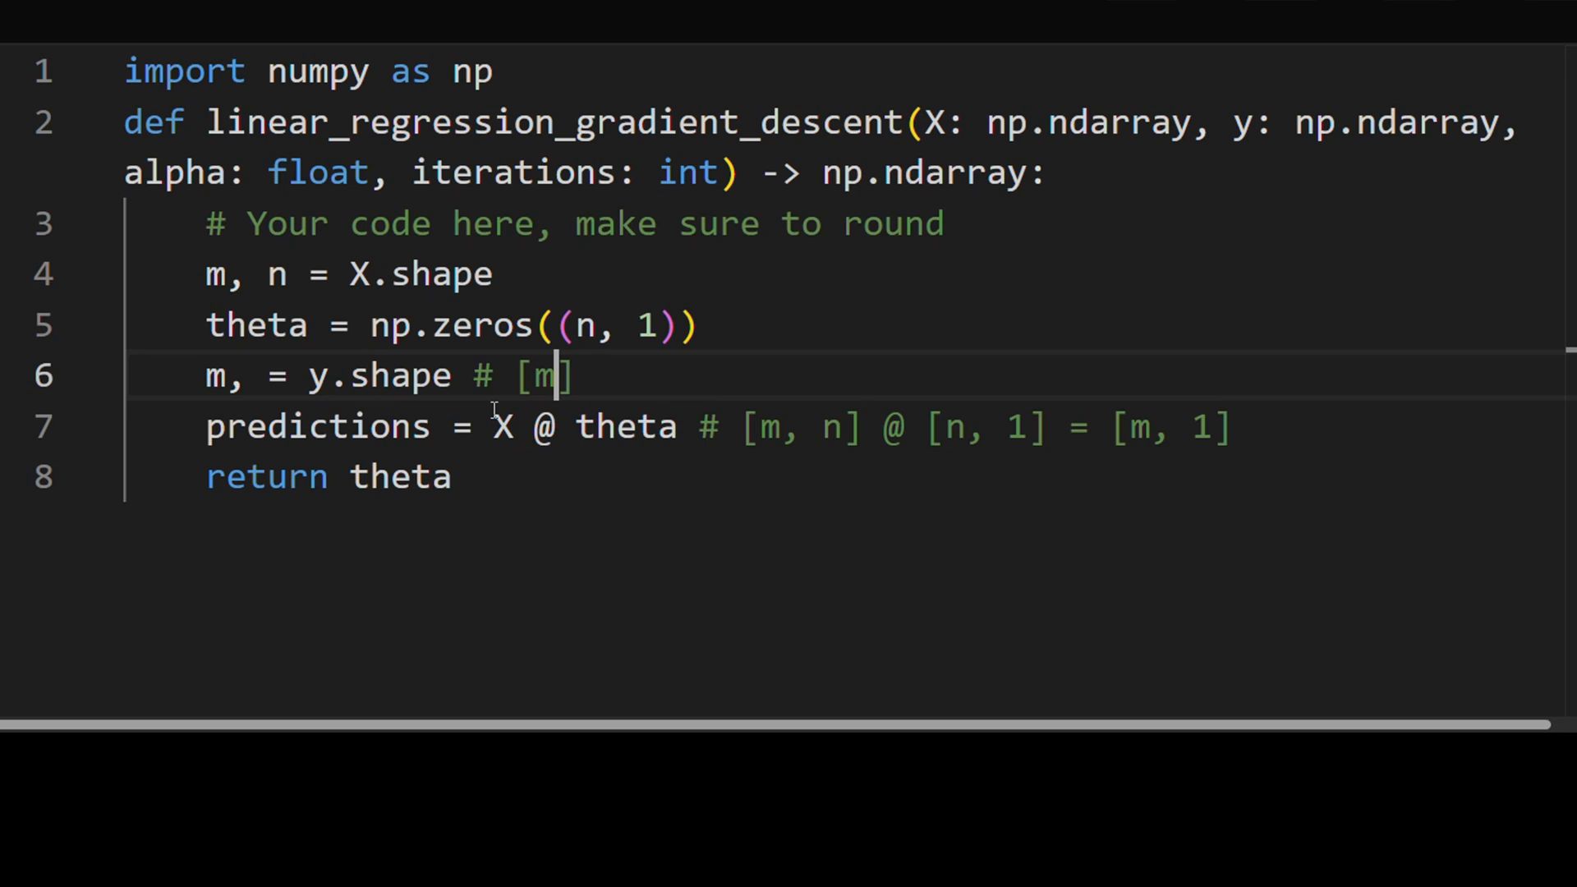
# Step: Replace the y.shape line with y = y[:, None] annotated # [m, 1]
pyautogui.press('Home')
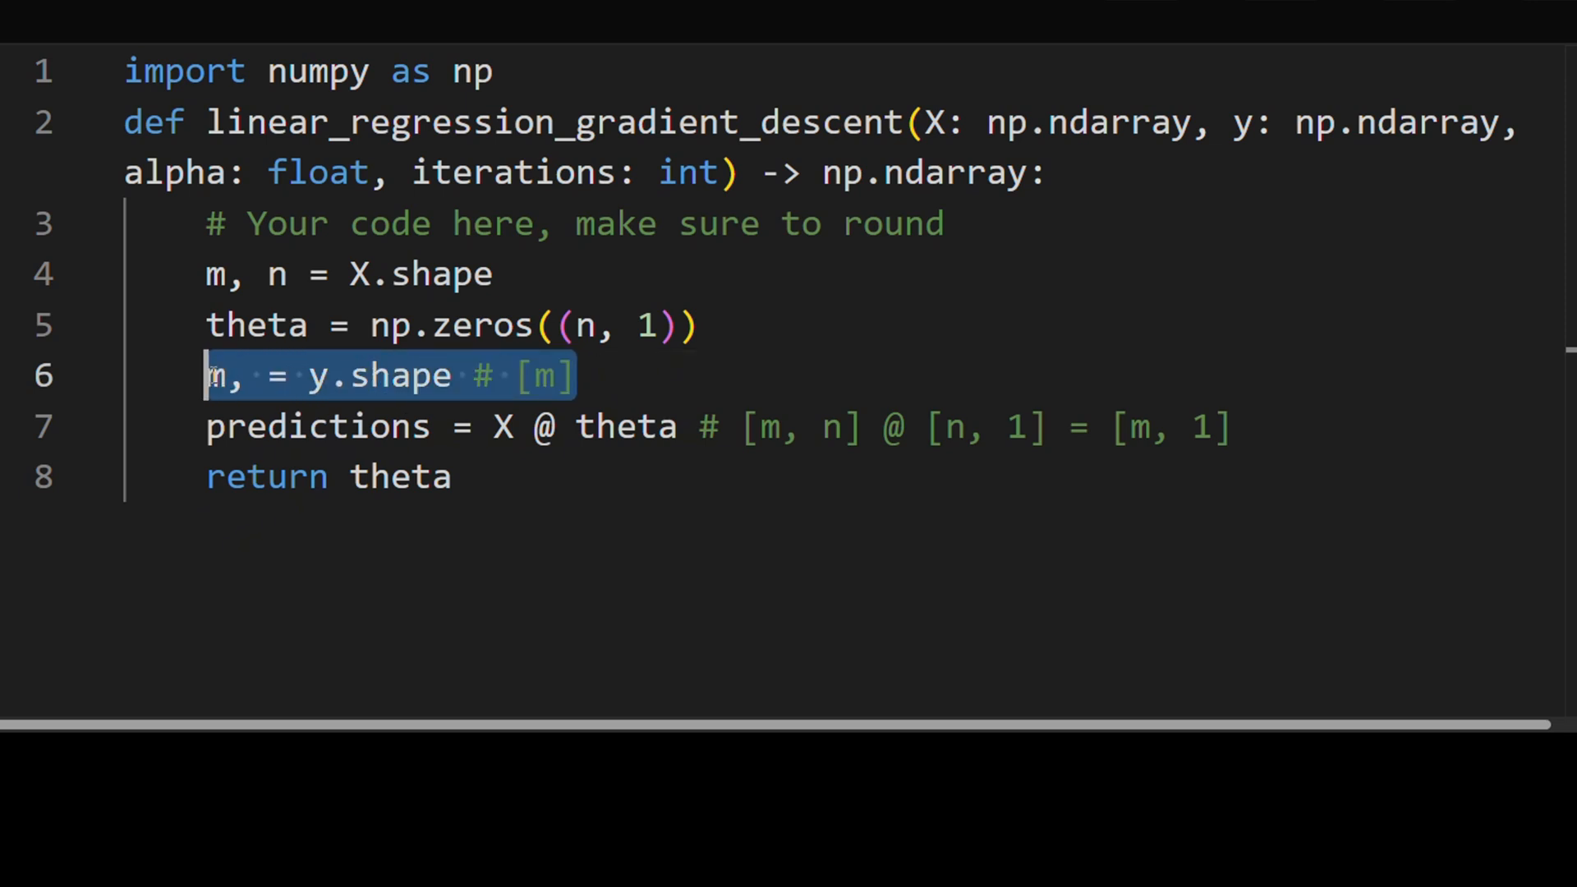
pyautogui.write('y = []')
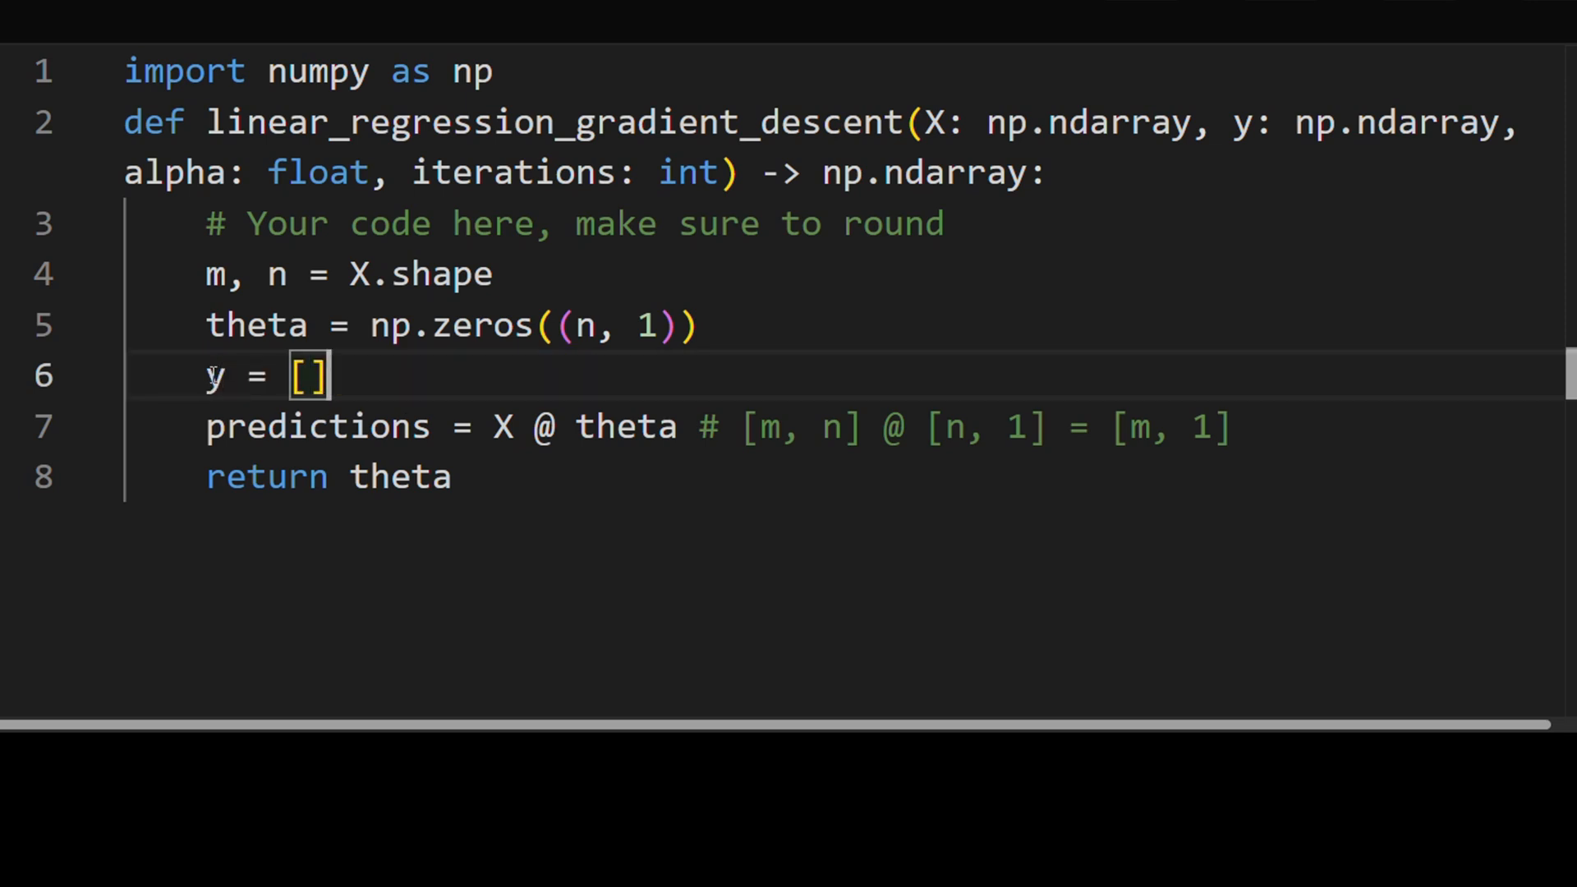
pyautogui.write('y')
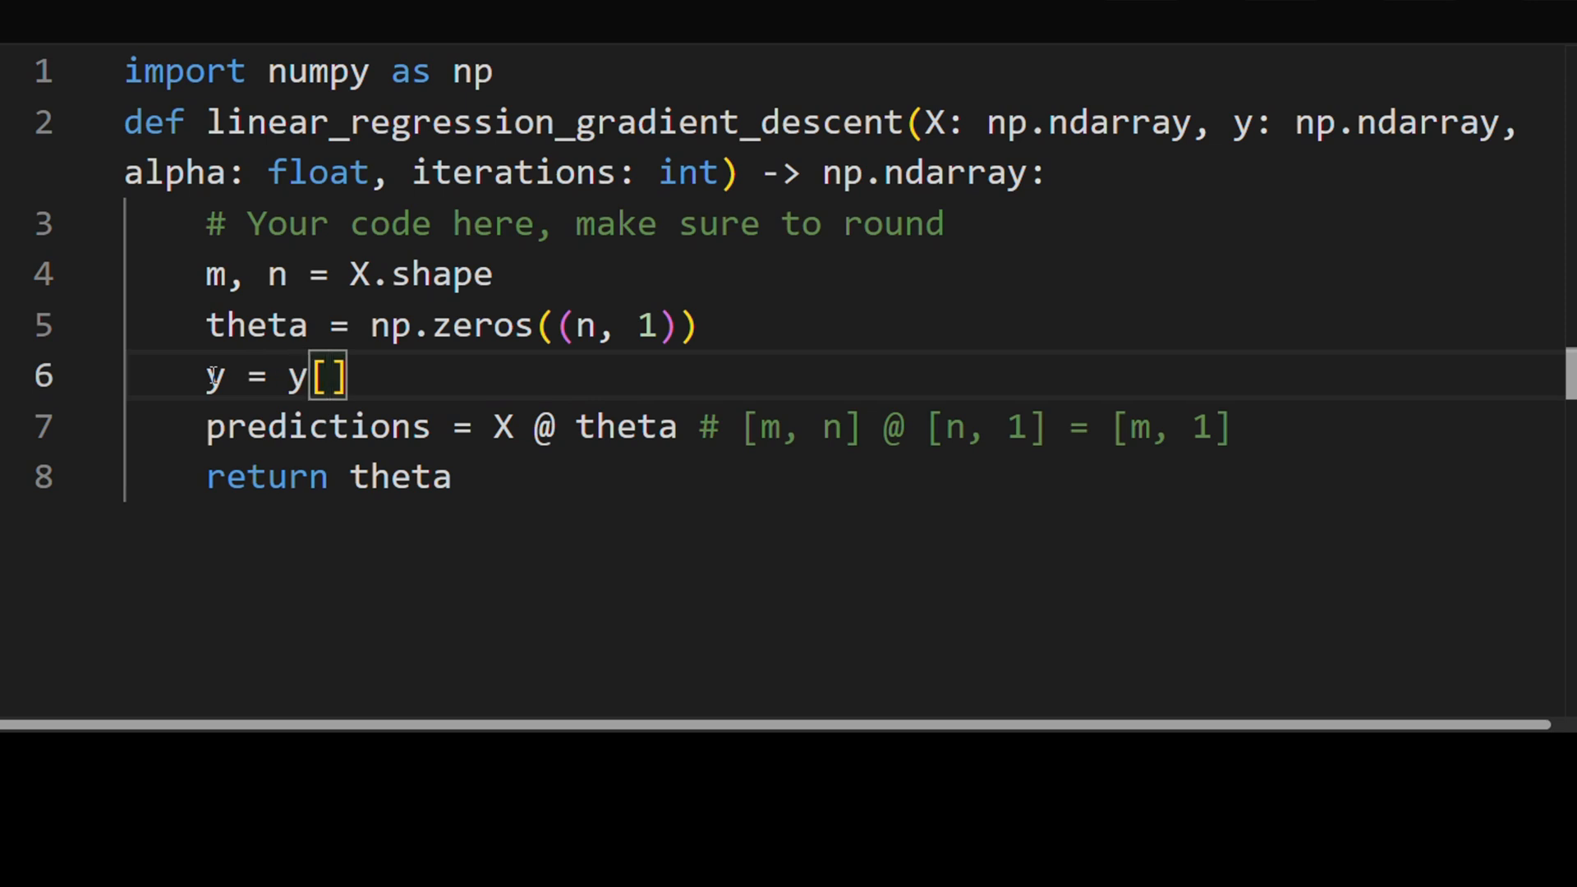
pyautogui.write(':, N')
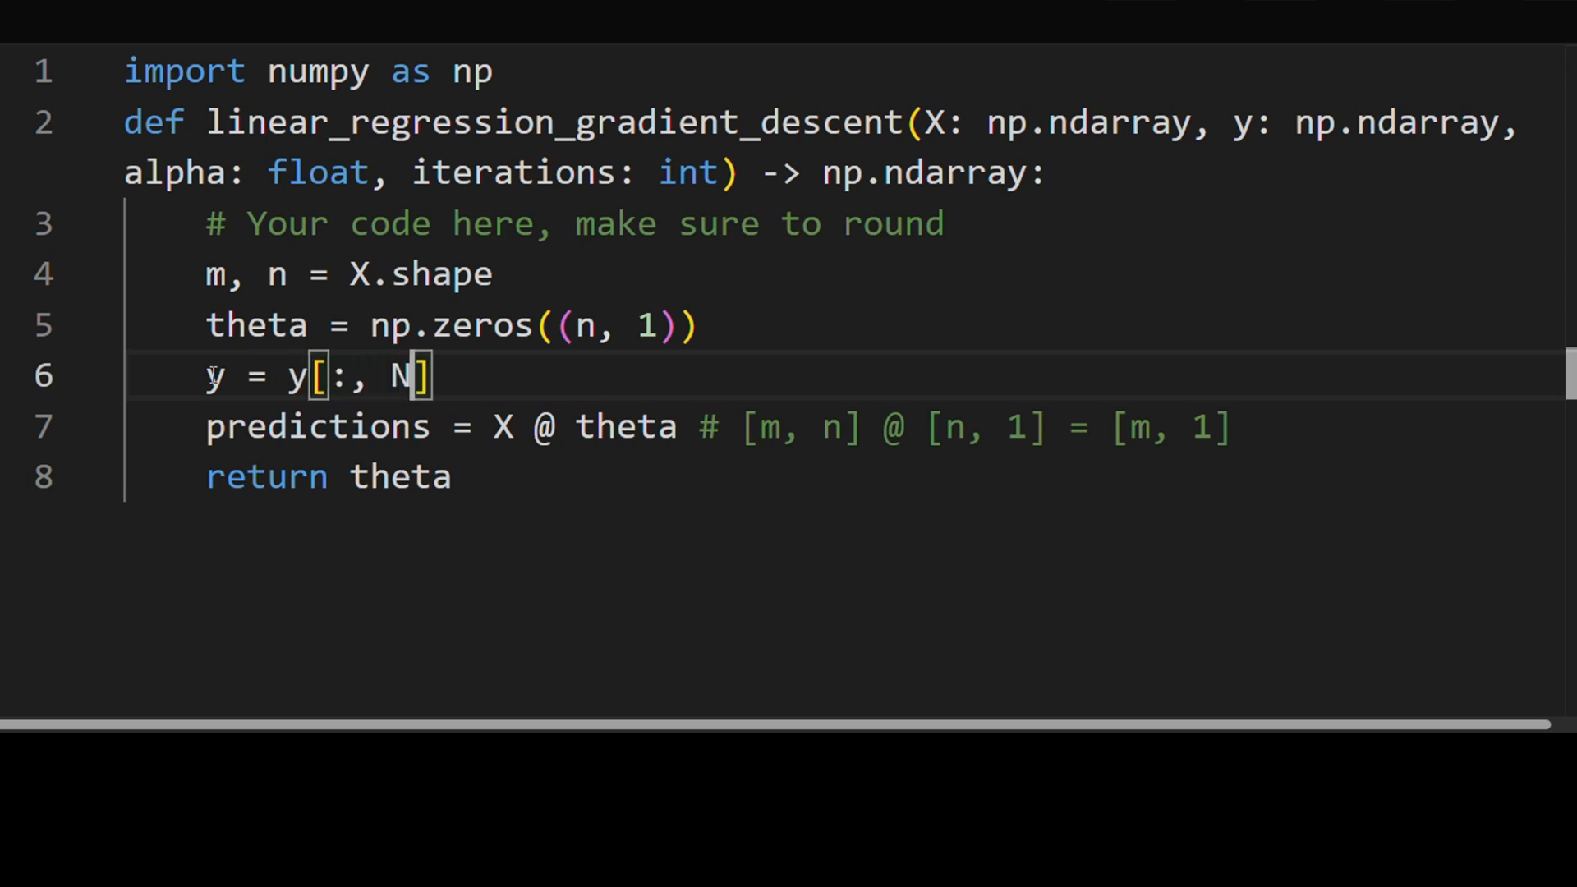
pyautogui.write('one')
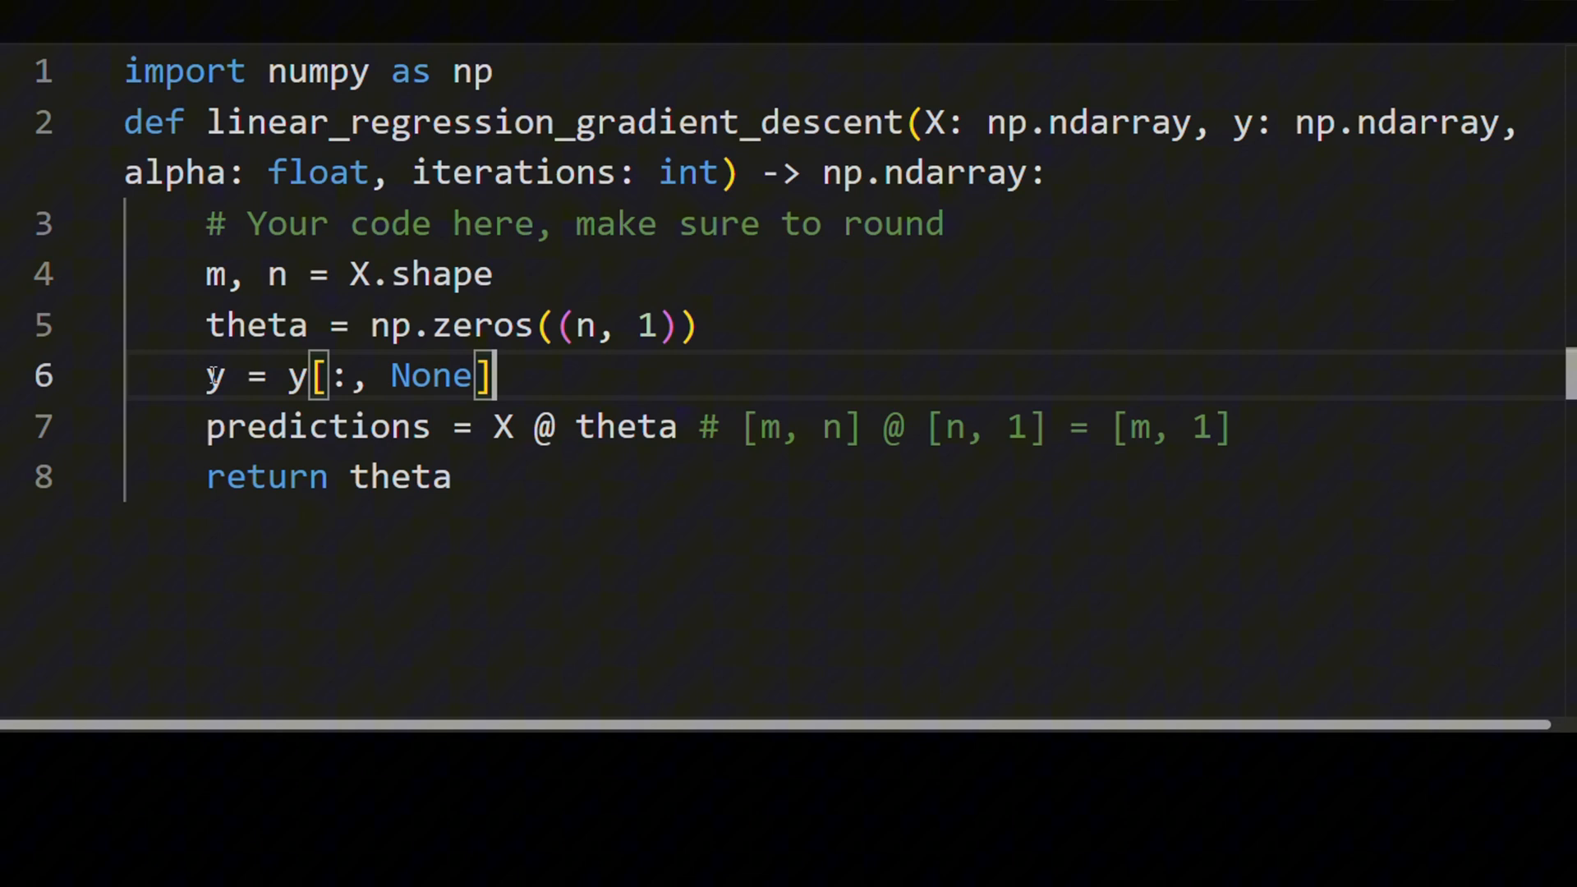
pyautogui.write('# [')
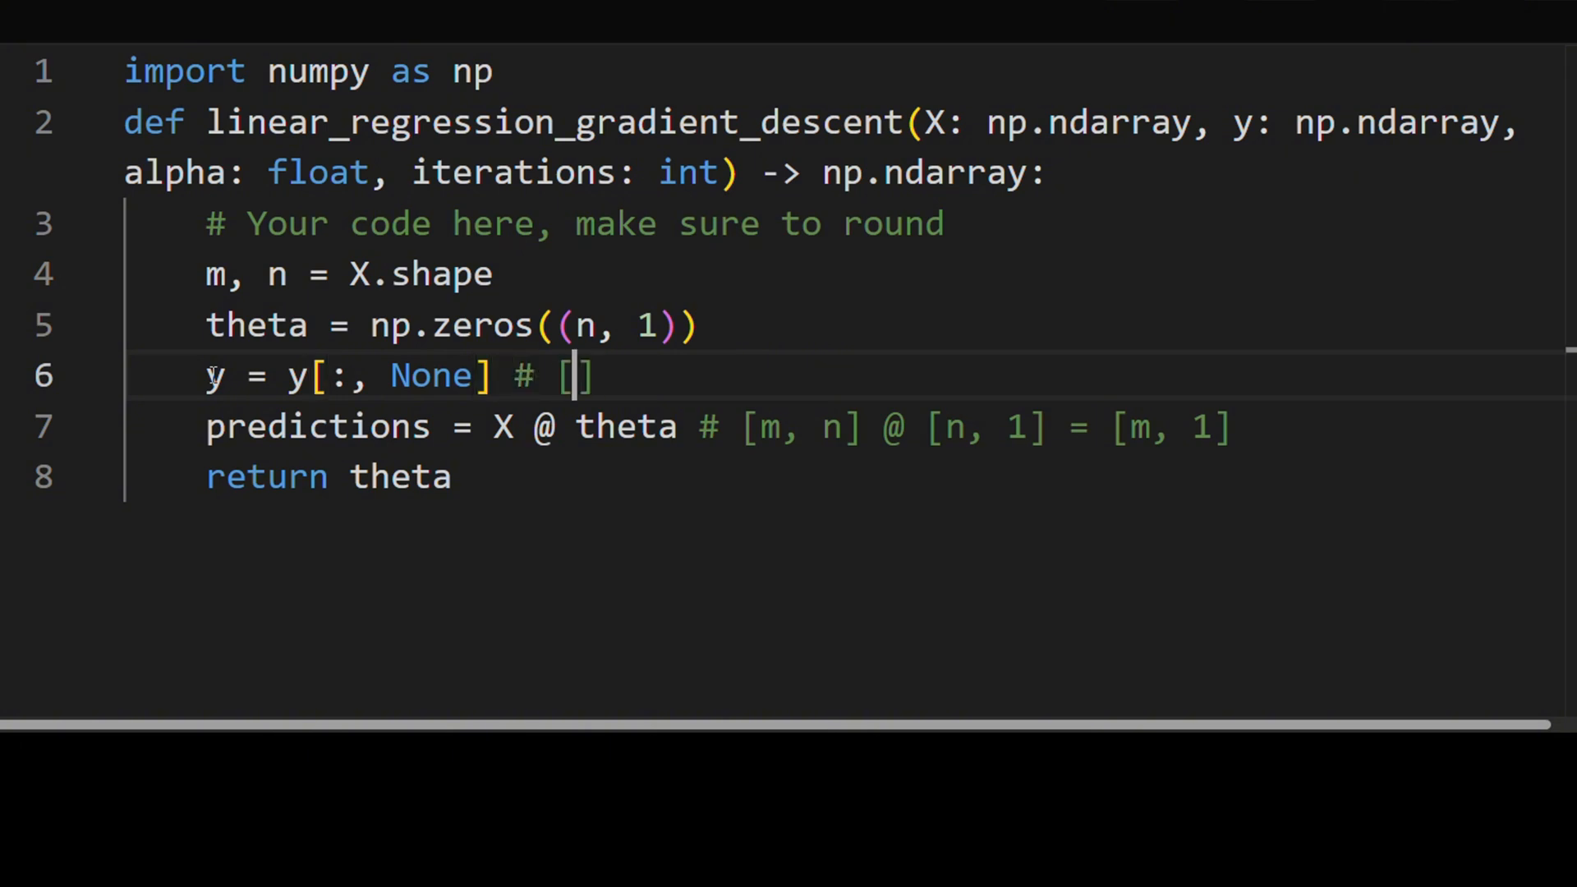
pyautogui.write('m, q')
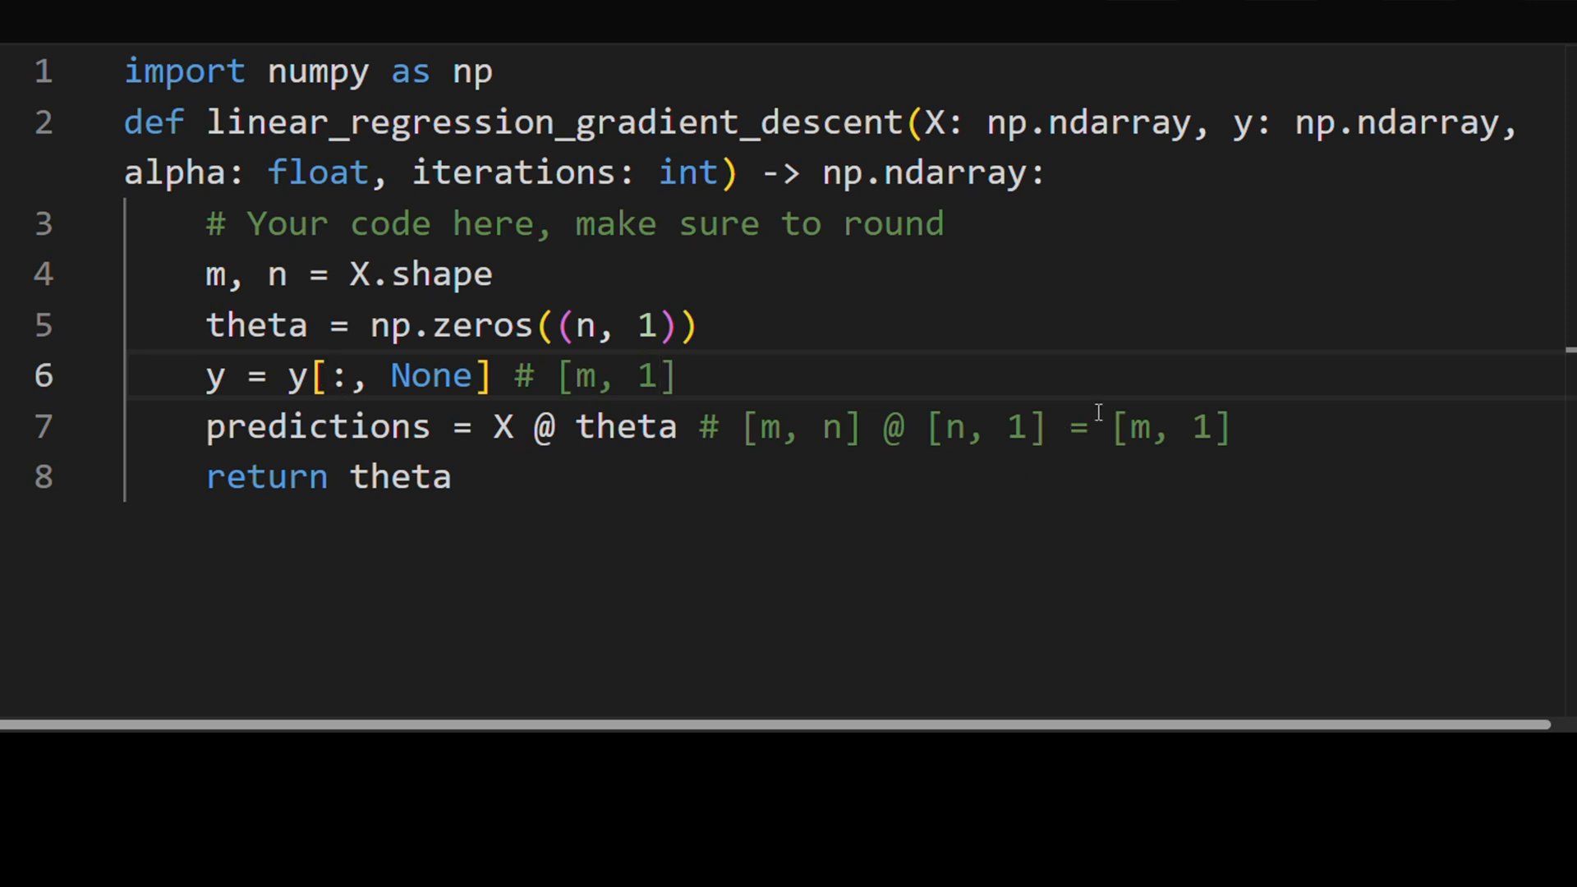
pyautogui.press('Enter')
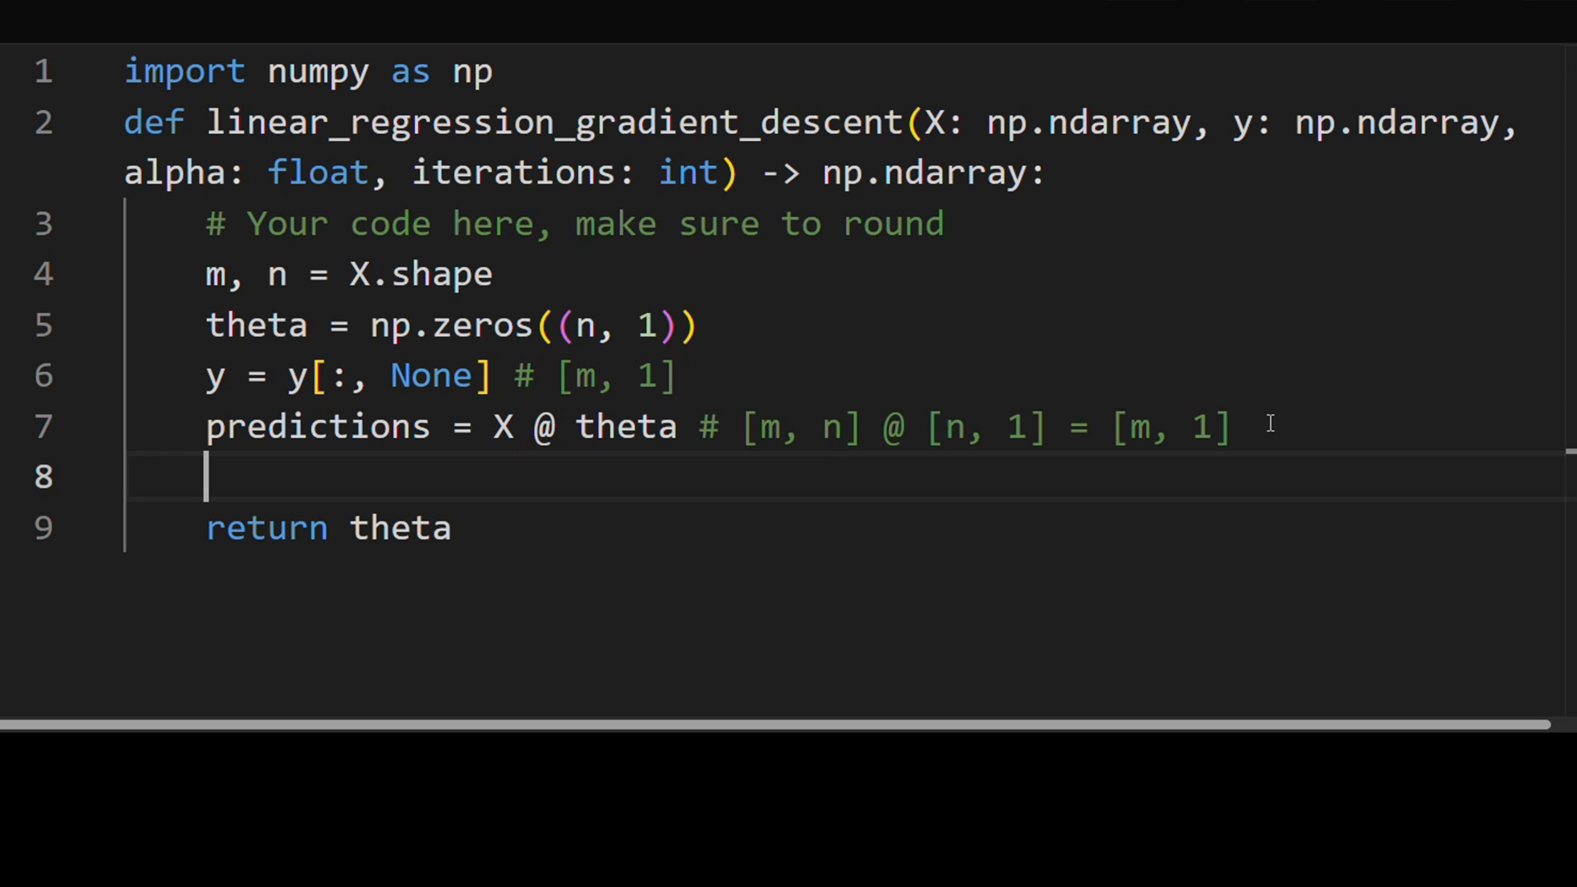
# Step: Add error = predictions - y and loss = error ** 2 lines, beginning a shape comment
pyautogui.write('error =')
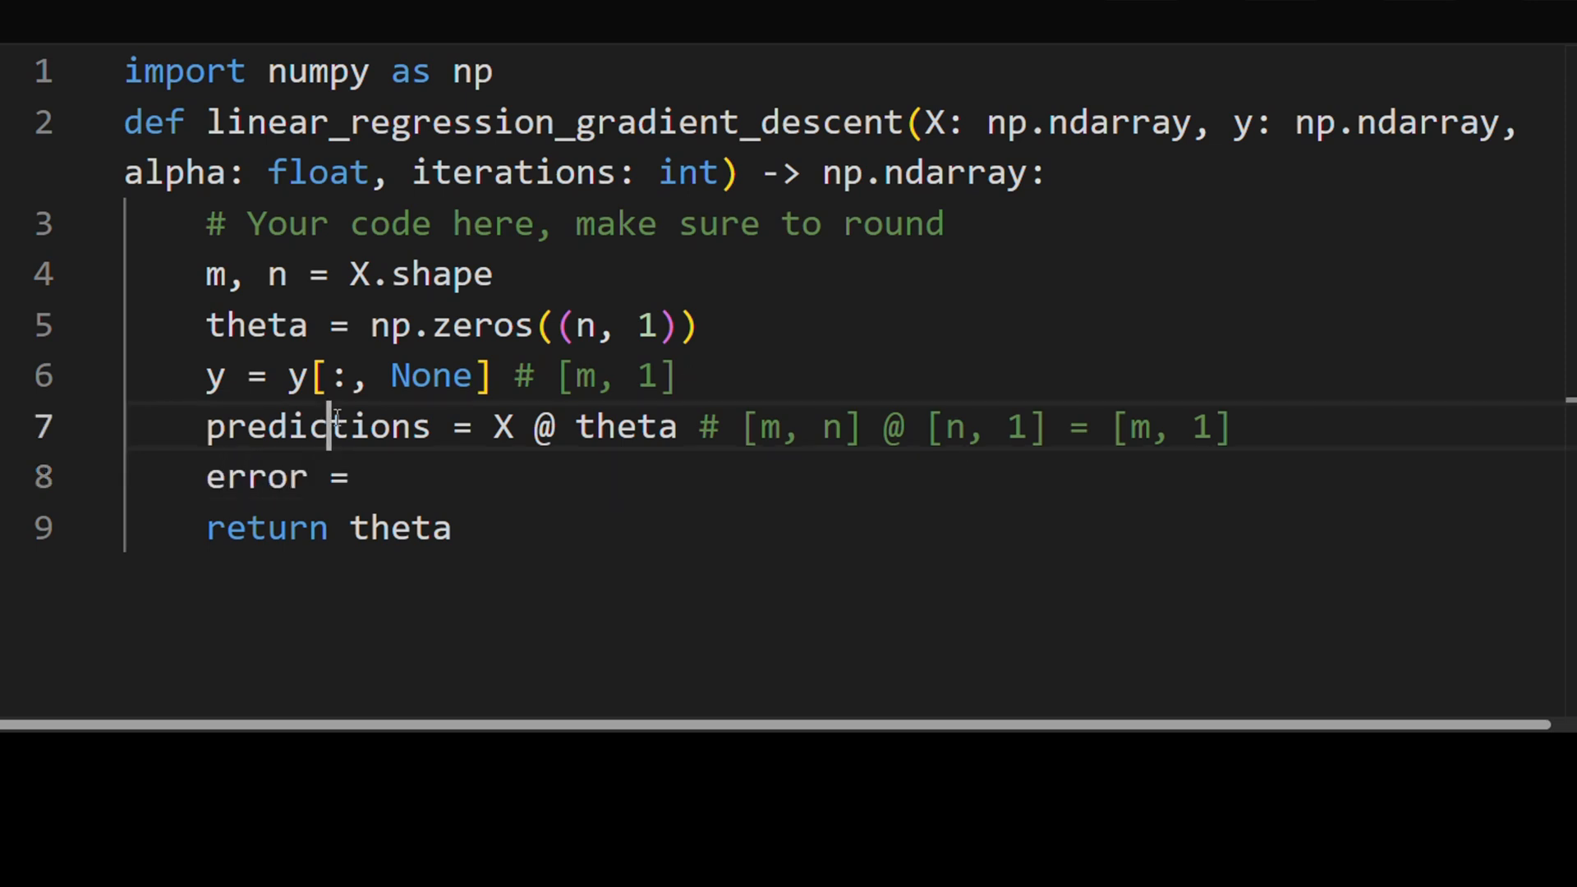
pyautogui.write('predictions - y')
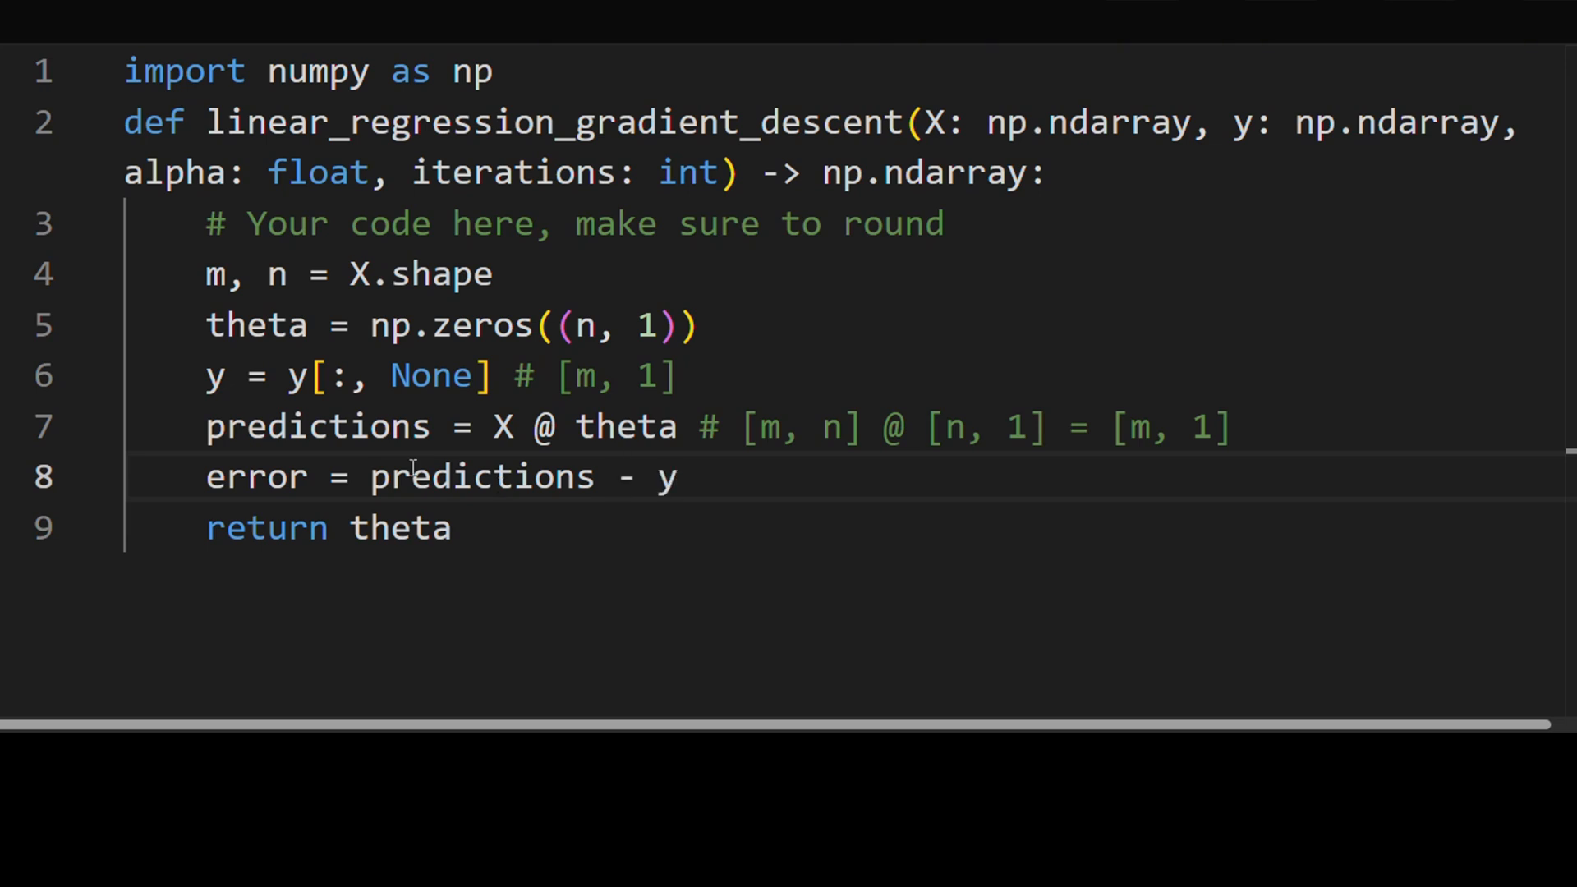
pyautogui.moveTo(368, 374)
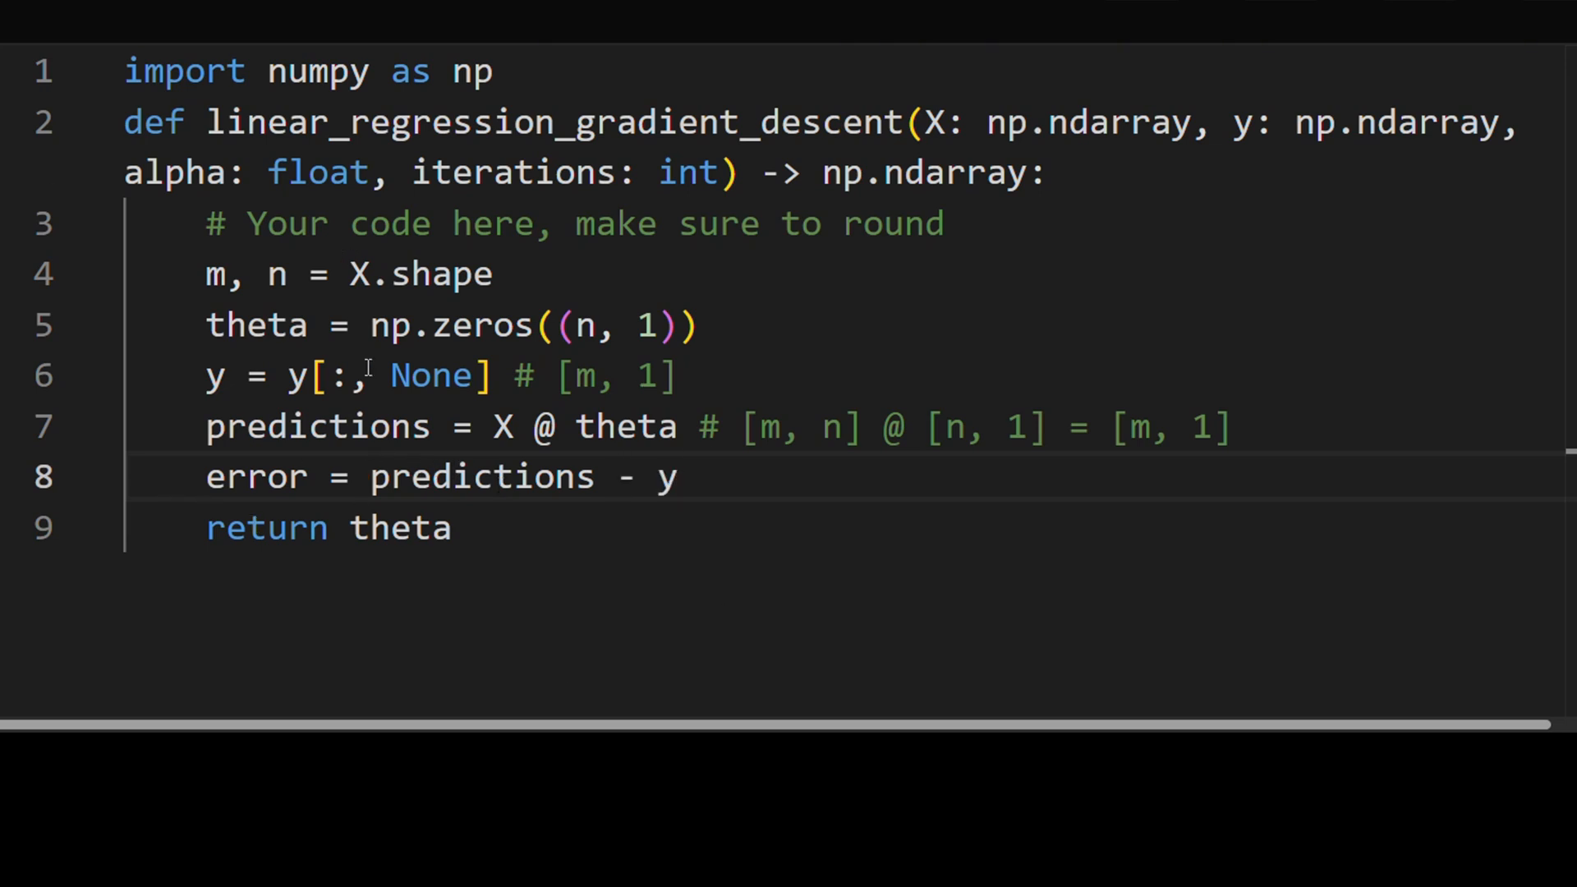
pyautogui.write('loss =')
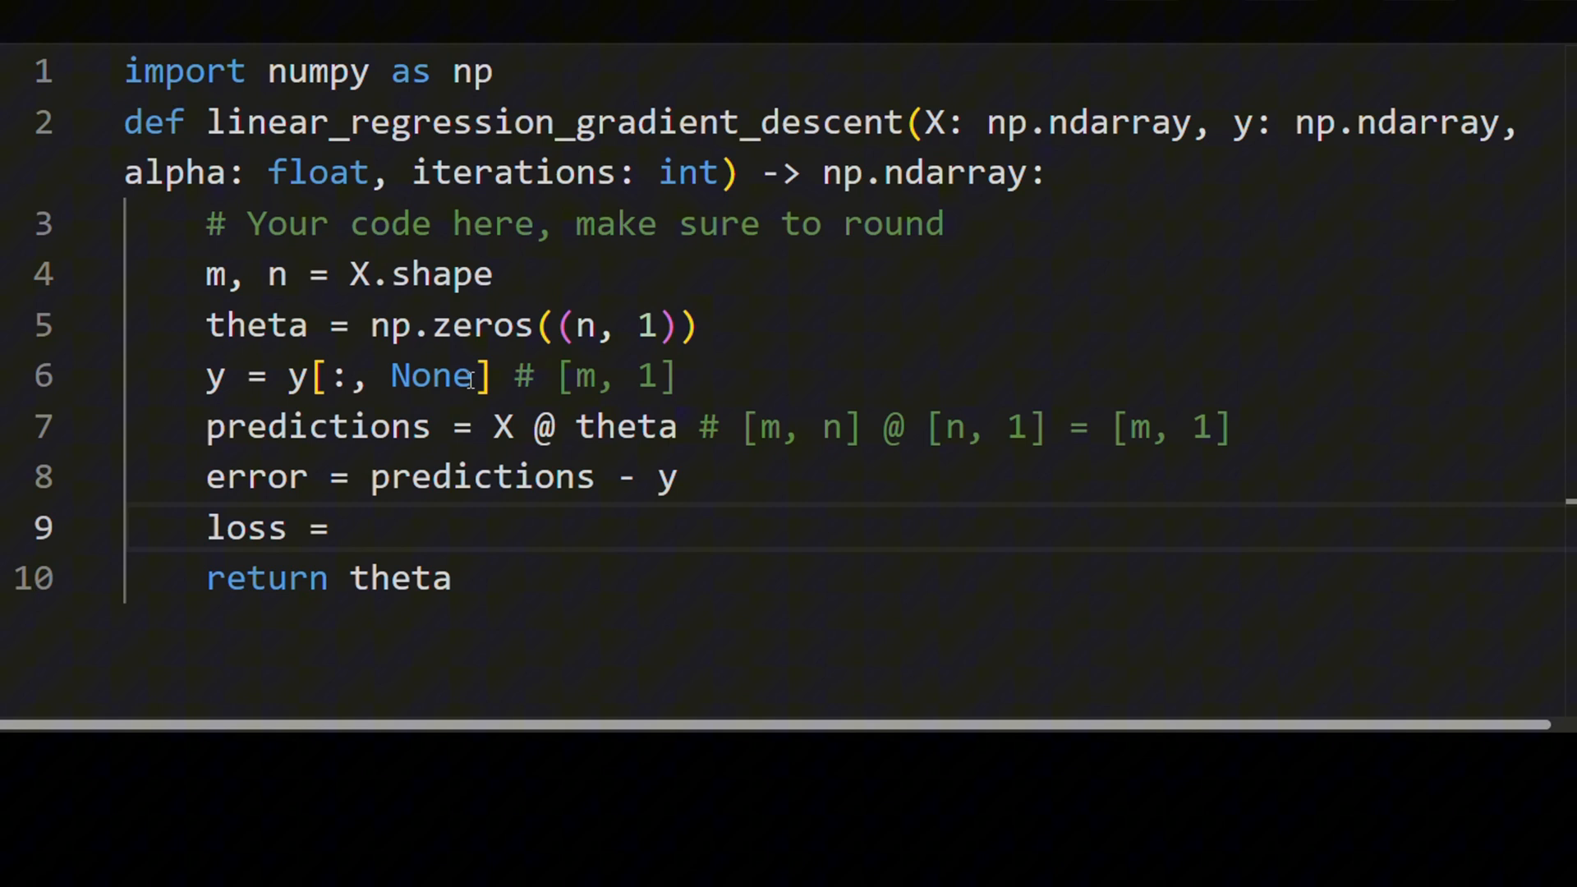
pyautogui.write('error ** 2')
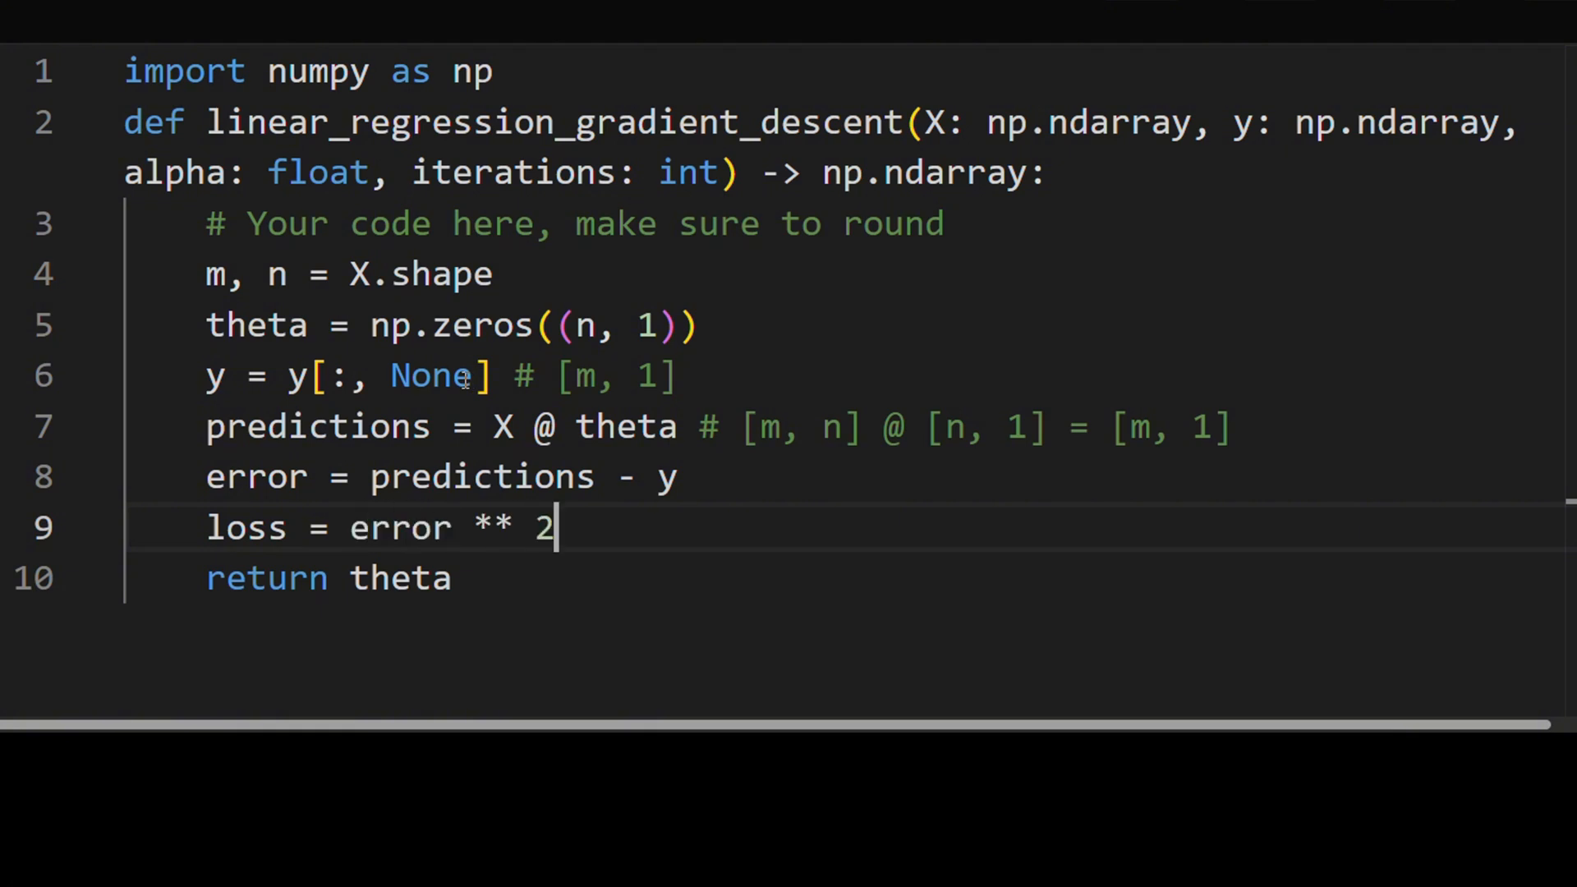
pyautogui.moveTo(415, 533)
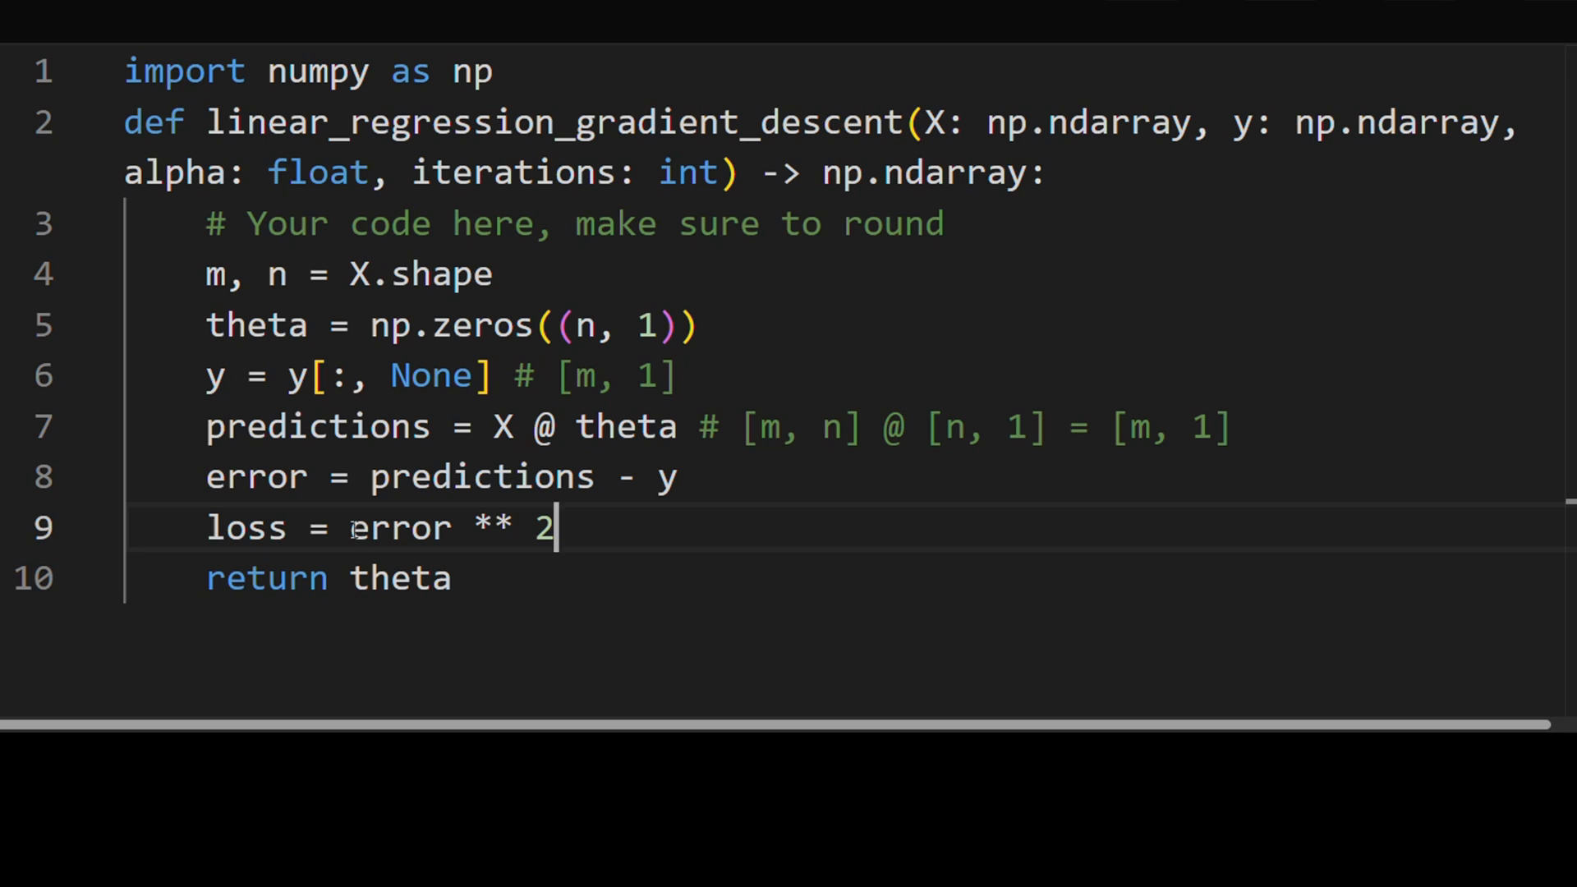
pyautogui.doubleClick(400, 528)
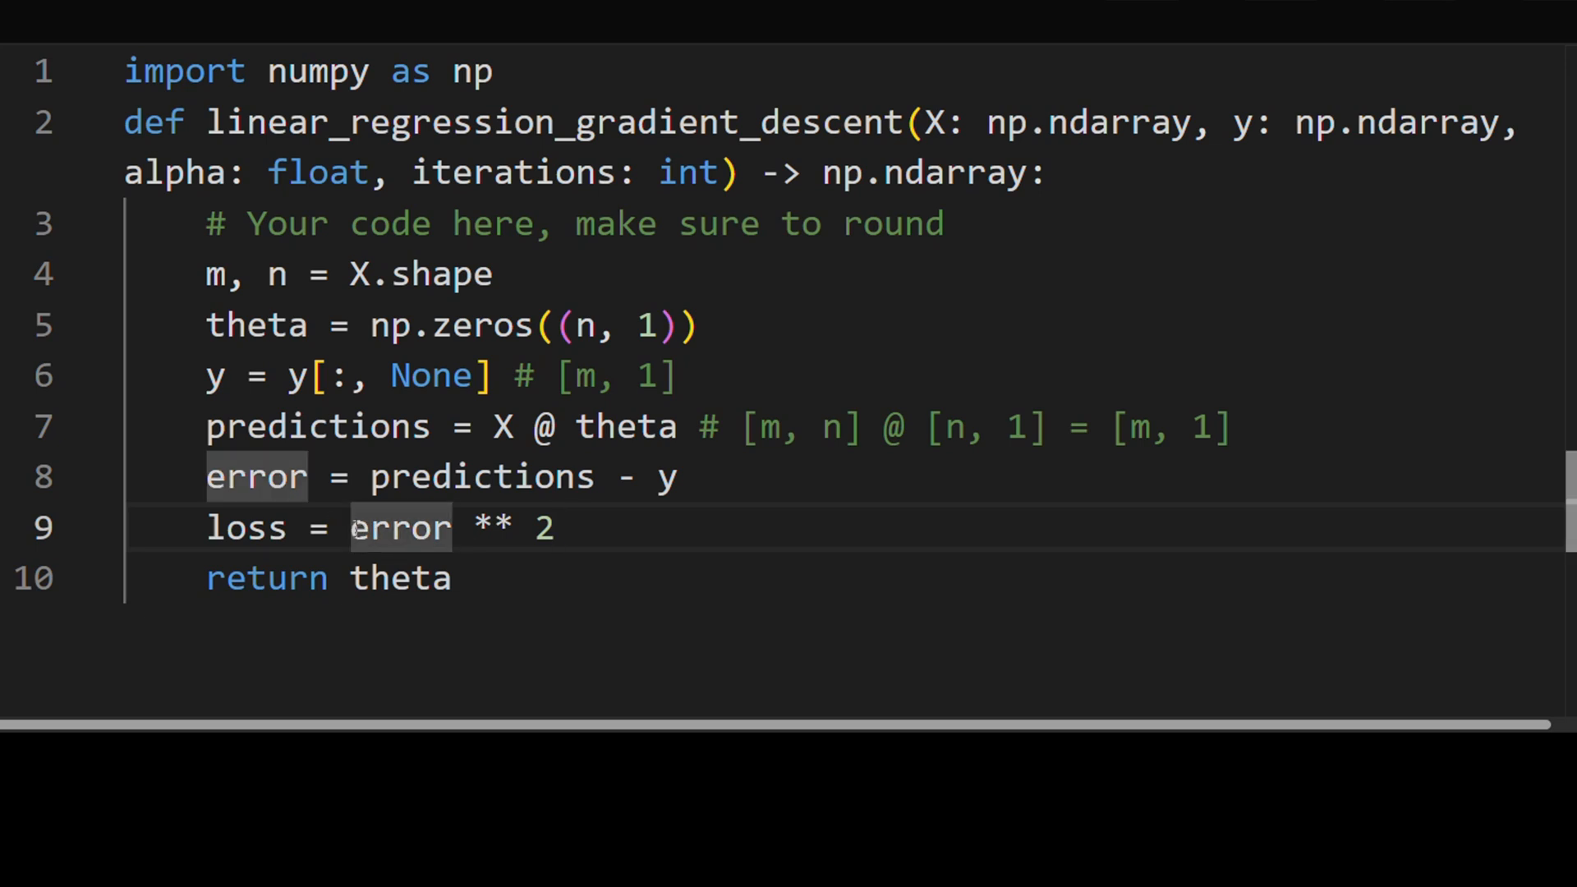
pyautogui.write('# []')
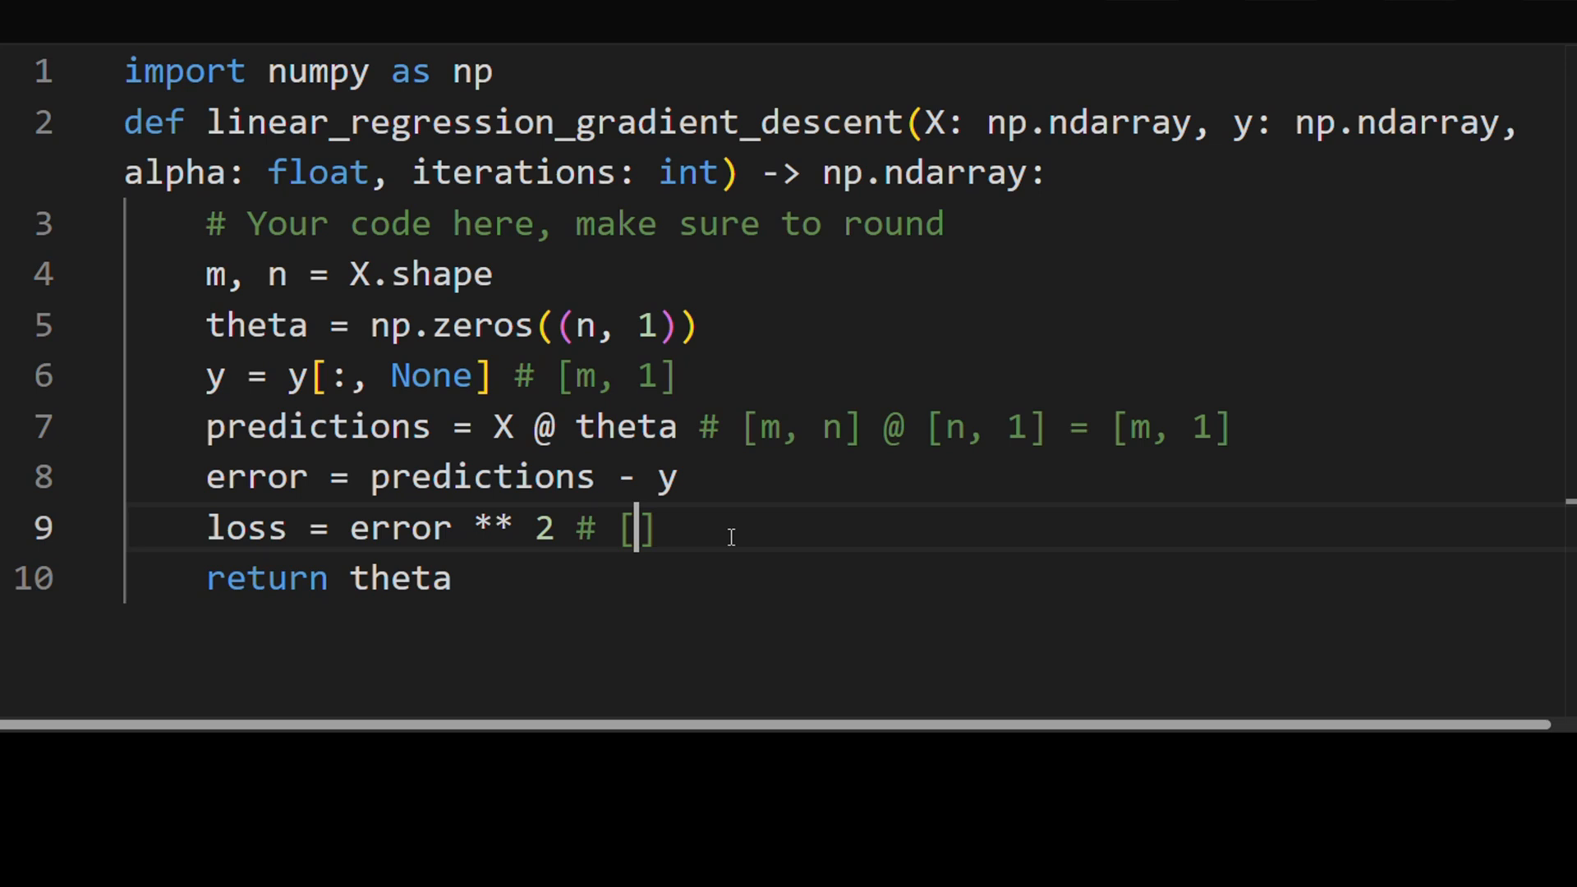
pyautogui.write('1')
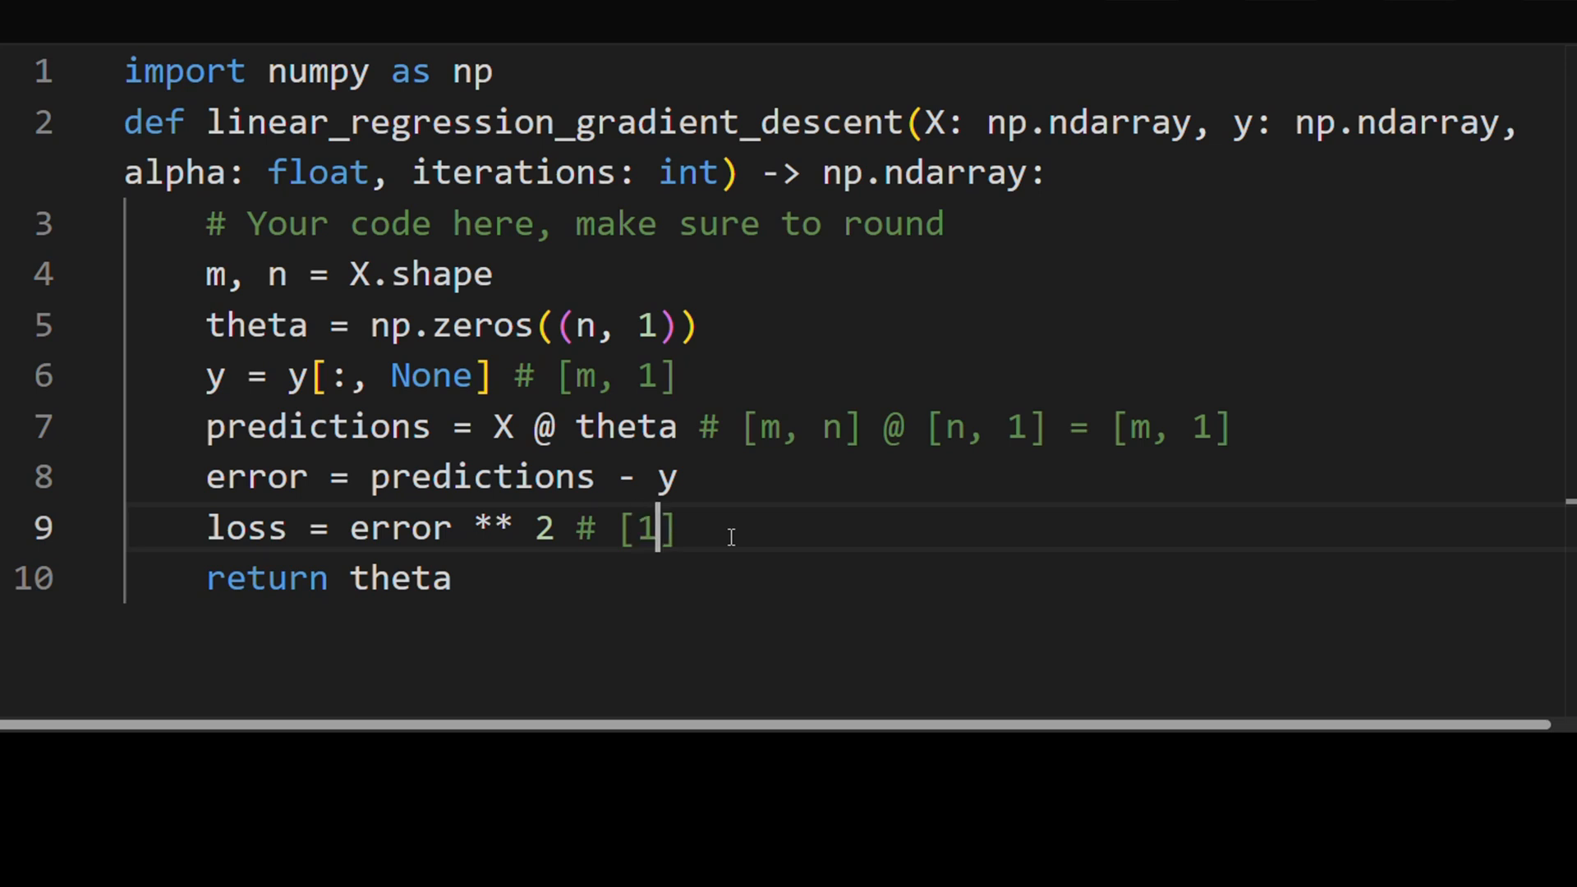
pyautogui.moveTo(263, 540)
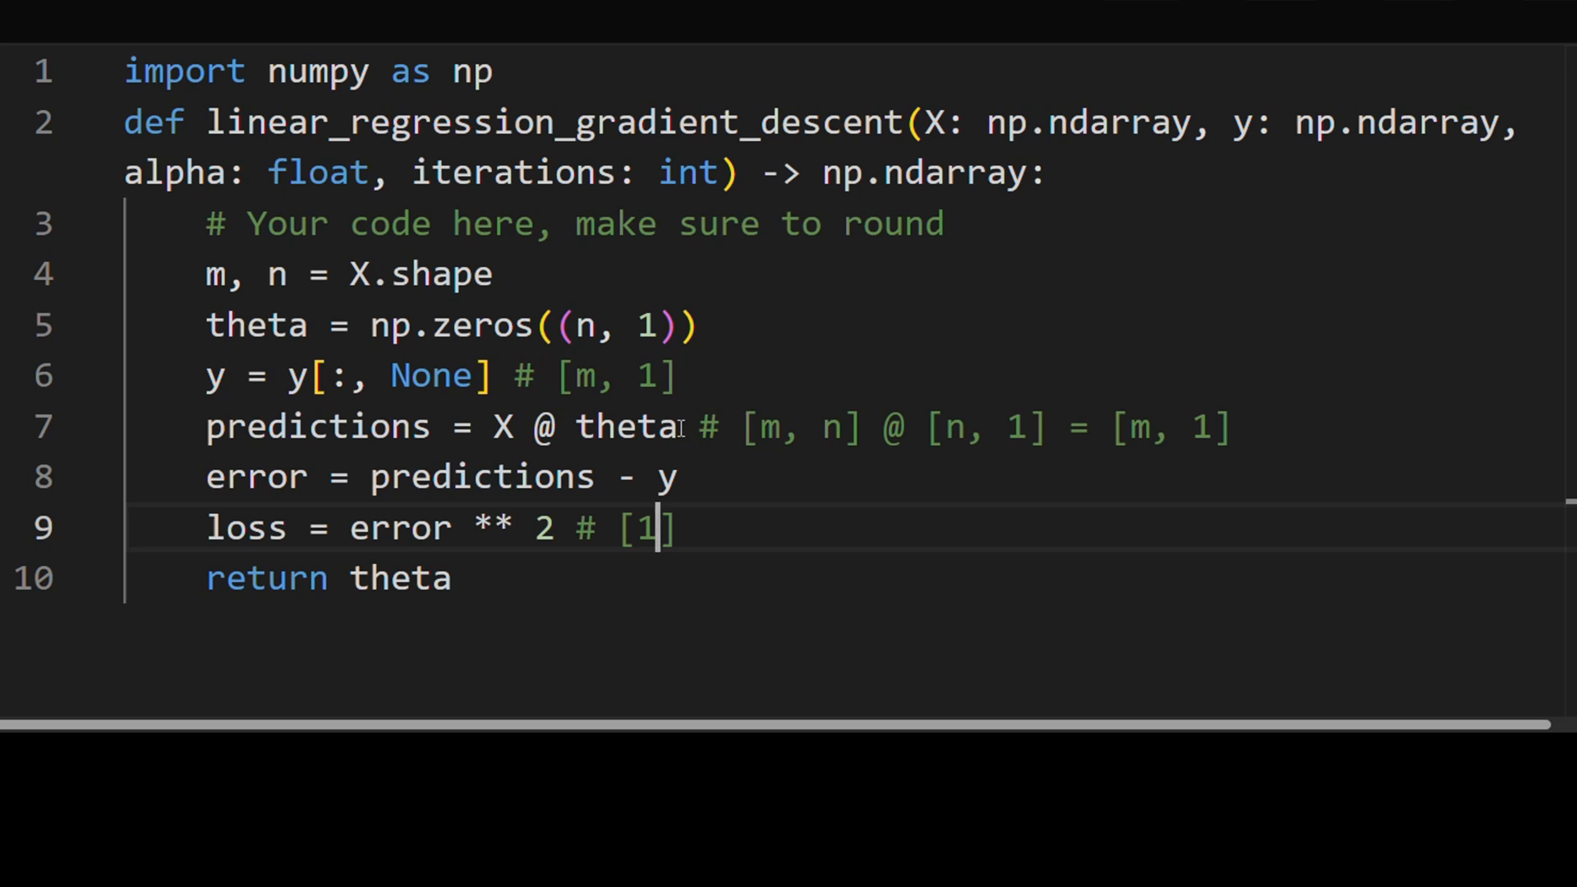
pyautogui.doubleClick(625, 427)
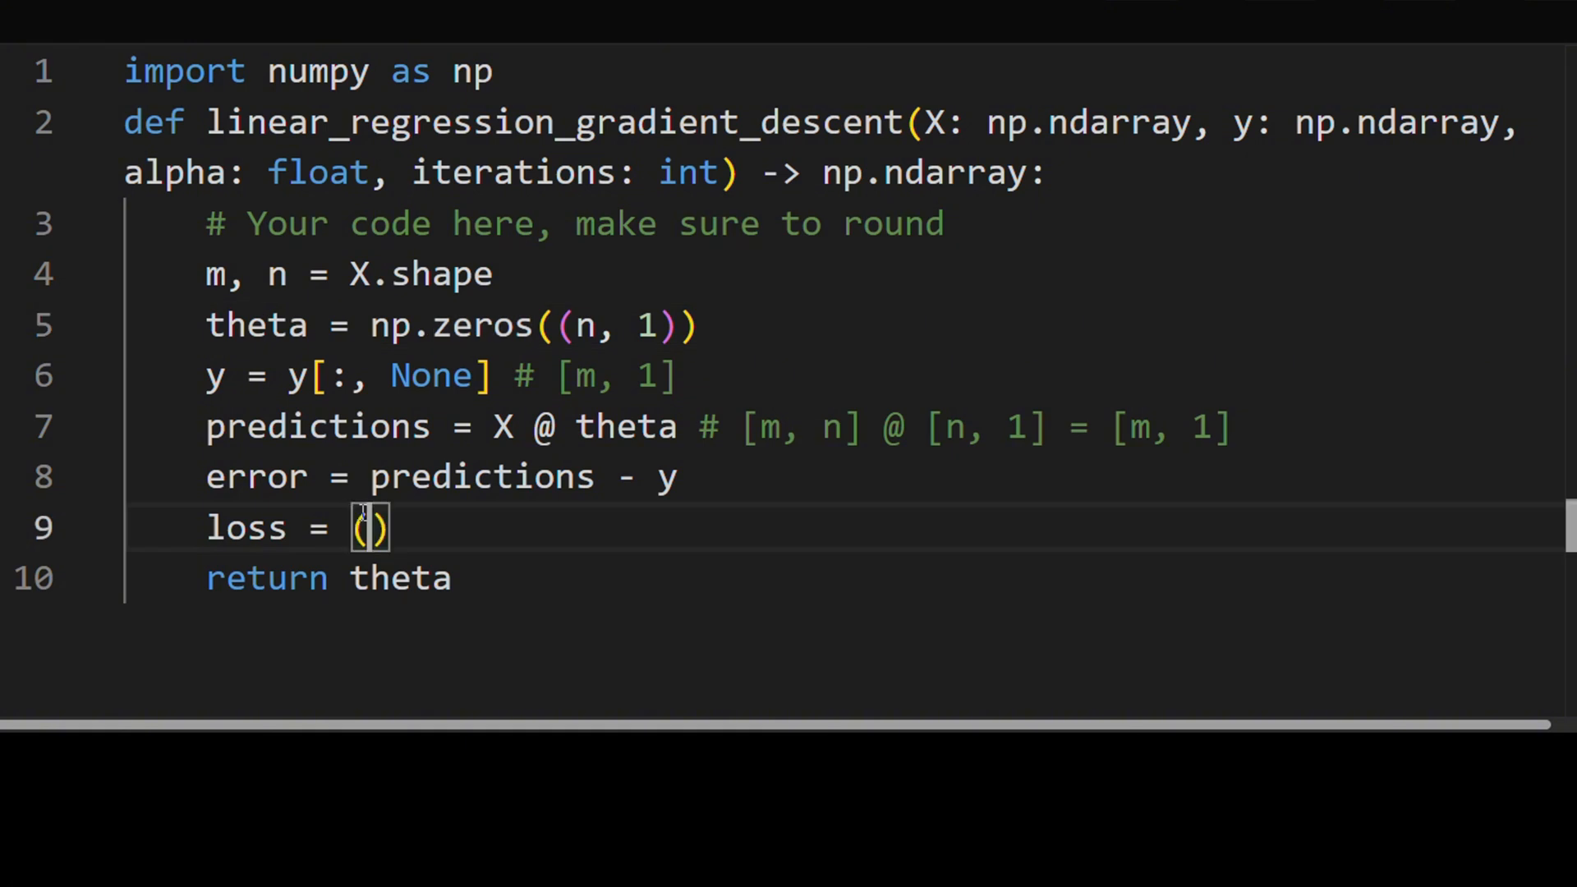
# Step: Write the loss as (predictions - y).T @ (predictions - y)
pyautogui.write('predict')
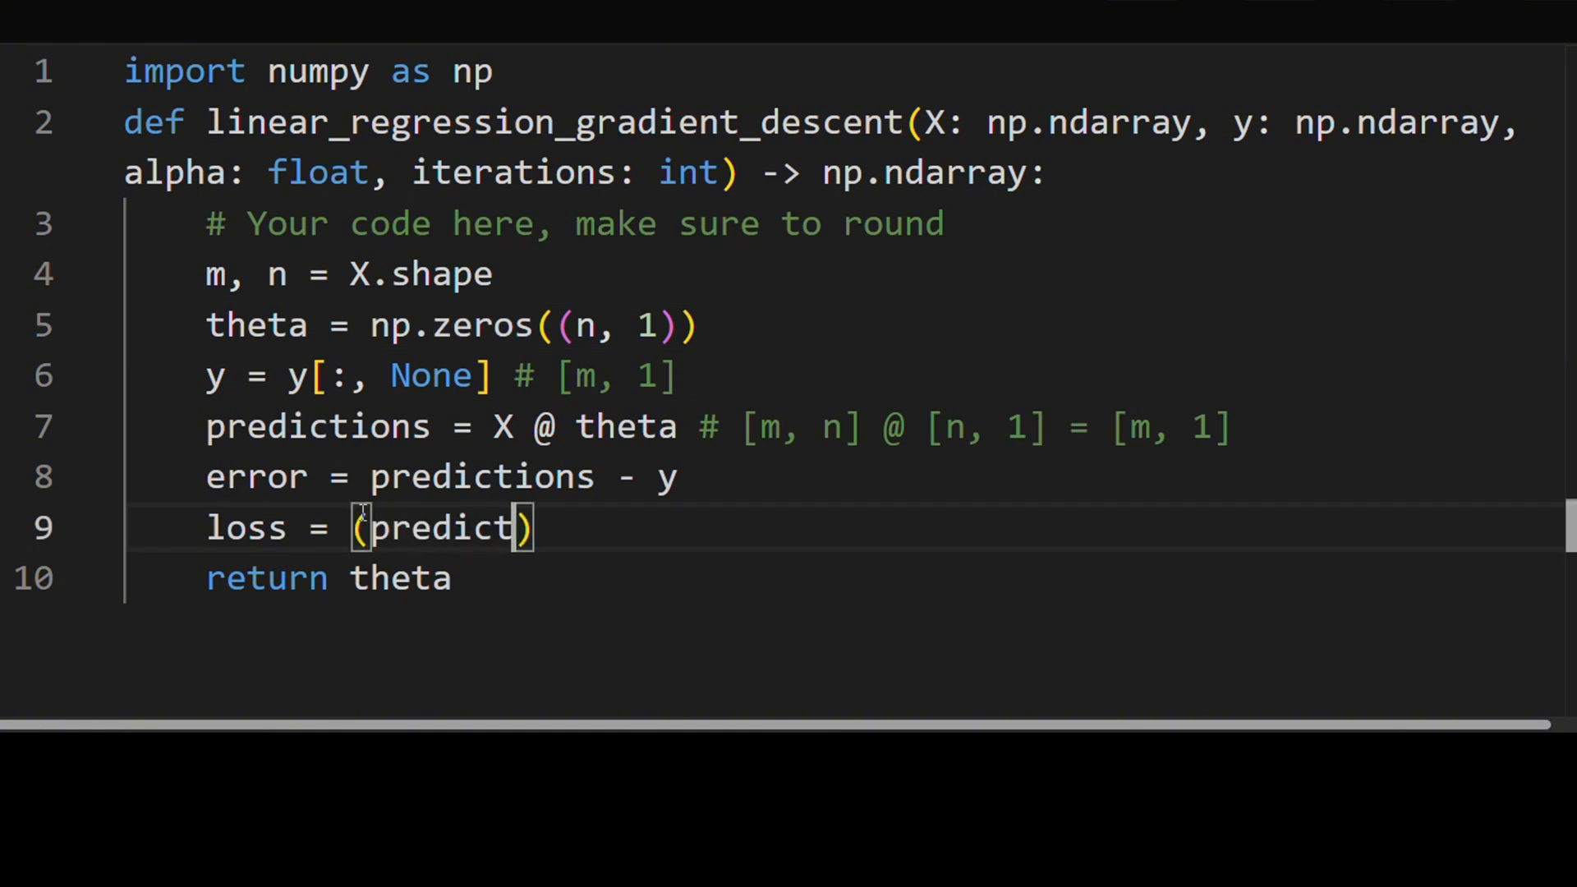
pyautogui.write('ions - y')
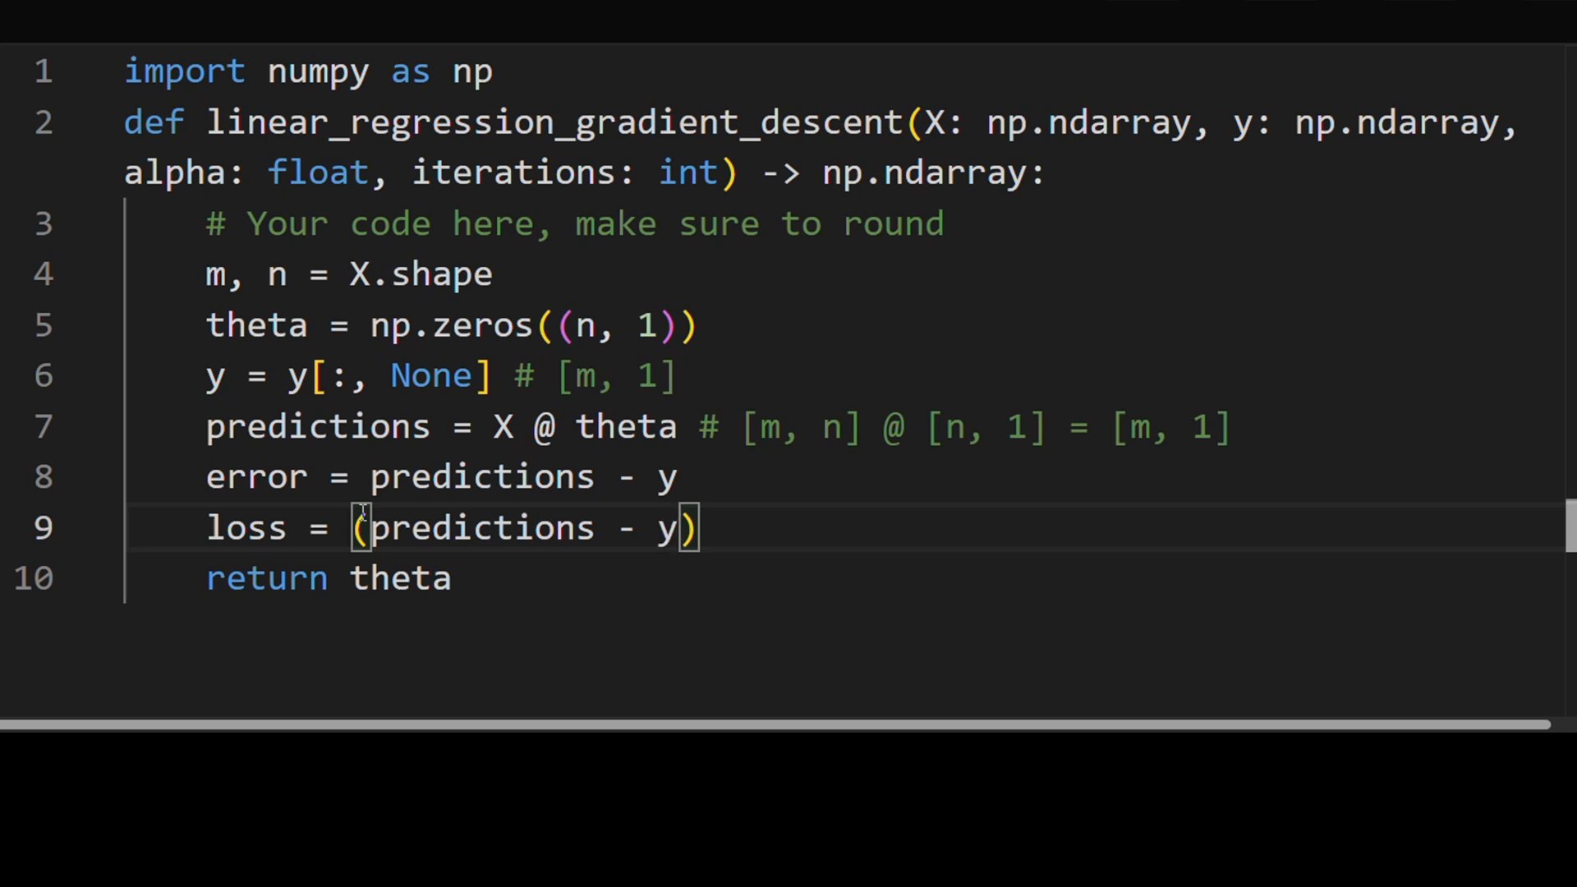
pyautogui.write('.T @')
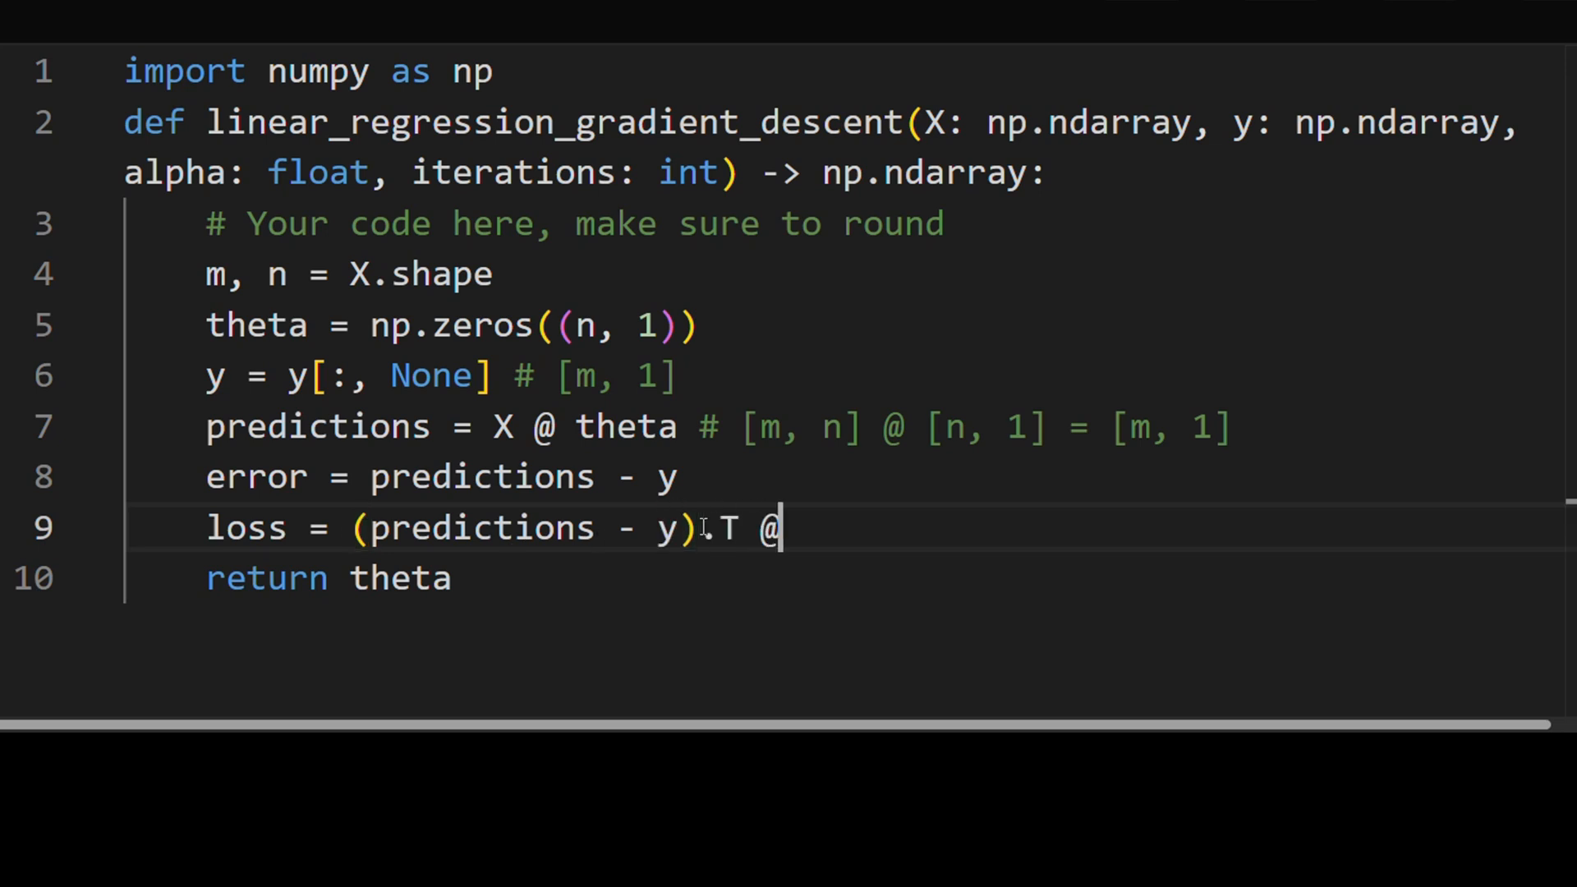
pyautogui.write('(')
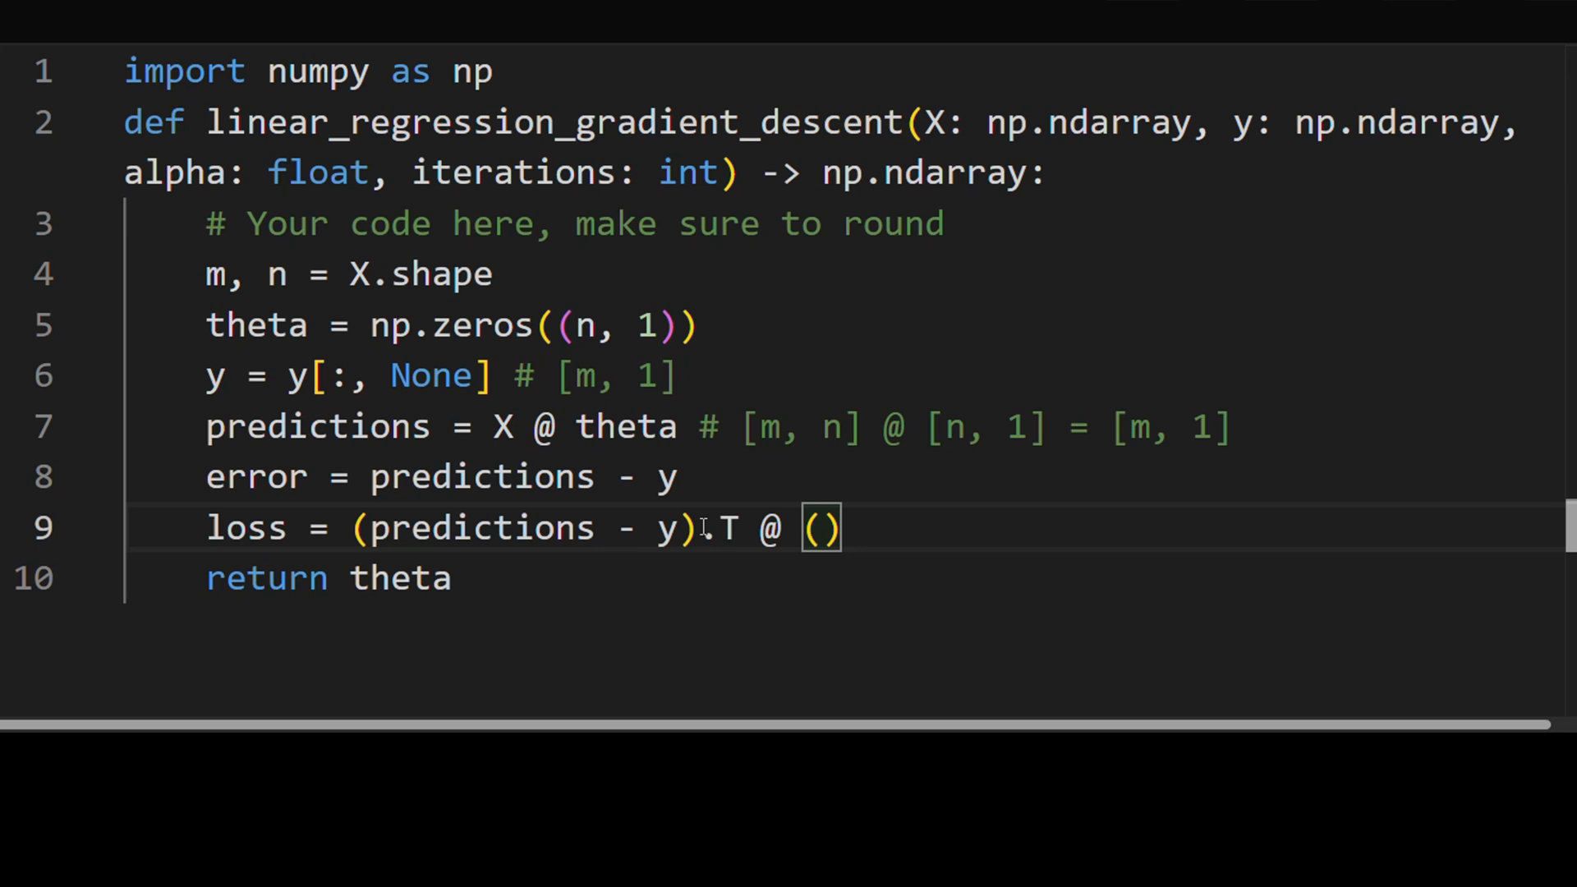
pyautogui.write('predictions - y')
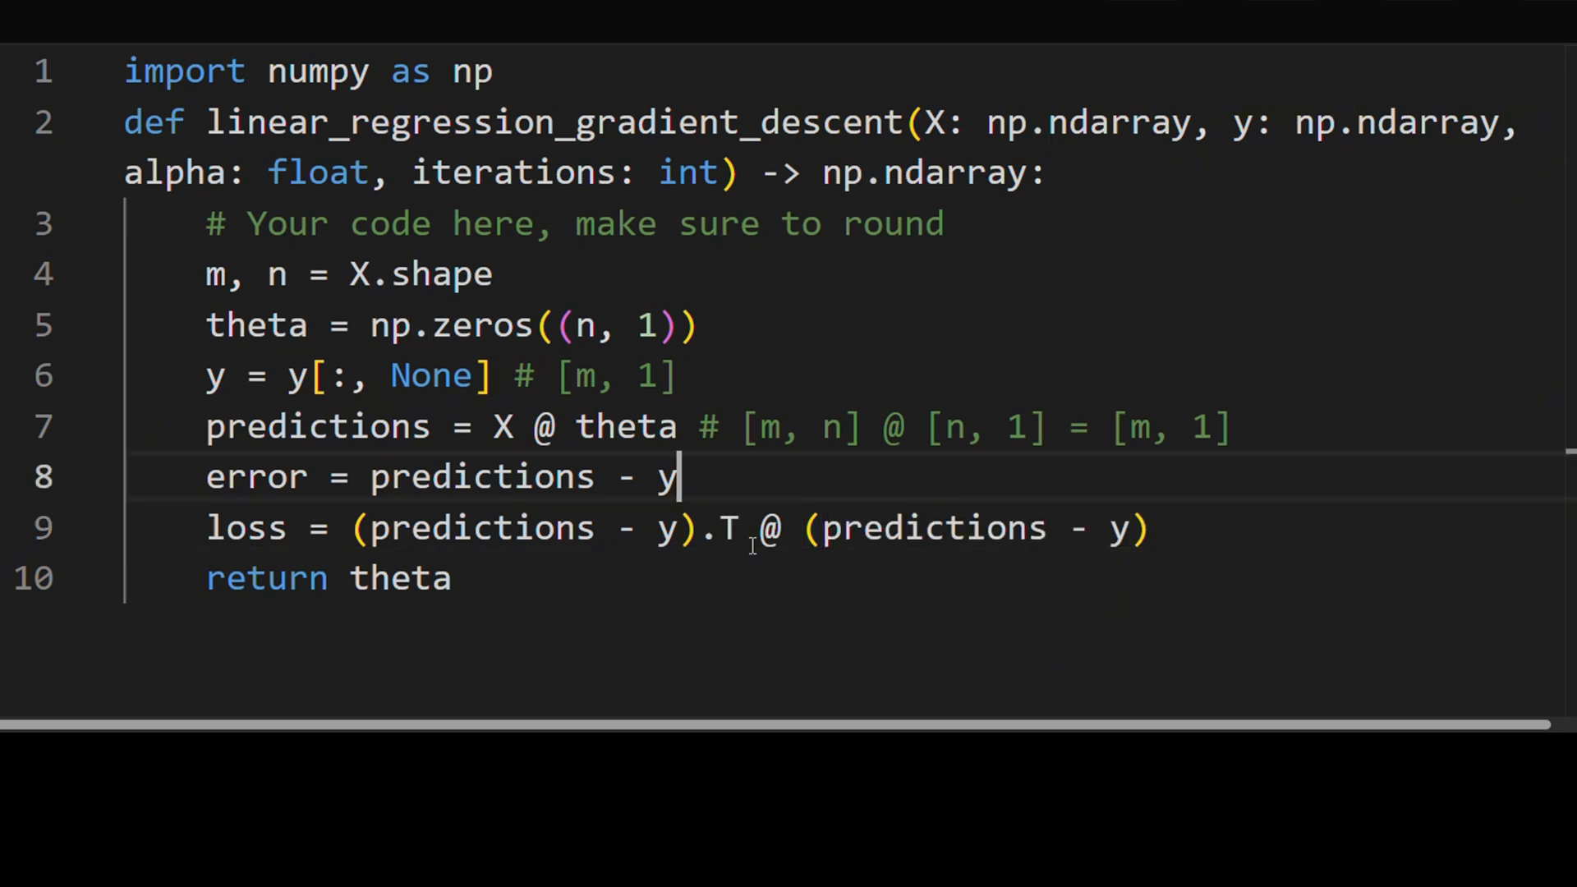
# Step: Annotate the error line # [m, 1] and the loss line # [1, m] @ [m, 1] = [1, 1]
pyautogui.moveTo(352, 527); pyautogui.dragTo(739, 527)
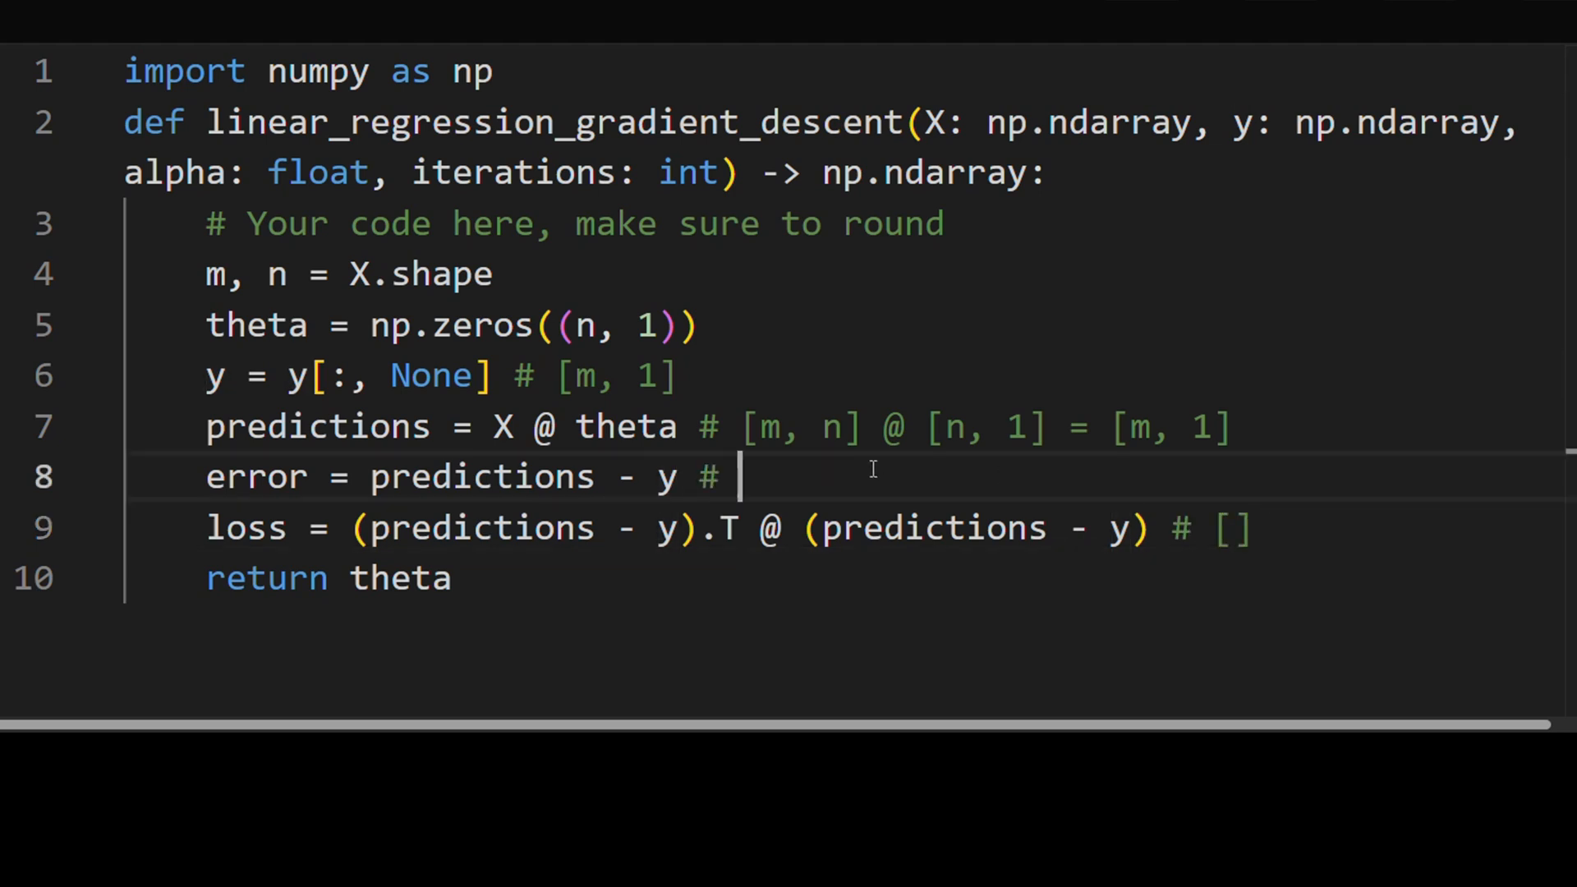
pyautogui.write('[m, 1]')
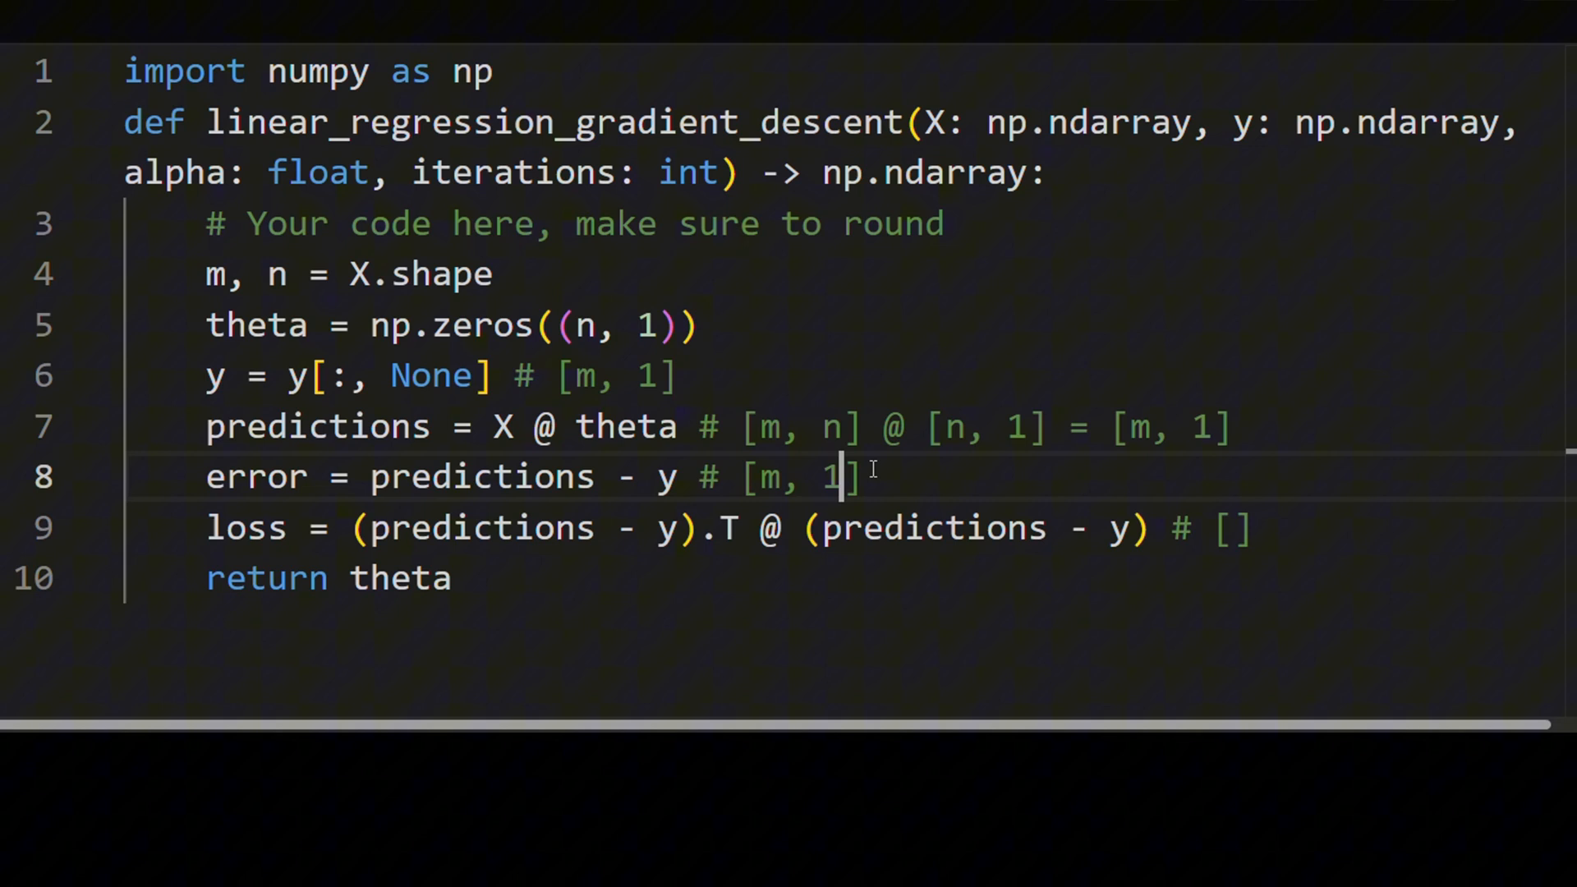
pyautogui.click(306, 427)
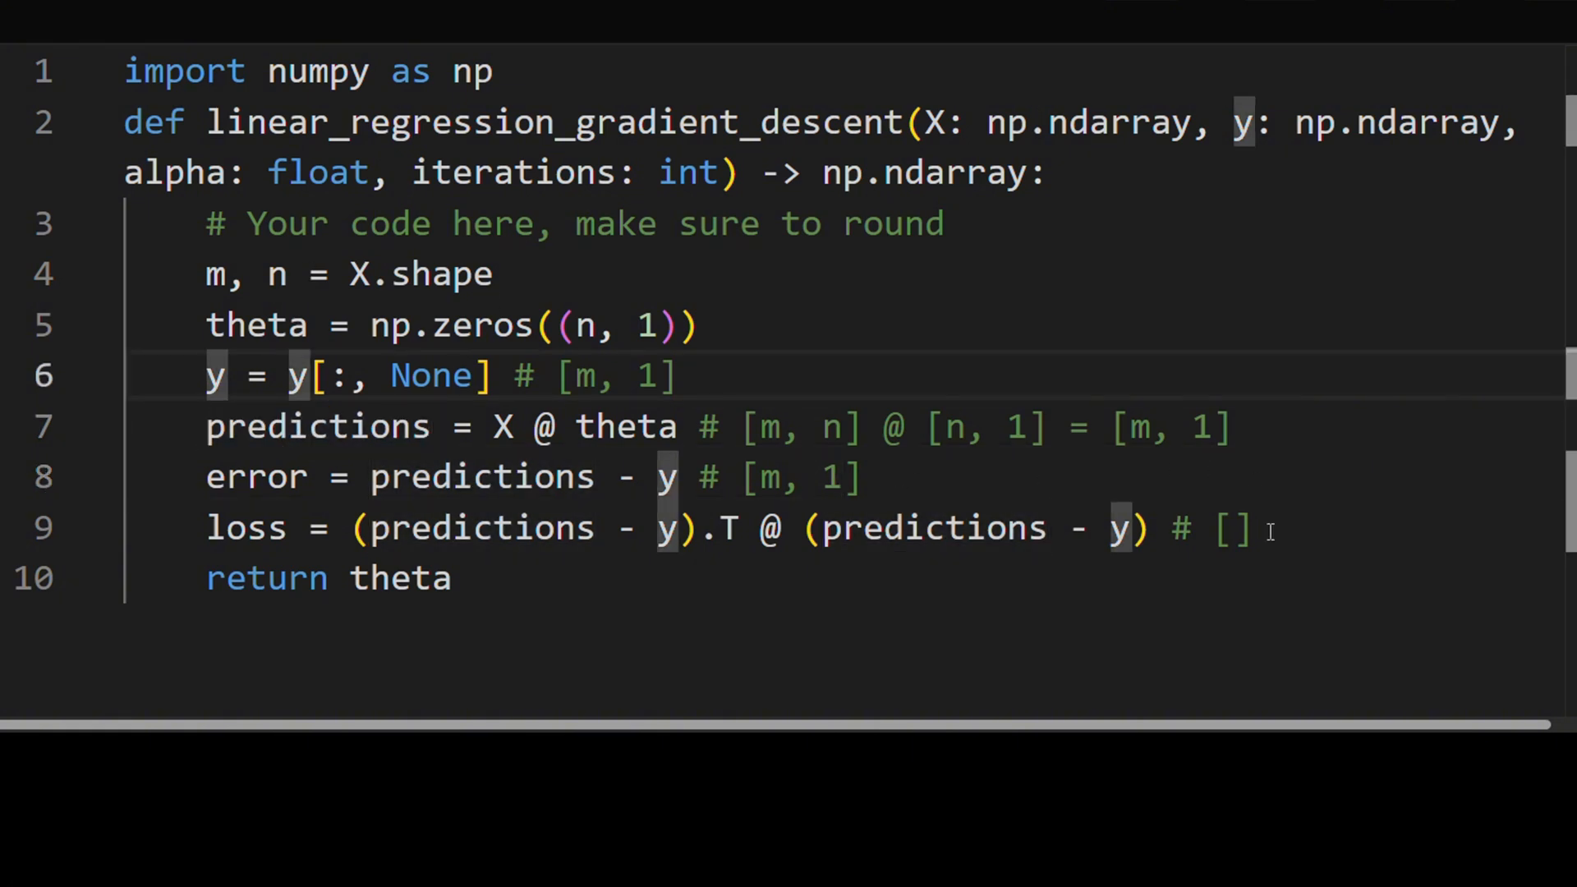
pyautogui.click(1237, 529)
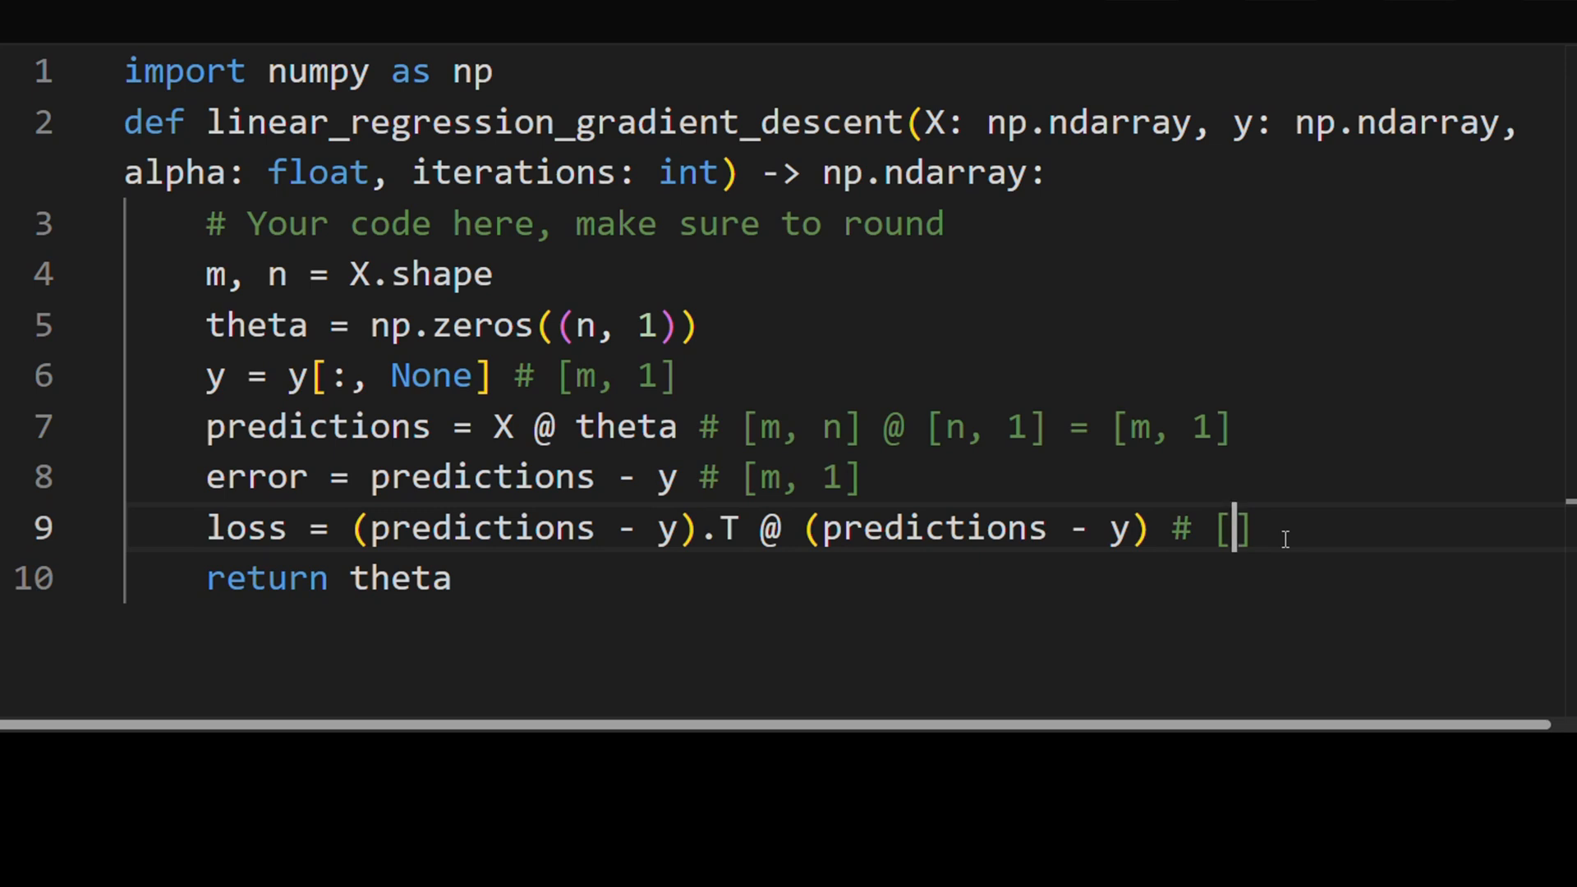
pyautogui.write('1,')
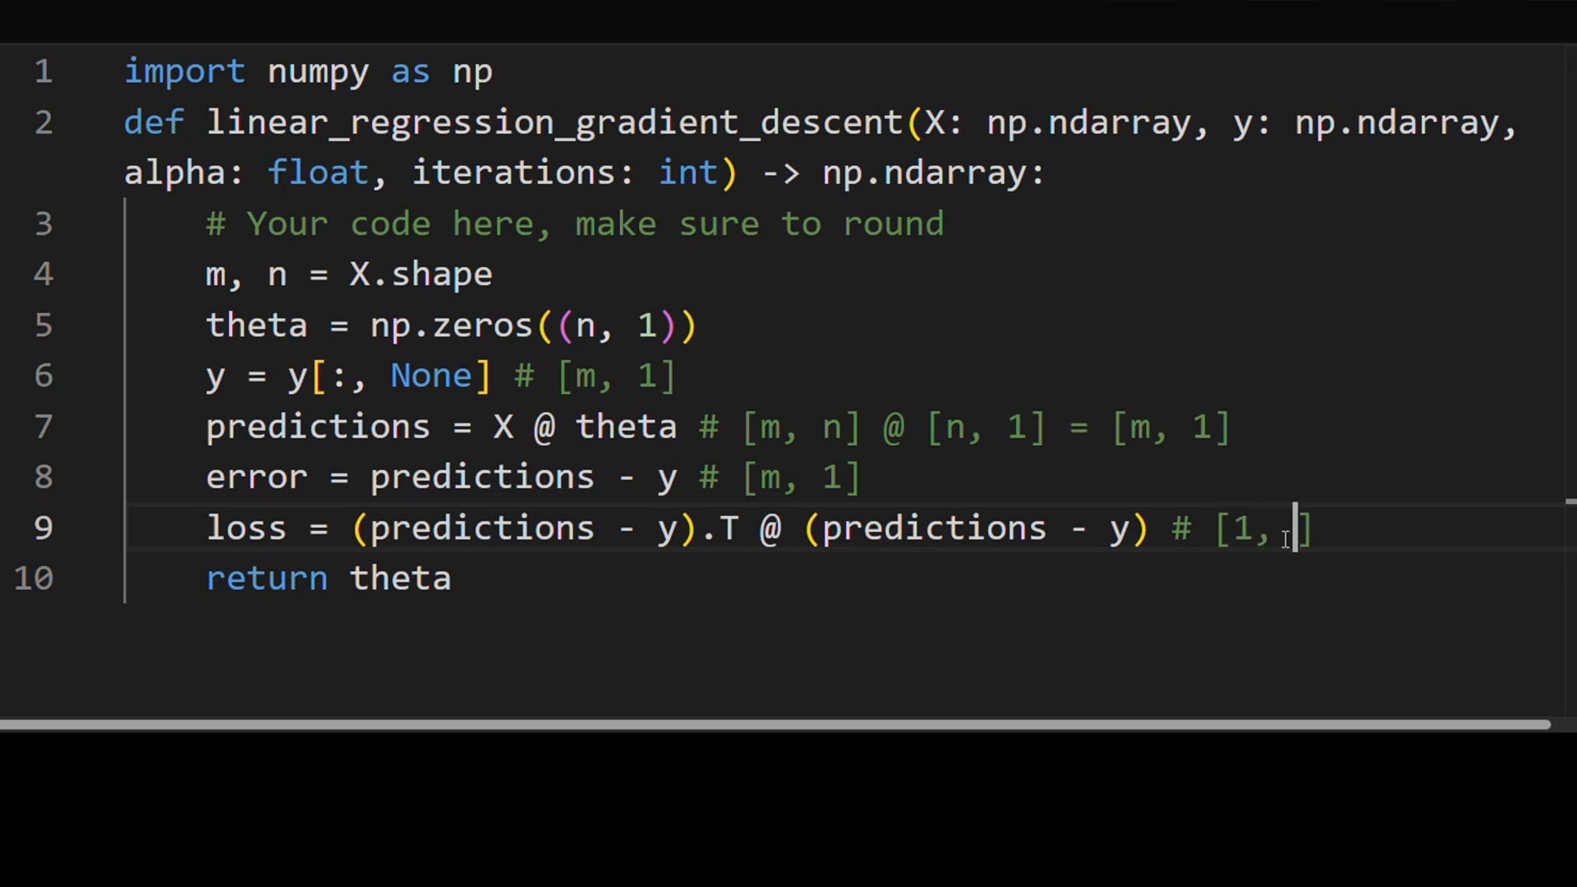
pyautogui.write('m] @ [m, 1] =')
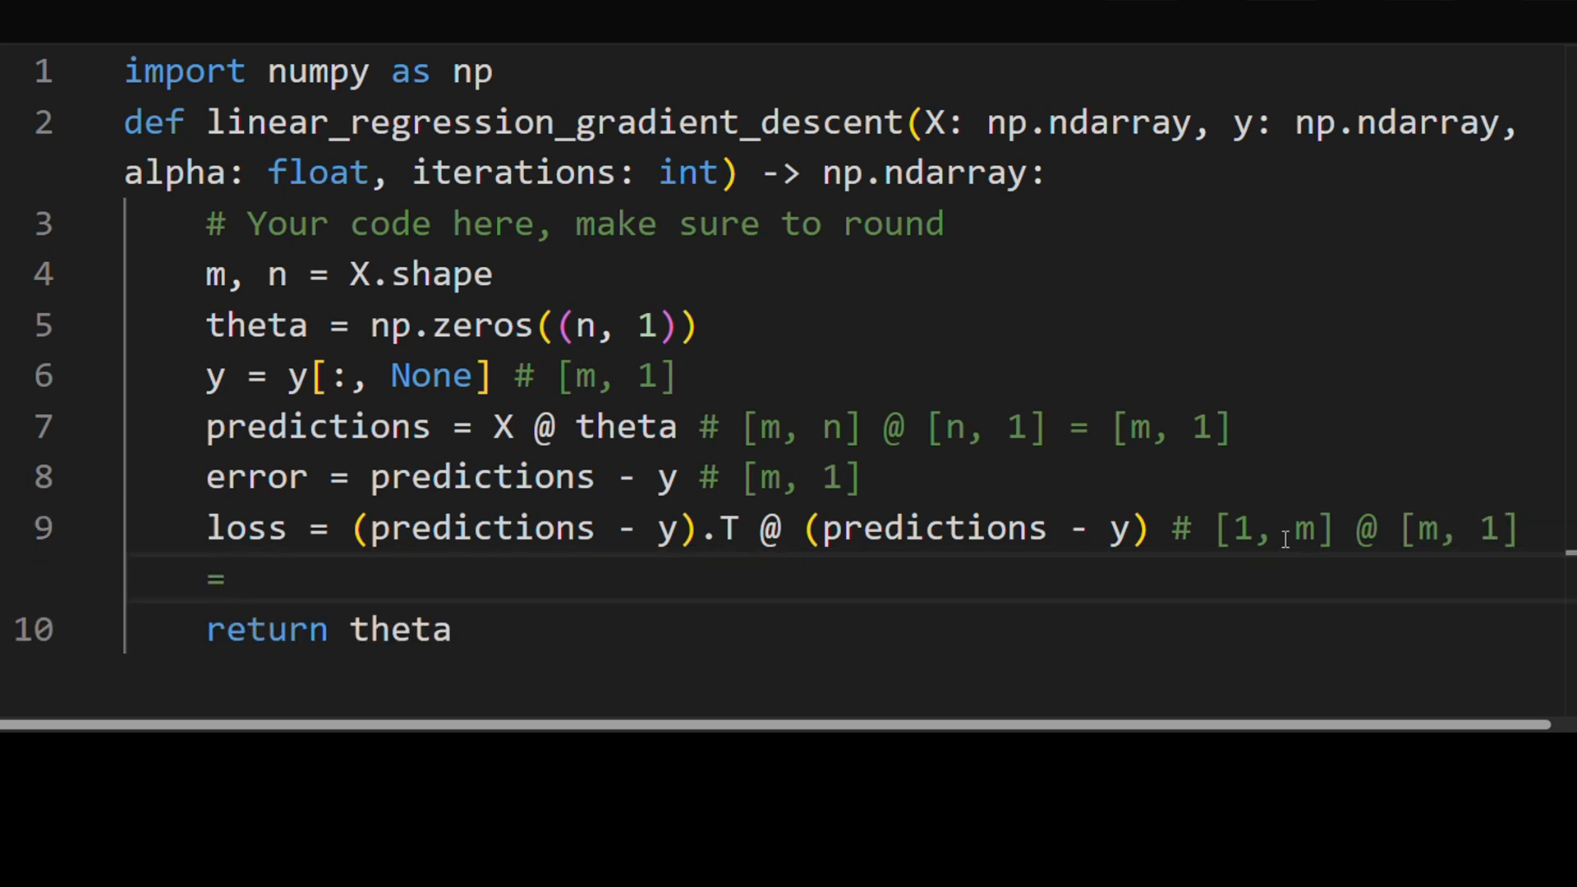
pyautogui.write('[1, 1]')
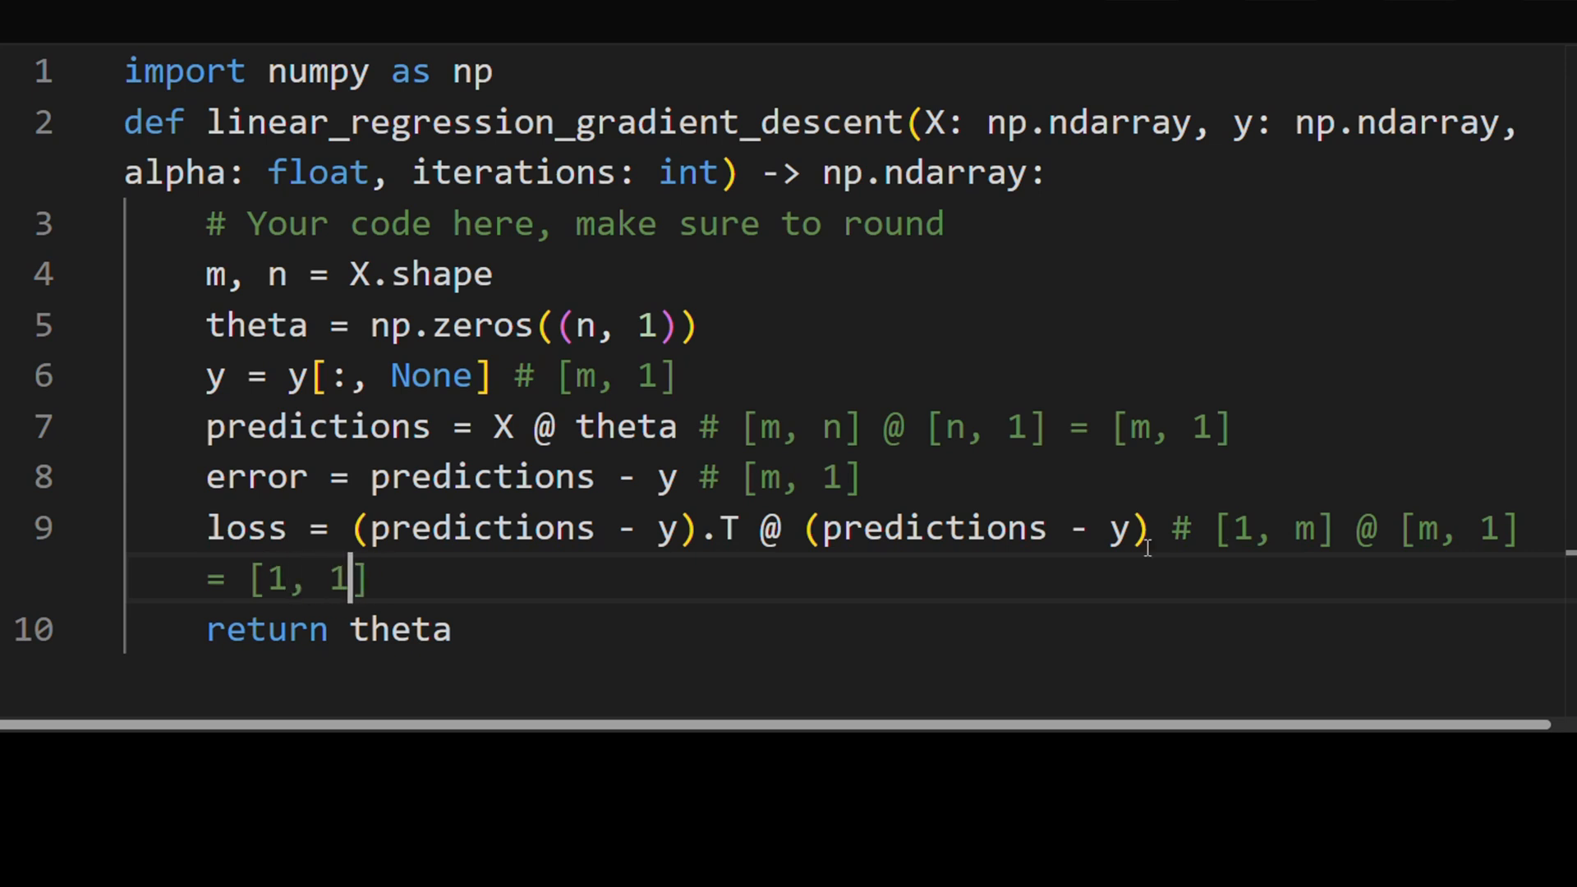
pyautogui.doubleClick(285, 578)
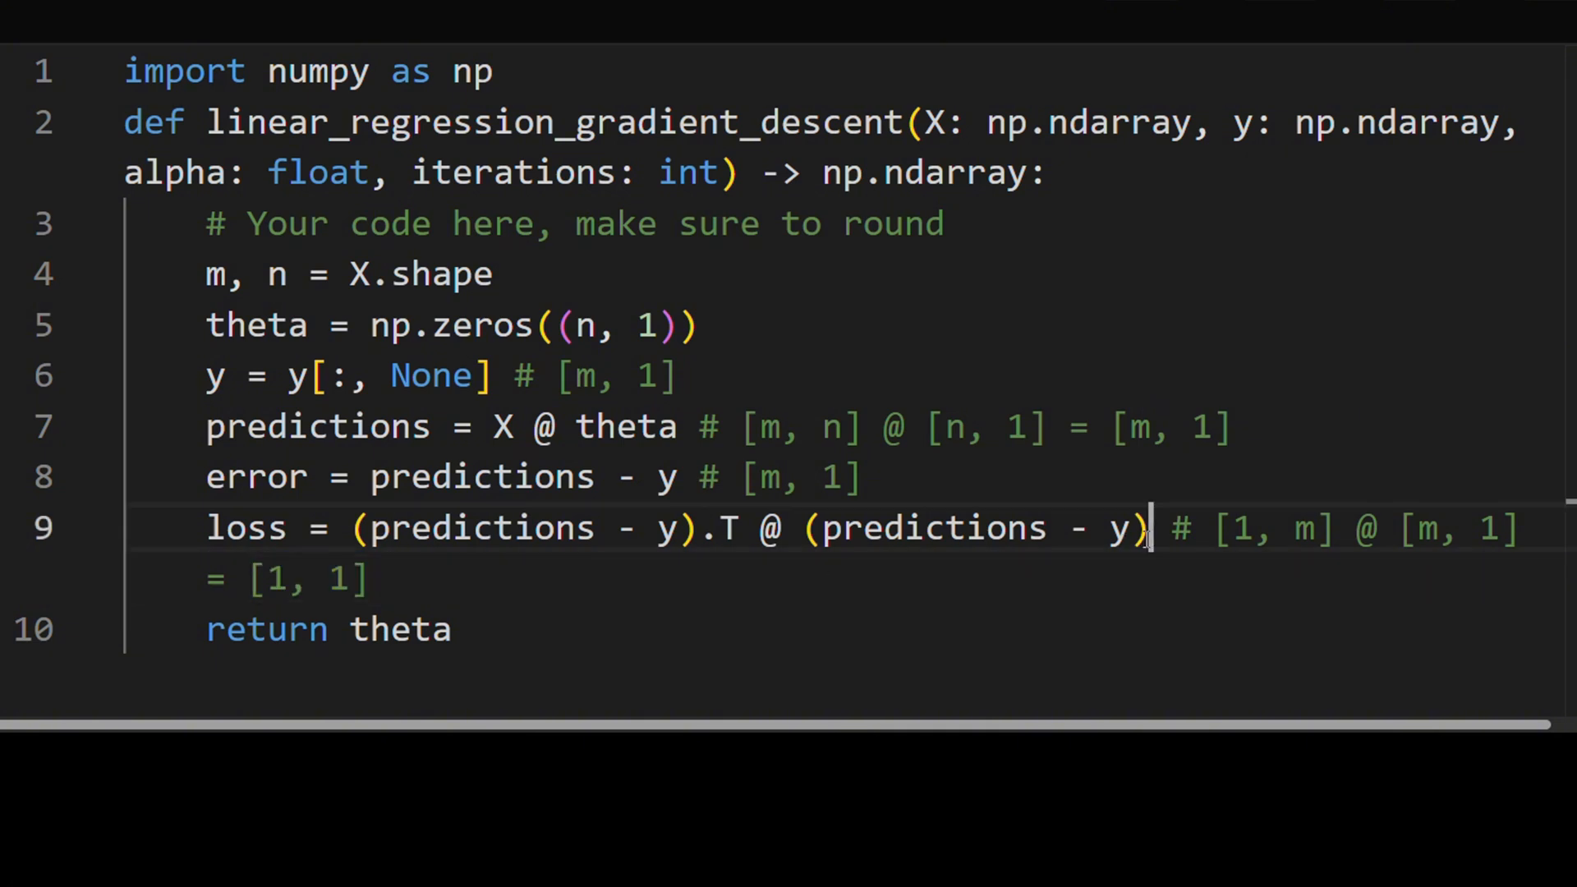
pyautogui.click(242, 527)
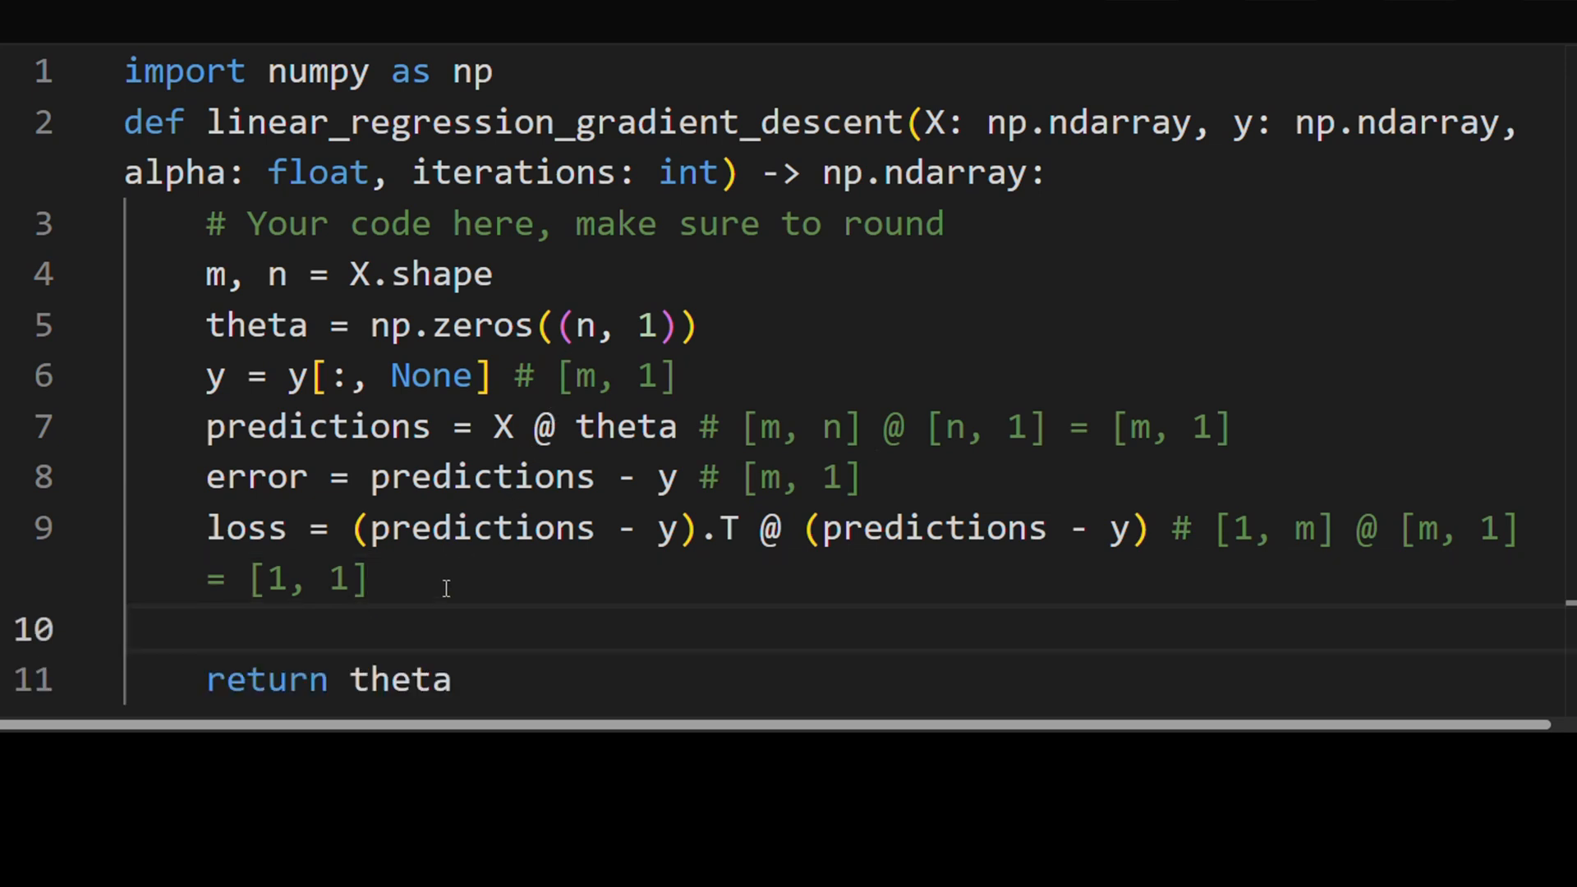
# Step: Replace later uses of predictions with X @ theta
pyautogui.doubleClick(246, 527)
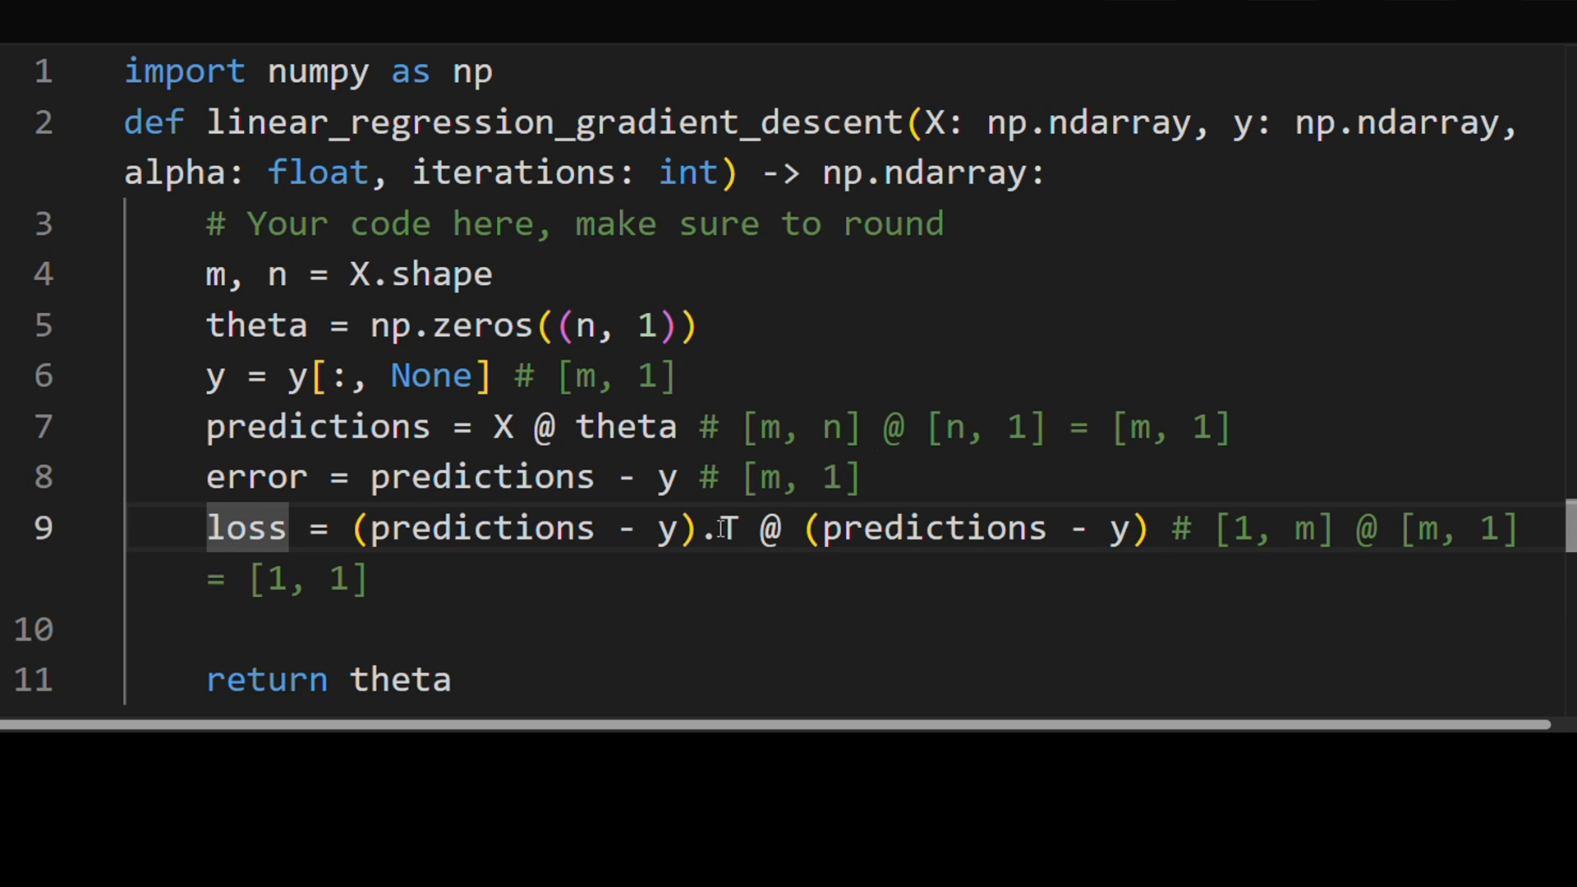
pyautogui.moveTo(430, 528); pyautogui.dragTo(734, 528)
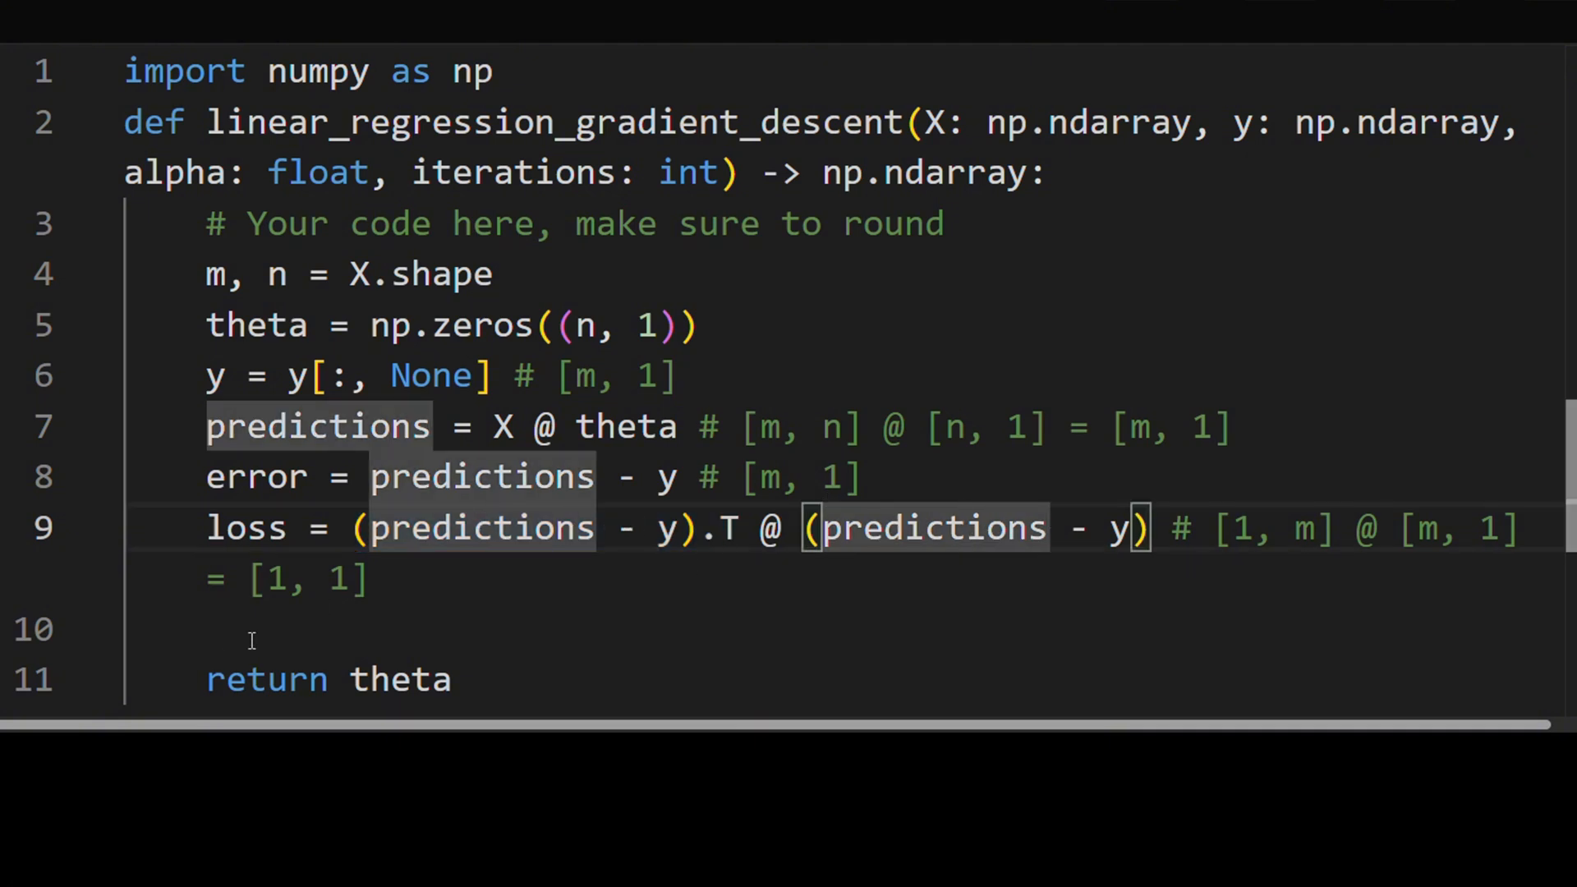
pyautogui.doubleClick(625, 426)
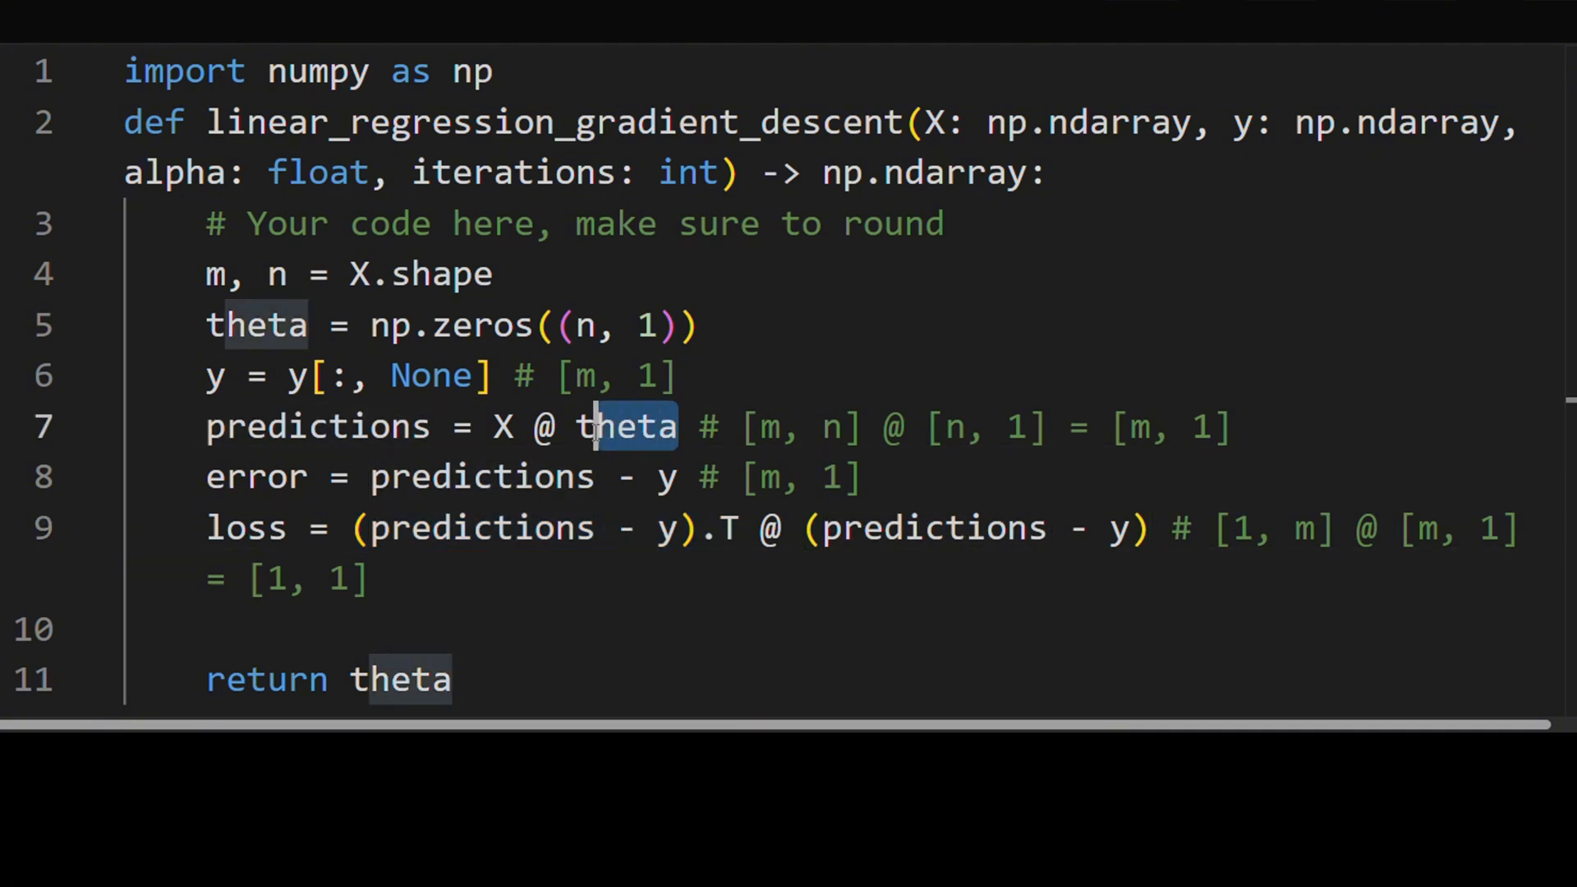
pyautogui.write('X @ theta')
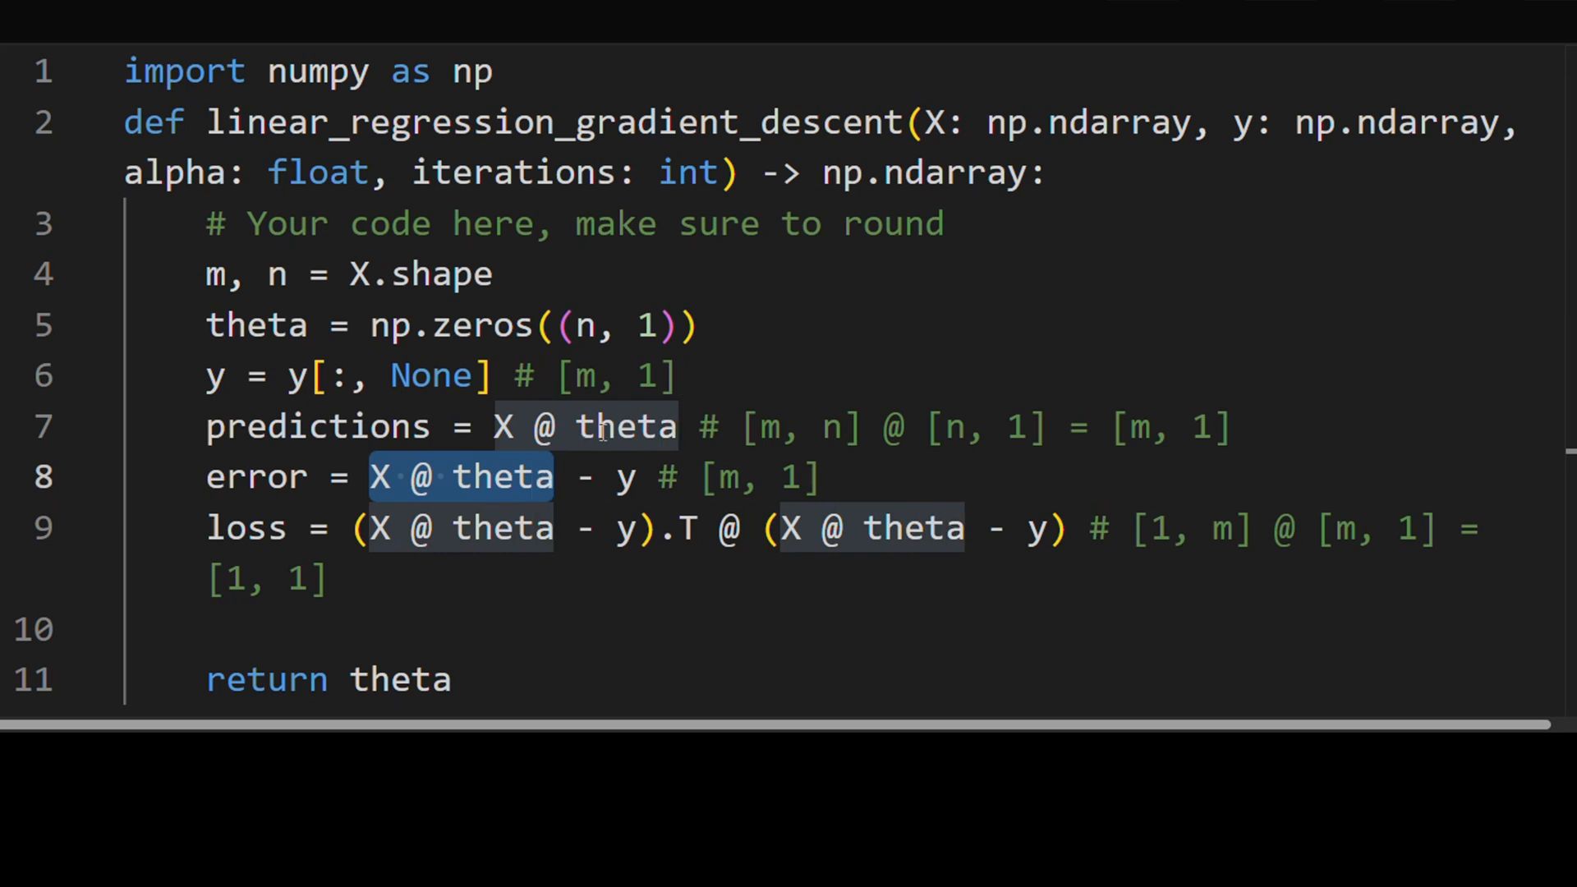
# Step: Draft a gradient line built from X.T @ (X @ theta - y) before return theta
pyautogui.click(271, 628)
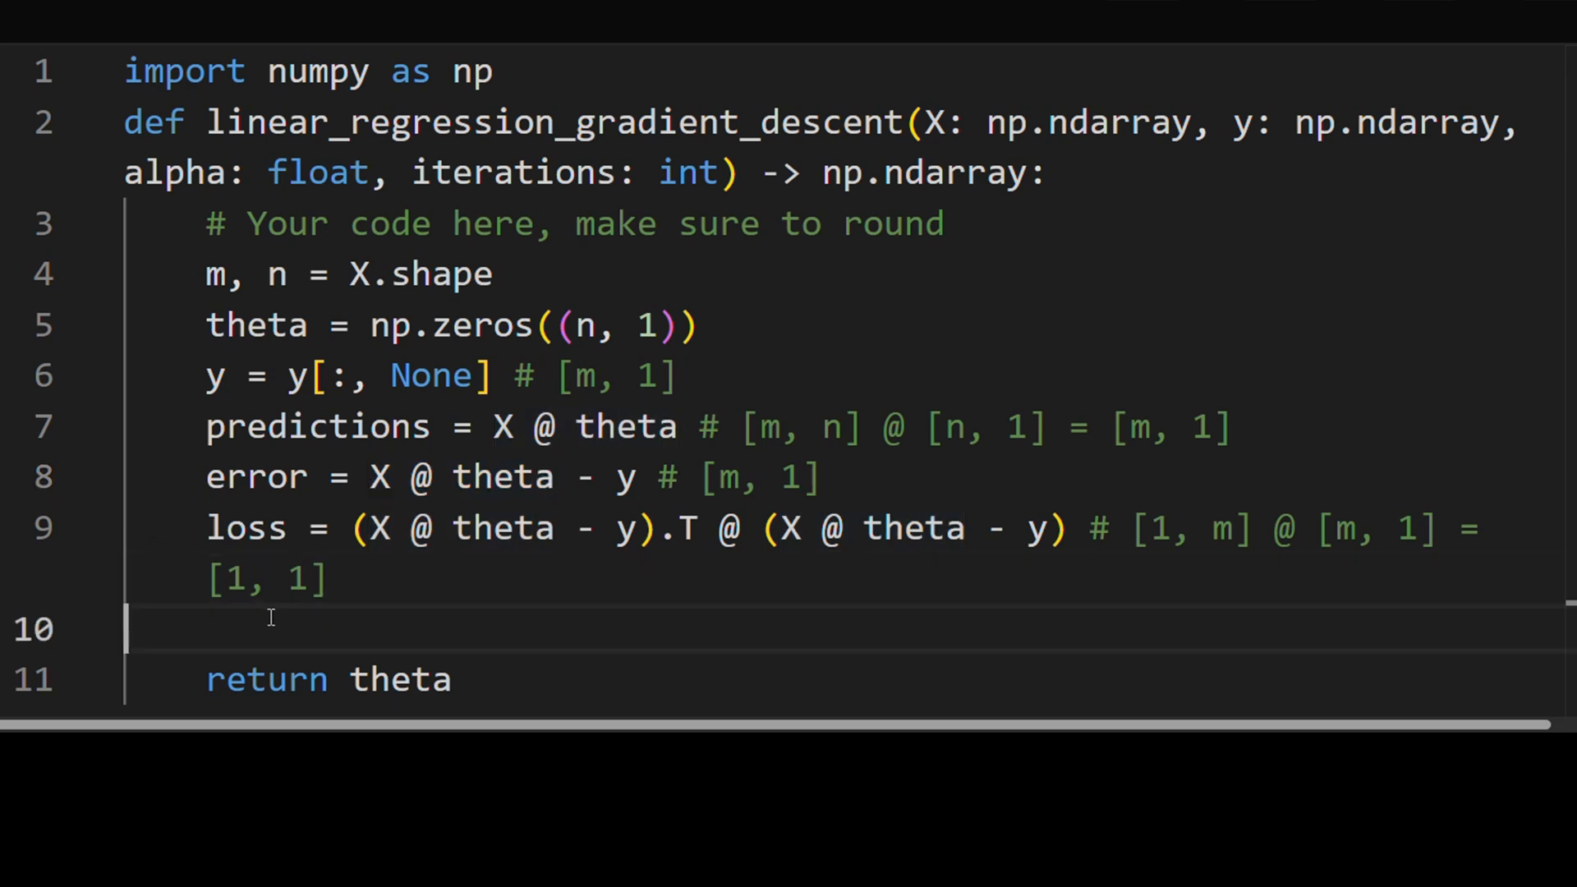
pyautogui.write('gradient =')
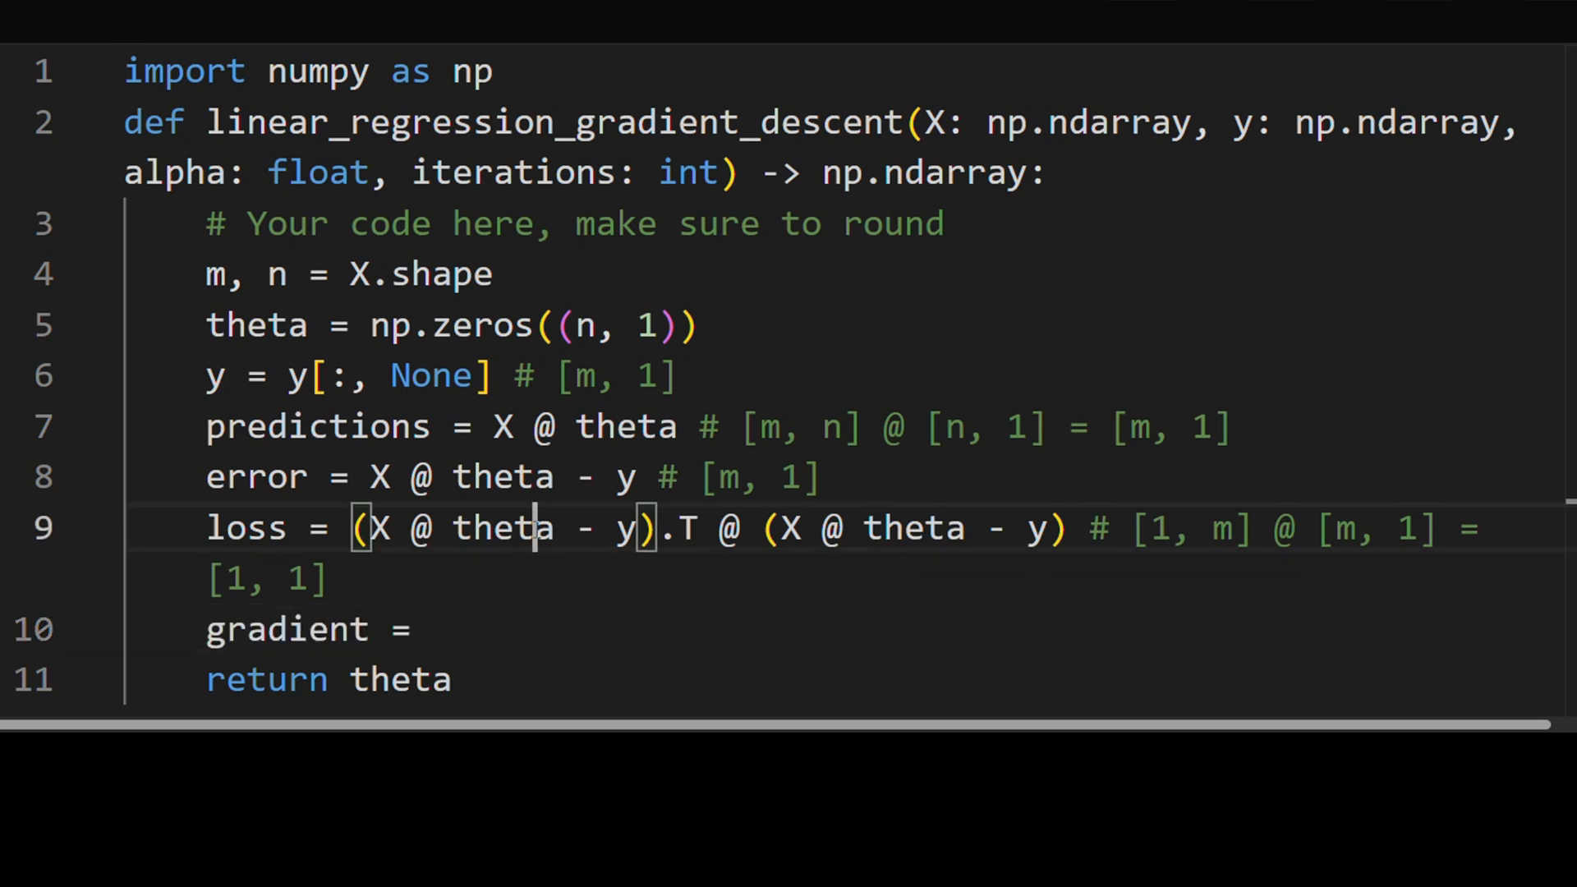
pyautogui.doubleClick(504, 528)
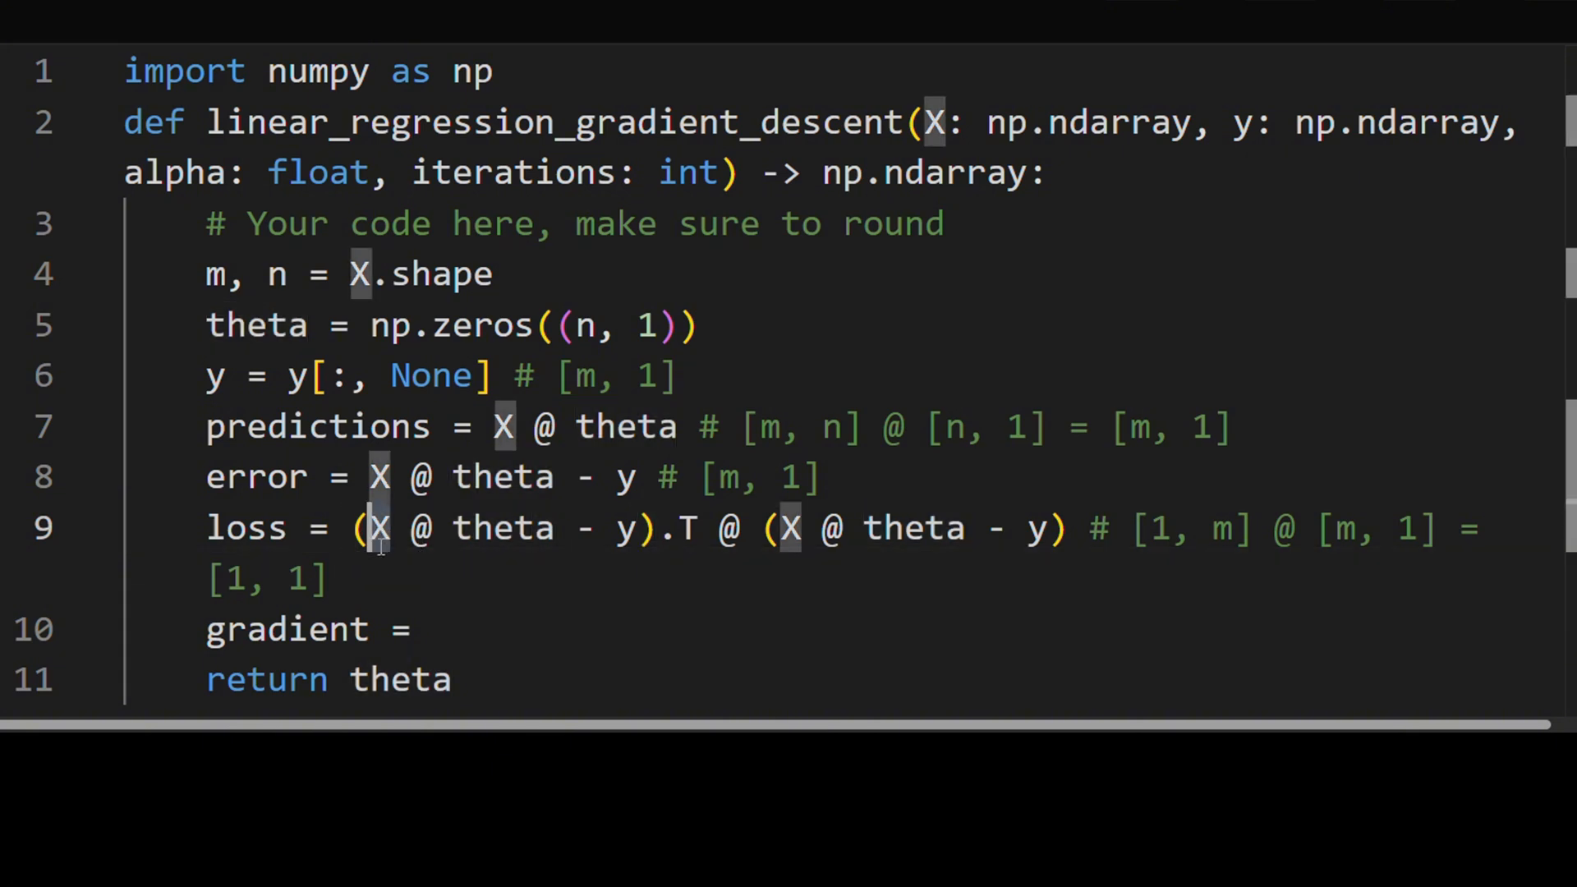
pyautogui.write('X.')
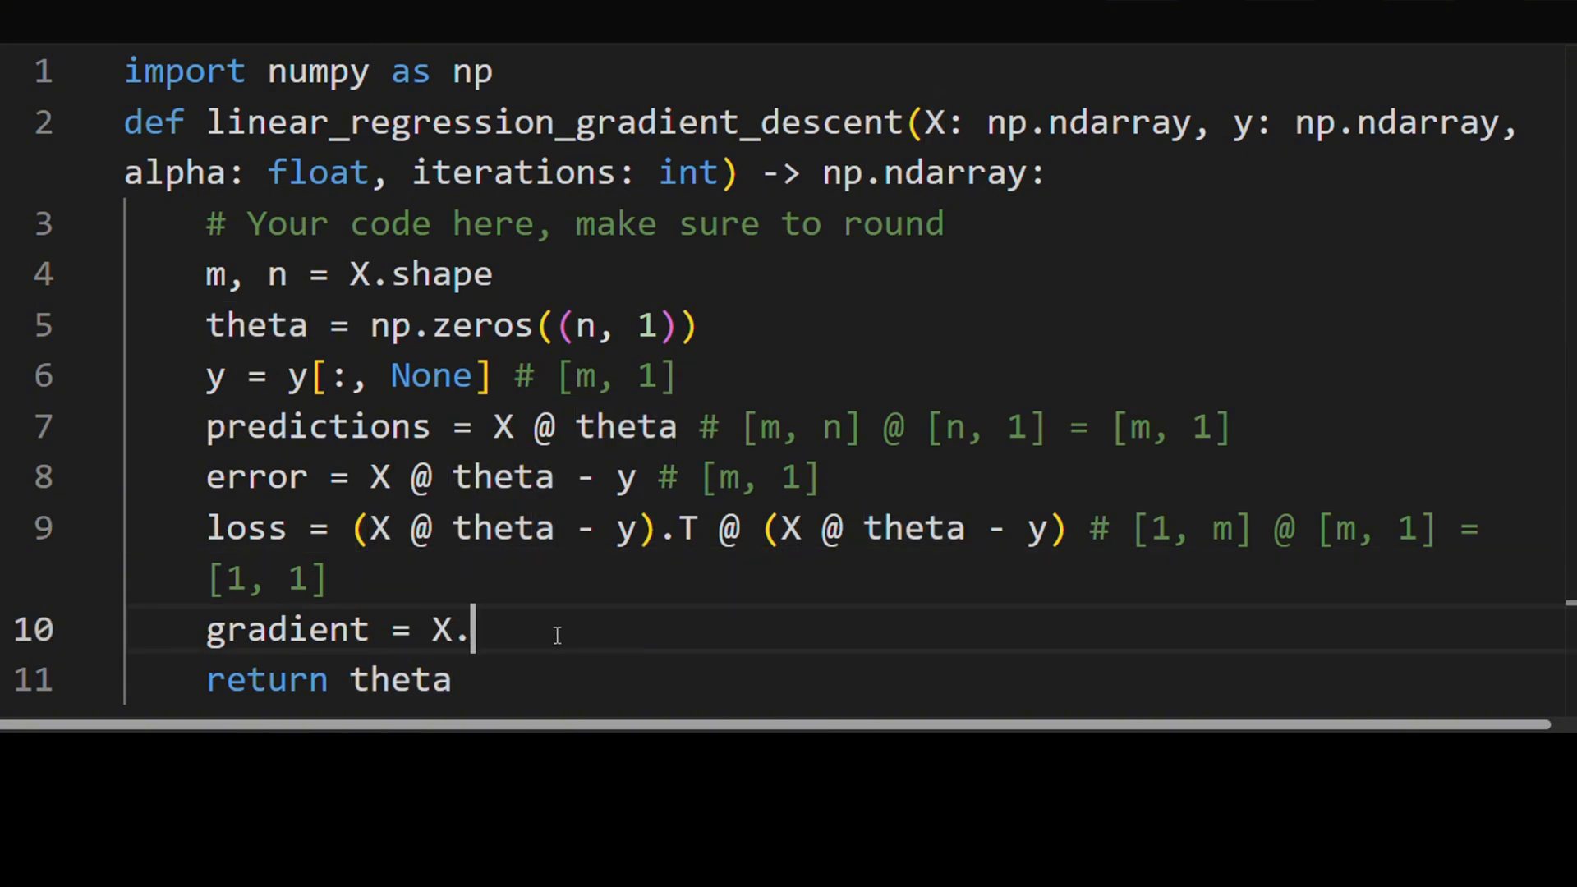
pyautogui.write('T @')
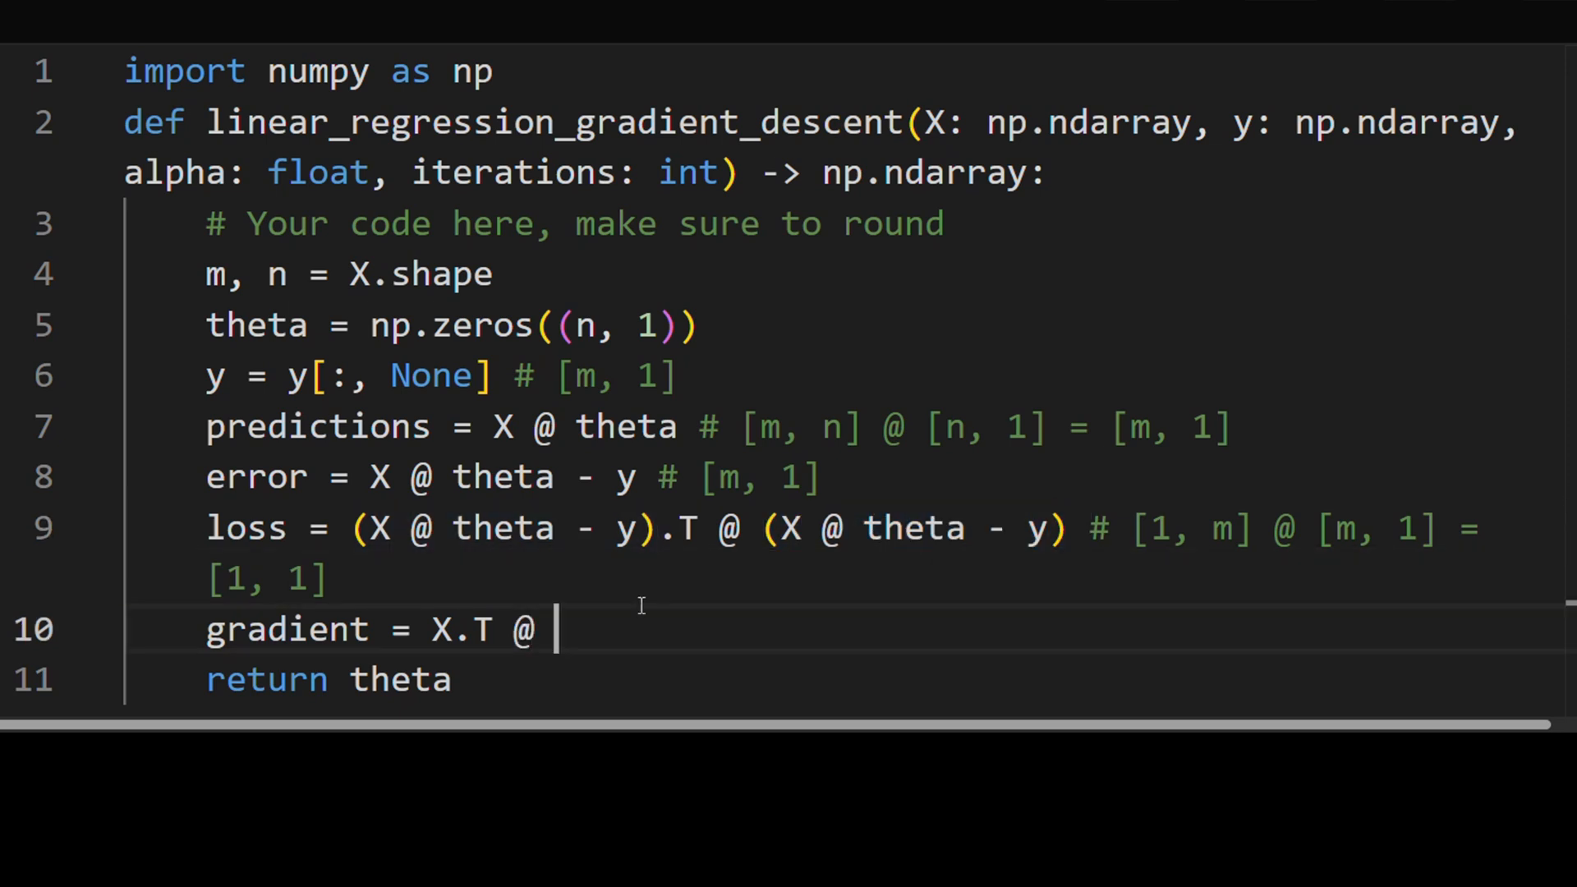
pyautogui.write('(X @ theta - y) +')
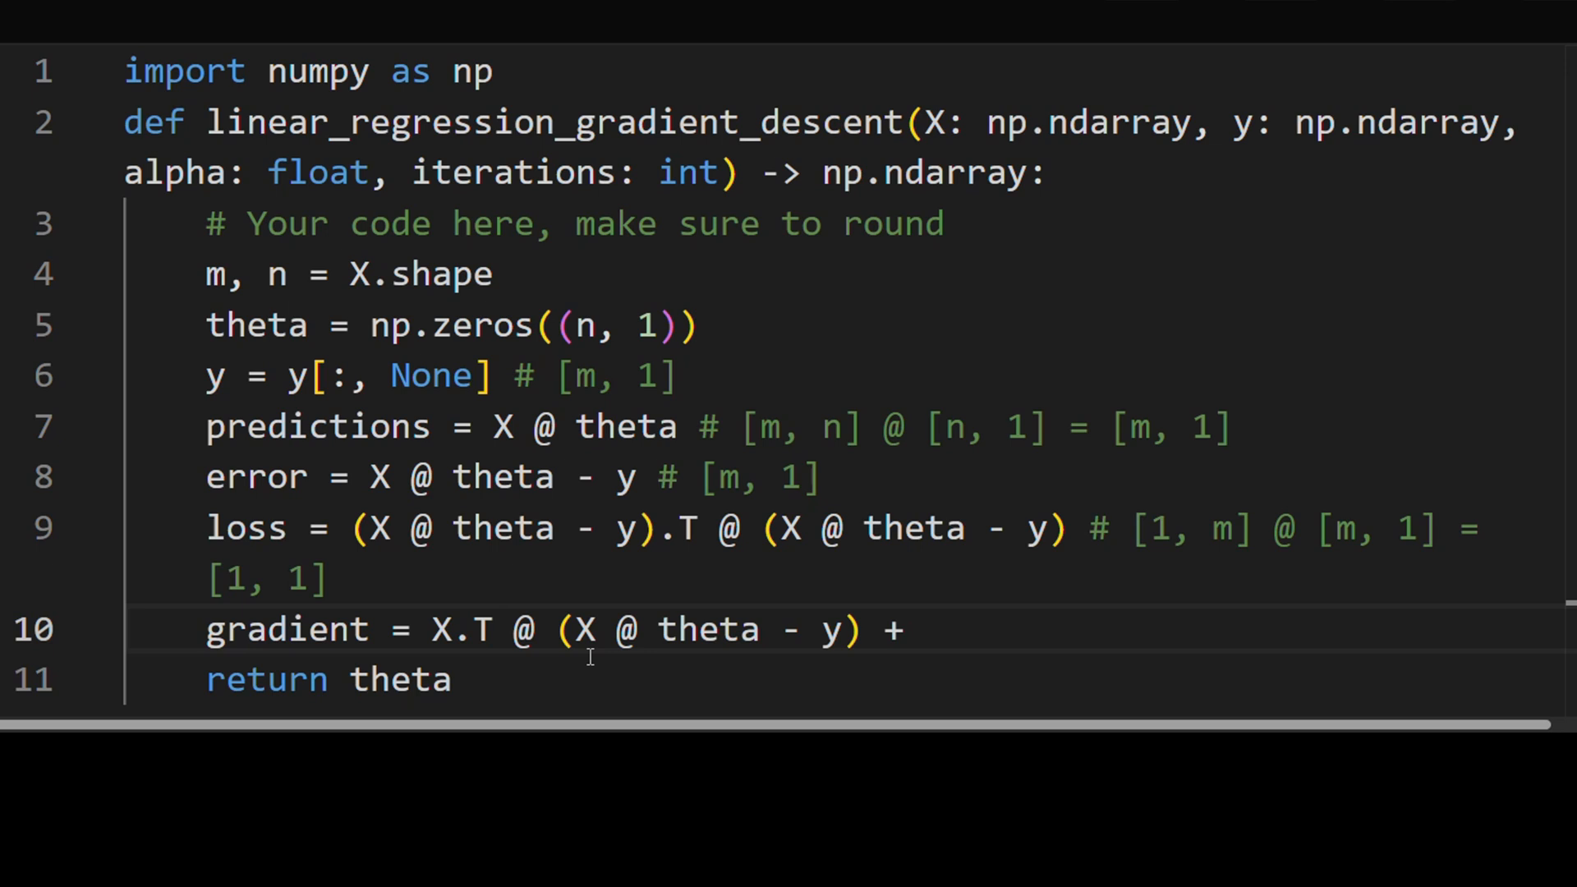
pyautogui.write('(X @ theta - y).T @ X')
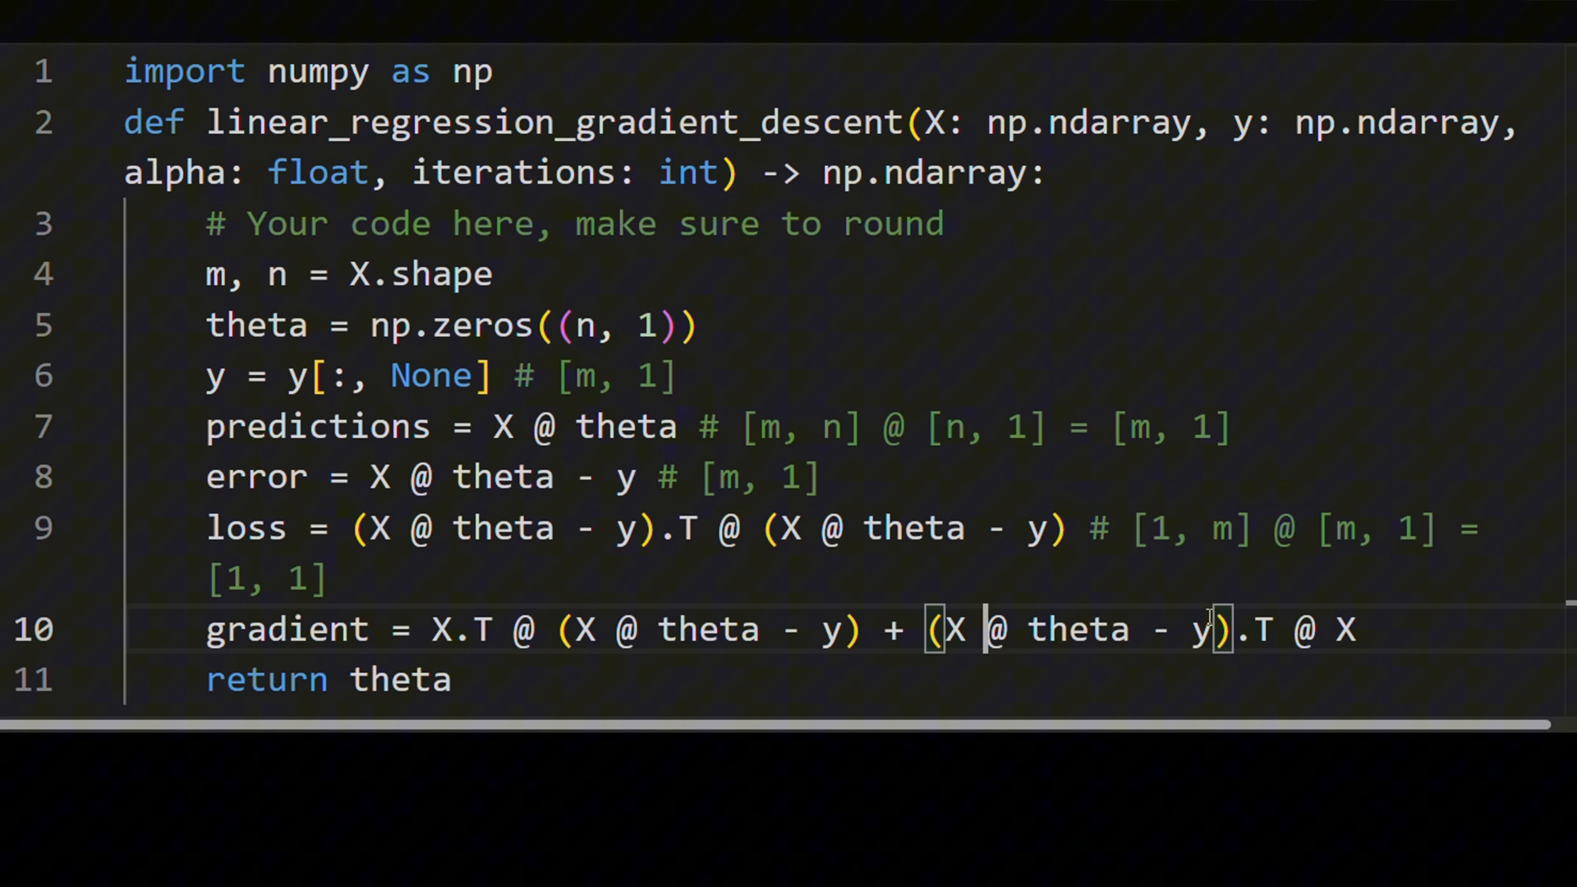
# Step: Correct the gradient to 2 * X.T @ (X @ theta - y)
pyautogui.moveTo(940, 630); pyautogui.dragTo(1355, 631)
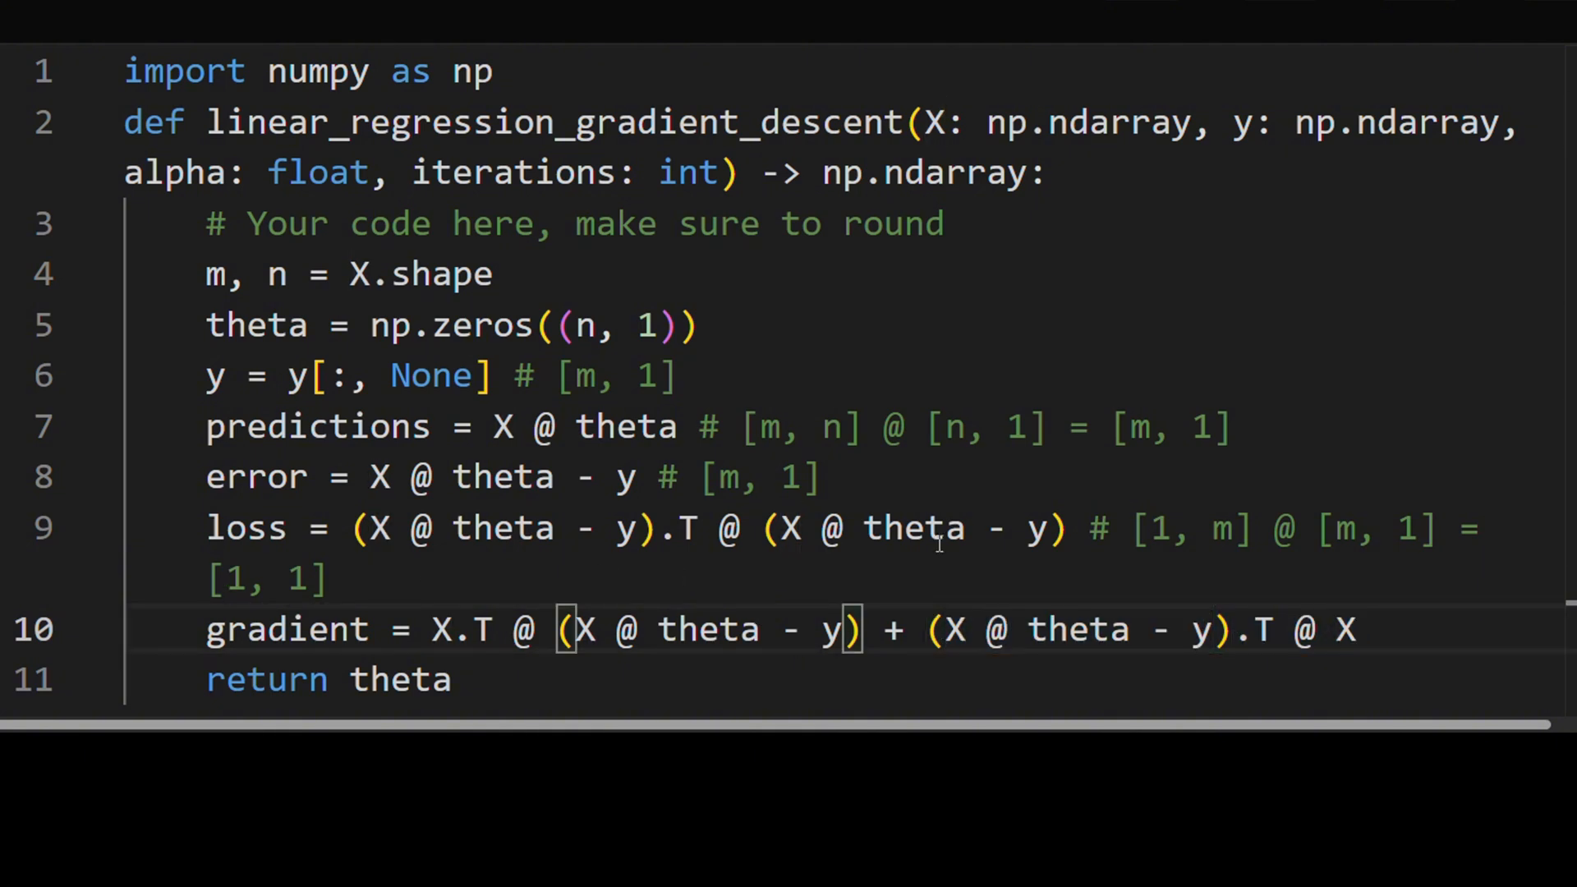
pyautogui.doubleClick(1078, 629)
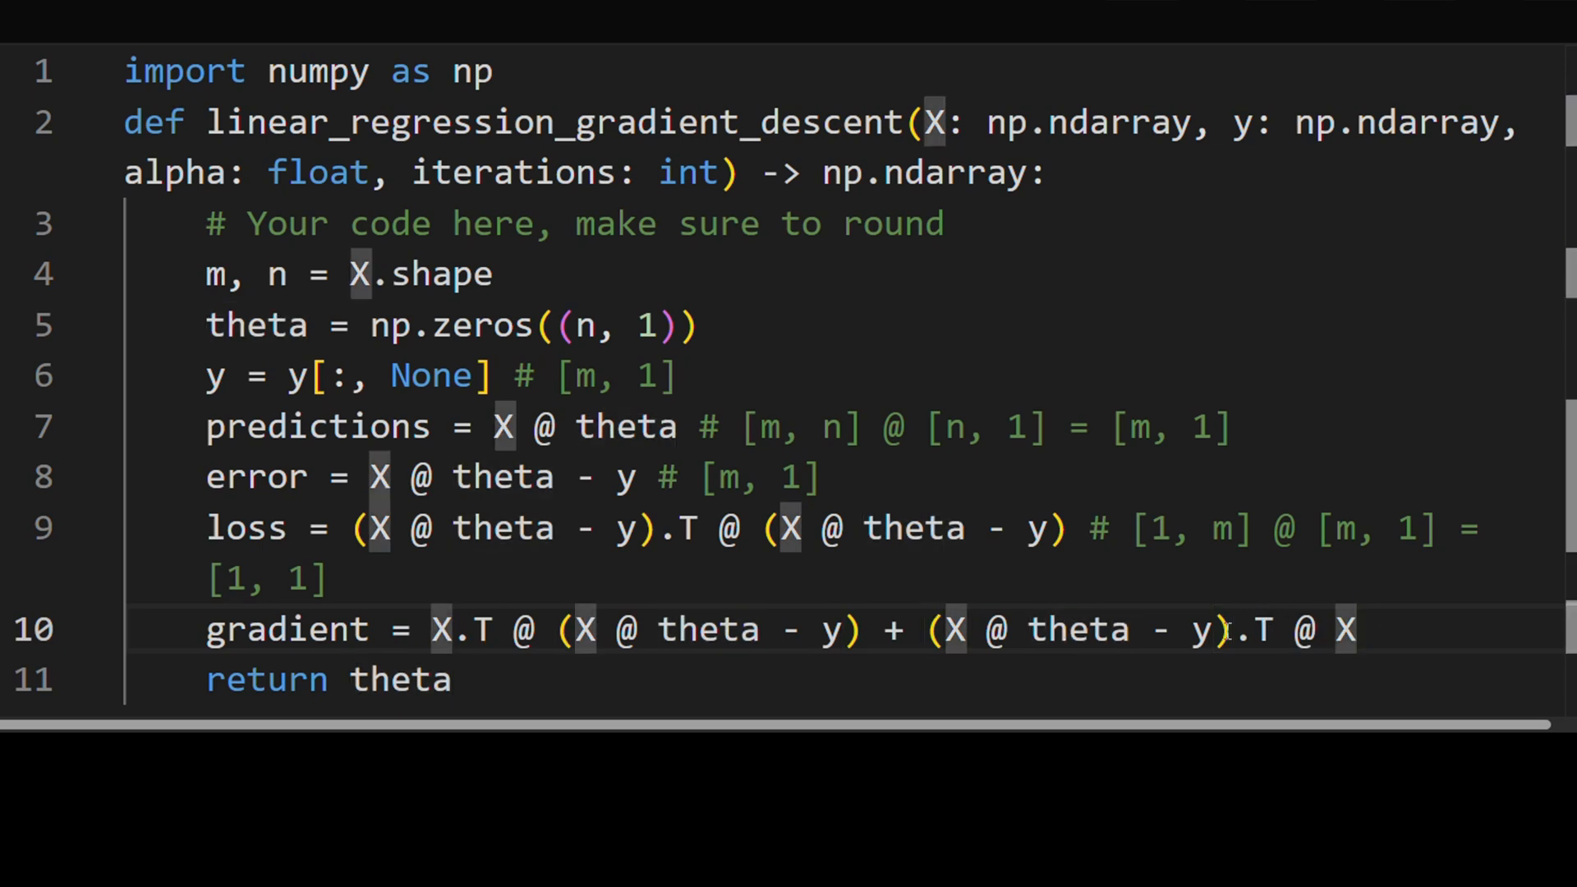
pyautogui.doubleClick(706, 630)
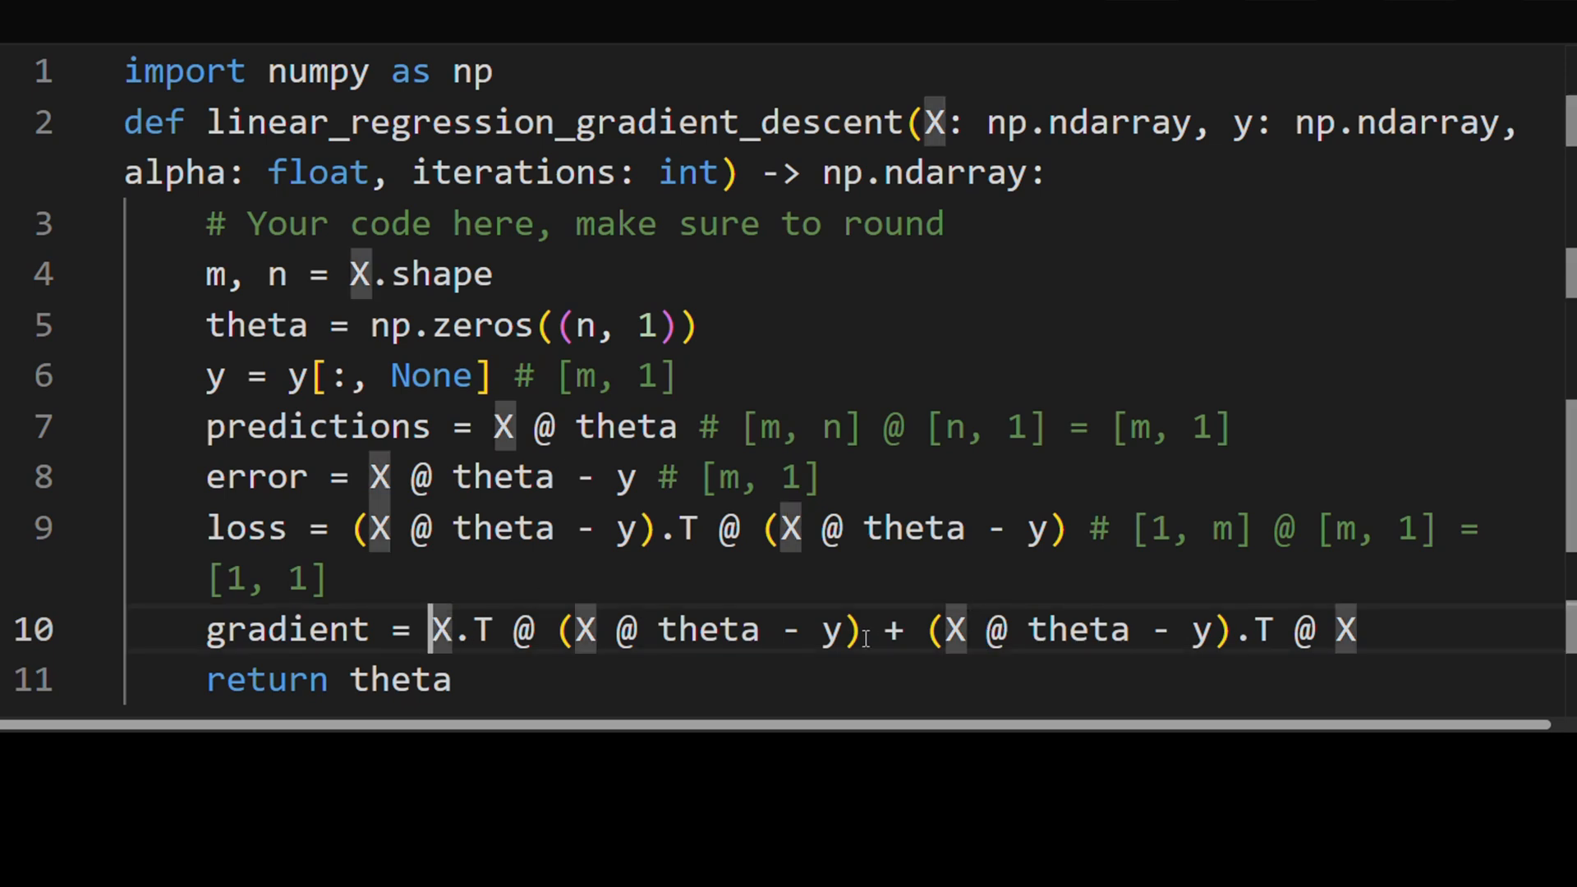
pyautogui.press('Delete')
pyautogui.write('2')
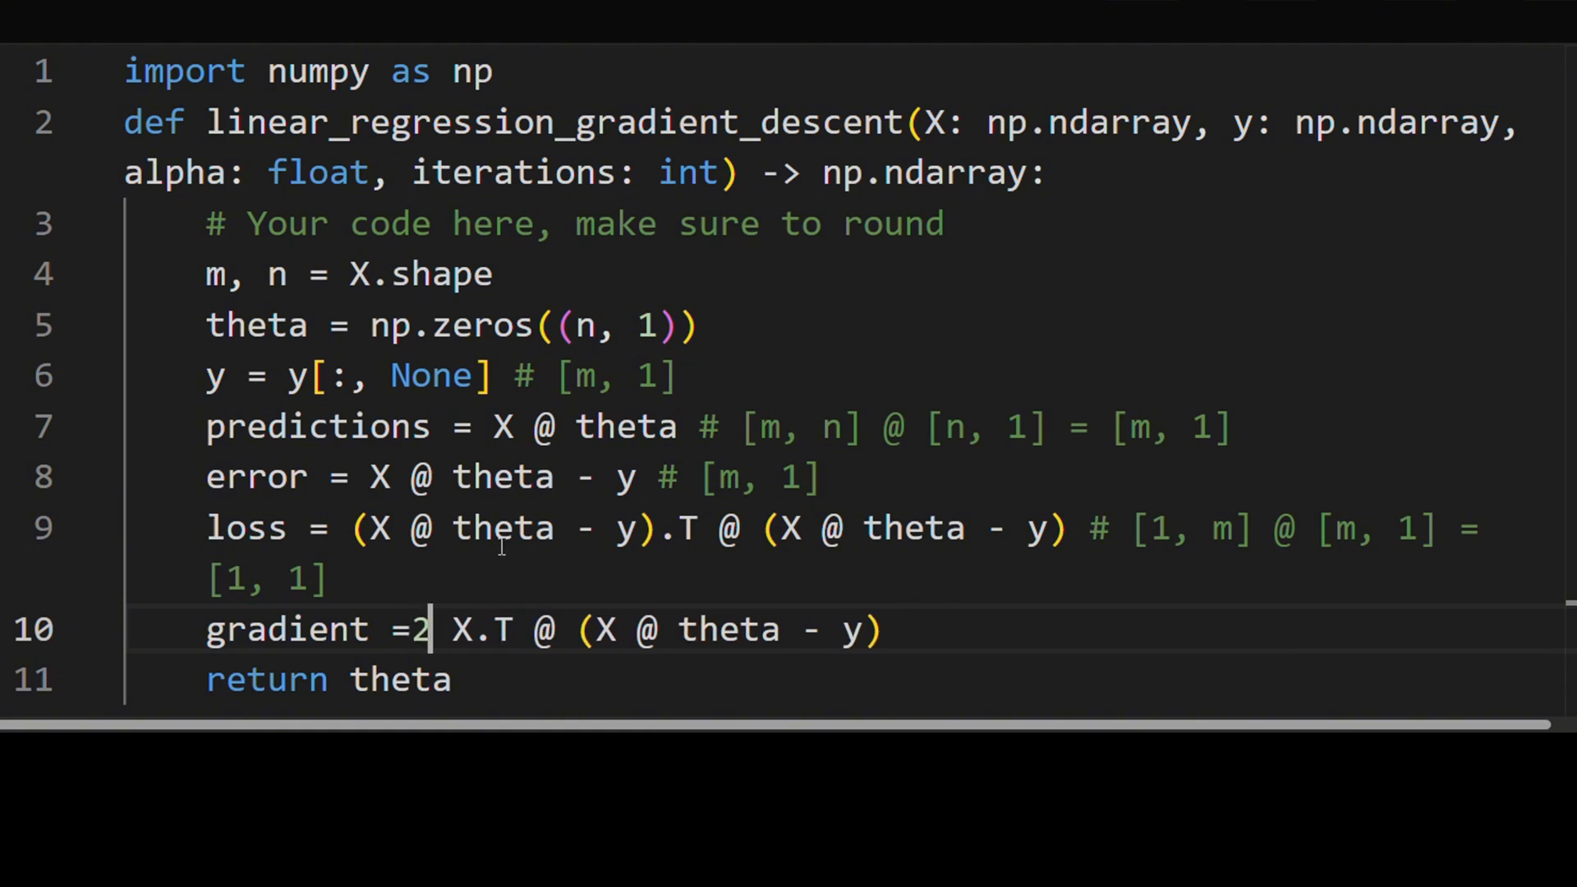
pyautogui.write('*')
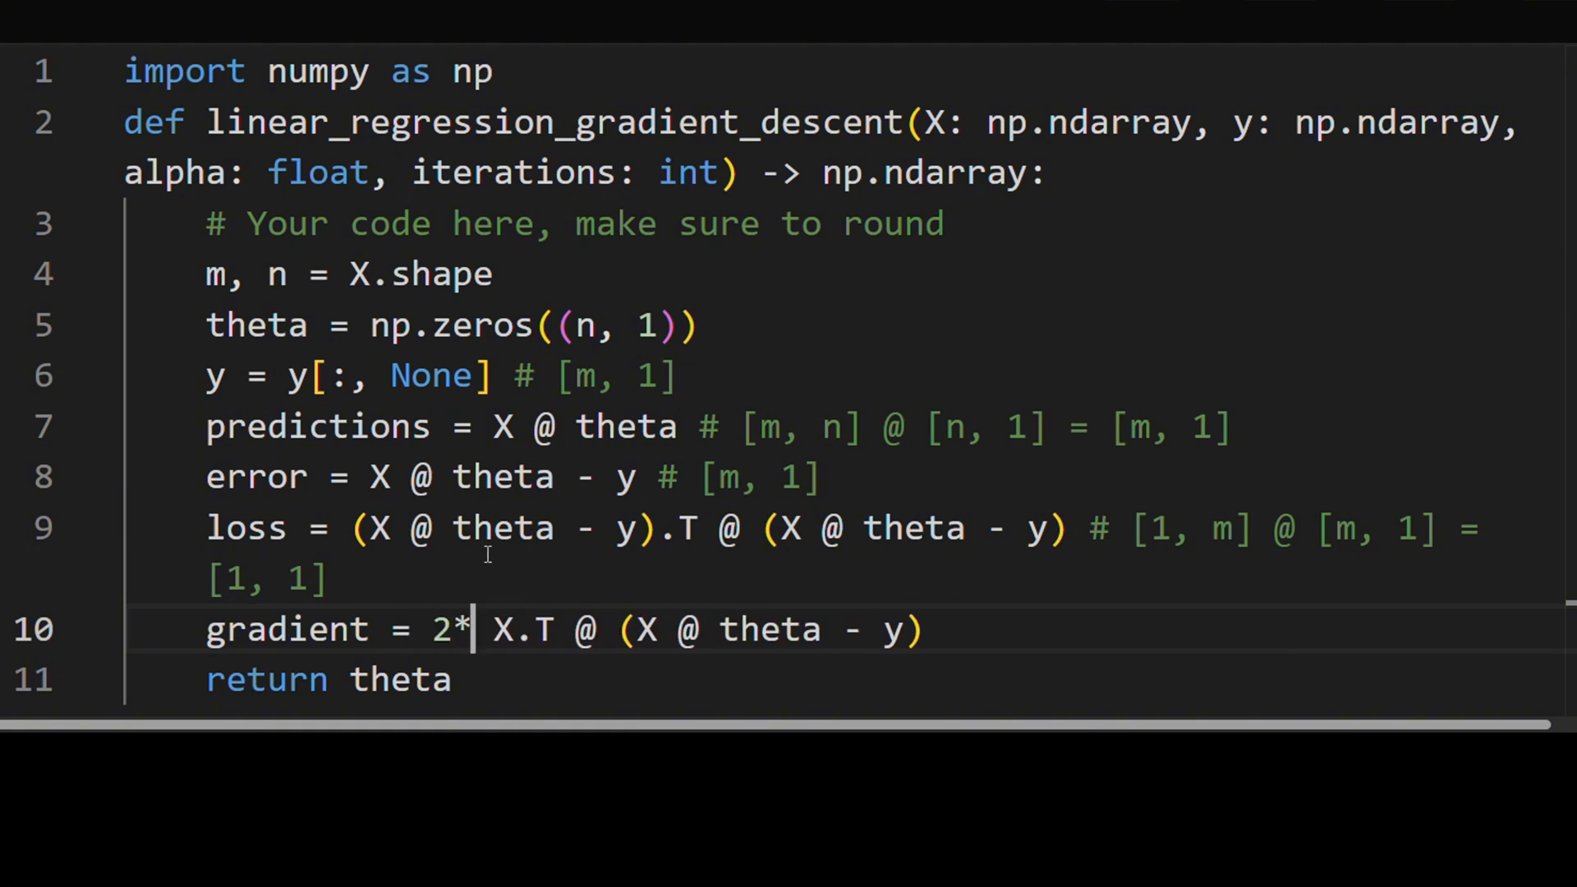
pyautogui.doubleClick(286, 629)
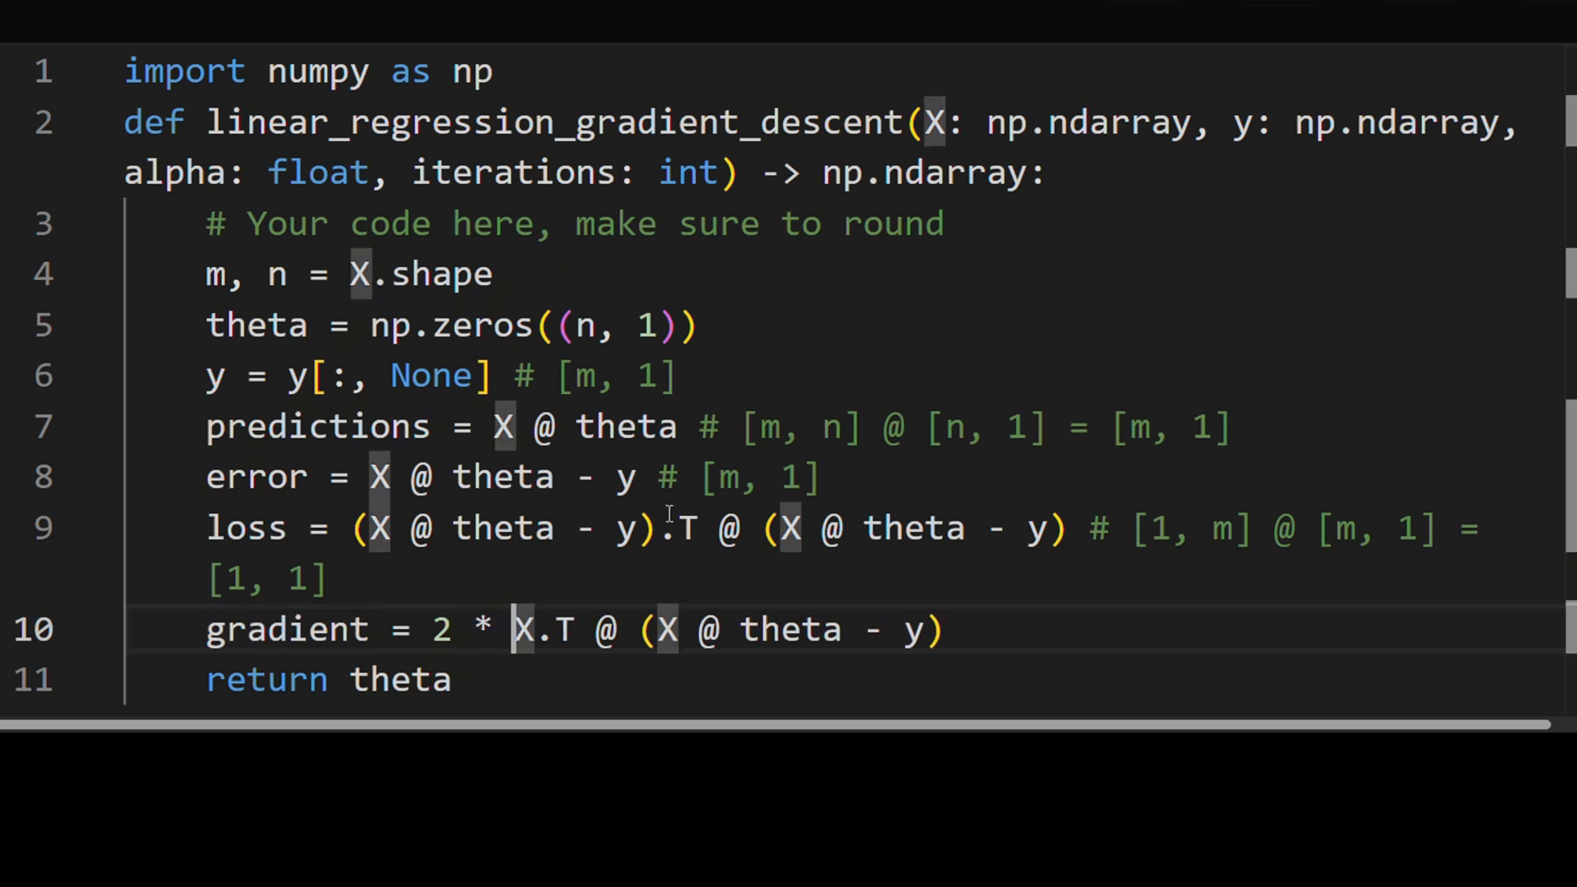
pyautogui.press('Enter')
pyautogui.write('for')
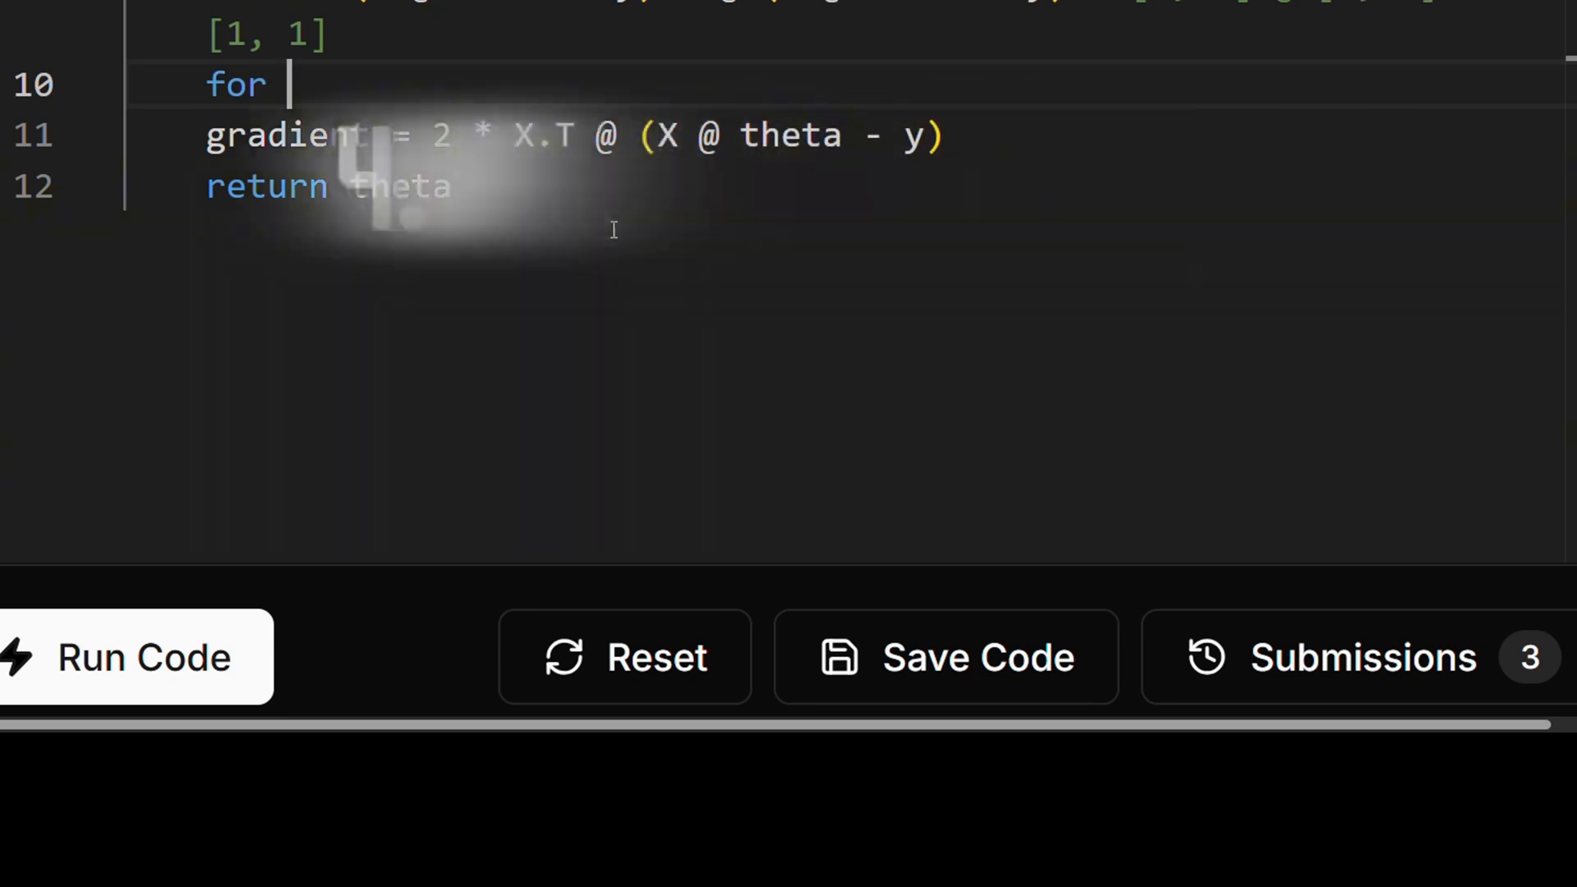
# Step: Add 'for iteration in range(iterations):' with theta = theta - alpha * gradient in the loop
pyautogui.write('iteration in range(iterations')
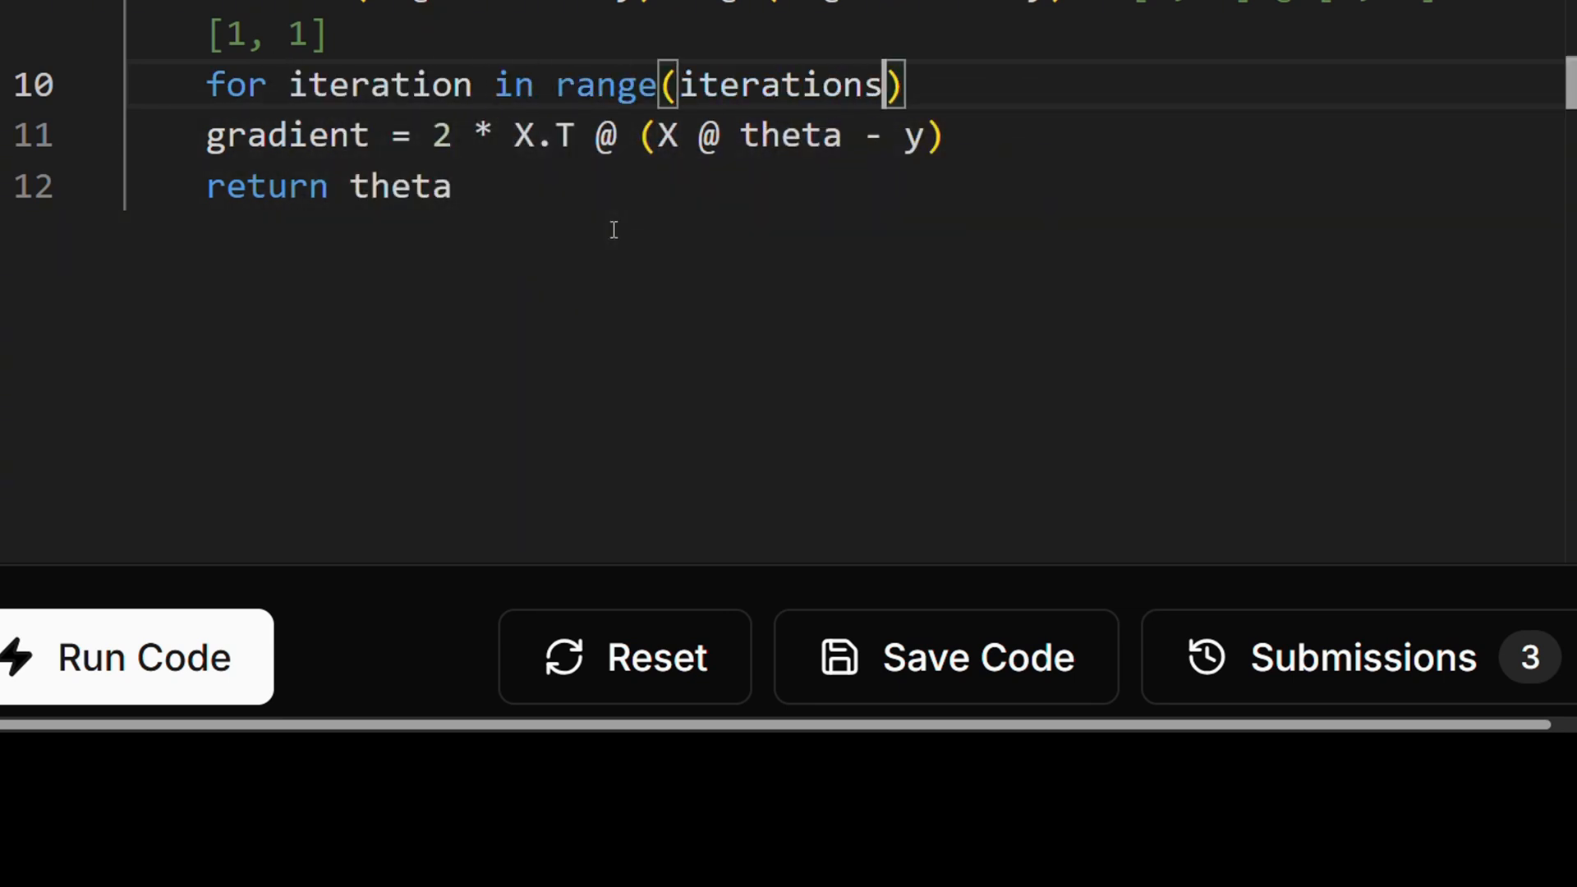
pyautogui.write(':')
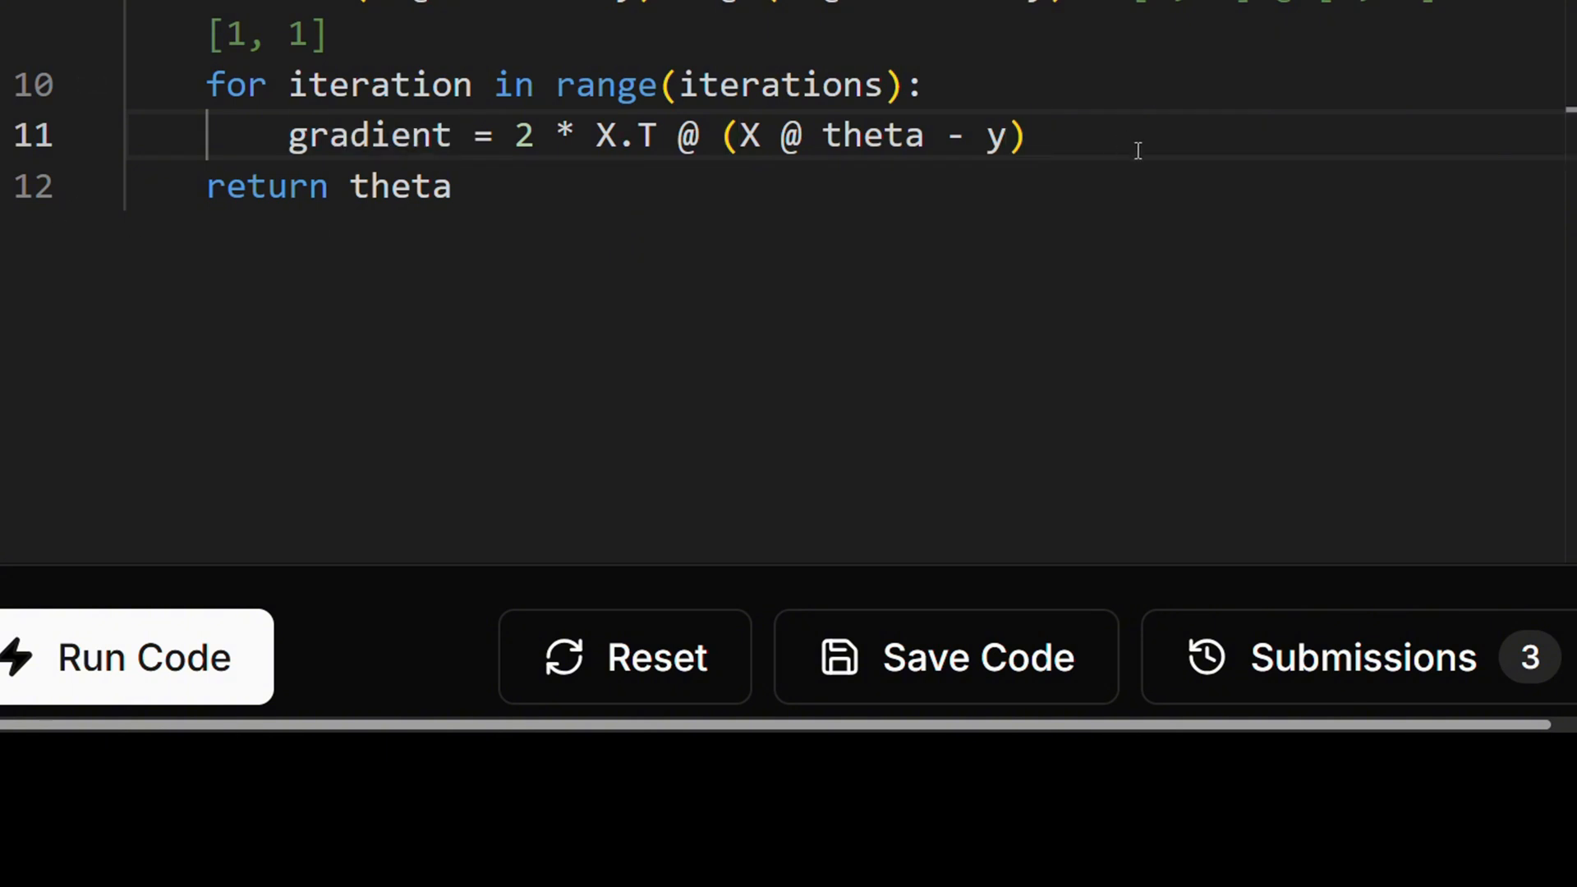
pyautogui.write('theta = theta')
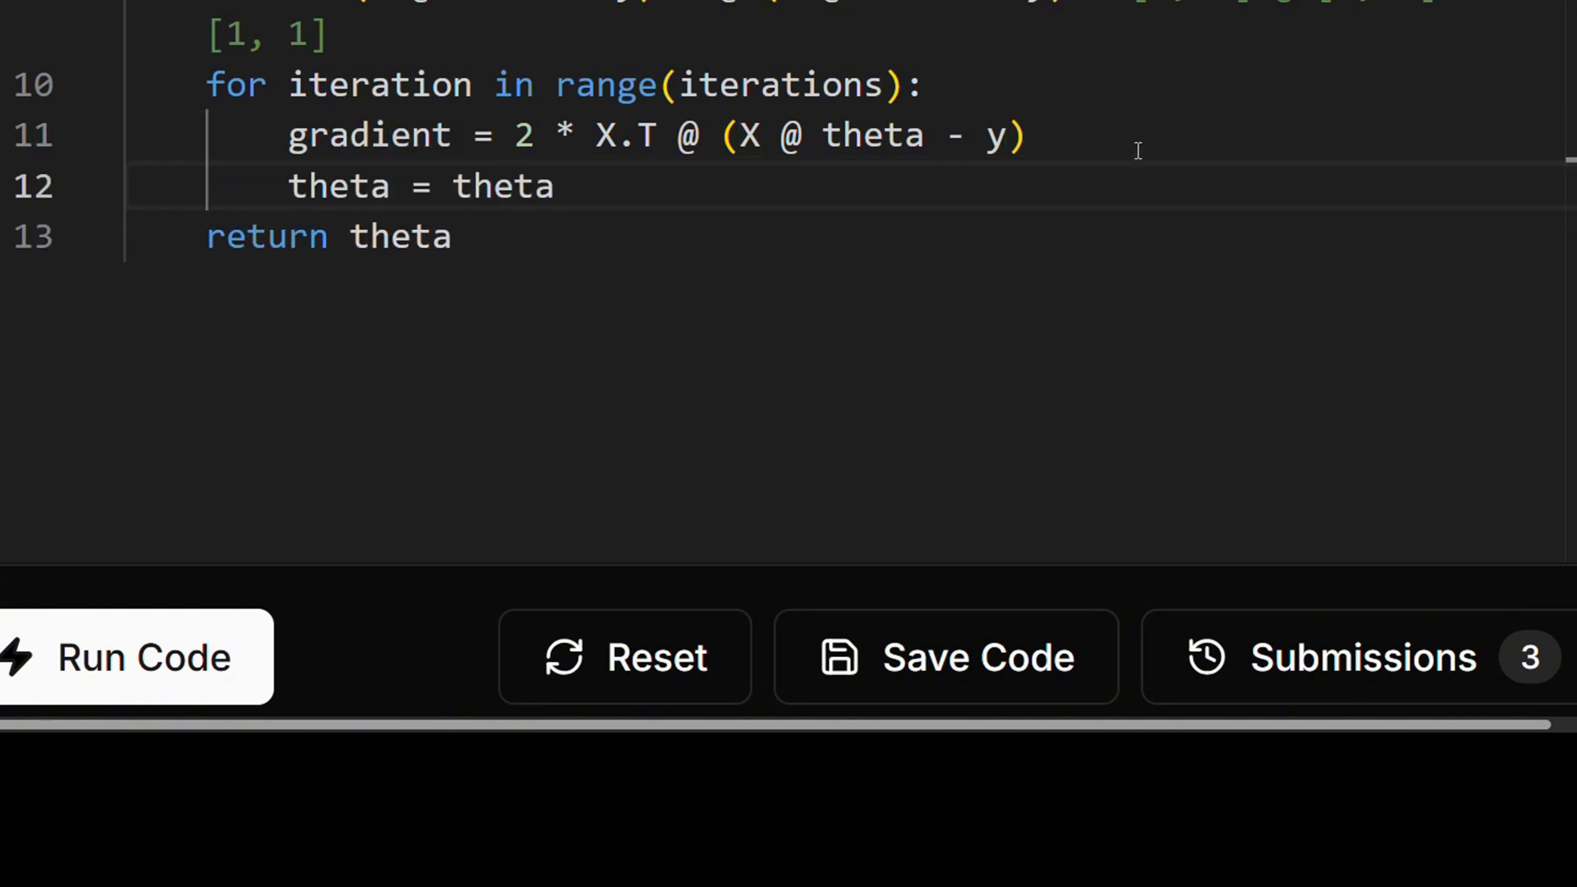
pyautogui.write('-')
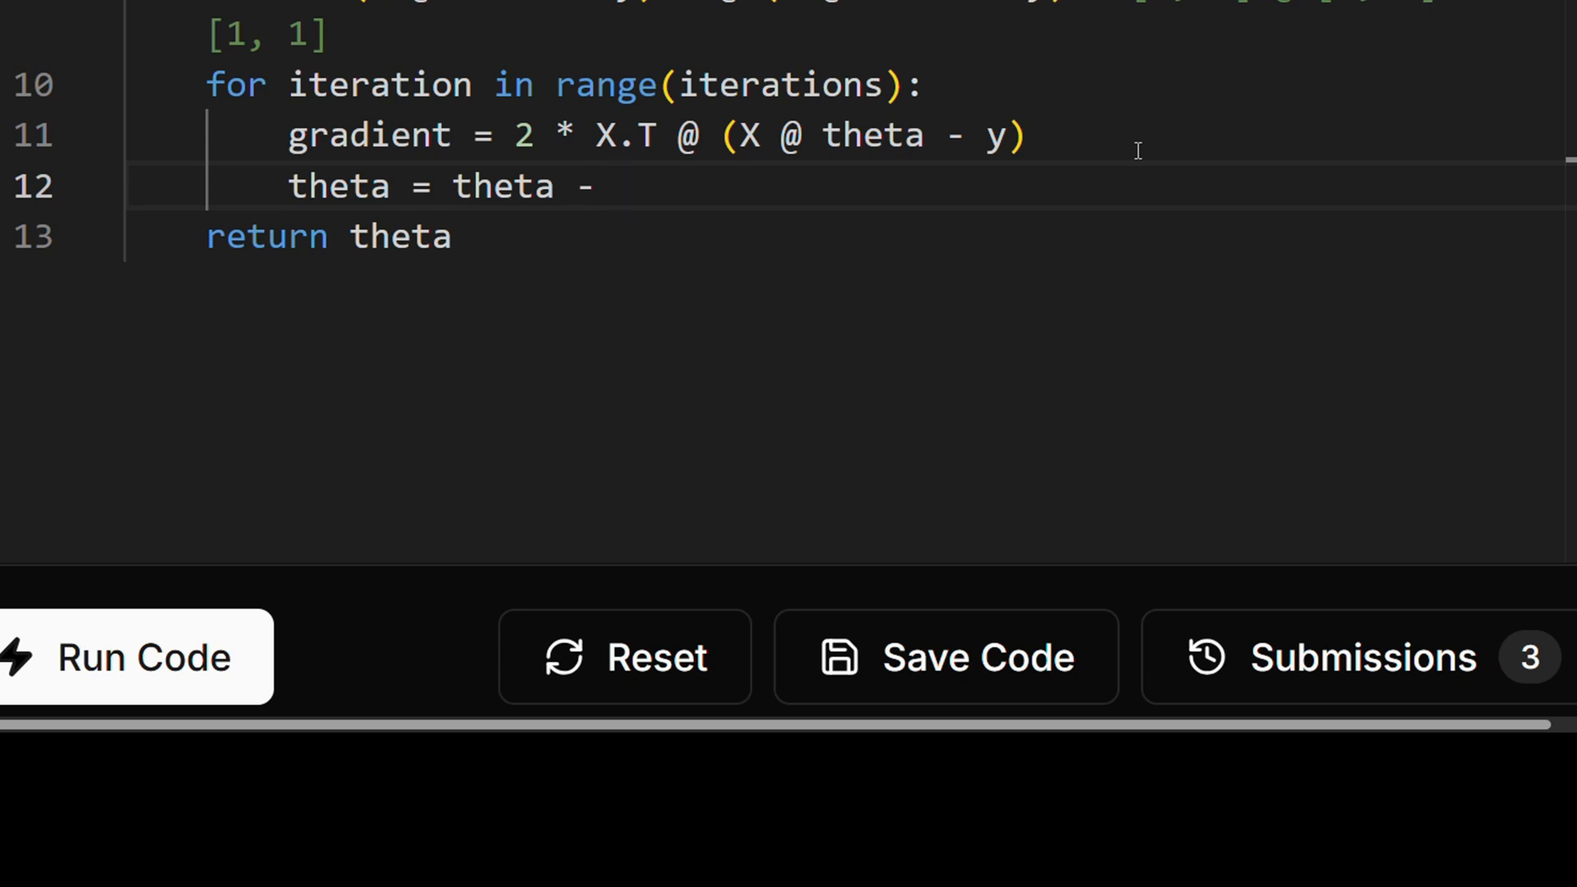
pyautogui.write('alpha *')
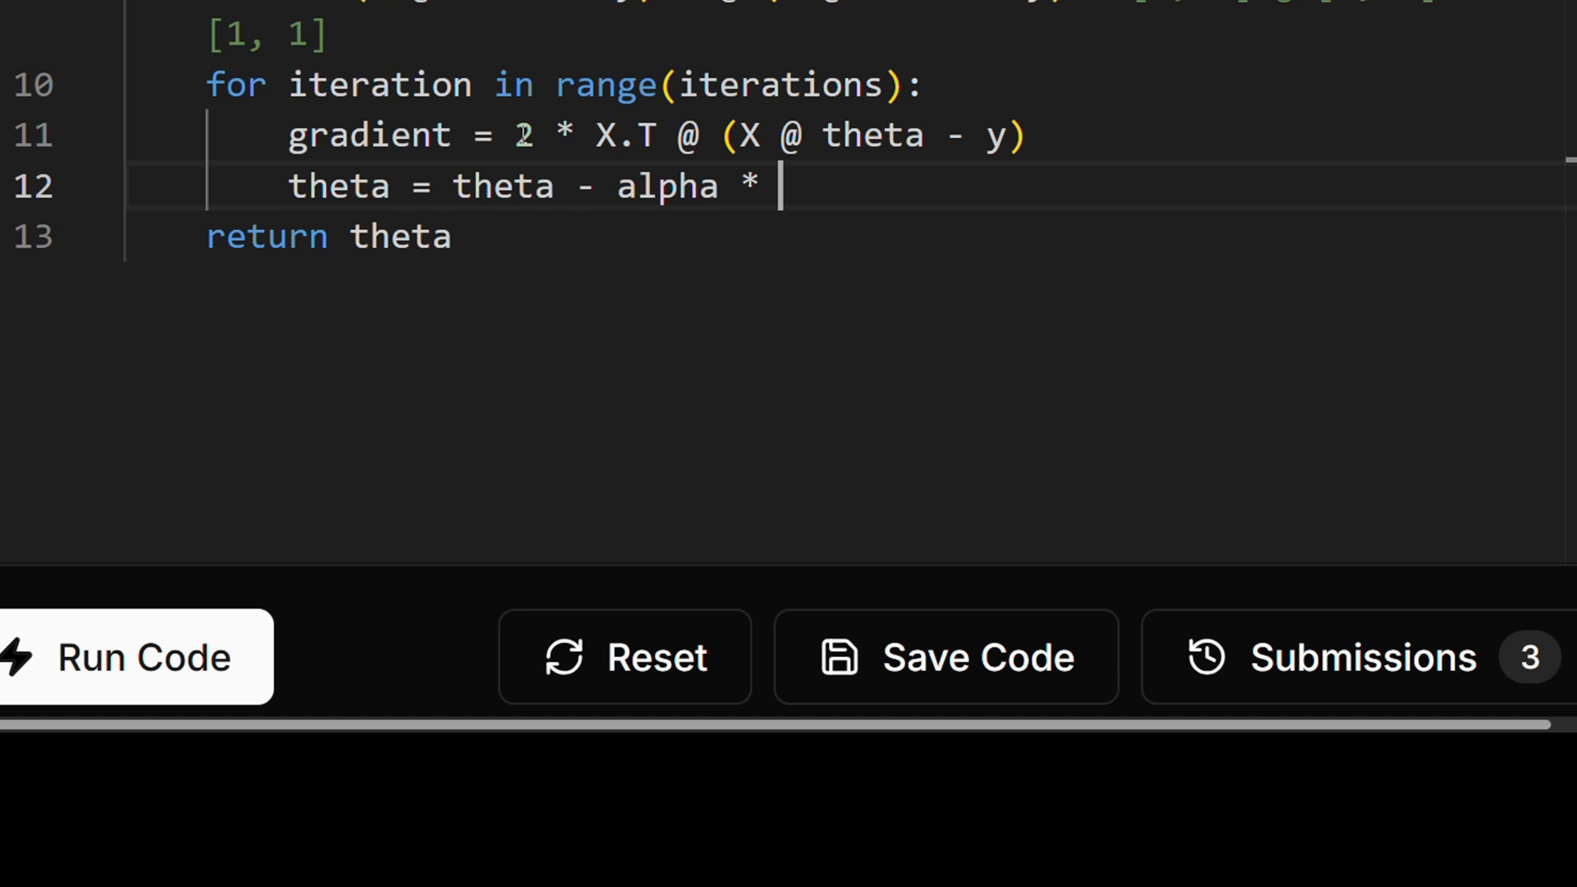
pyautogui.write('gradient')
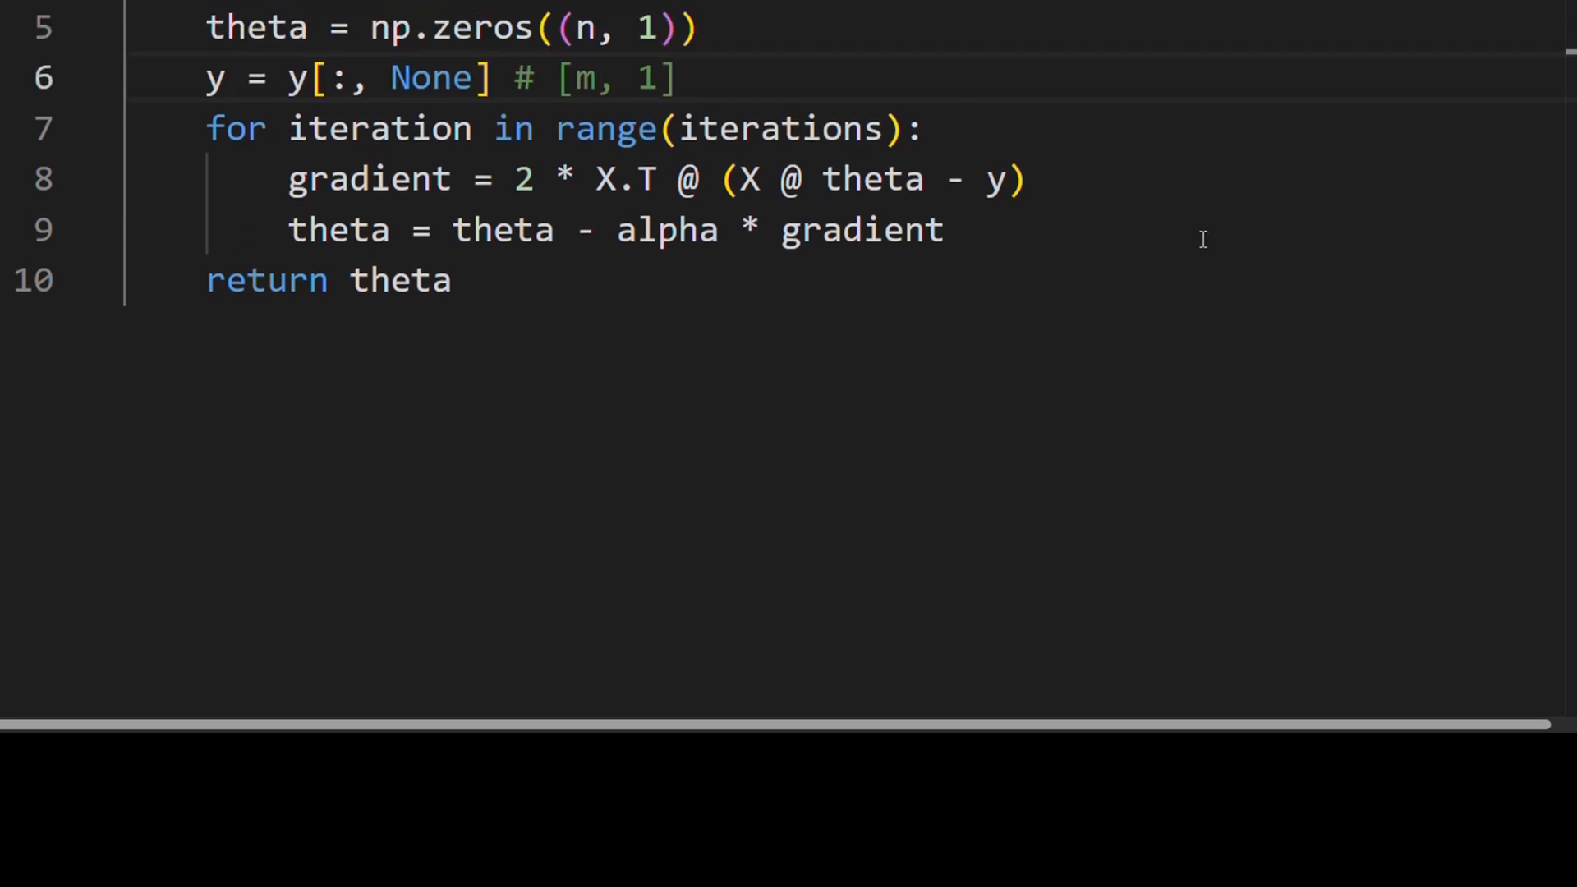
# Step: Insert '/ m' after the 2 in the gradient term, wrapping it in parentheses
pyautogui.moveTo(559, 179); pyautogui.dragTo(1026, 179)
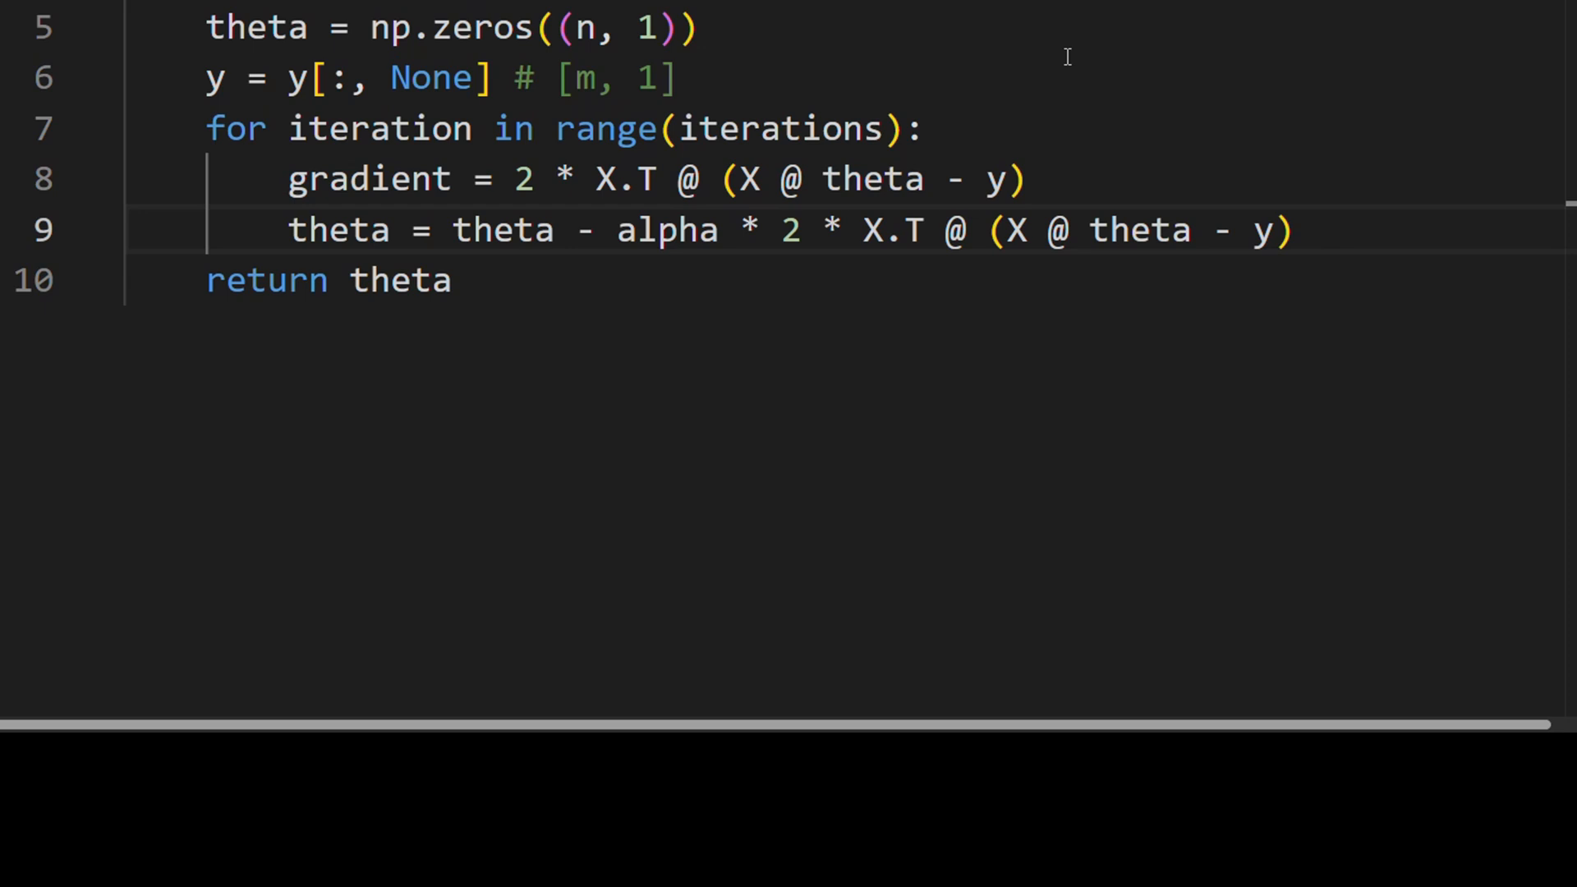
pyautogui.write('gradient')
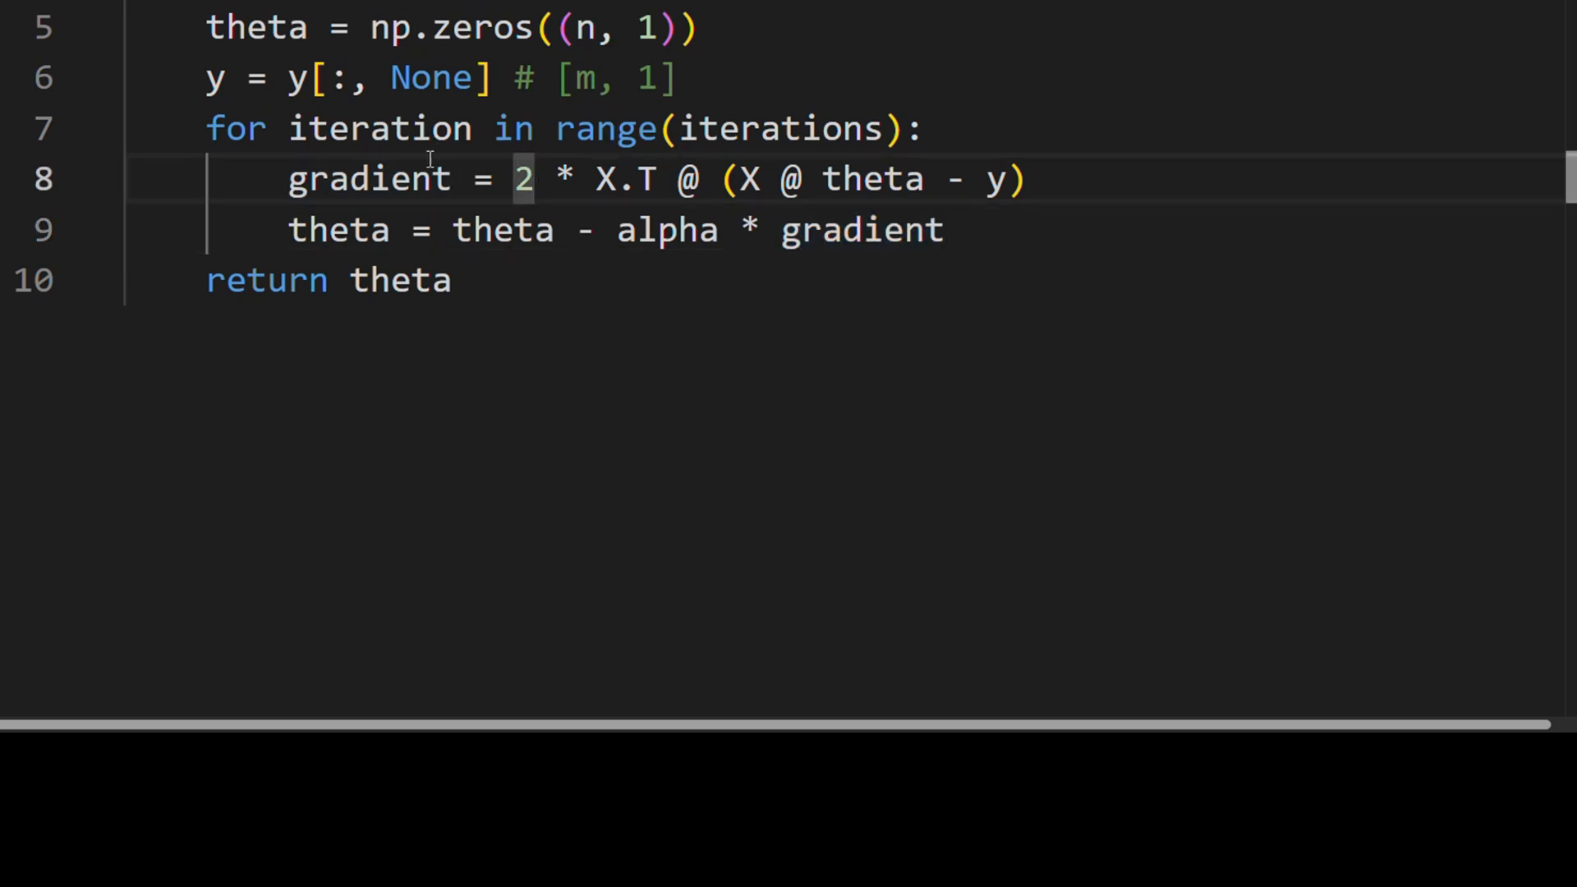
pyautogui.moveTo(595, 179); pyautogui.dragTo(1045, 179)
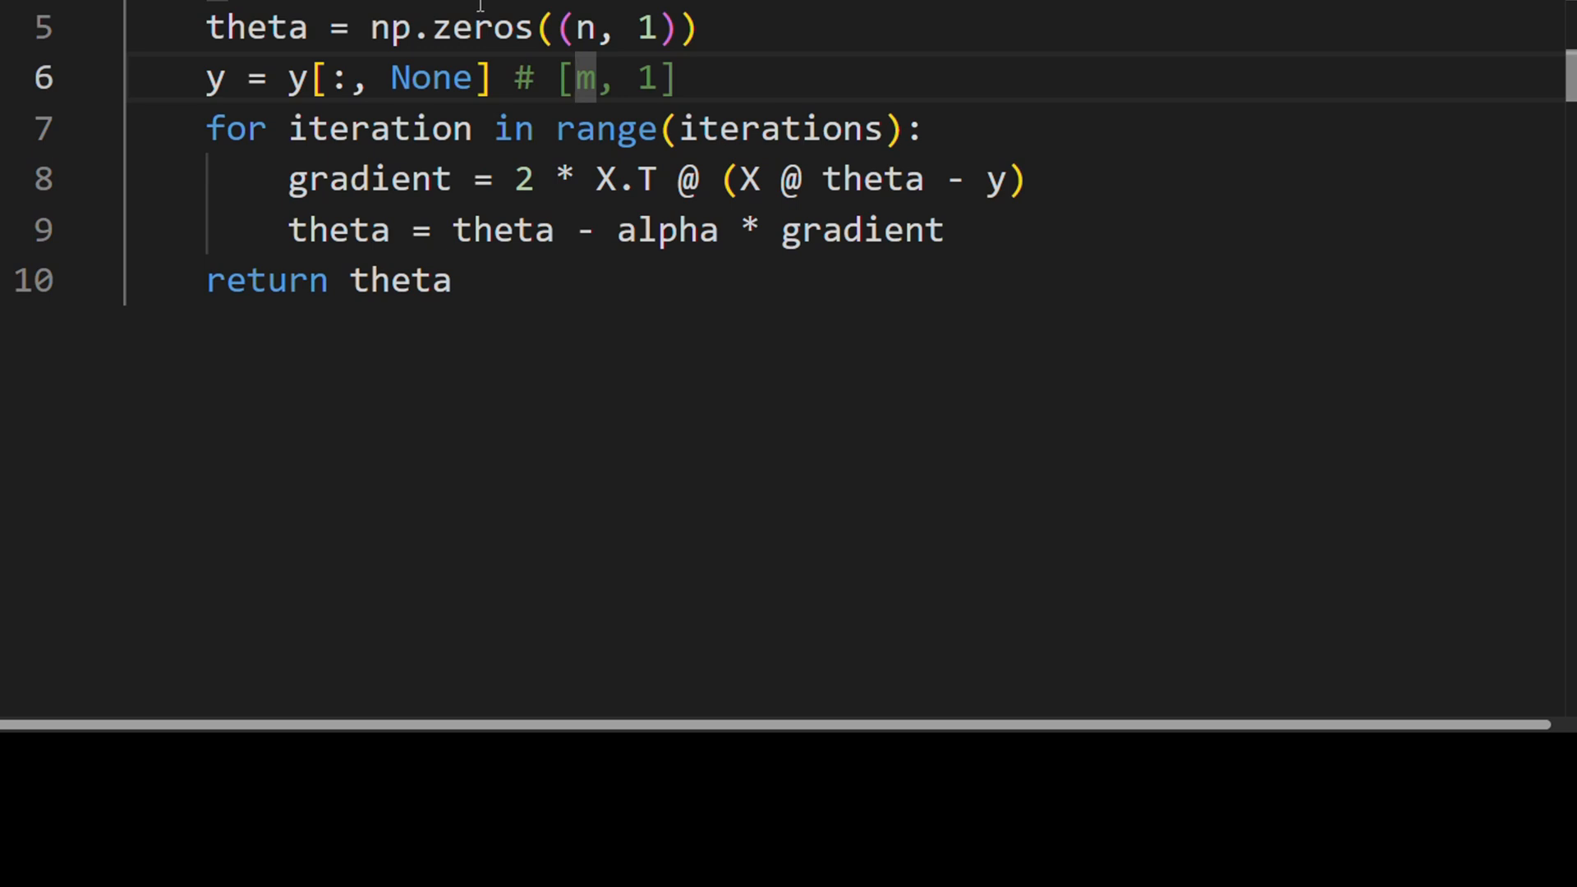
pyautogui.click(673, 179)
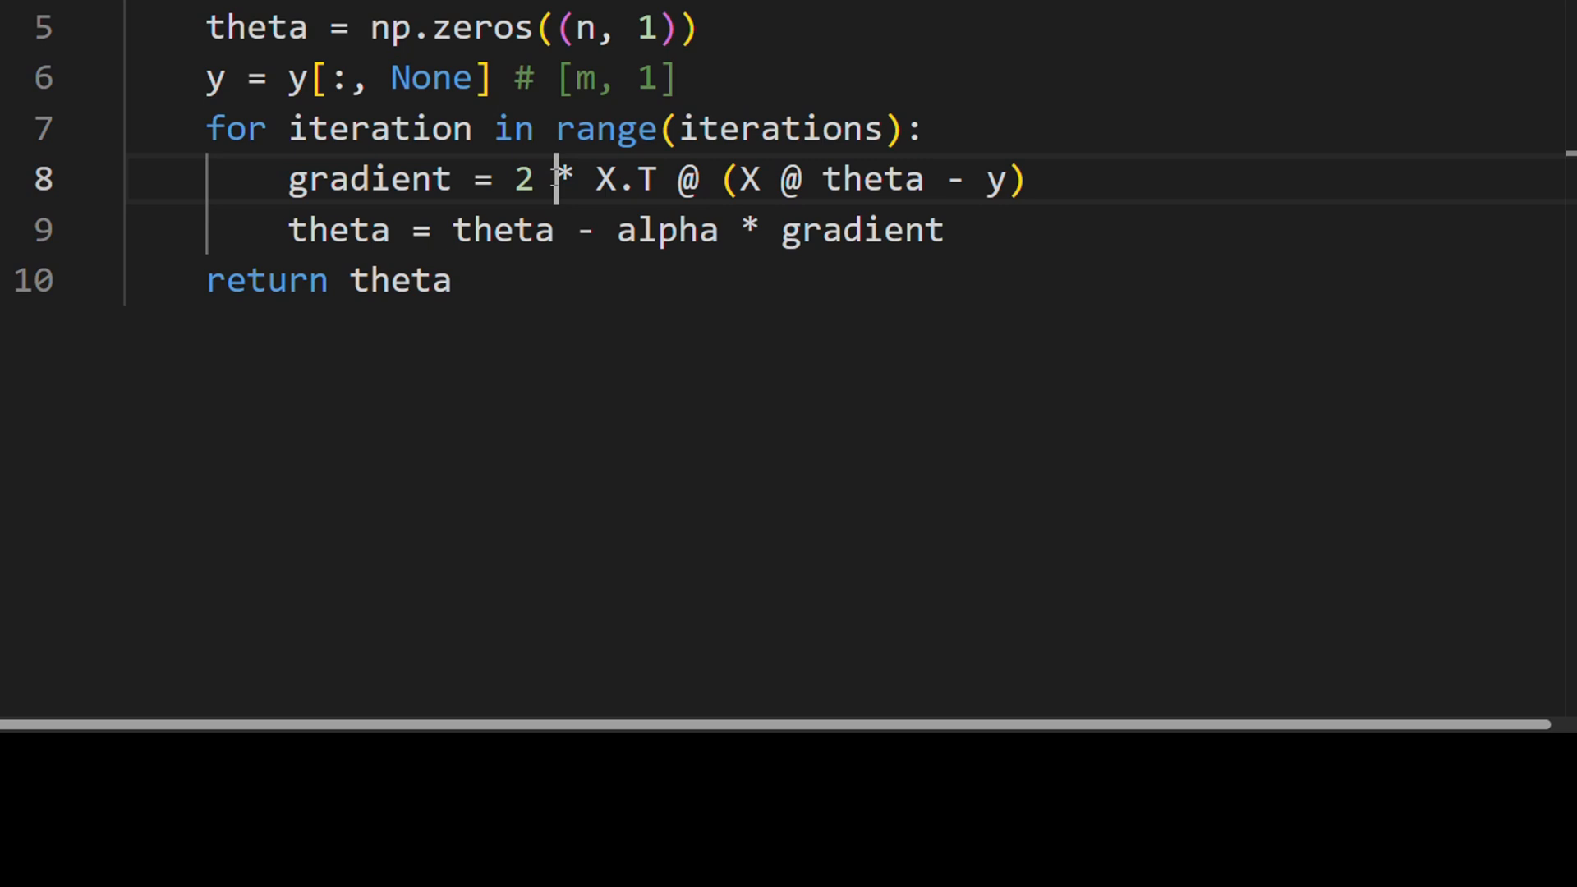
pyautogui.write('/ m)')
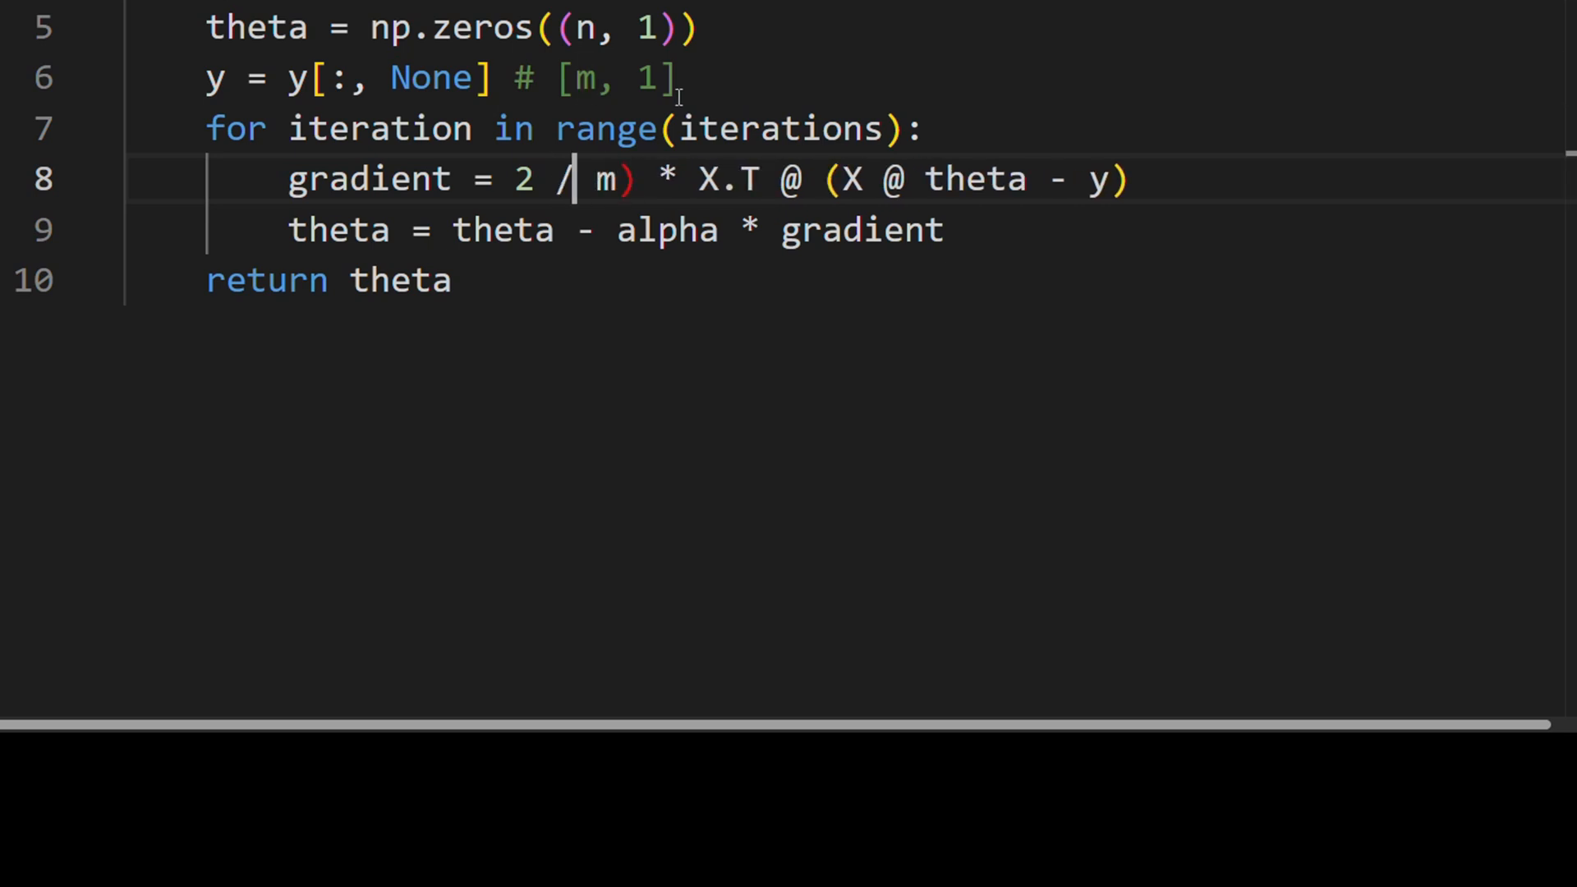
pyautogui.write('(')
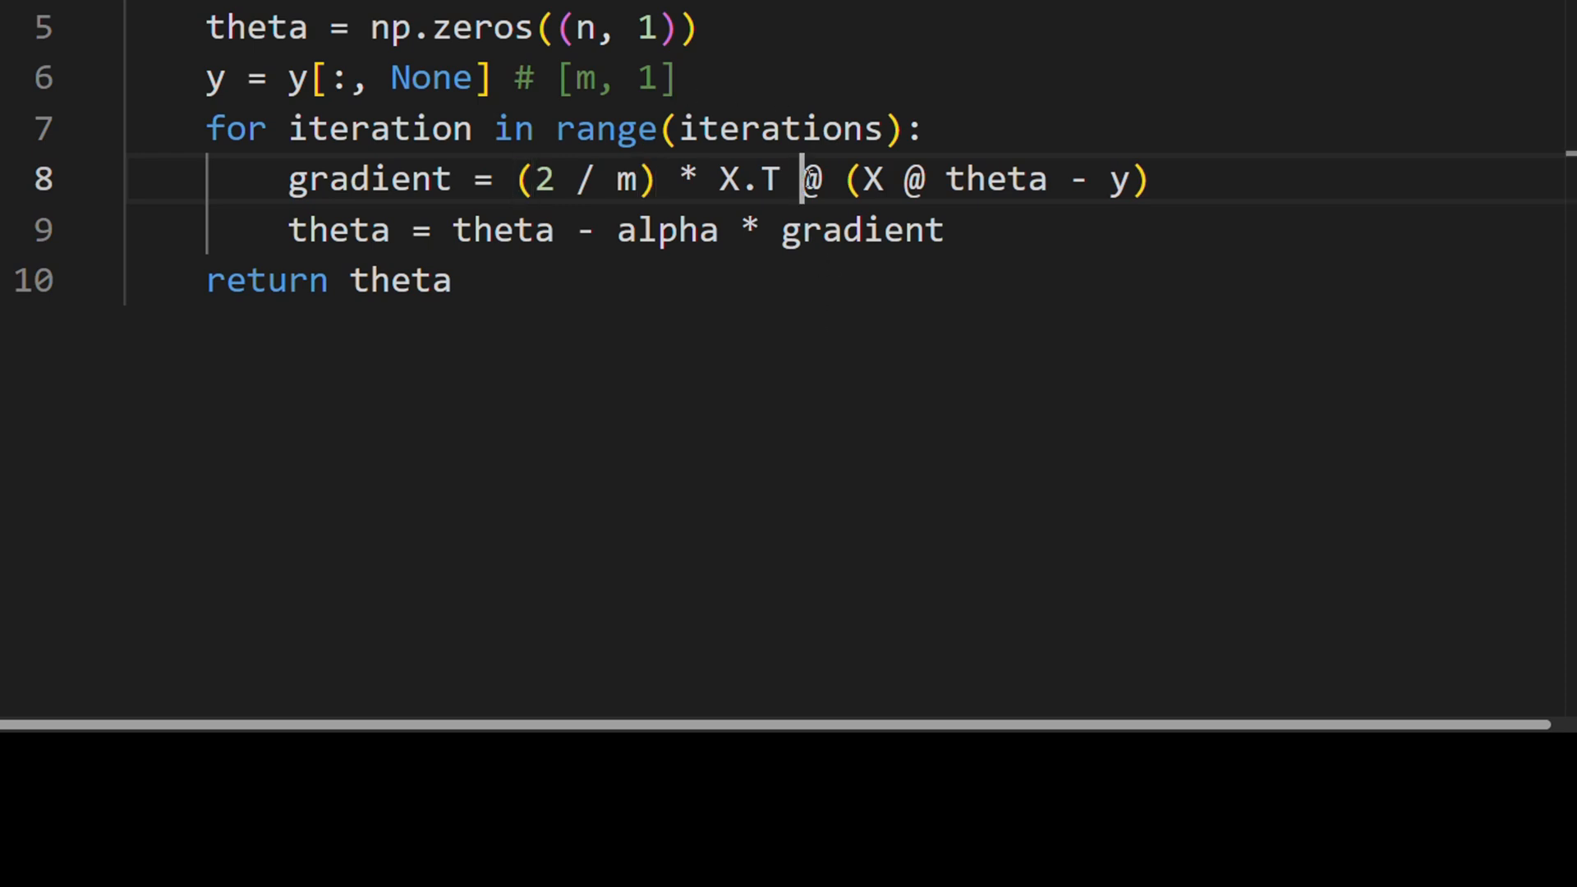
pyautogui.moveTo(516, 179); pyautogui.dragTo(654, 179)
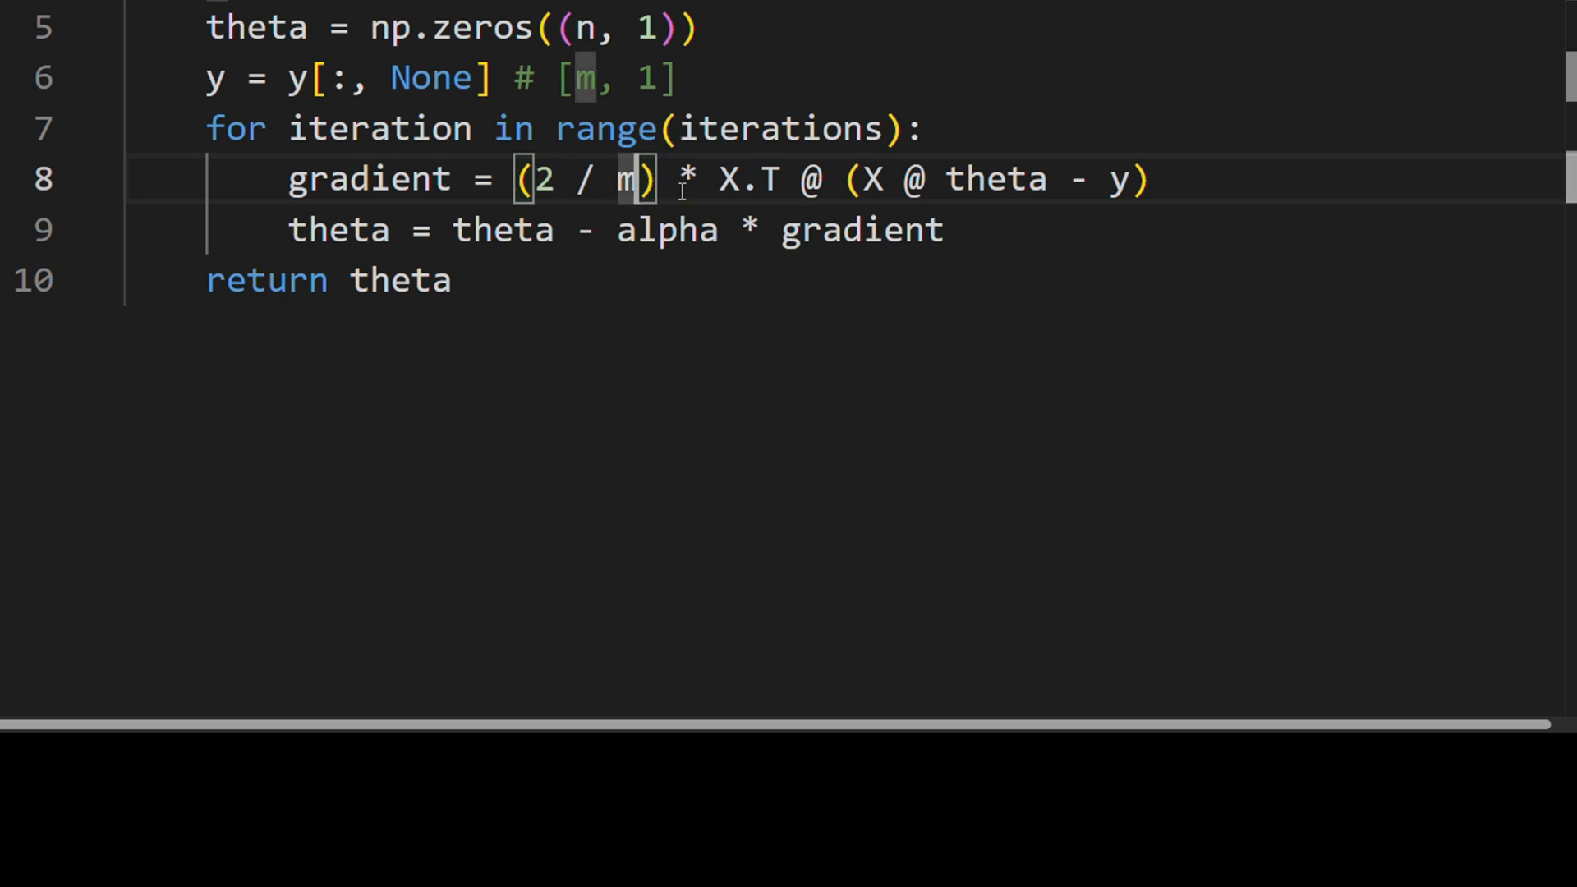
# Step: Change the factor to (1 / m) and run the tests, passing 1 of 1
pyautogui.doubleClick(748, 179)
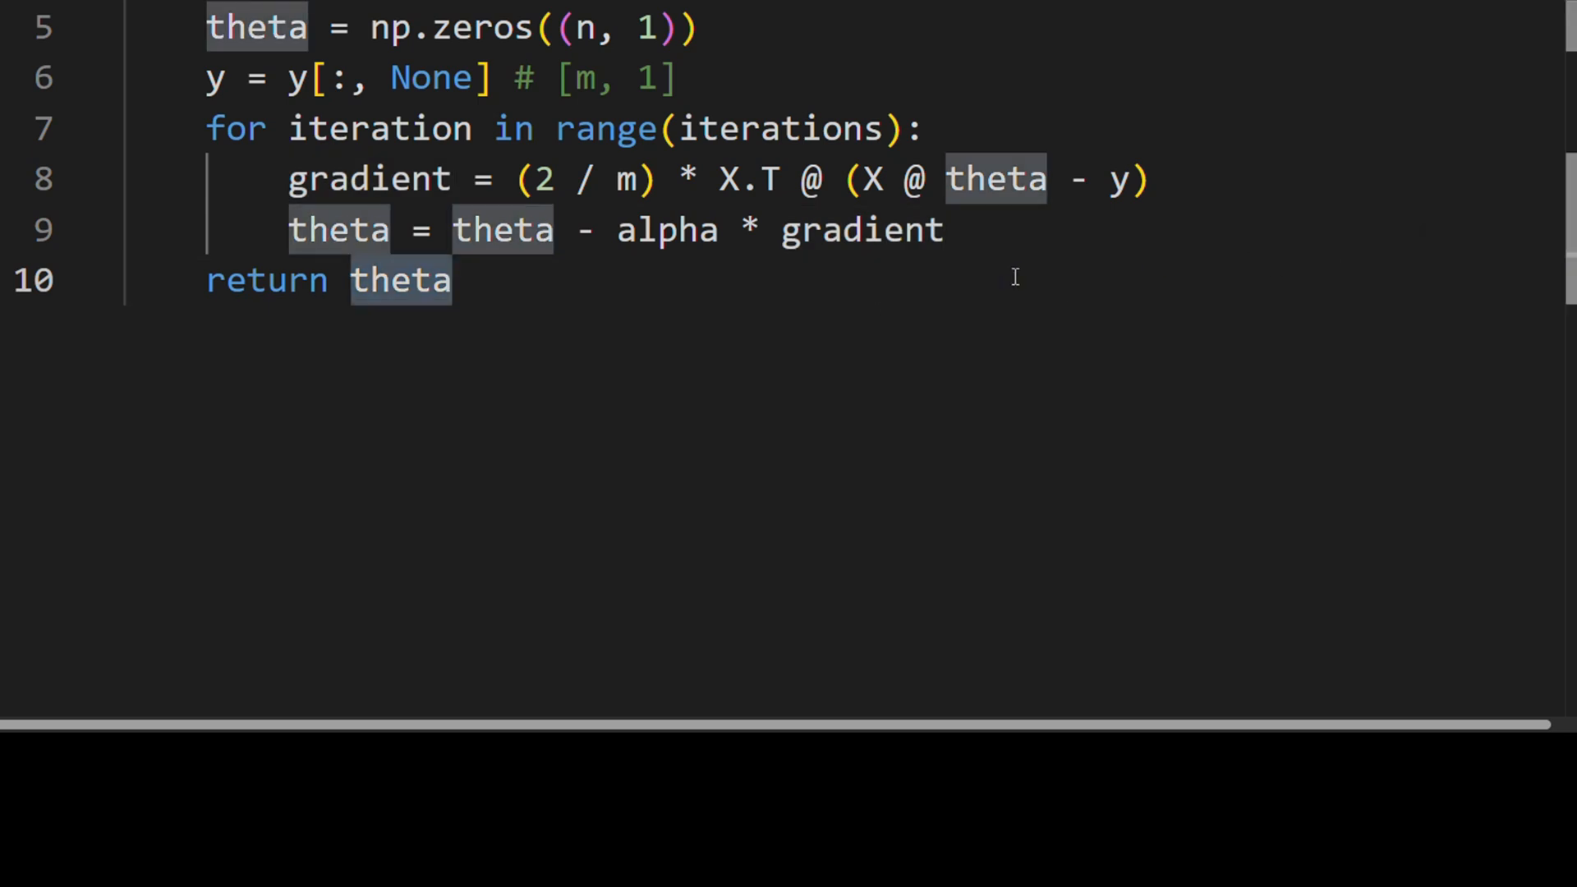
pyautogui.moveTo(561, 182)
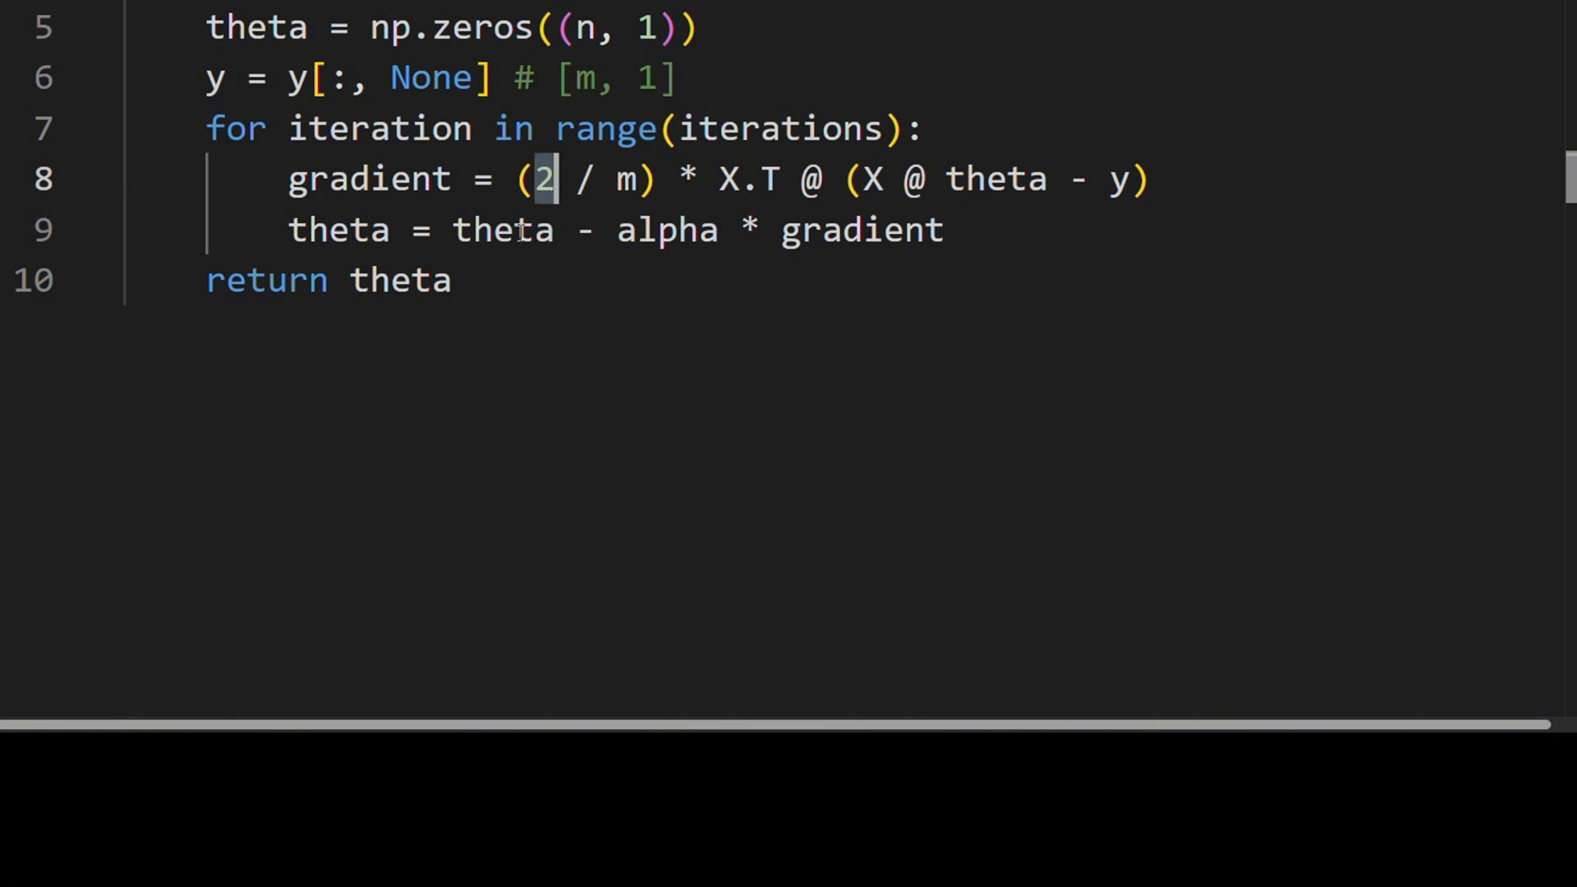
pyautogui.write('1')
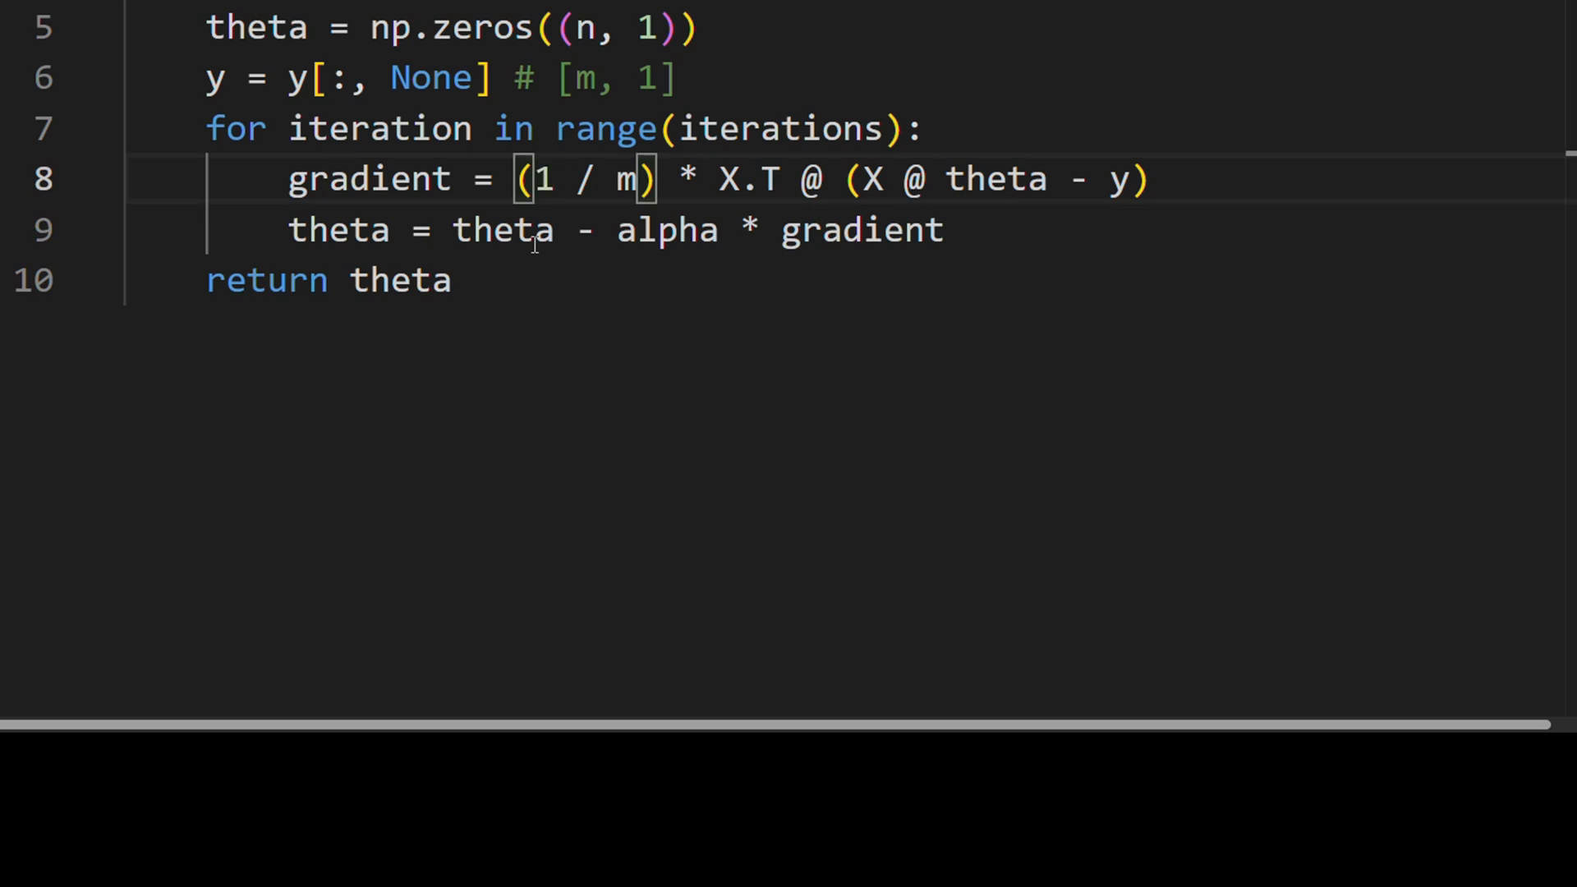
pyautogui.doubleClick(502, 231)
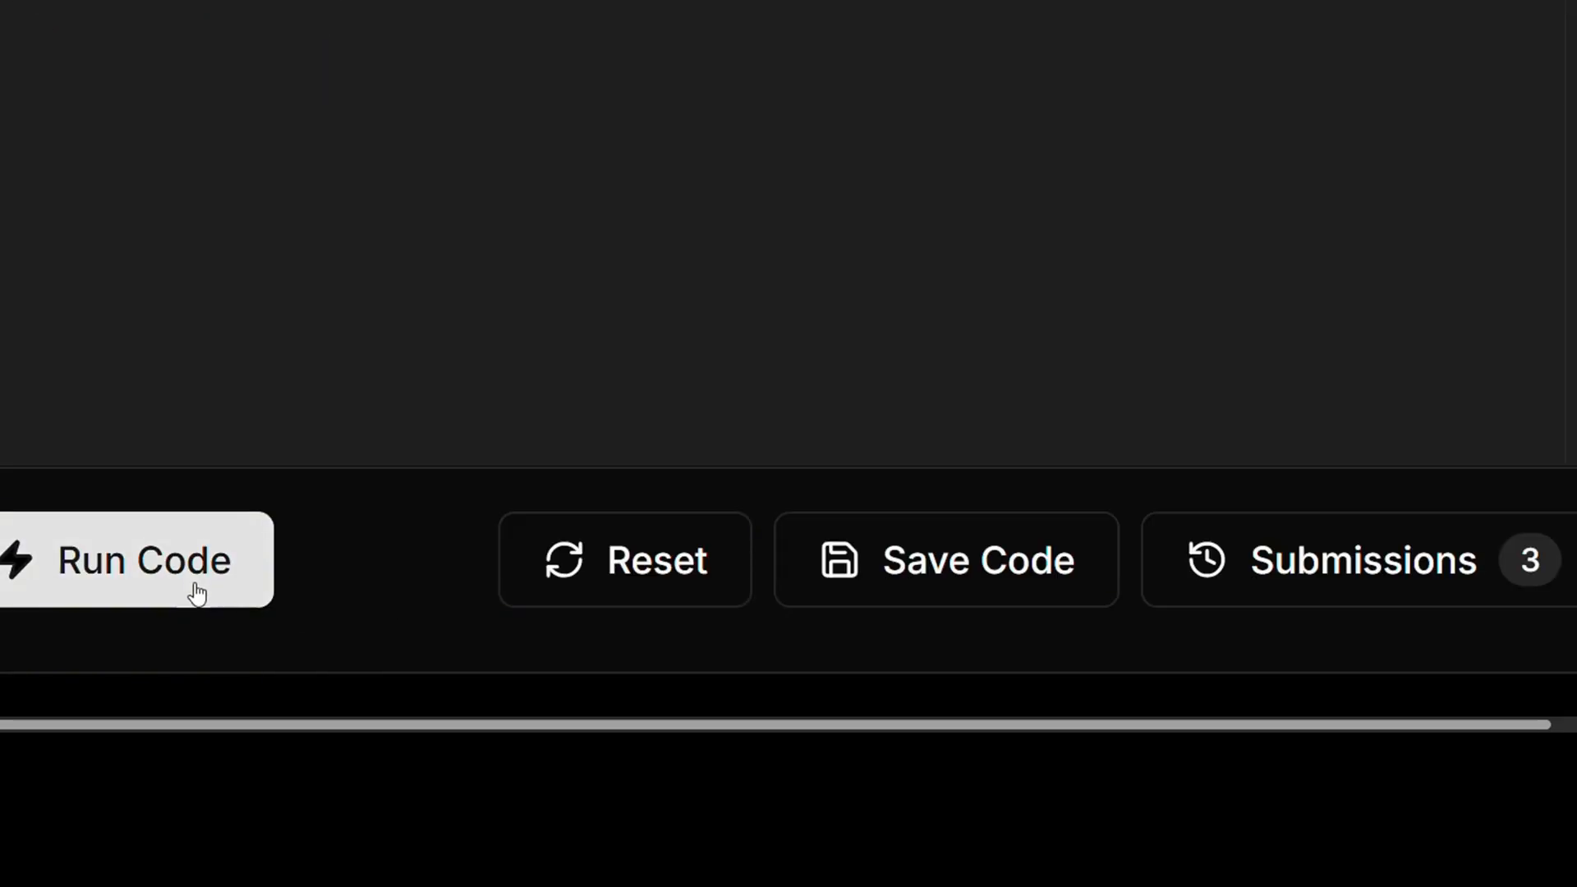
pyautogui.click(144, 560)
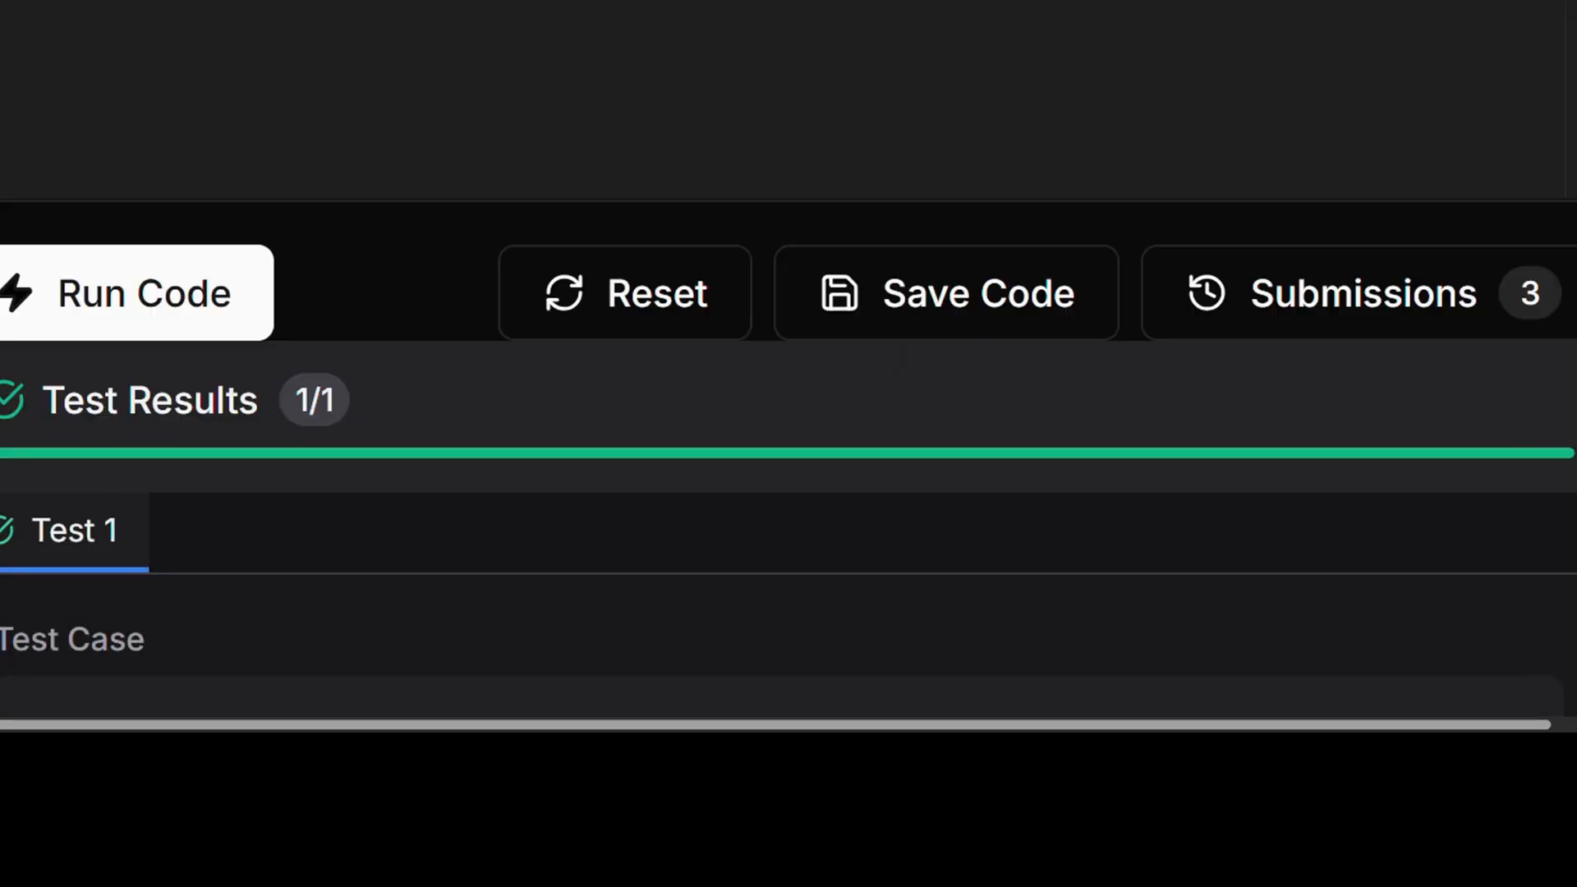
pyautogui.scroll(-3)
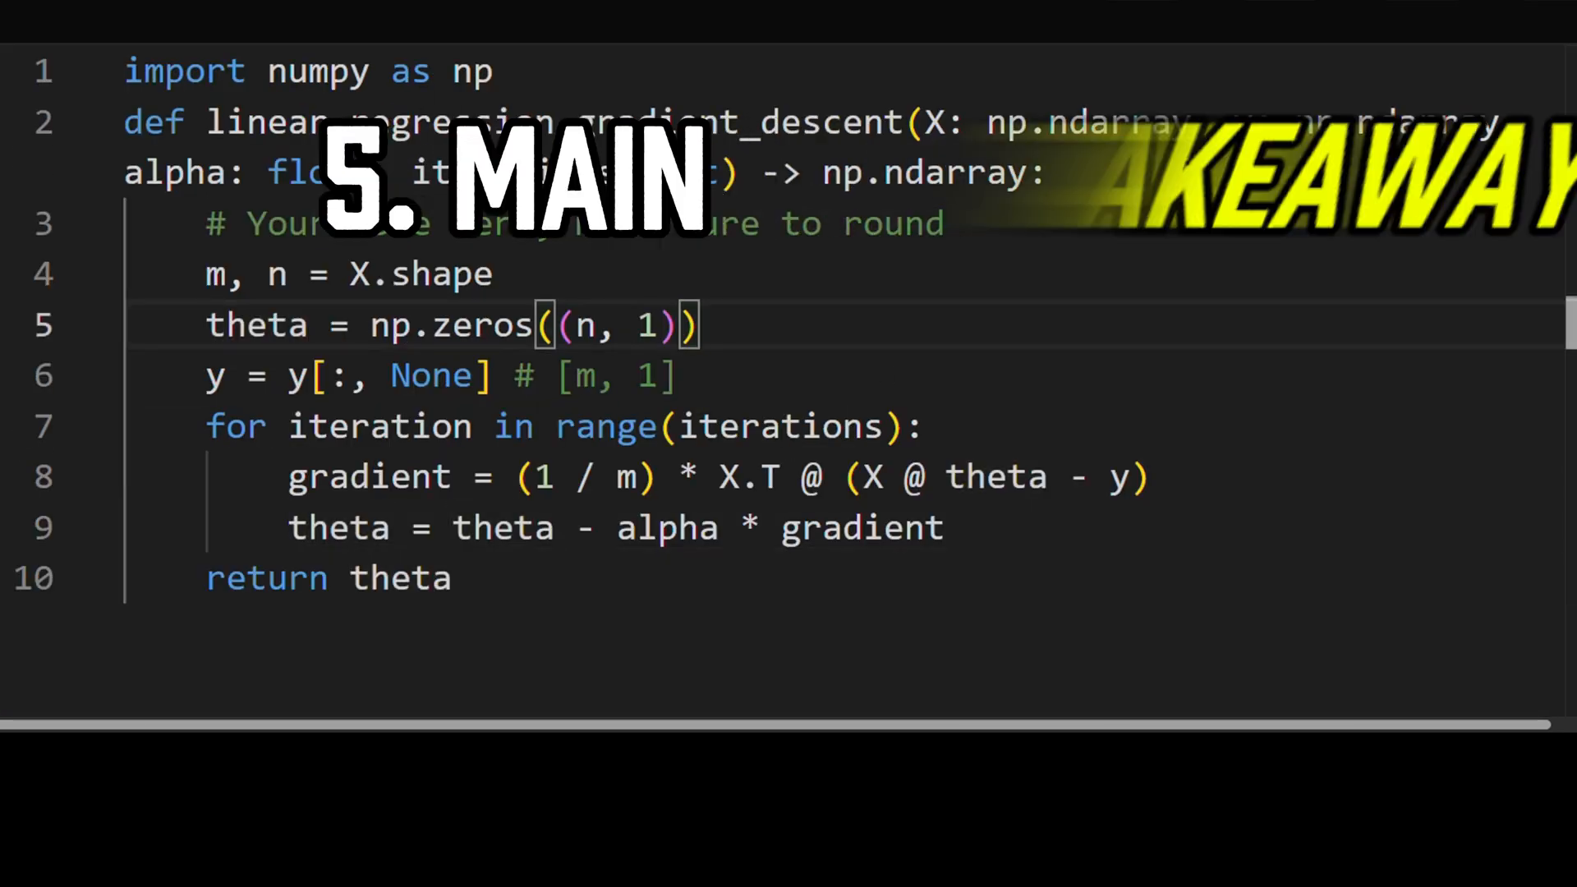
# Step: Change (1 / m) to (2 / m) and make the theta update add alpha * gradient
pyautogui.scroll(-3)
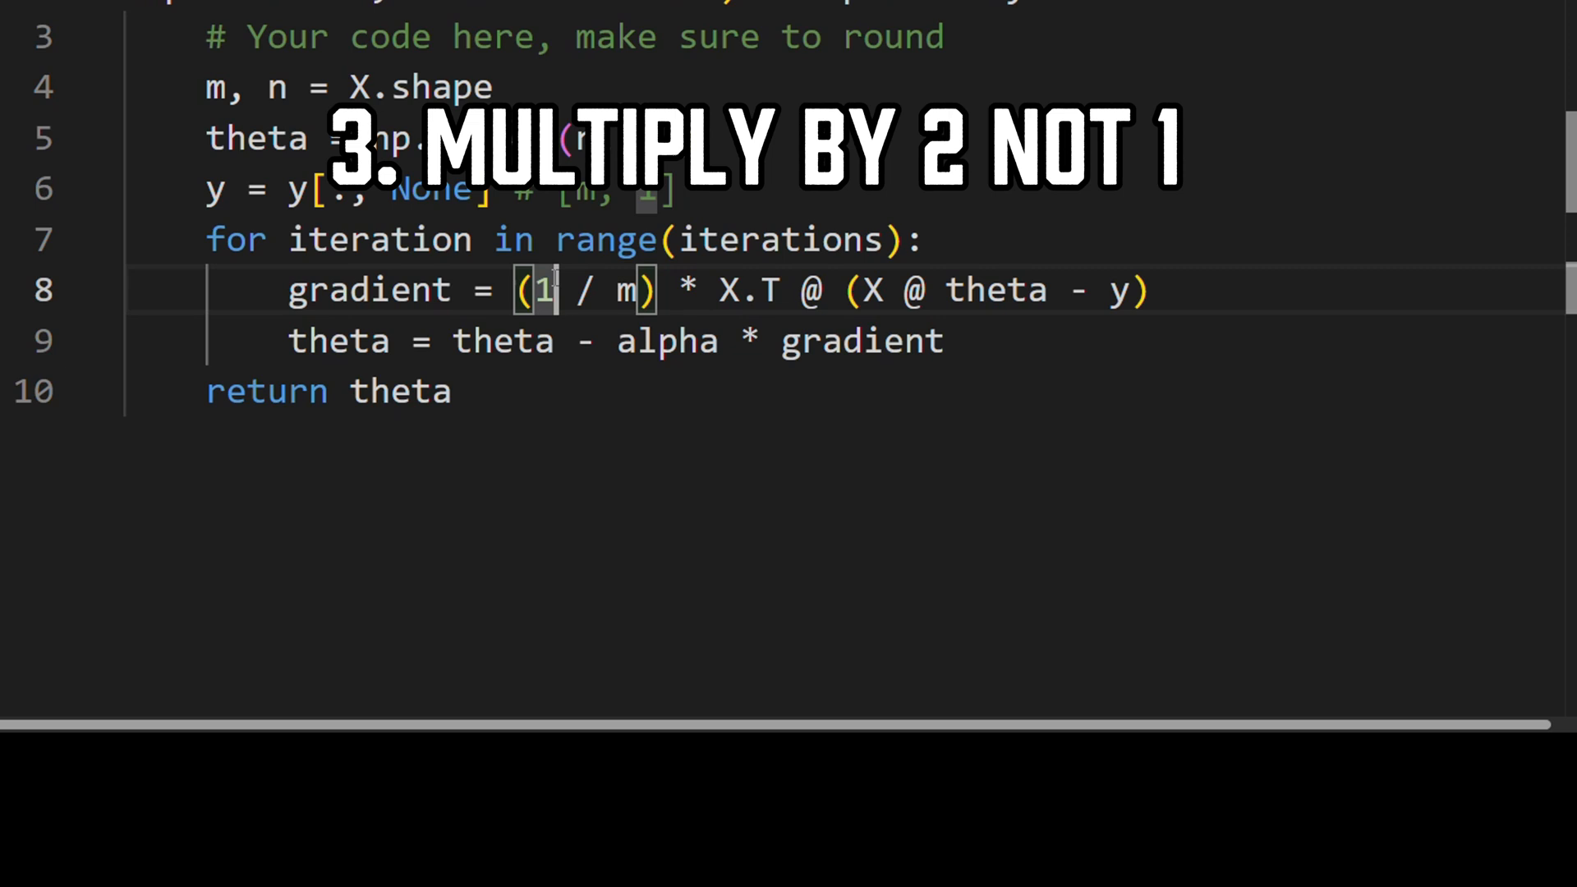
pyautogui.write('2')
pyautogui.click(616, 341)
pyautogui.write('+')
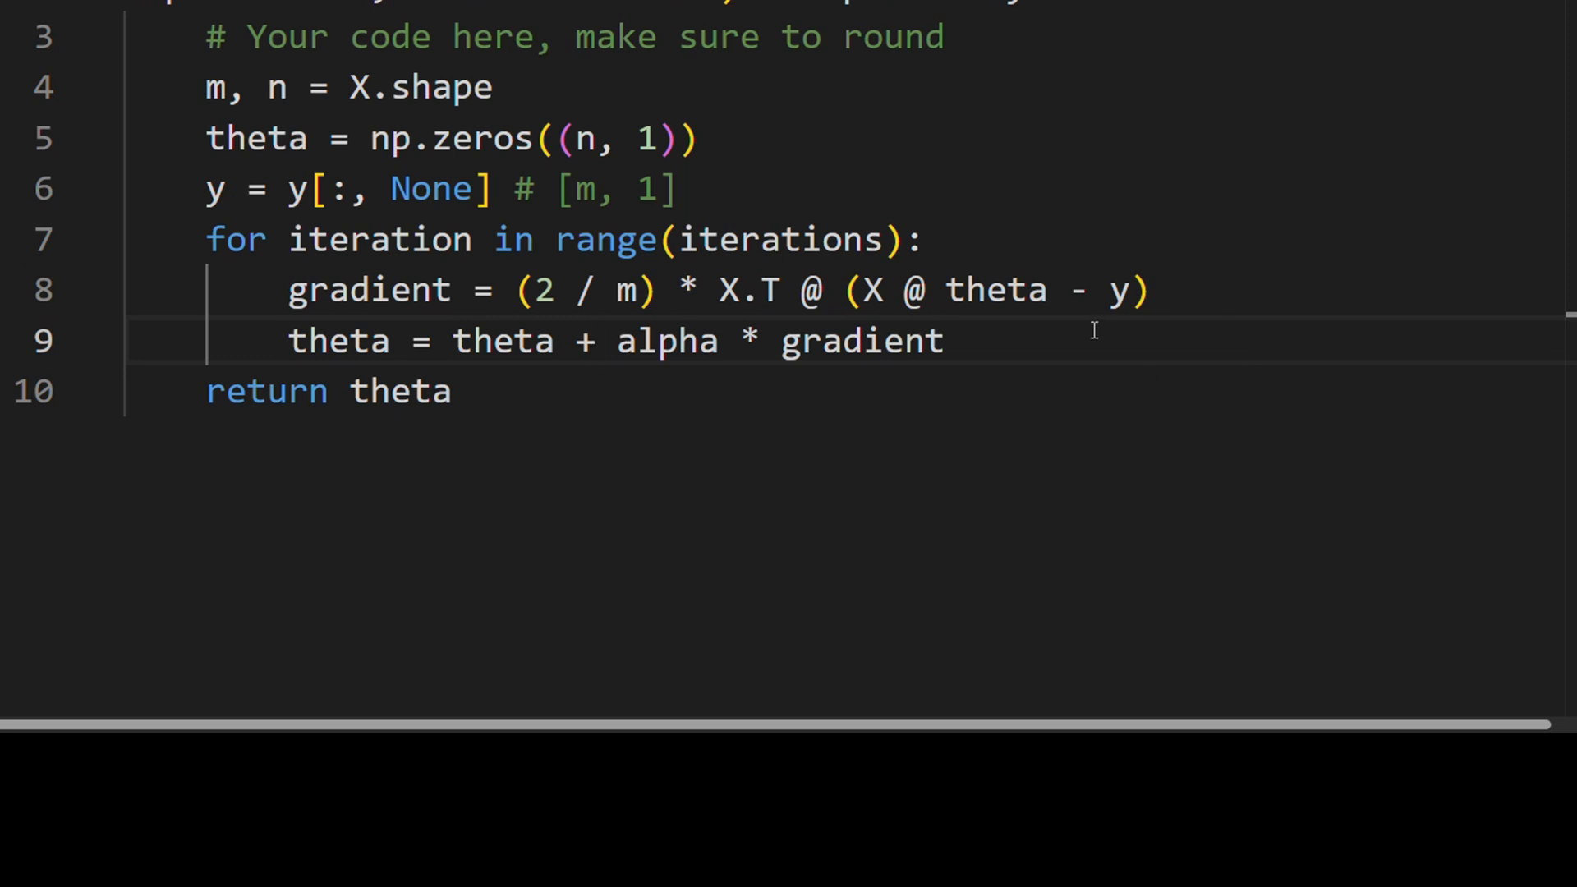
pyautogui.moveTo(595, 340)
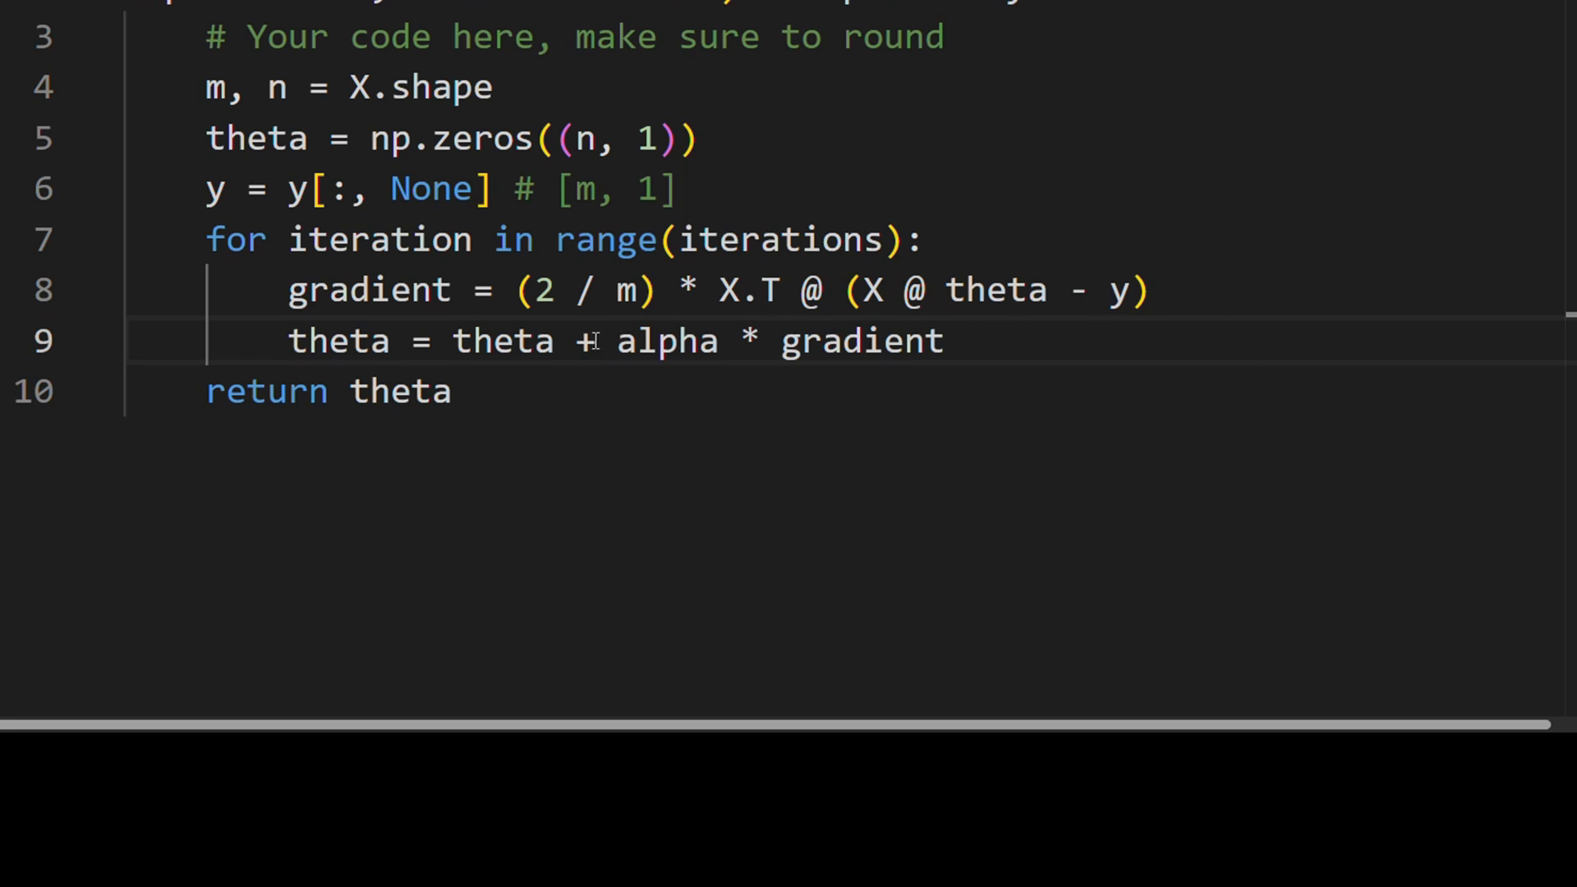